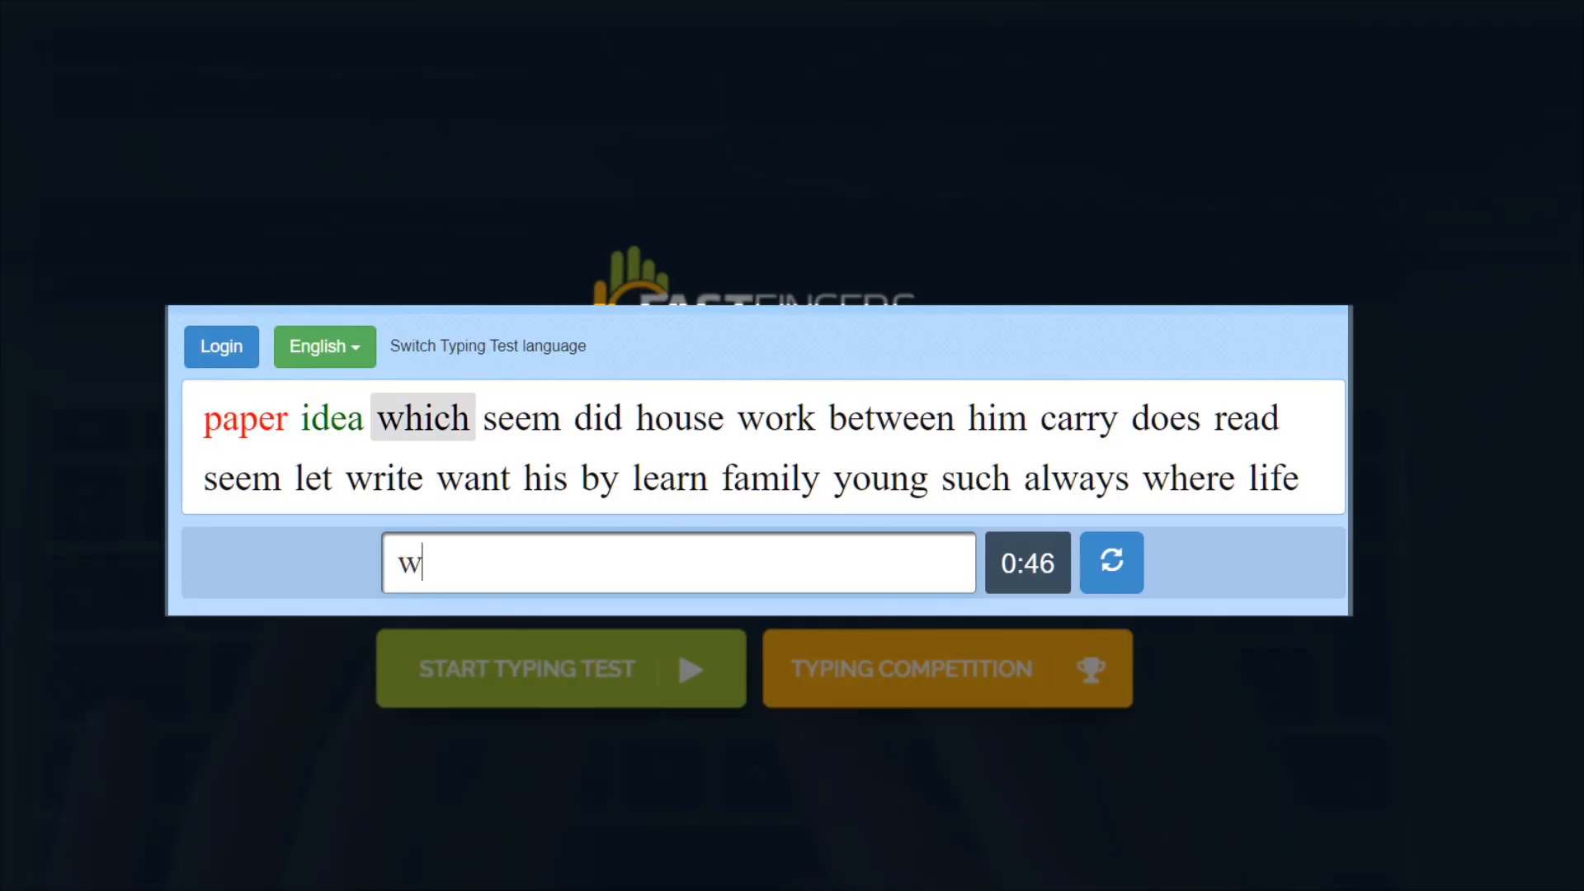
# Type the remaining demo words (h, oe, his, suc, late, d) until the timer ends.
pyautogui.write('h')
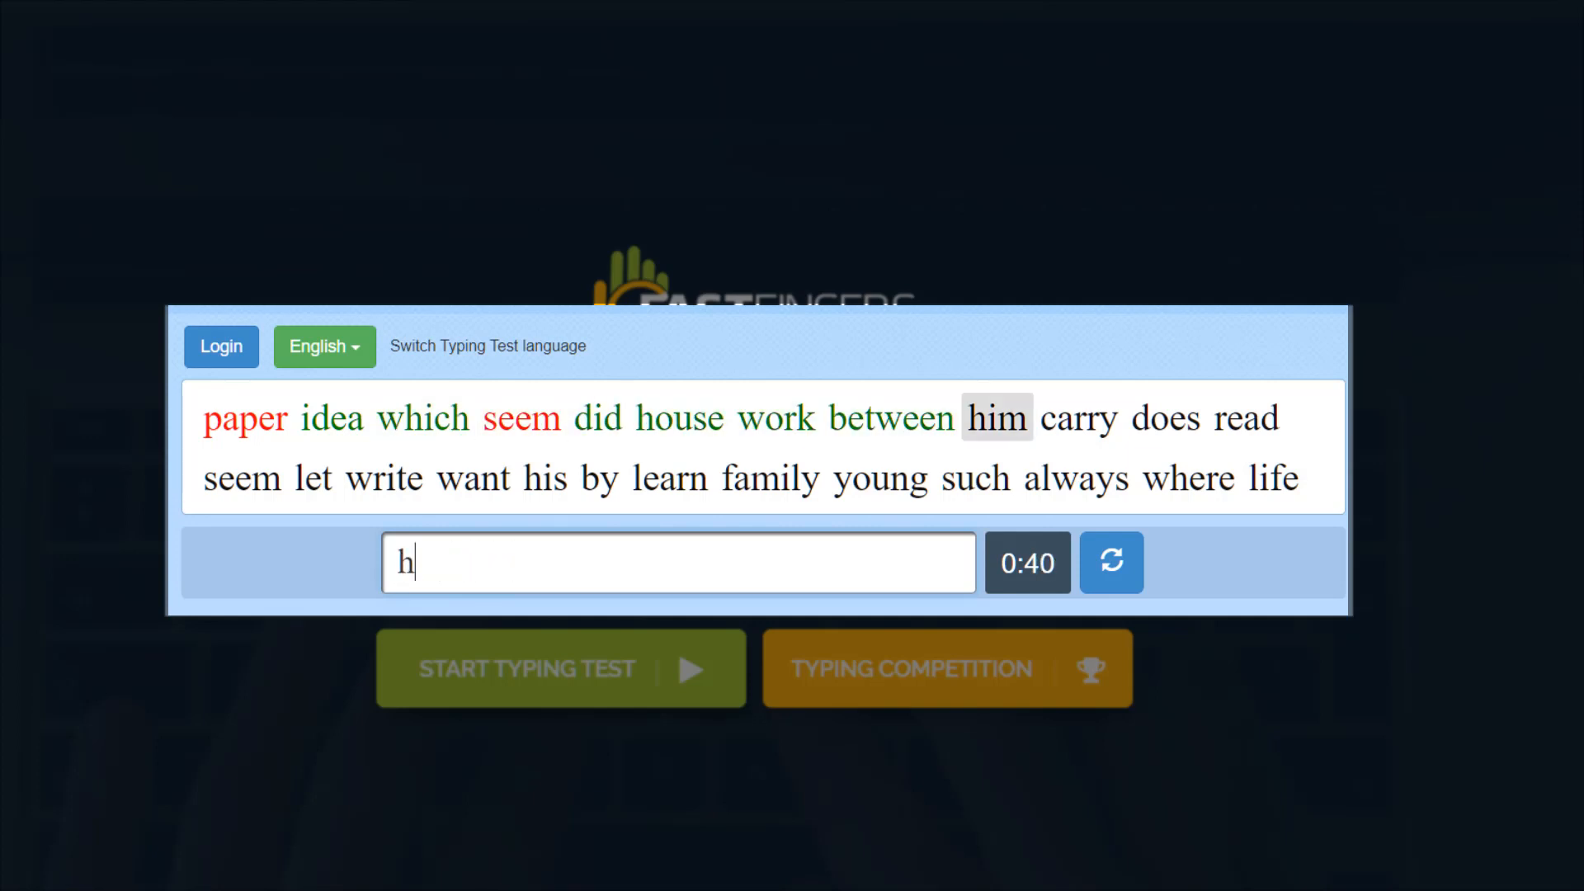
pyautogui.write('oe')
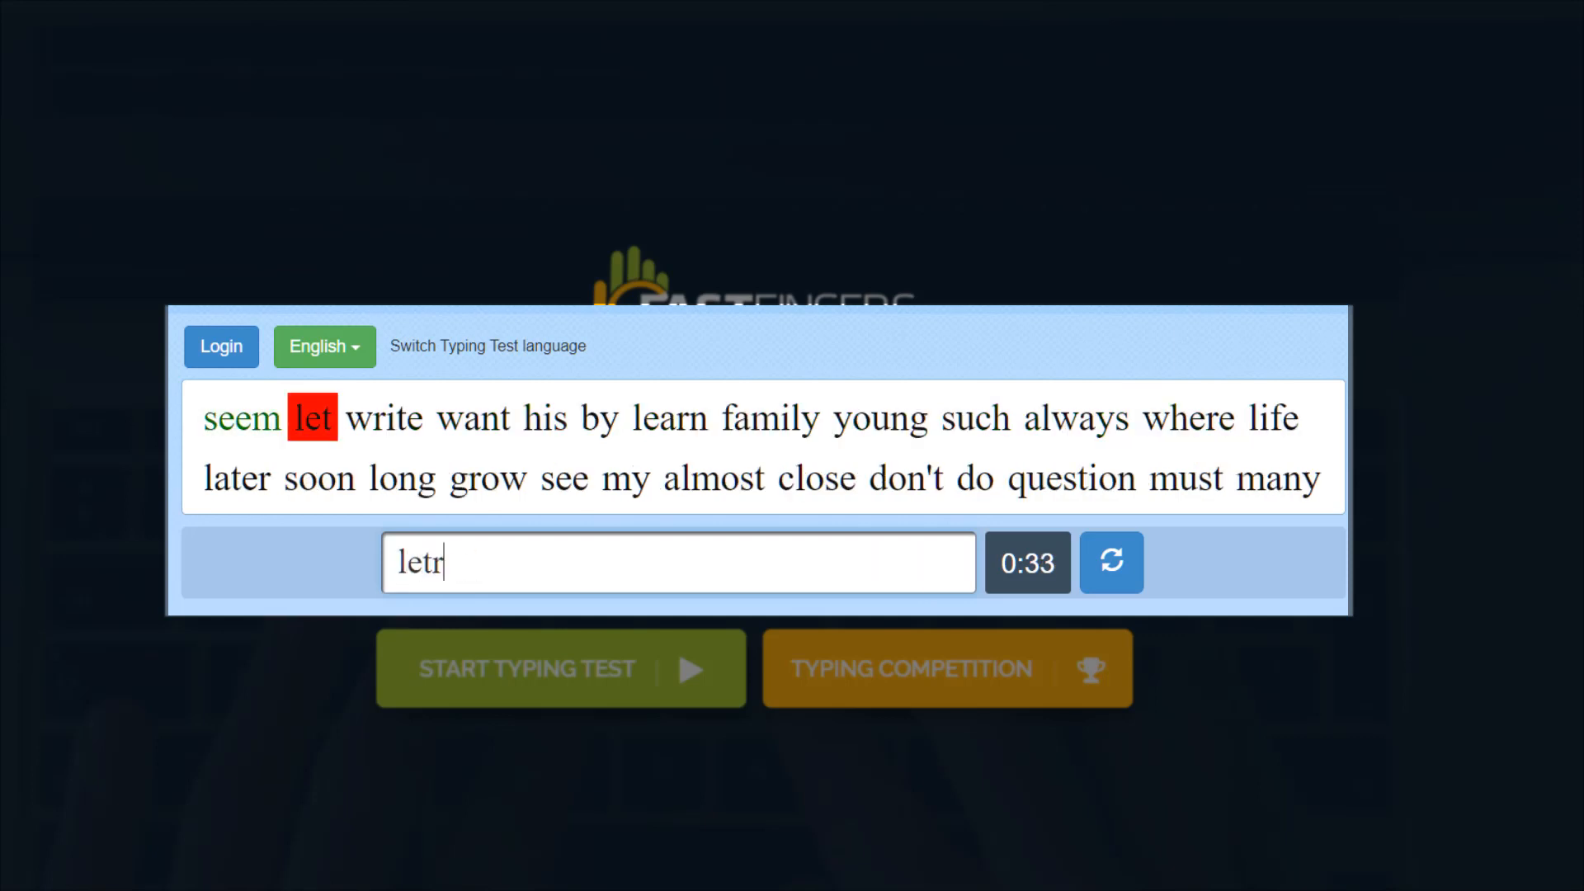
pyautogui.write('his')
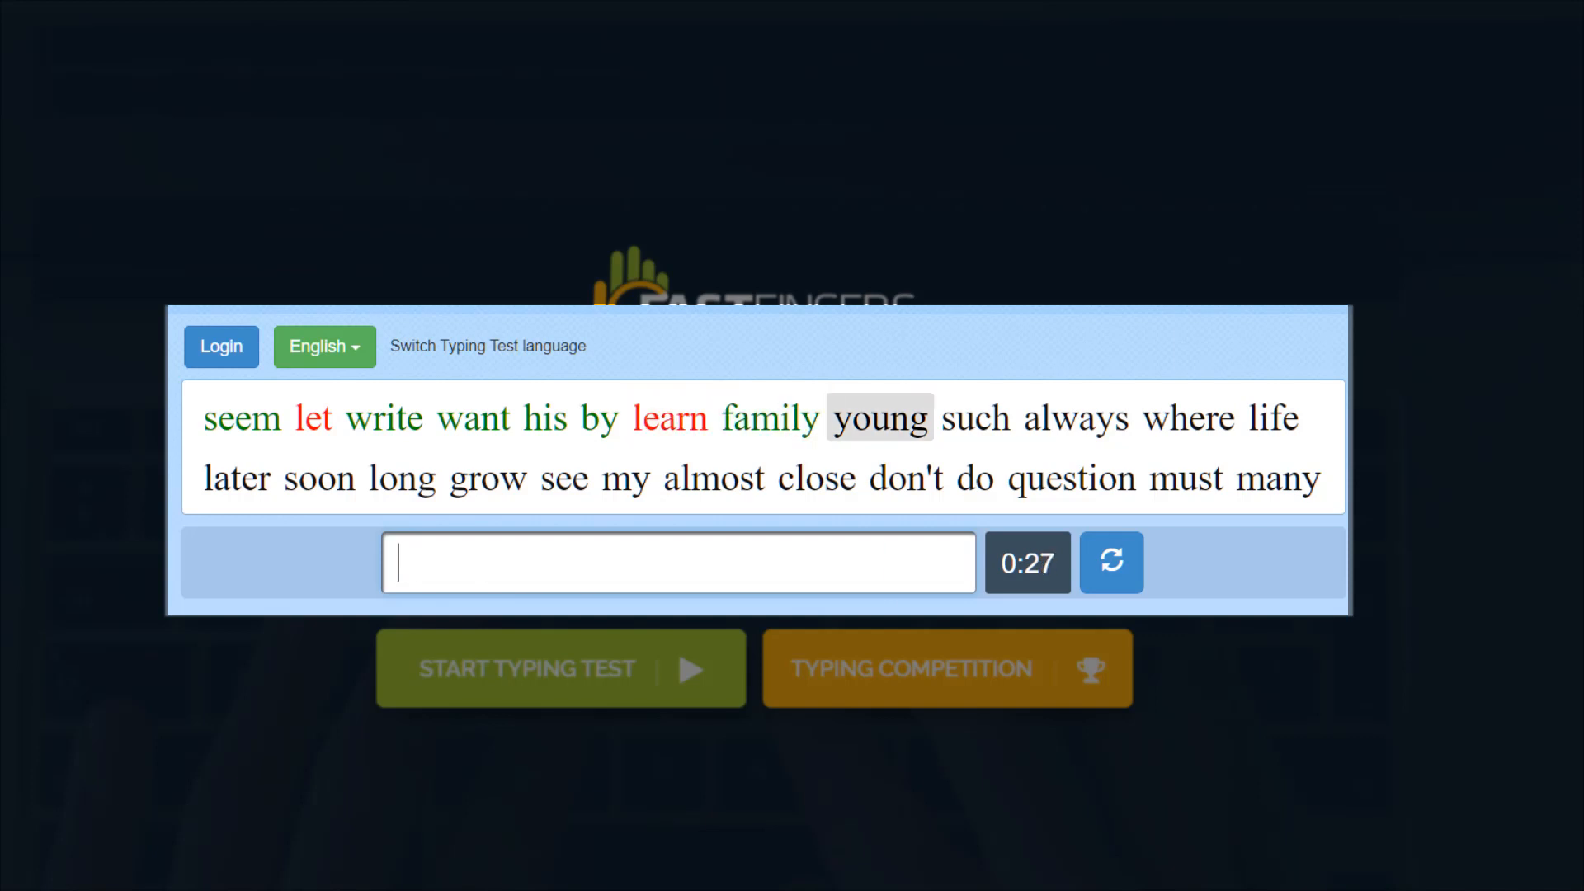
pyautogui.write('suc')
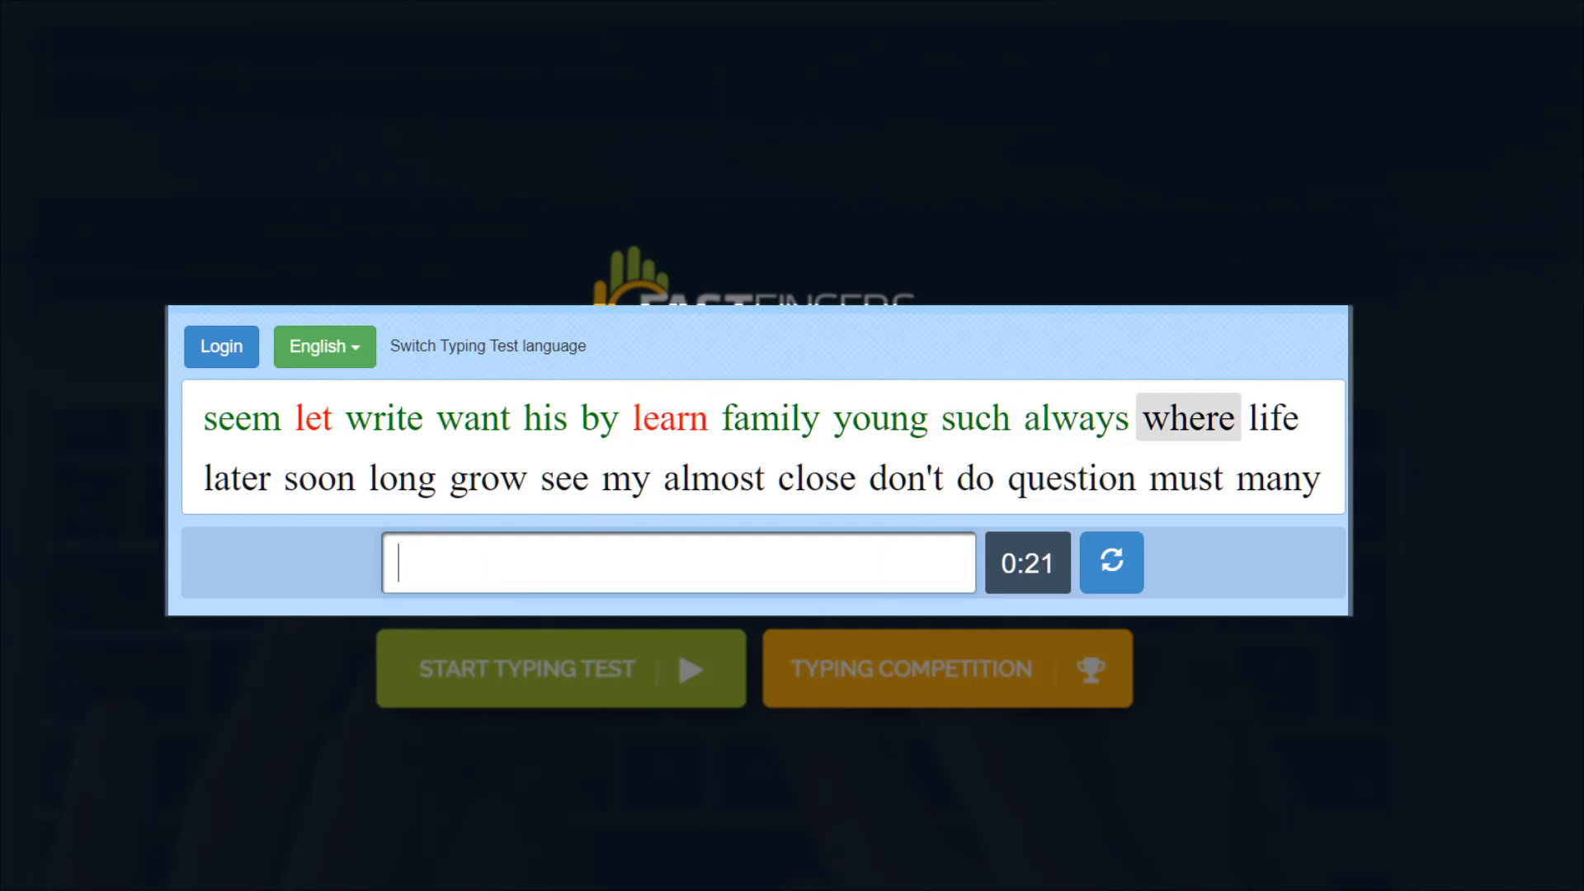
pyautogui.write('late')
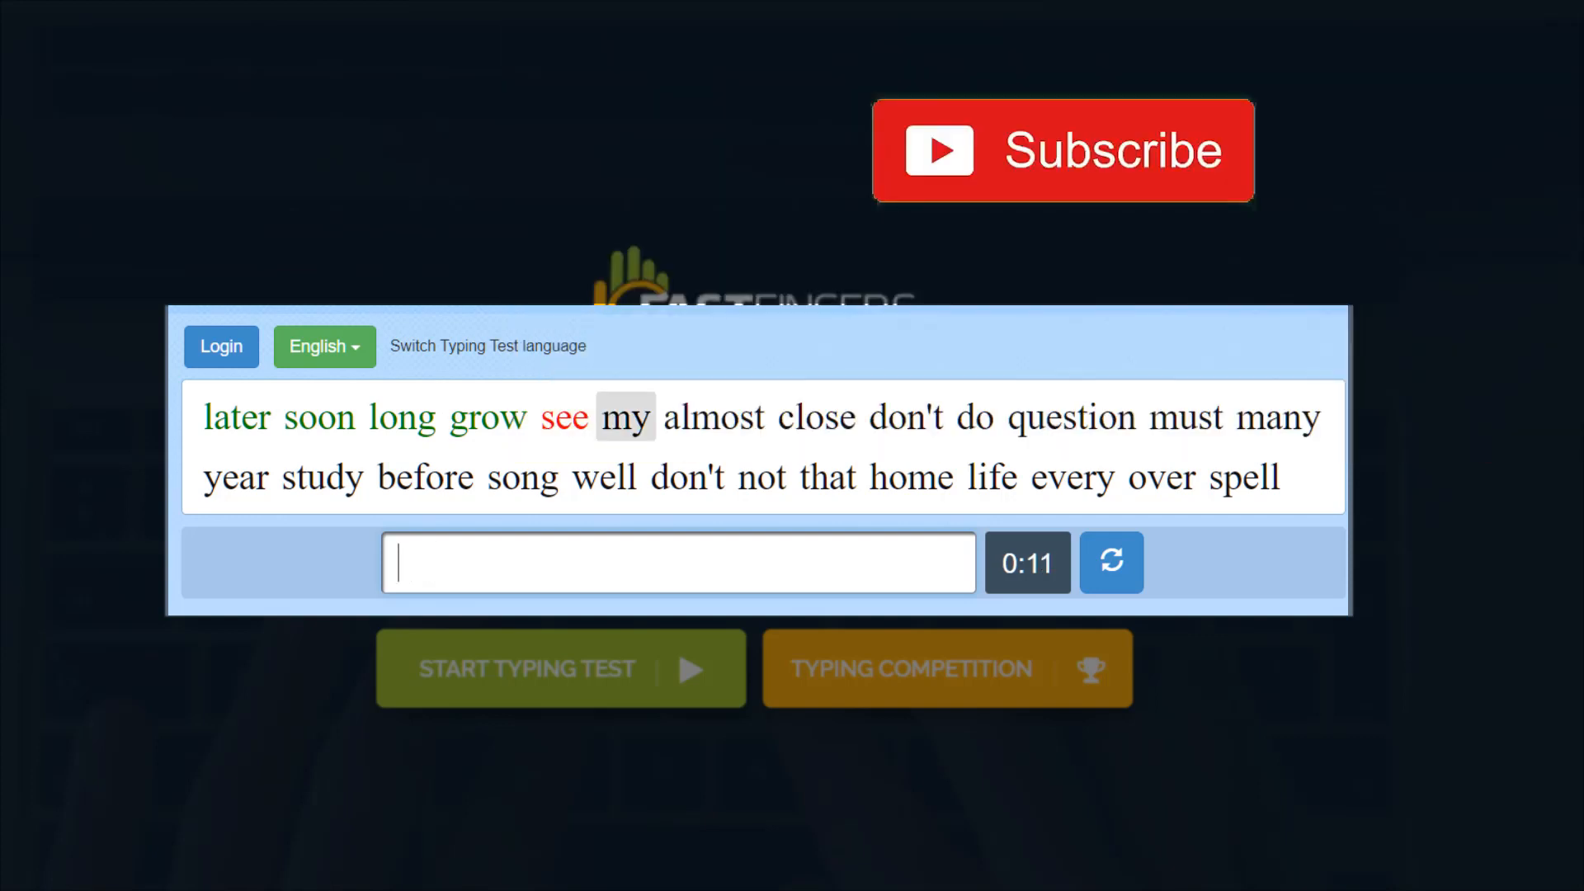
pyautogui.write('d')
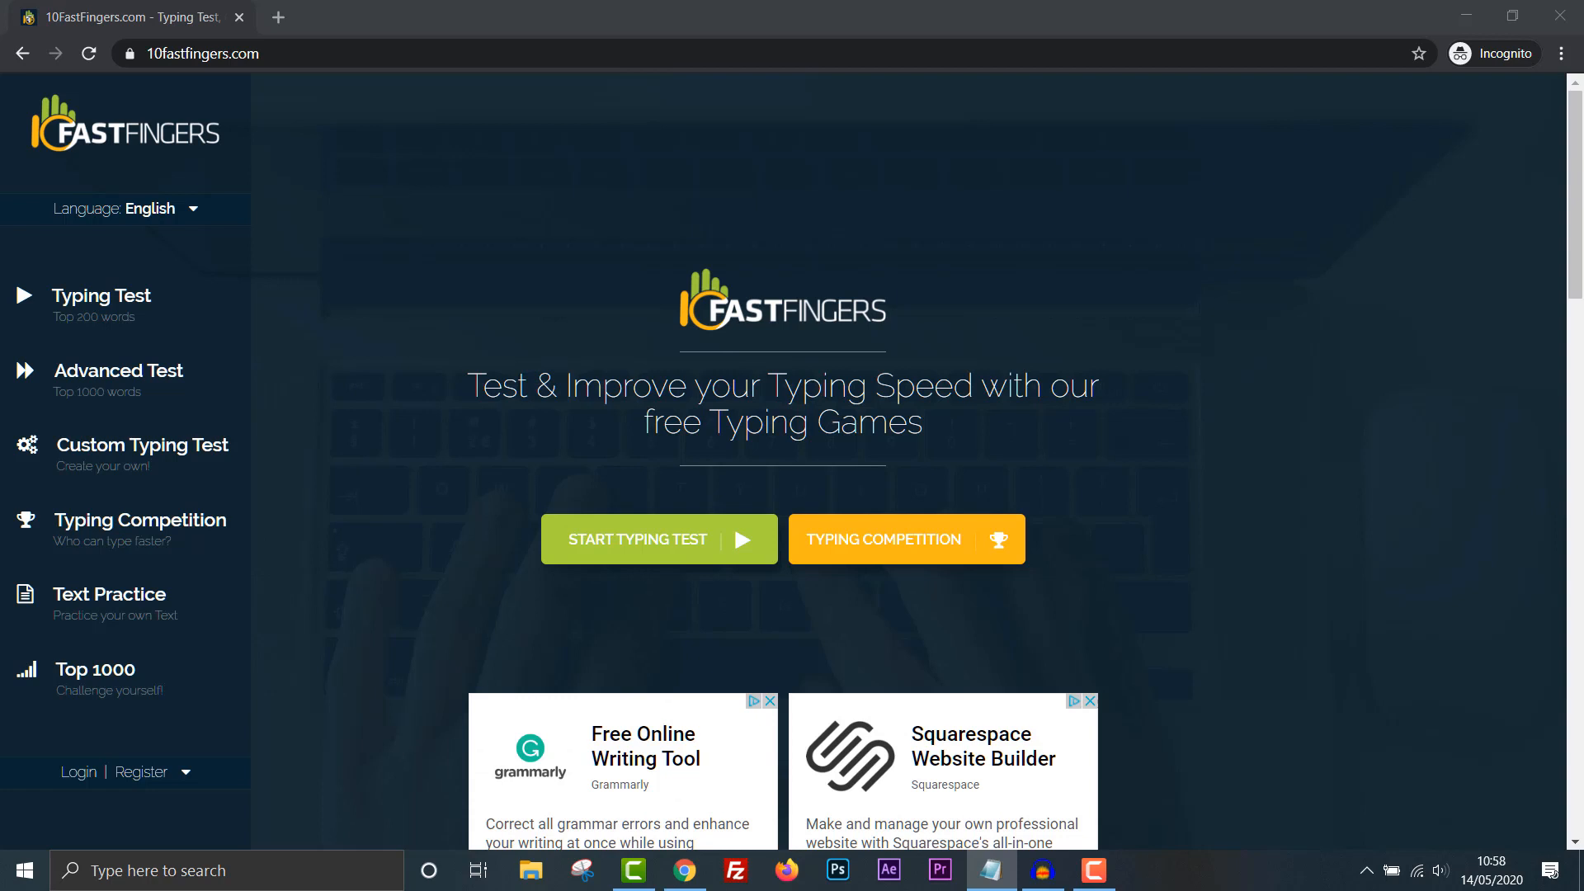
# Start a new English typing test and type the first words such as state, lis, india, see.
pyautogui.click(637, 538)
pyautogui.write('near')
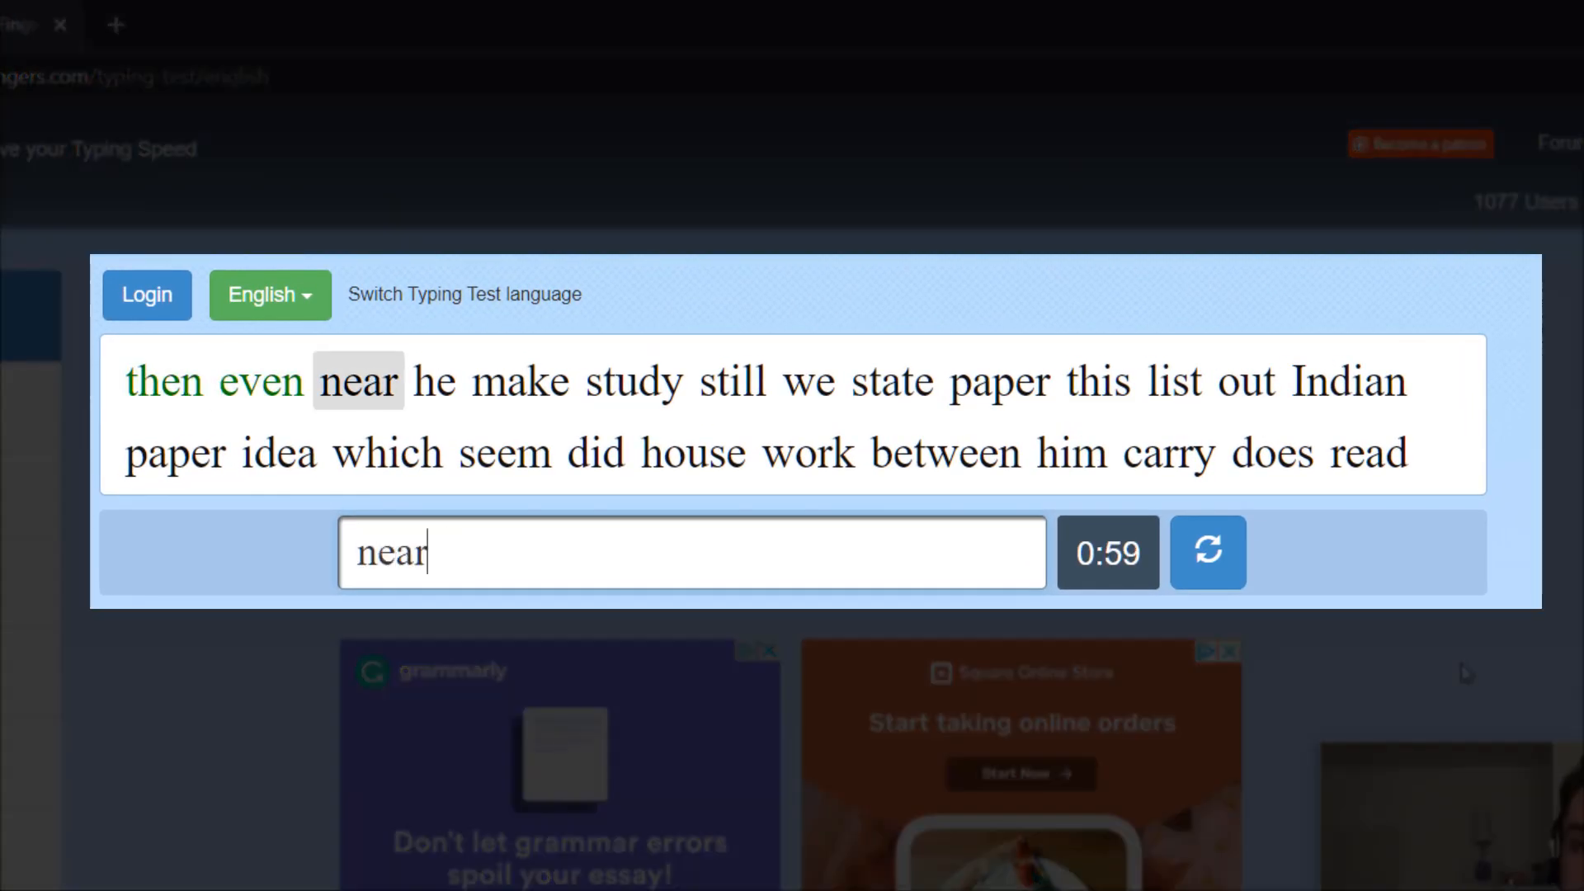
pyautogui.write('e')
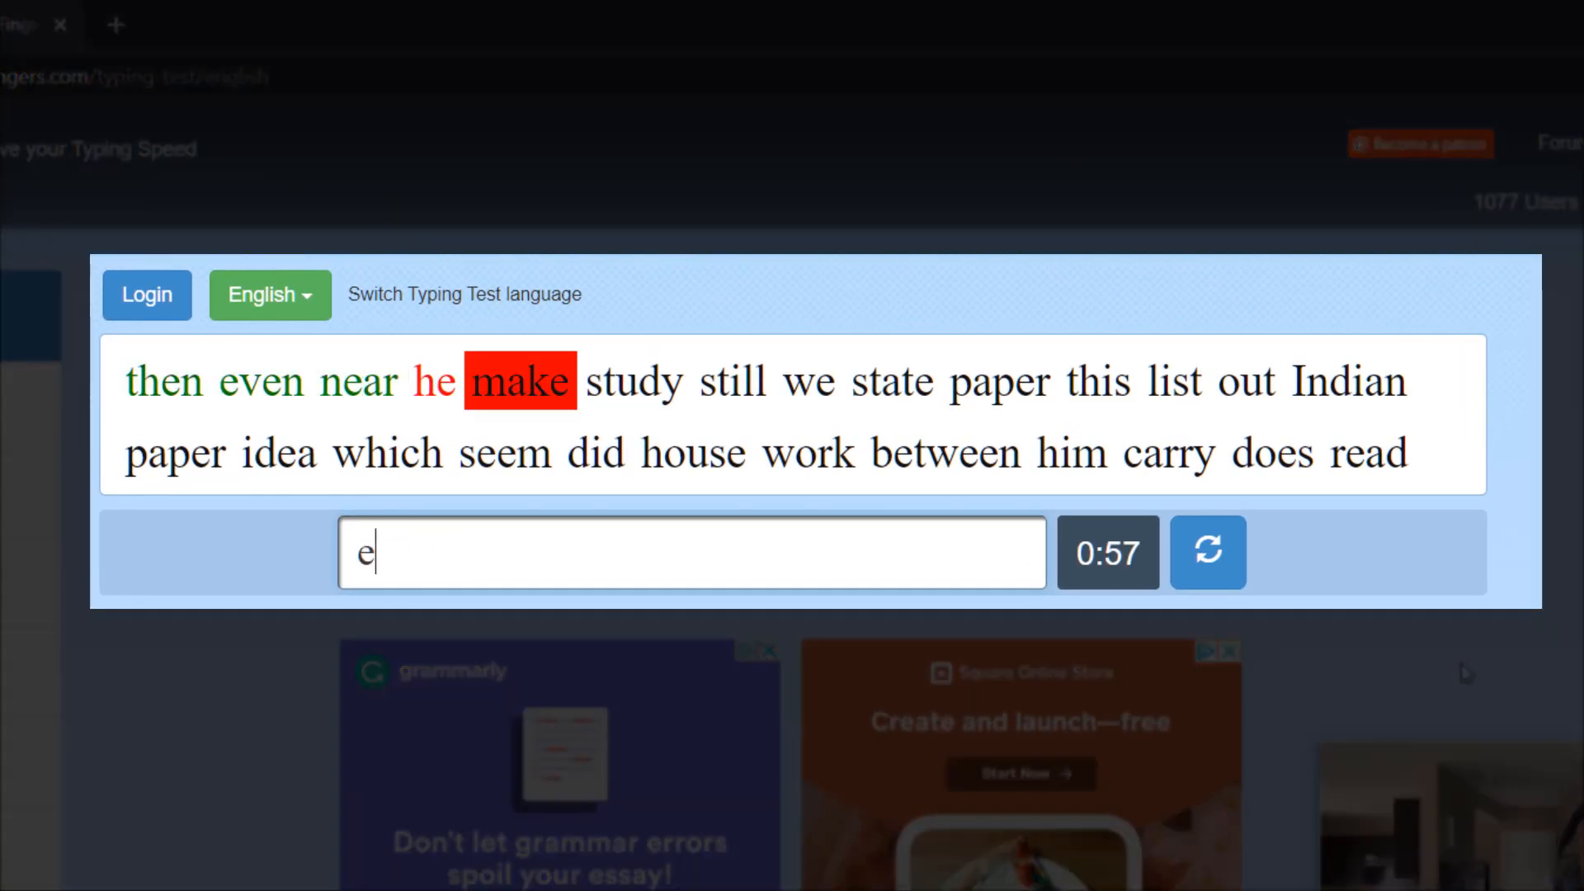
pyautogui.write('s')
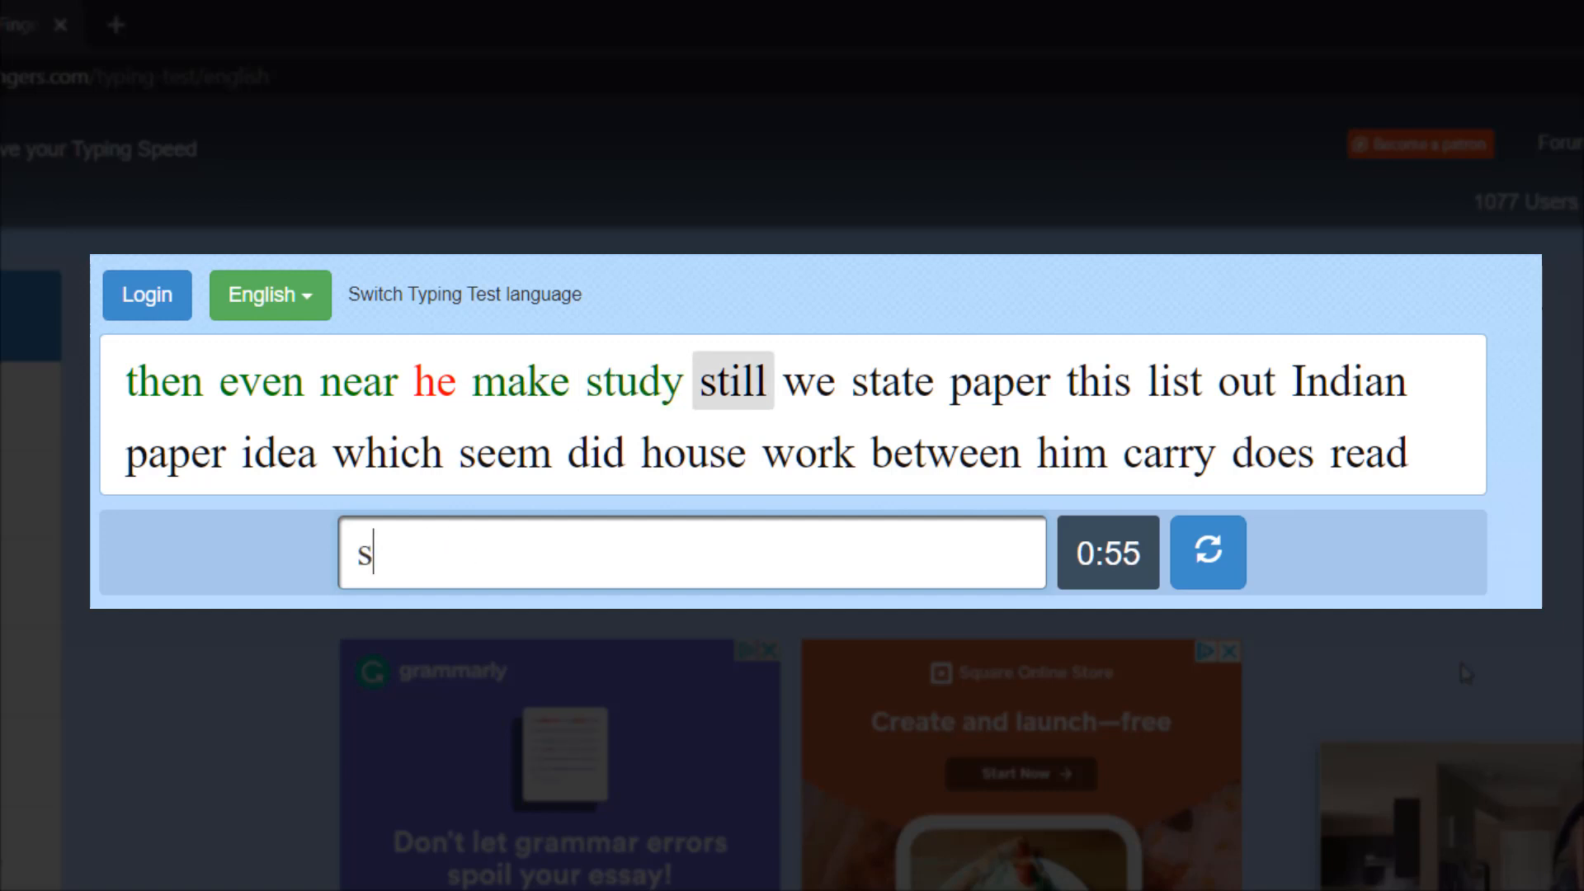
pyautogui.write('state')
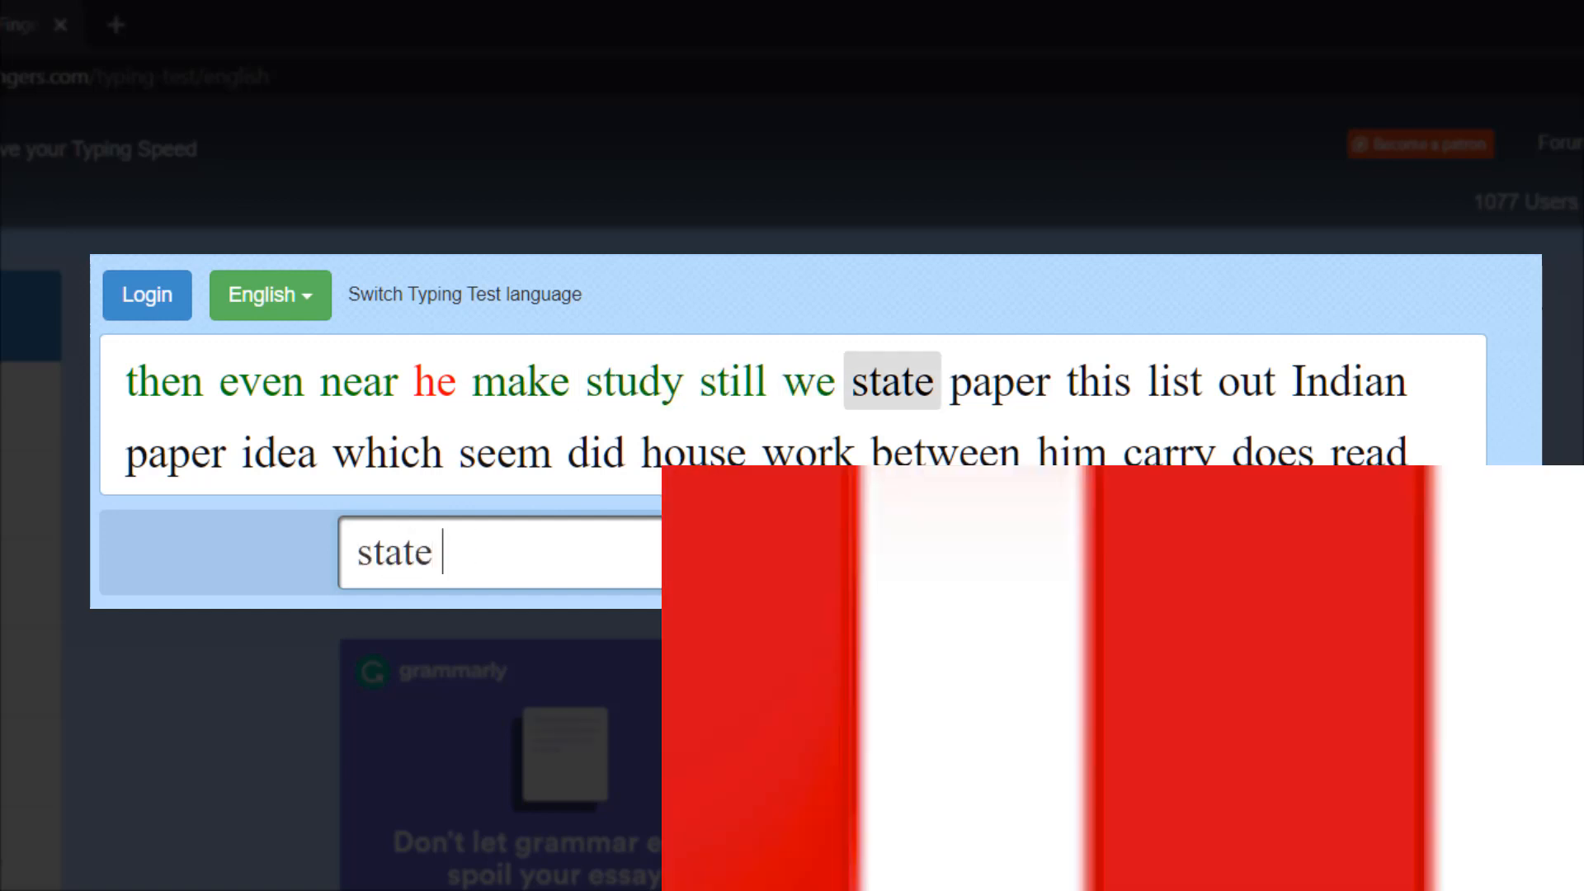
pyautogui.write('lis')
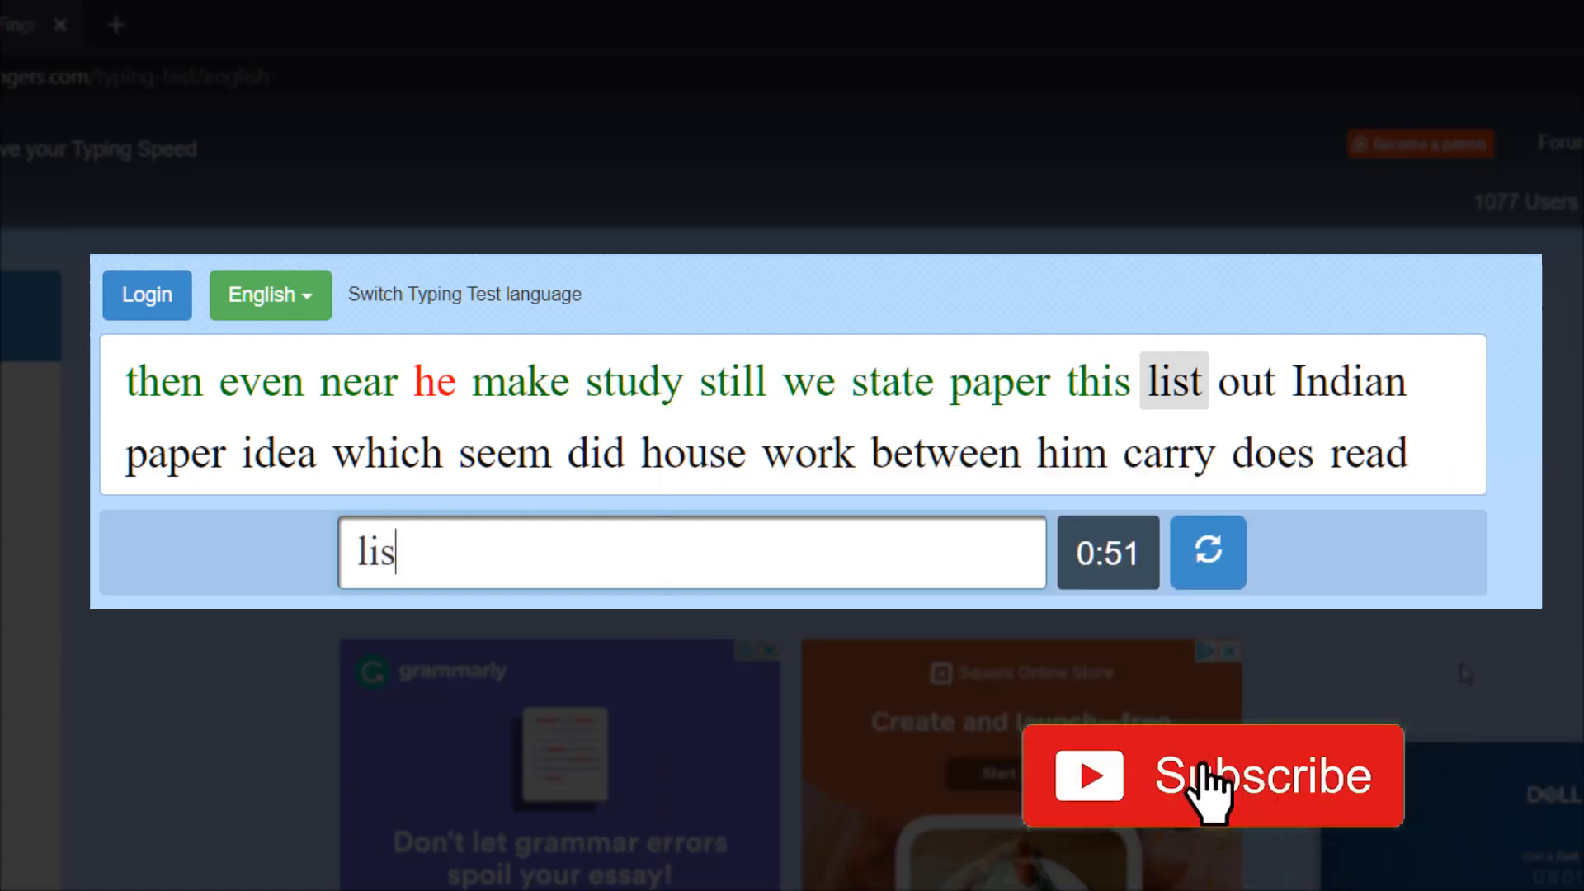
pyautogui.write('india')
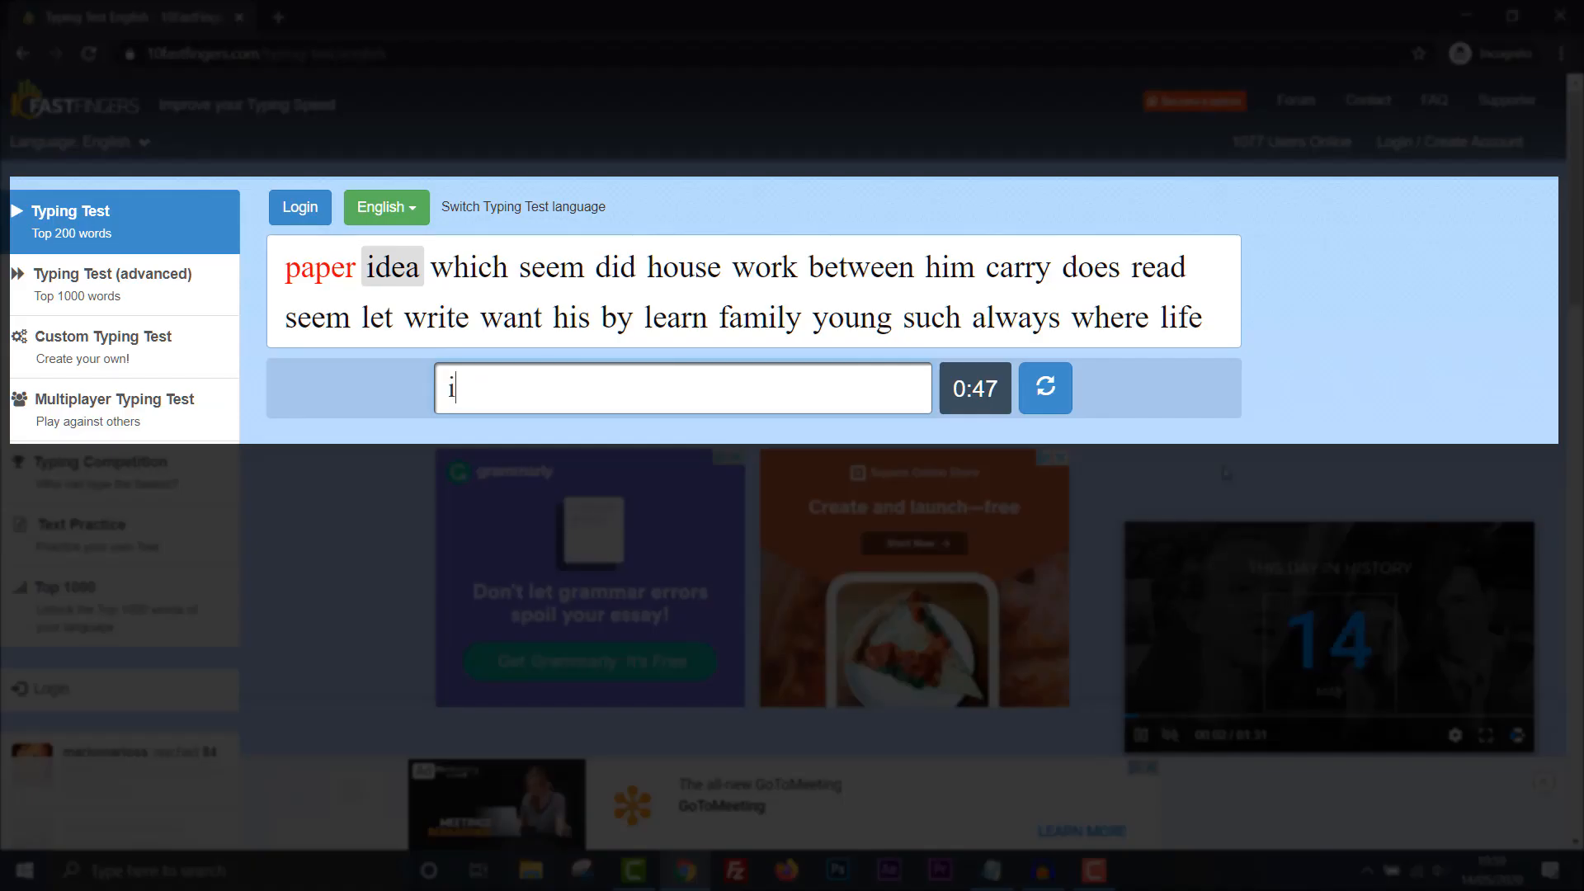
pyautogui.write('see')
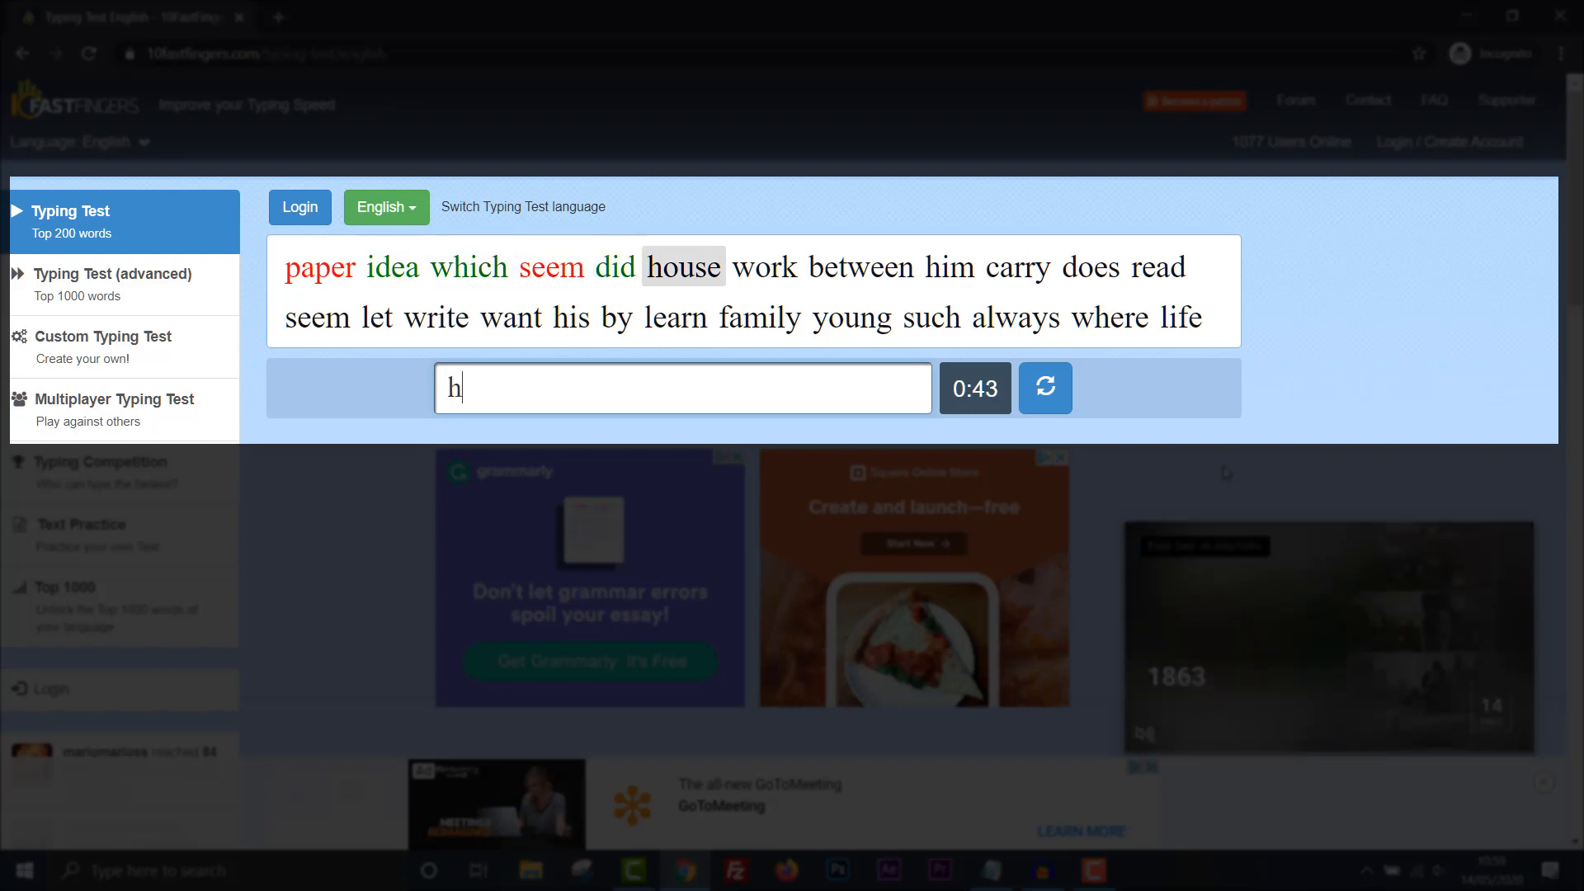
pyautogui.write('etw')
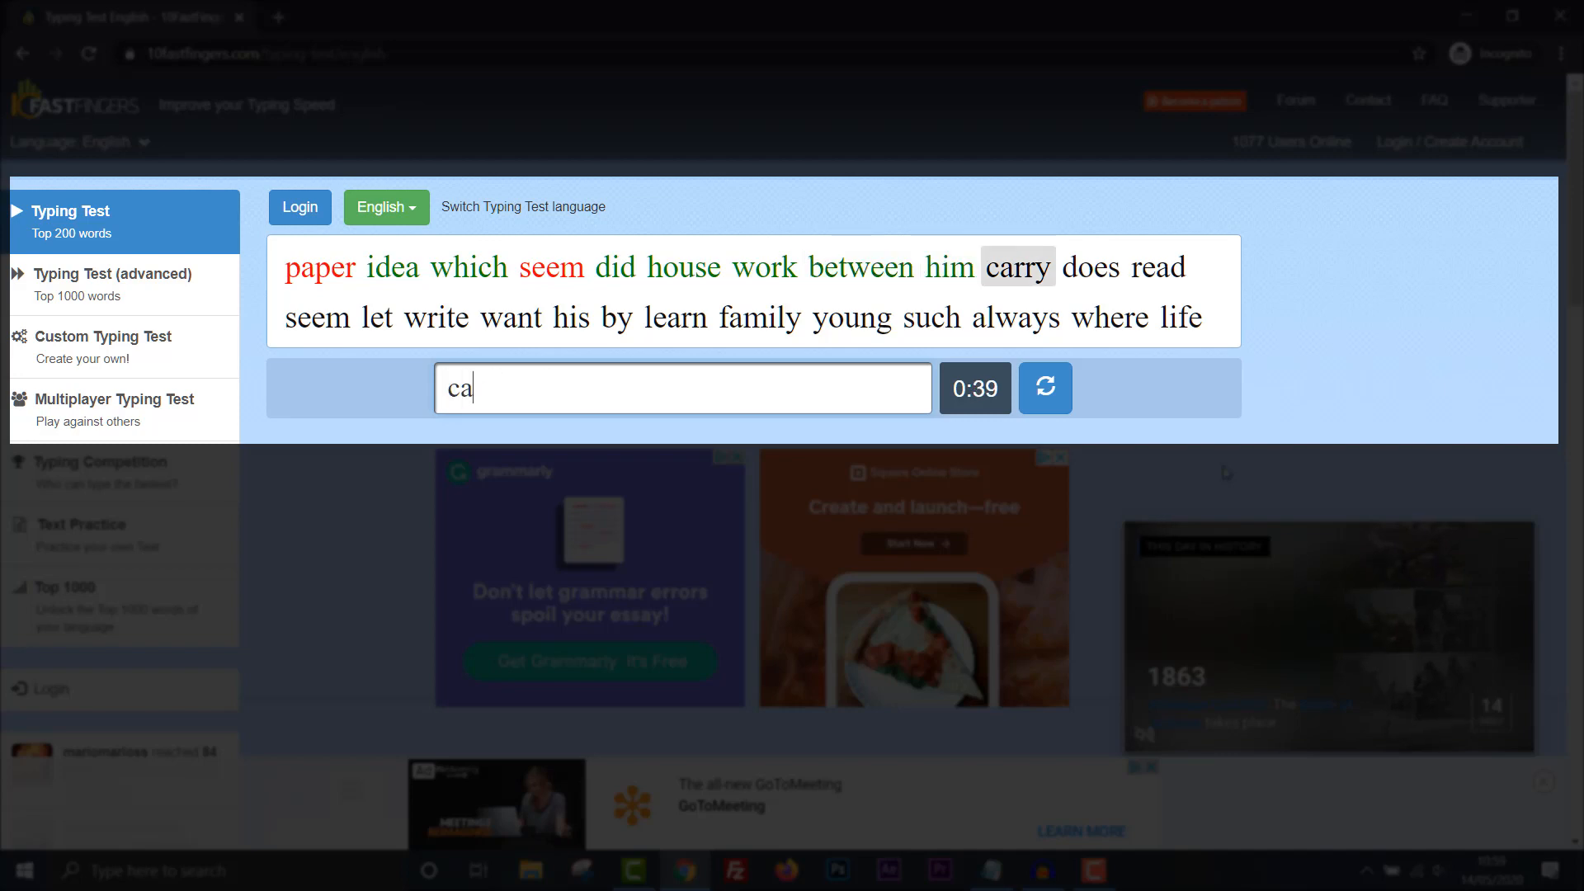
pyautogui.write('do')
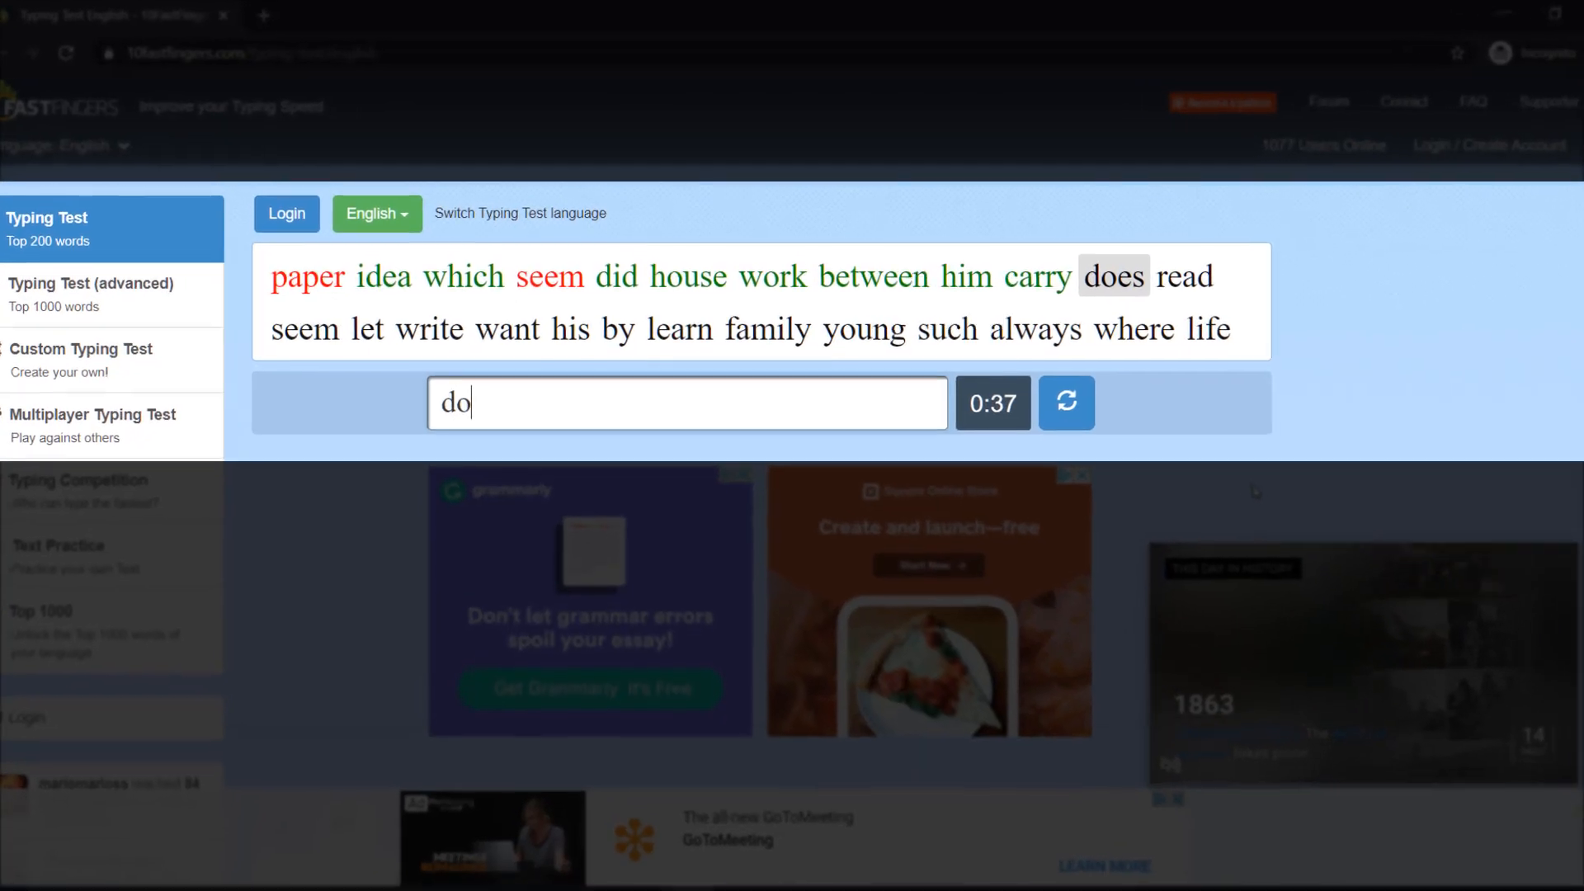
pyautogui.write('se')
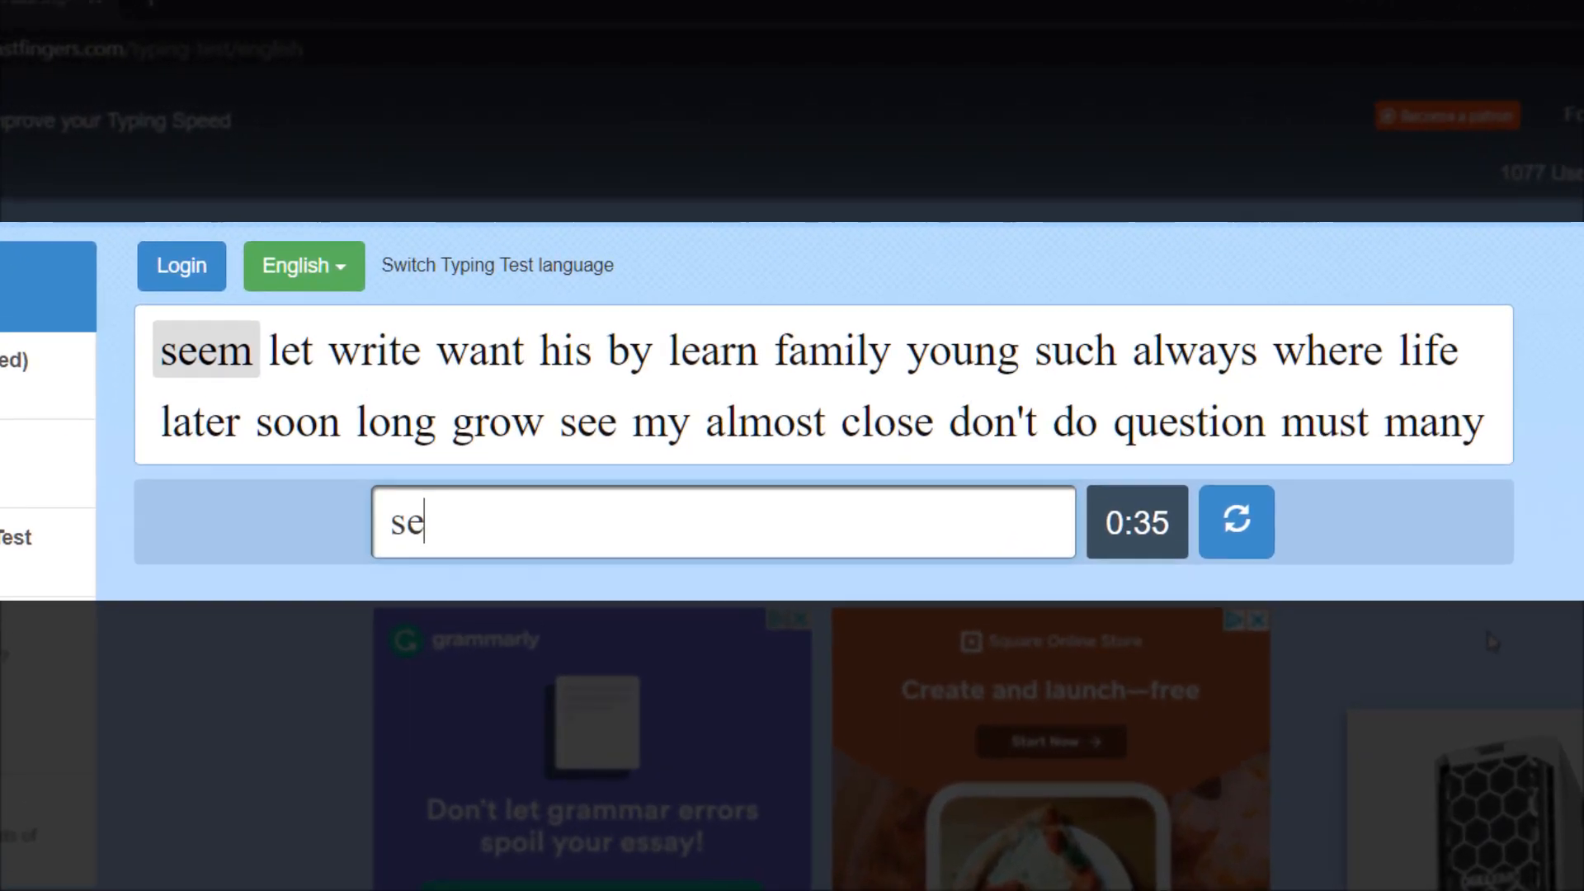
# Keep typing words such as want, you, such, life, grow, close until the minute ends.
pyautogui.write('w')
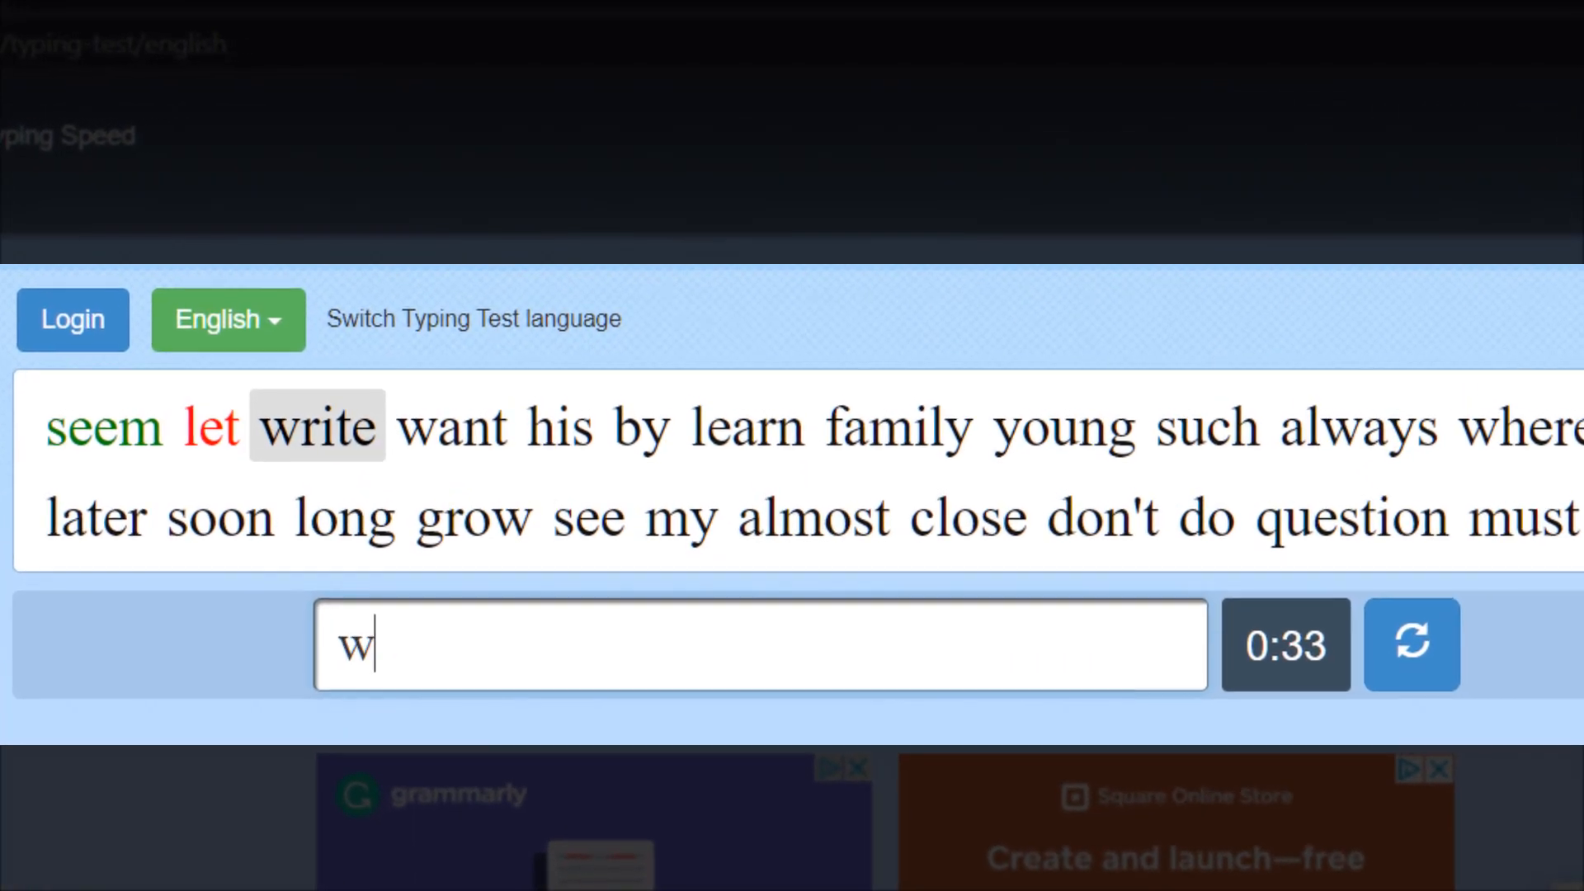
pyautogui.write('ant')
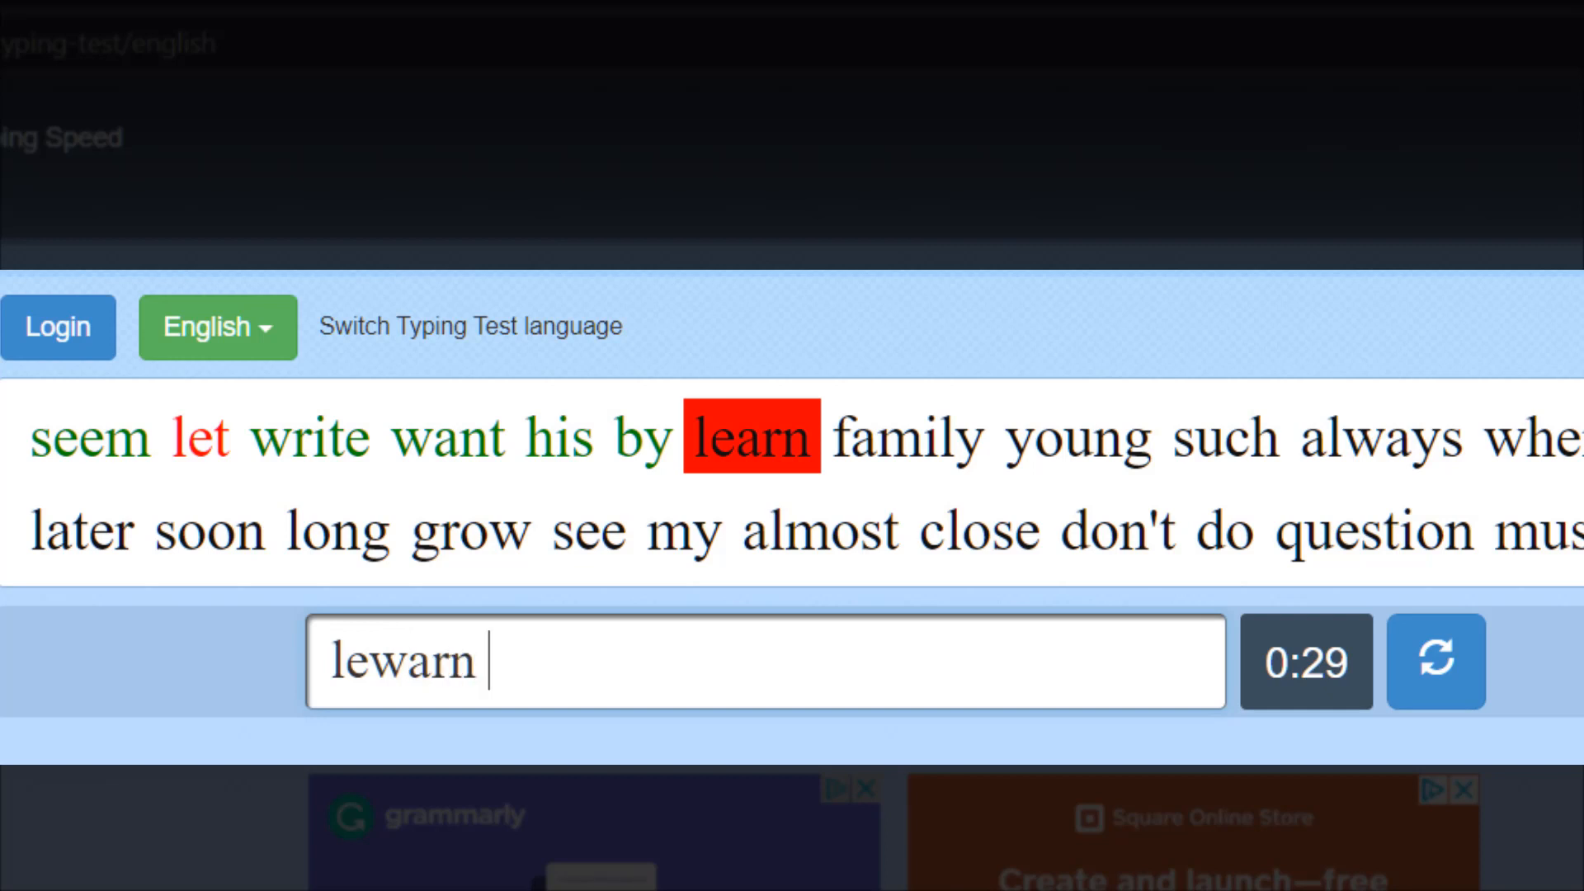
pyautogui.write('you')
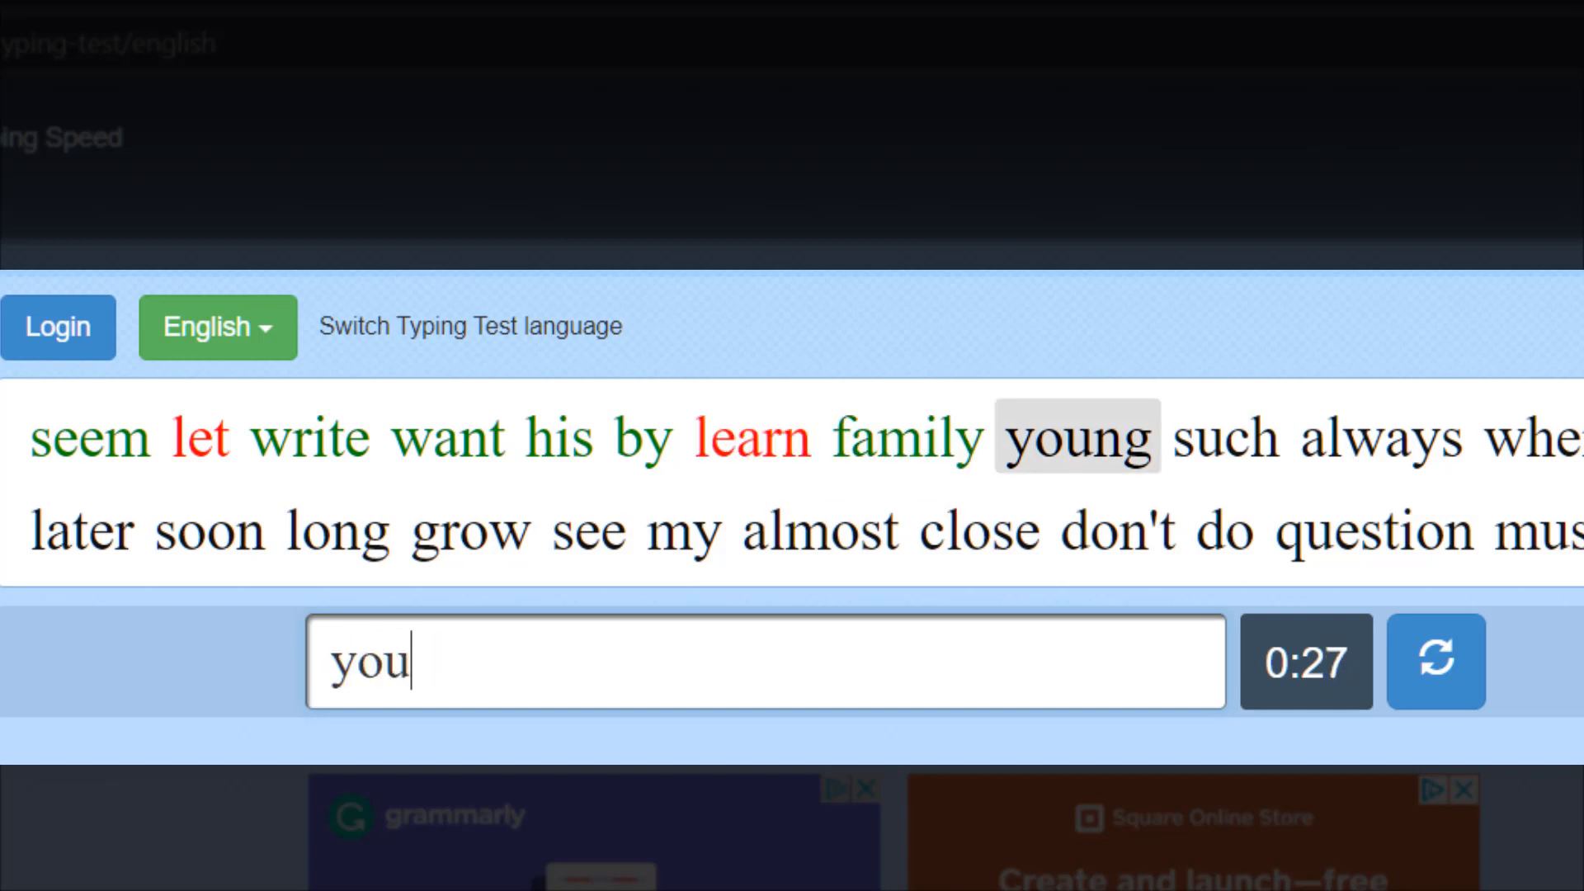
pyautogui.write('sc')
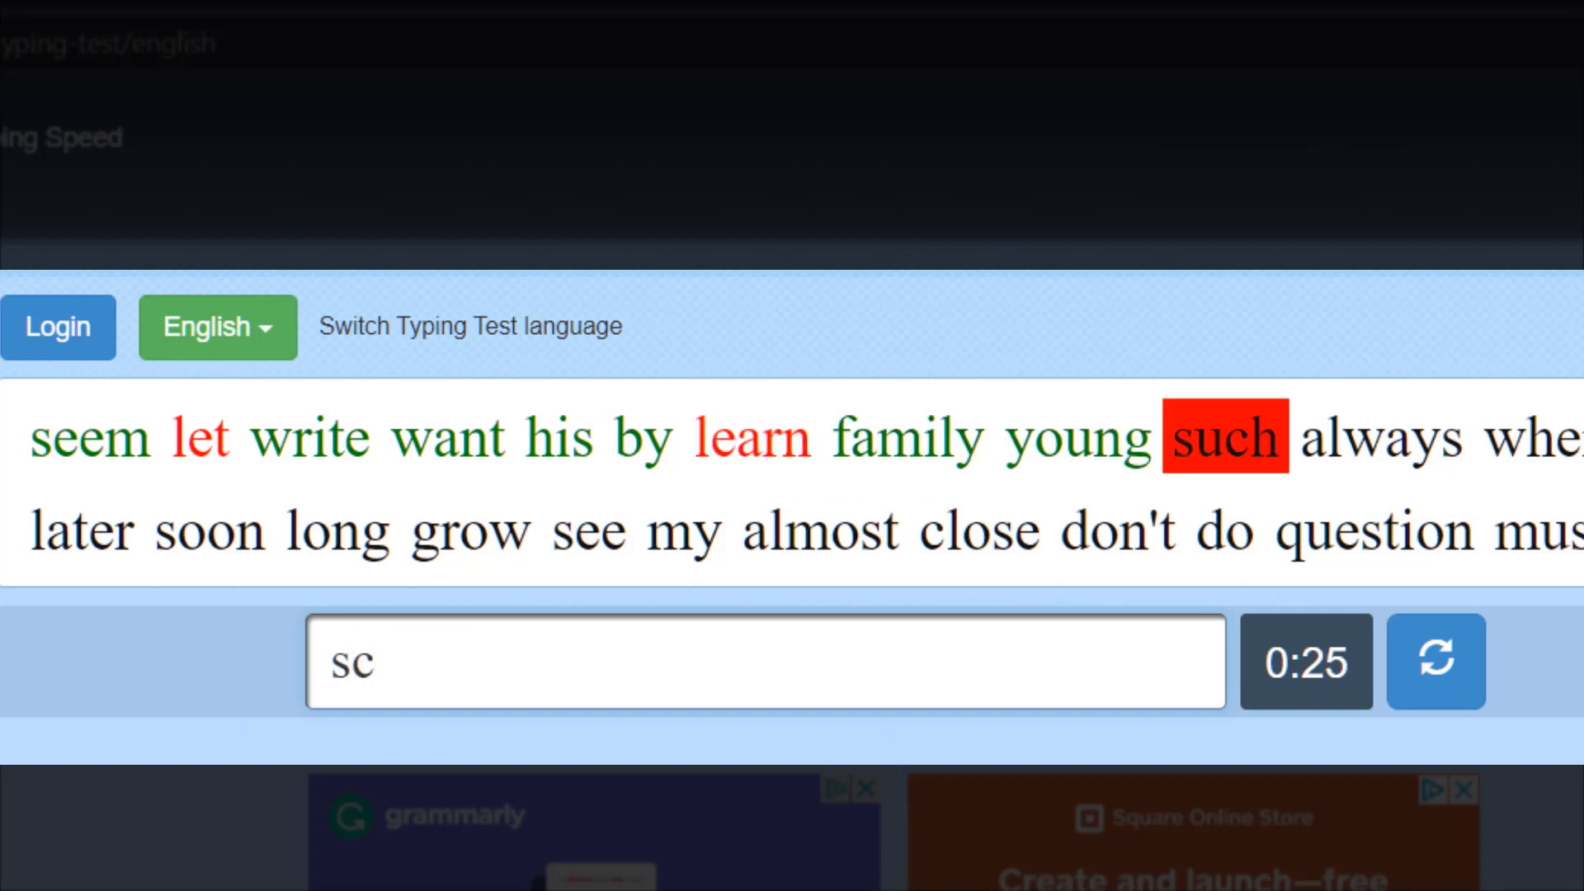
pyautogui.write('uch')
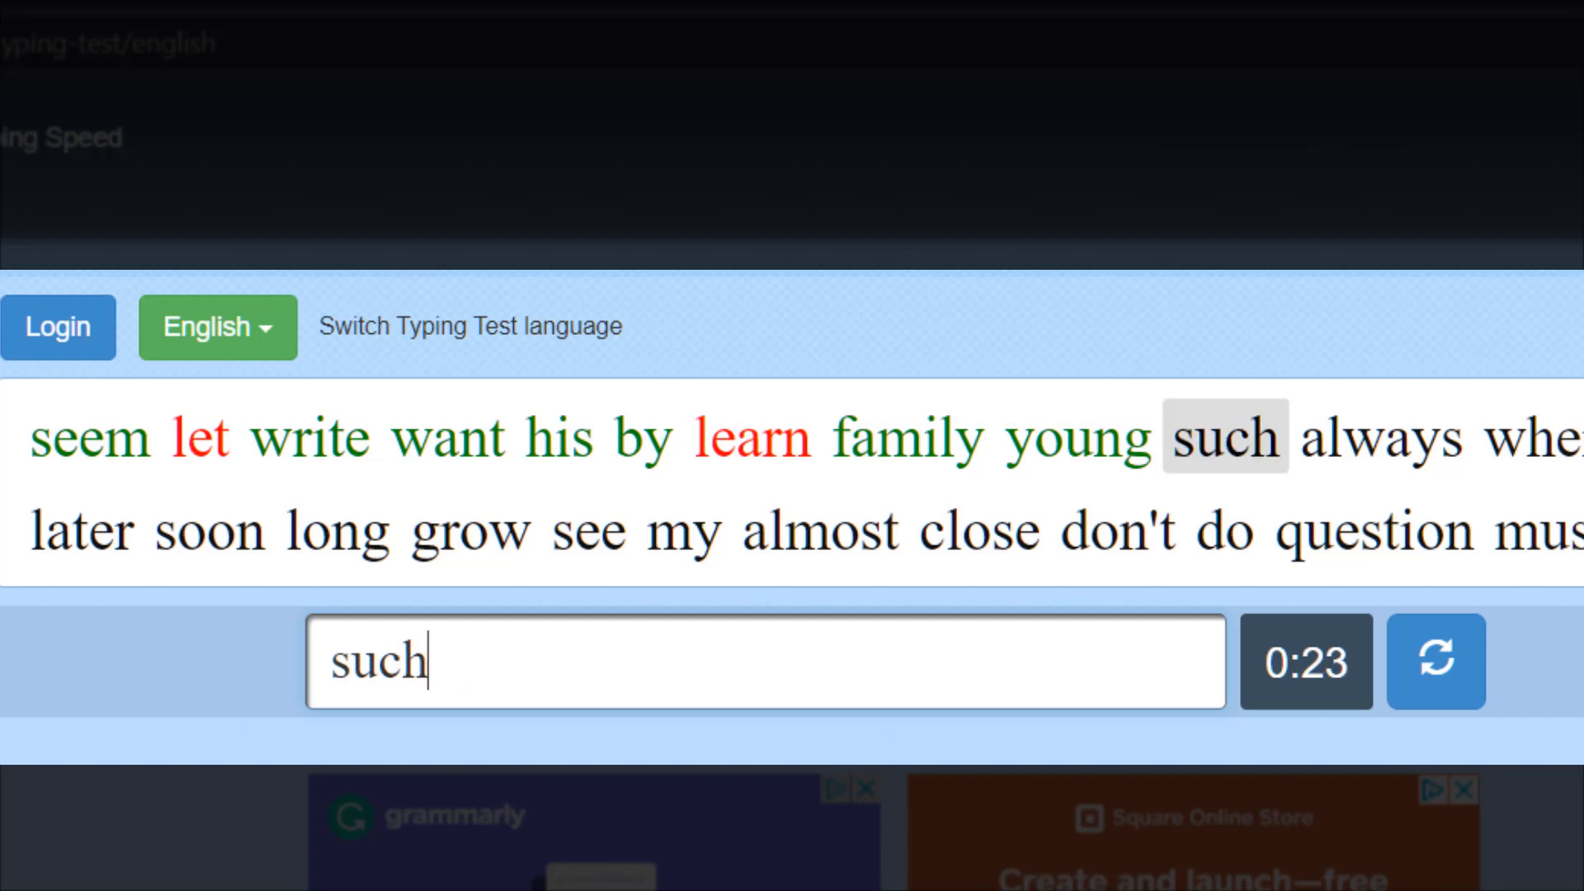
pyautogui.press('space')
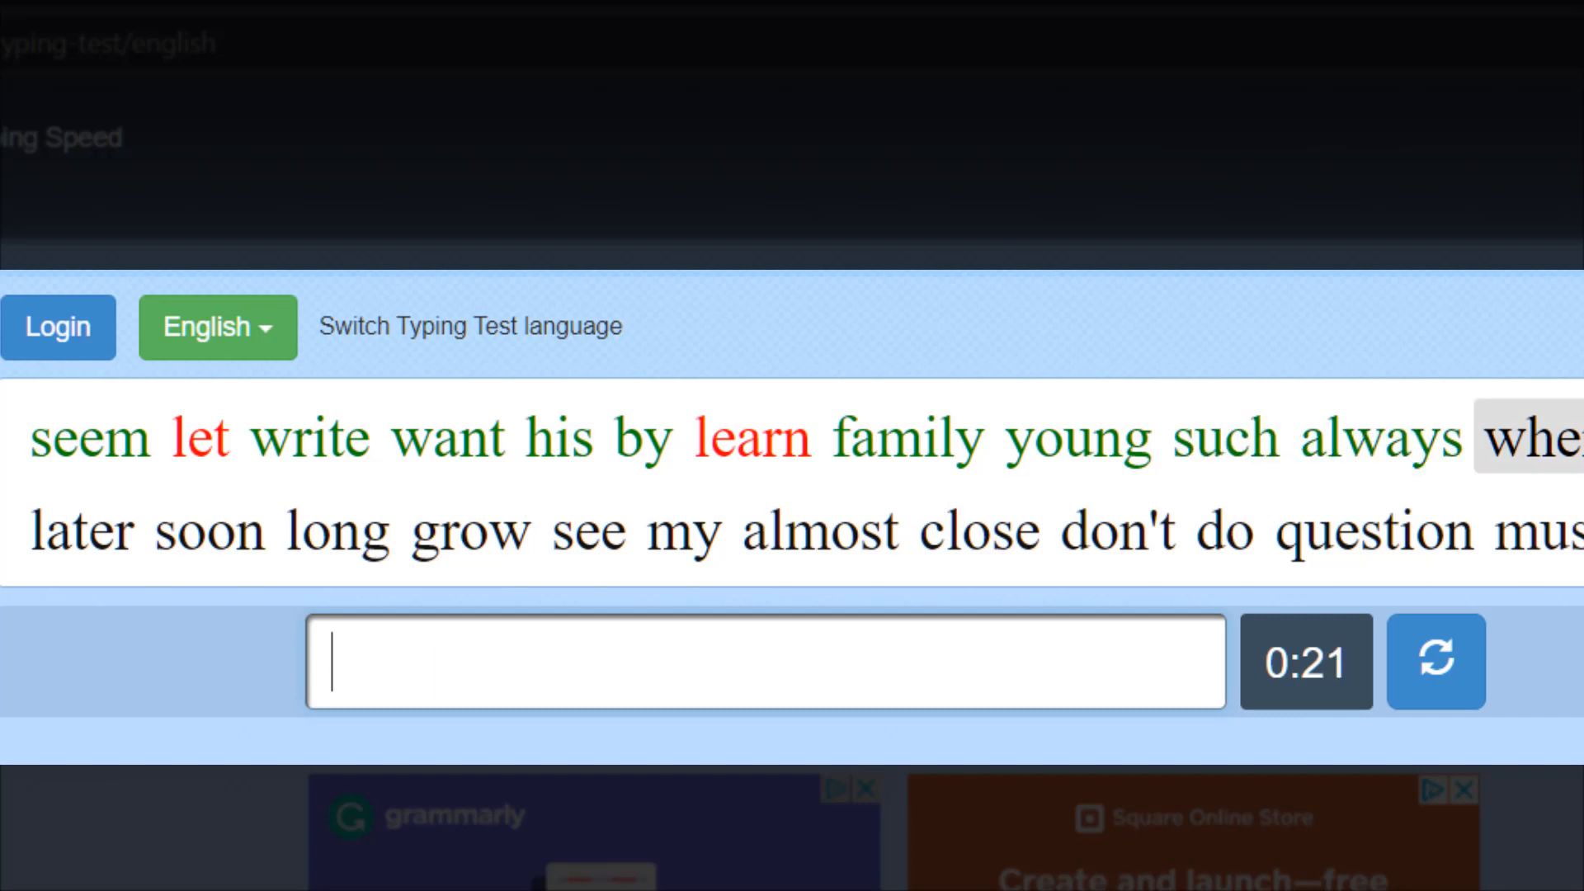
pyautogui.write('life')
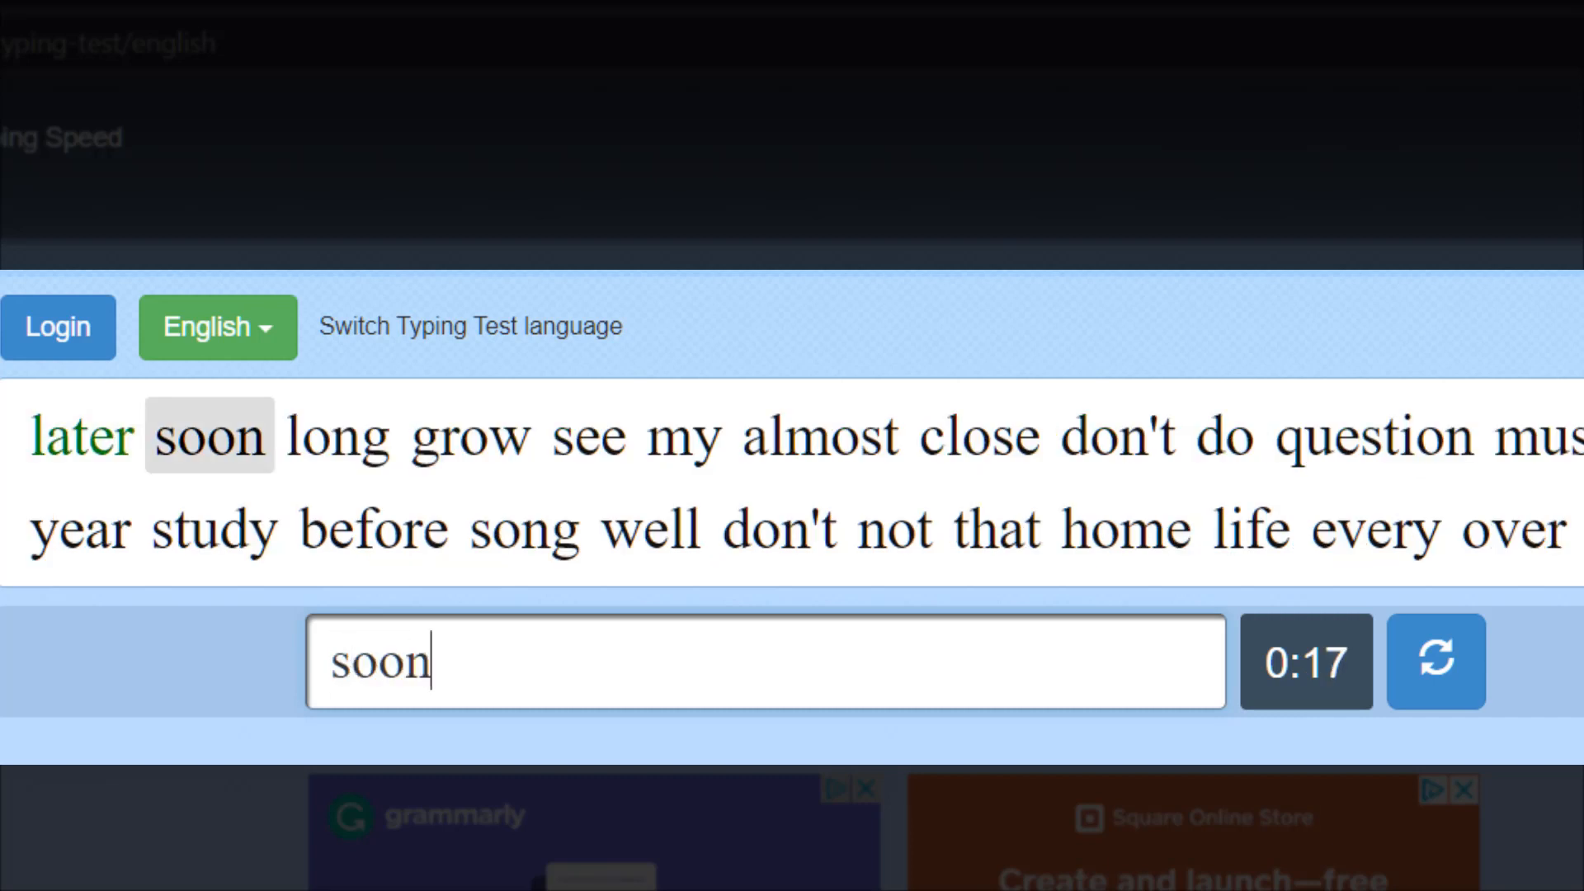
pyautogui.write('grow')
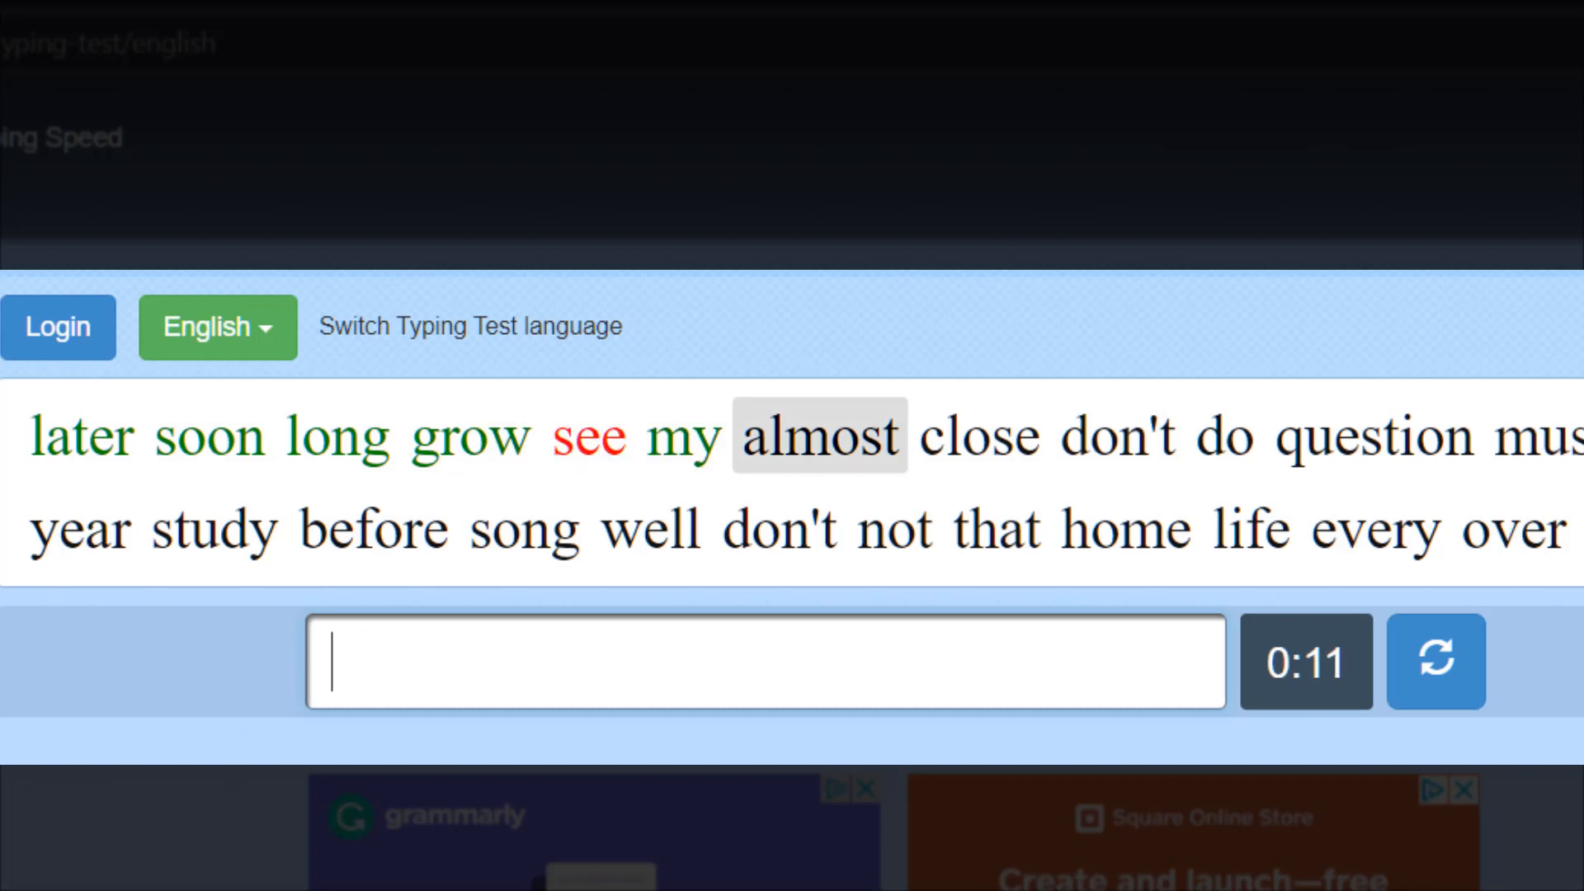
pyautogui.write('close')
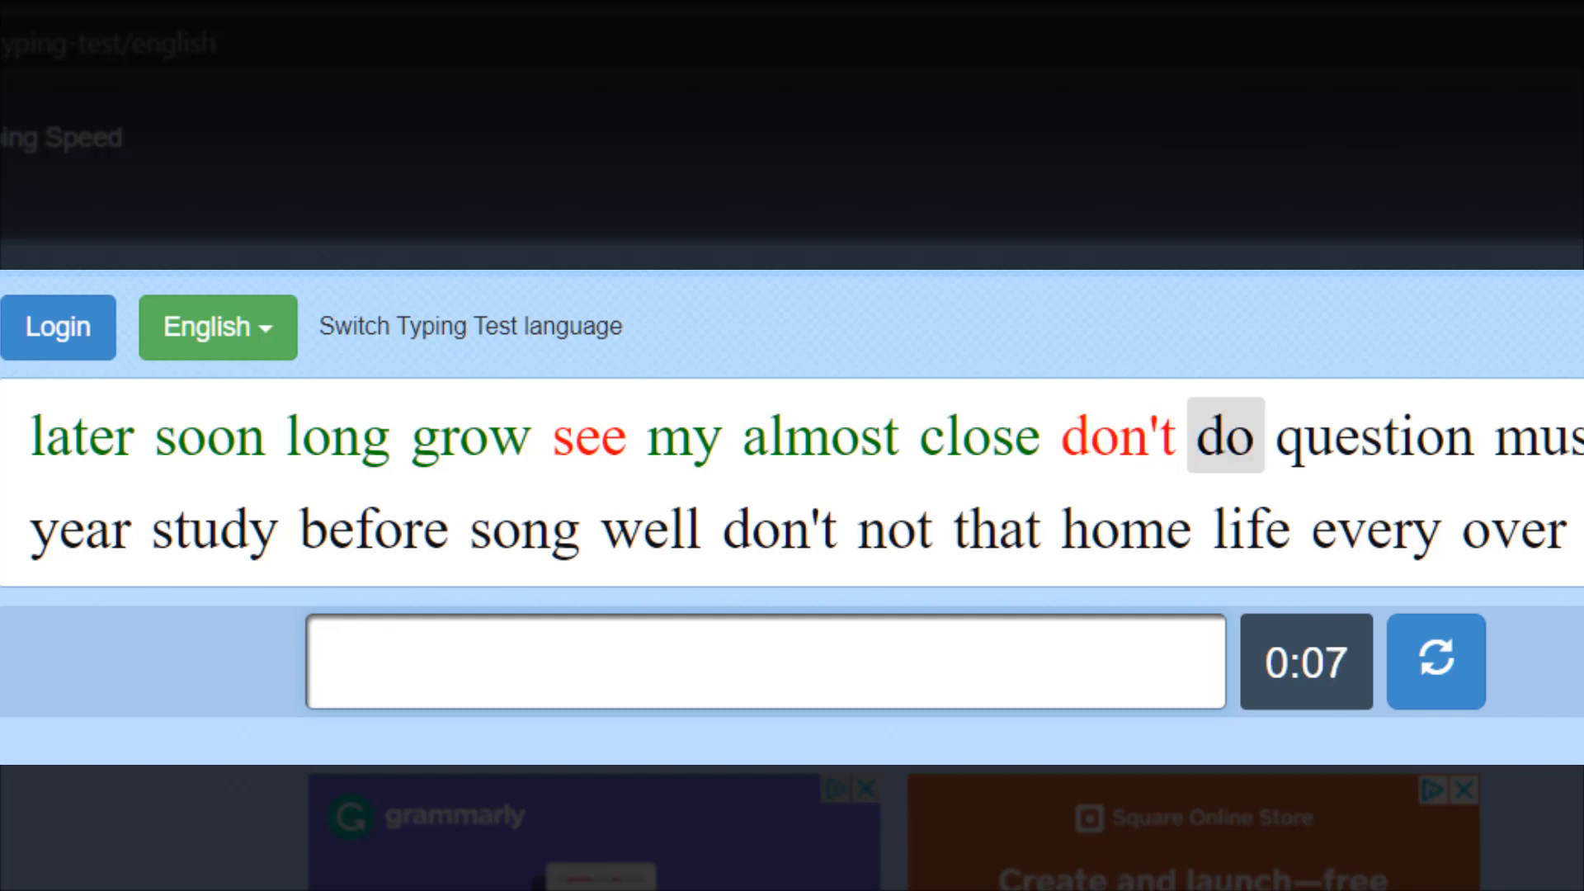
pyautogui.write('do')
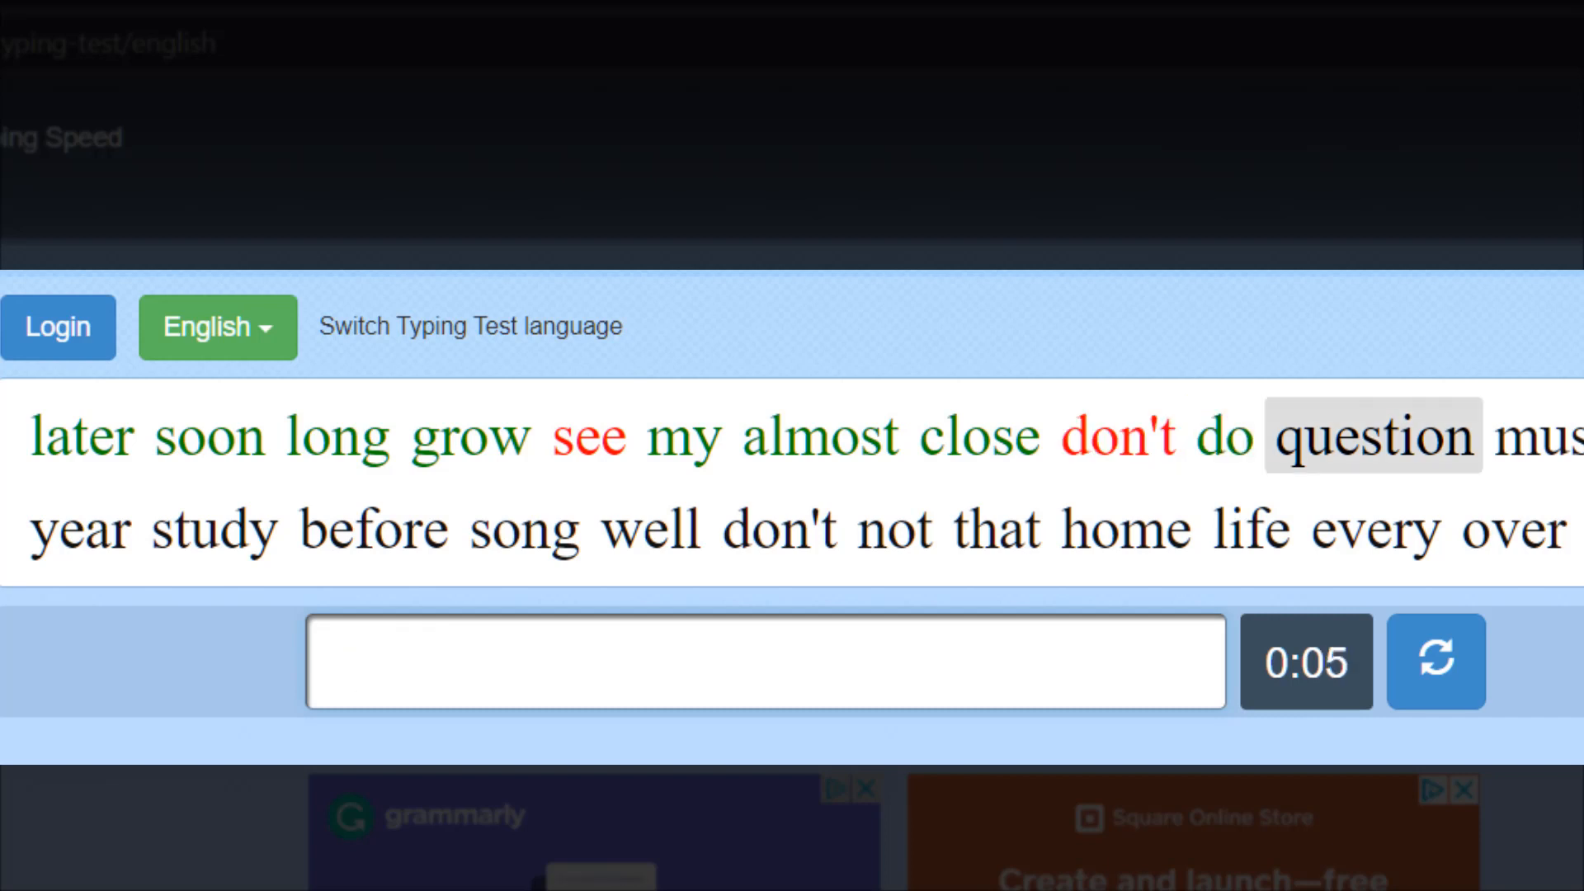
pyautogui.write('m')
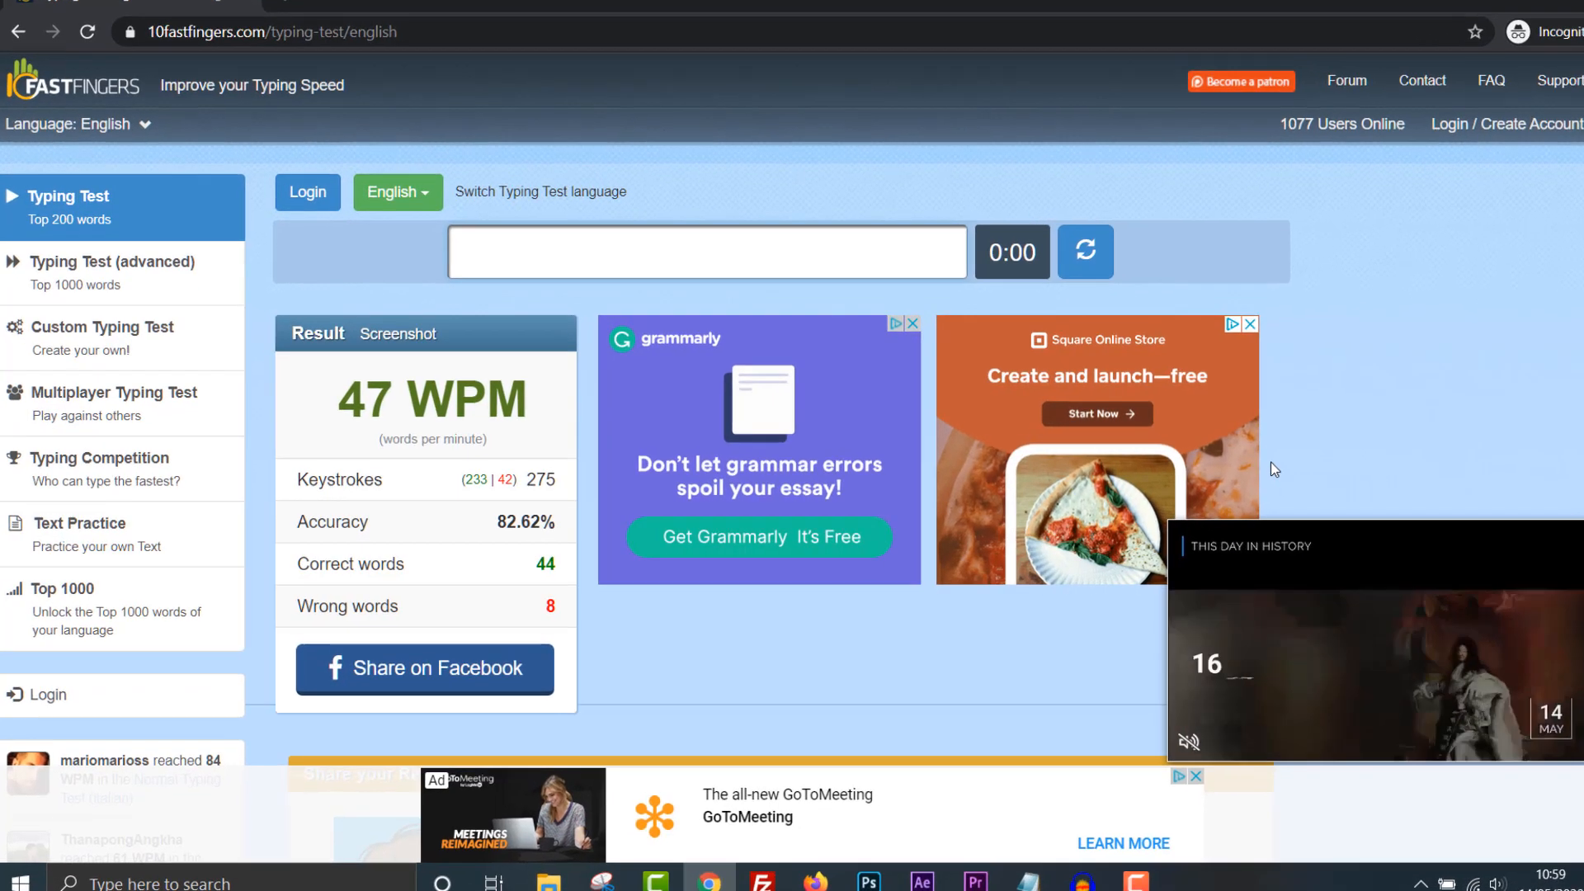
# Zoom the result page in to read the 47 WPM, 82.62% accuracy score.
pyautogui.press('ctrl+plus')
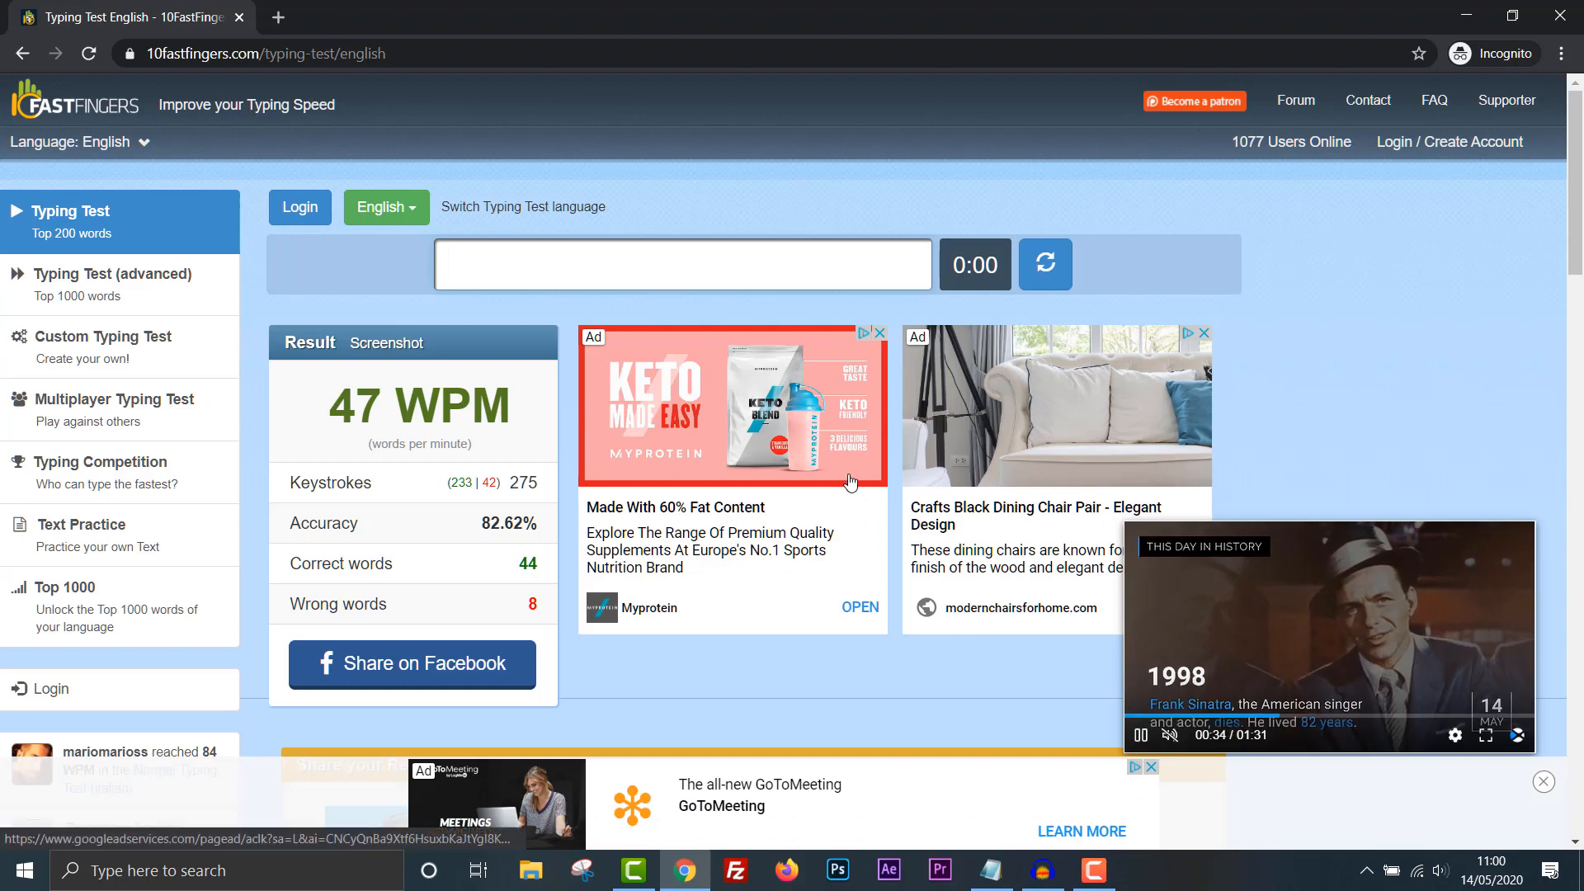
# Show the last-24-hours Top Rankings table led by 221 WPM and scroll through it.
pyautogui.scroll(-3)
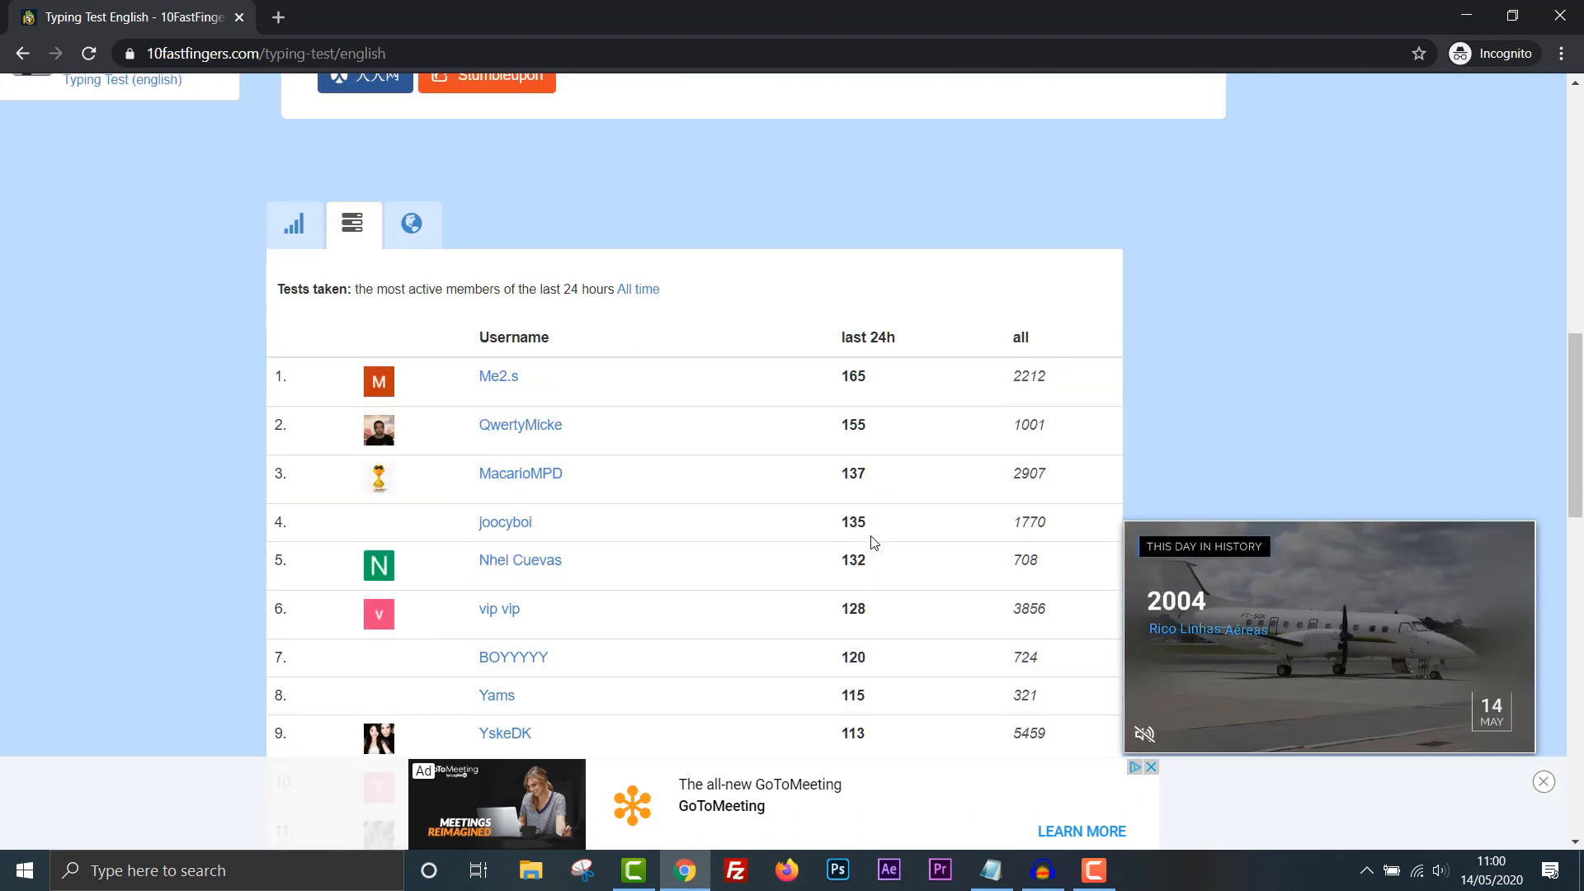
pyautogui.click(294, 225)
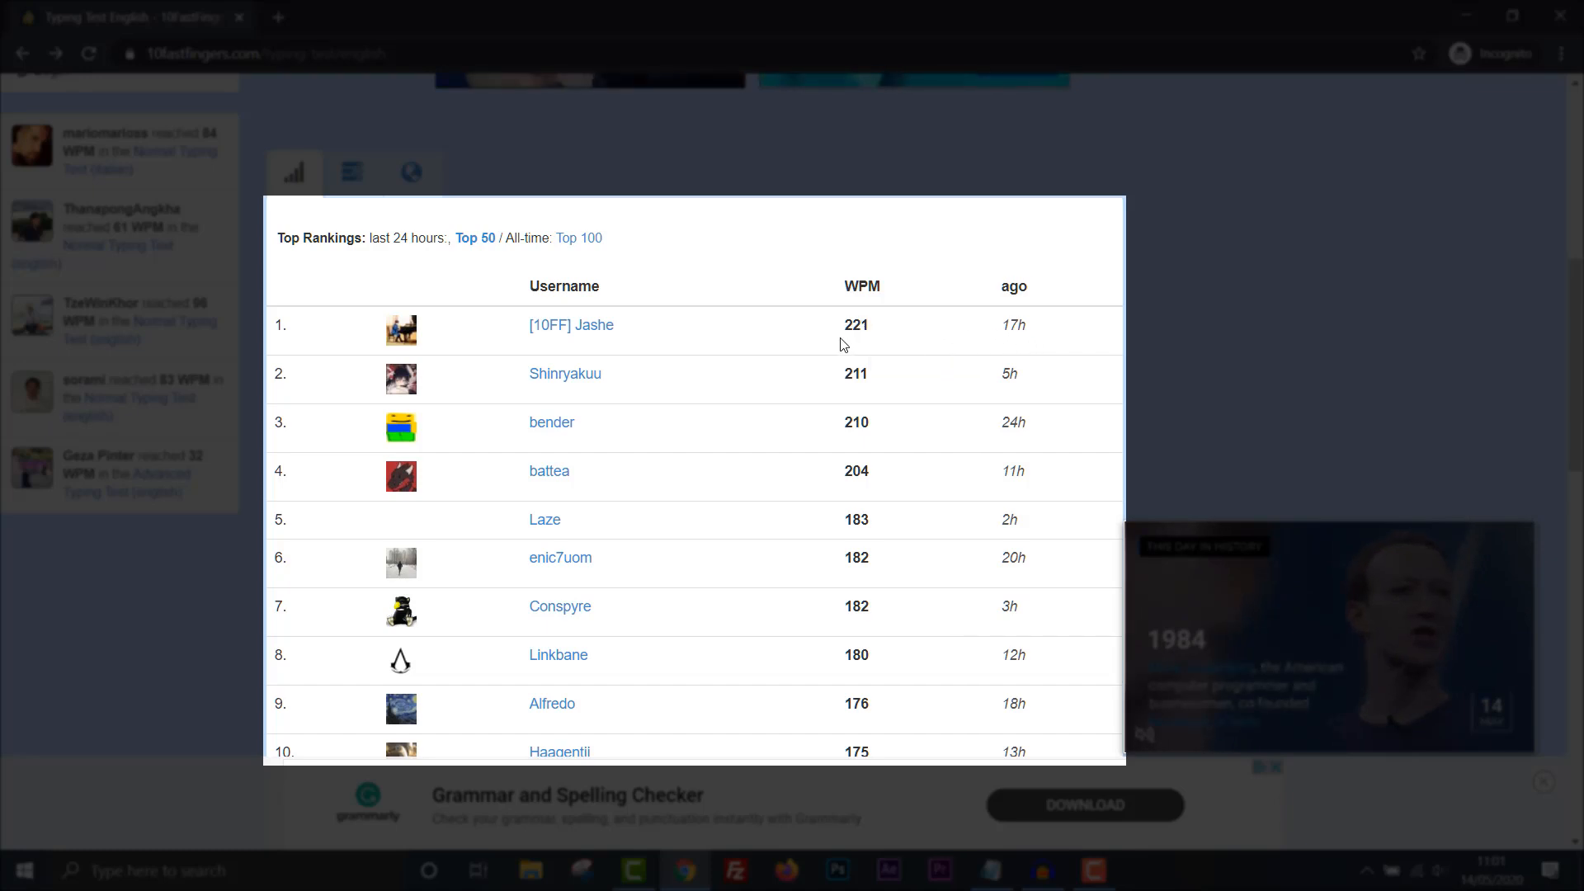
pyautogui.moveTo(856, 325)
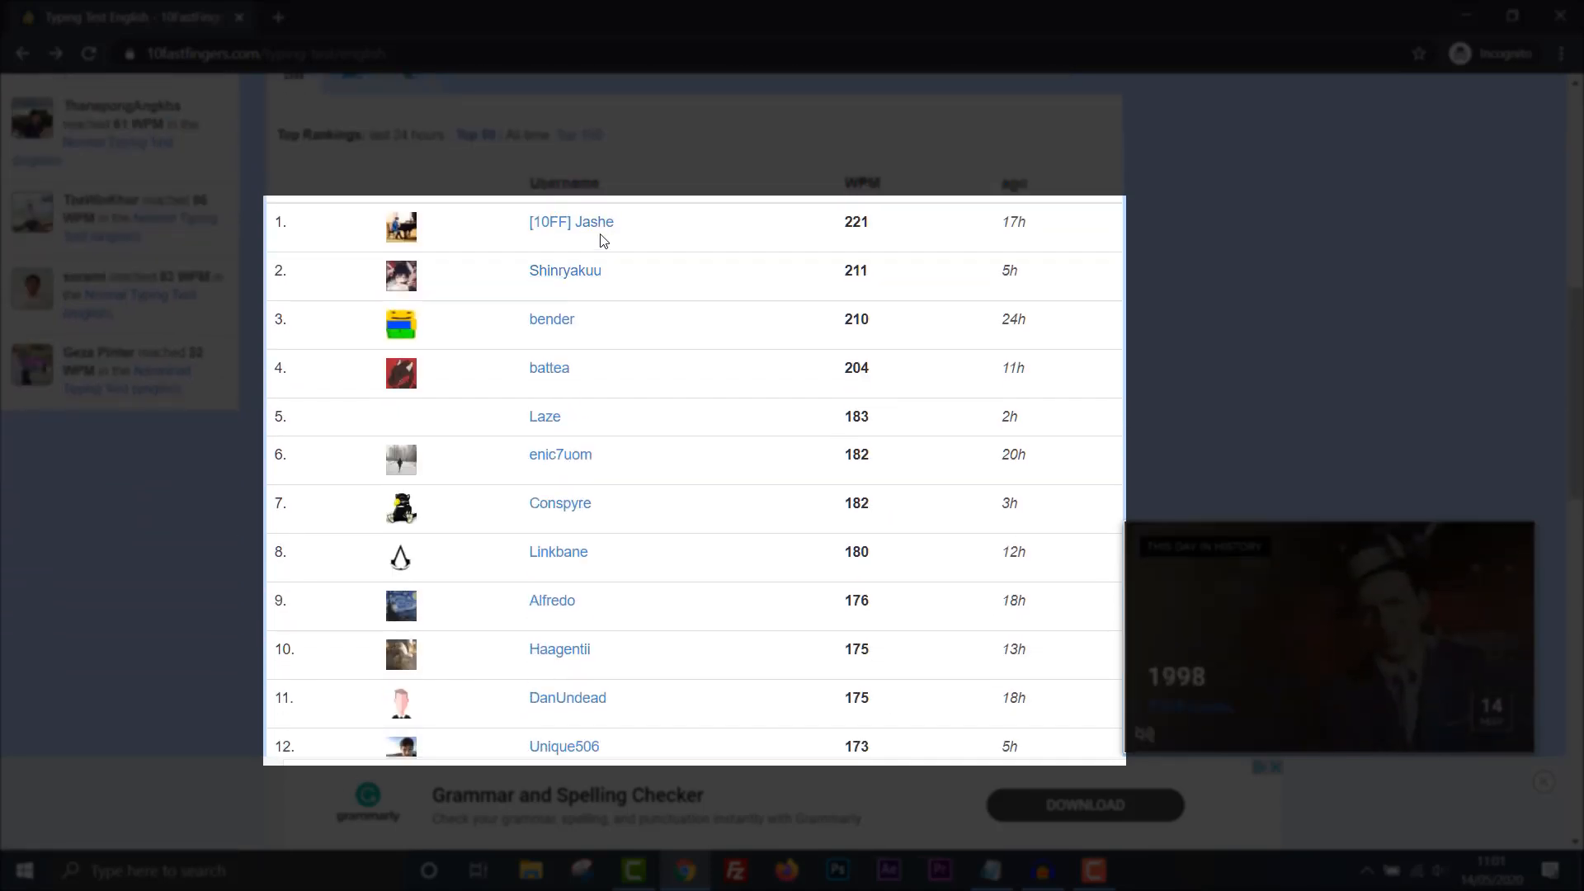
pyautogui.moveTo(564, 269)
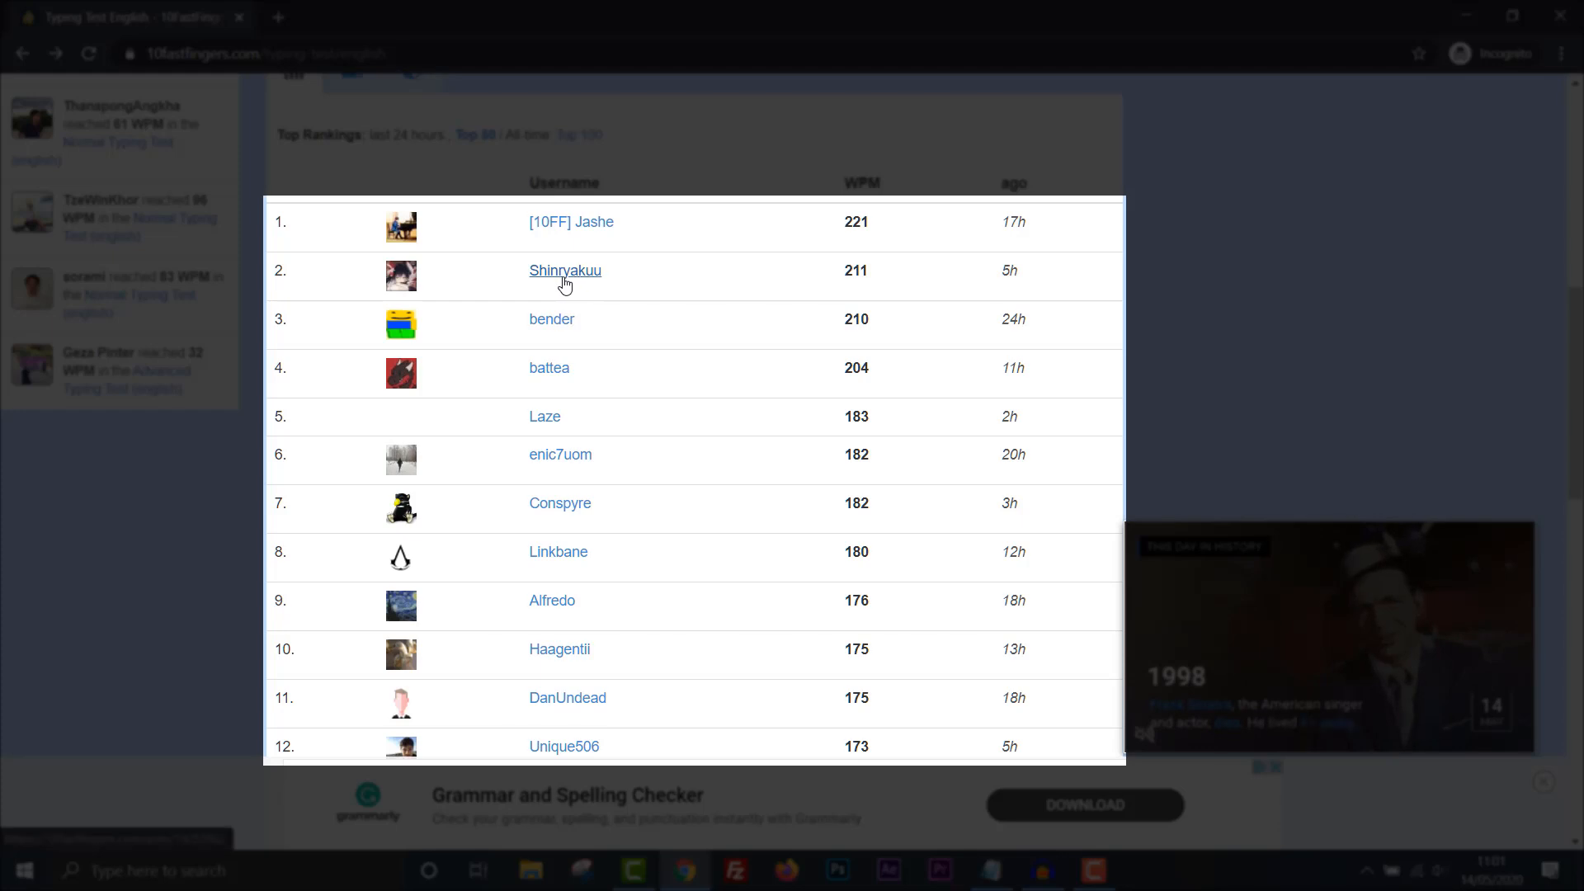
pyautogui.moveTo(584, 282)
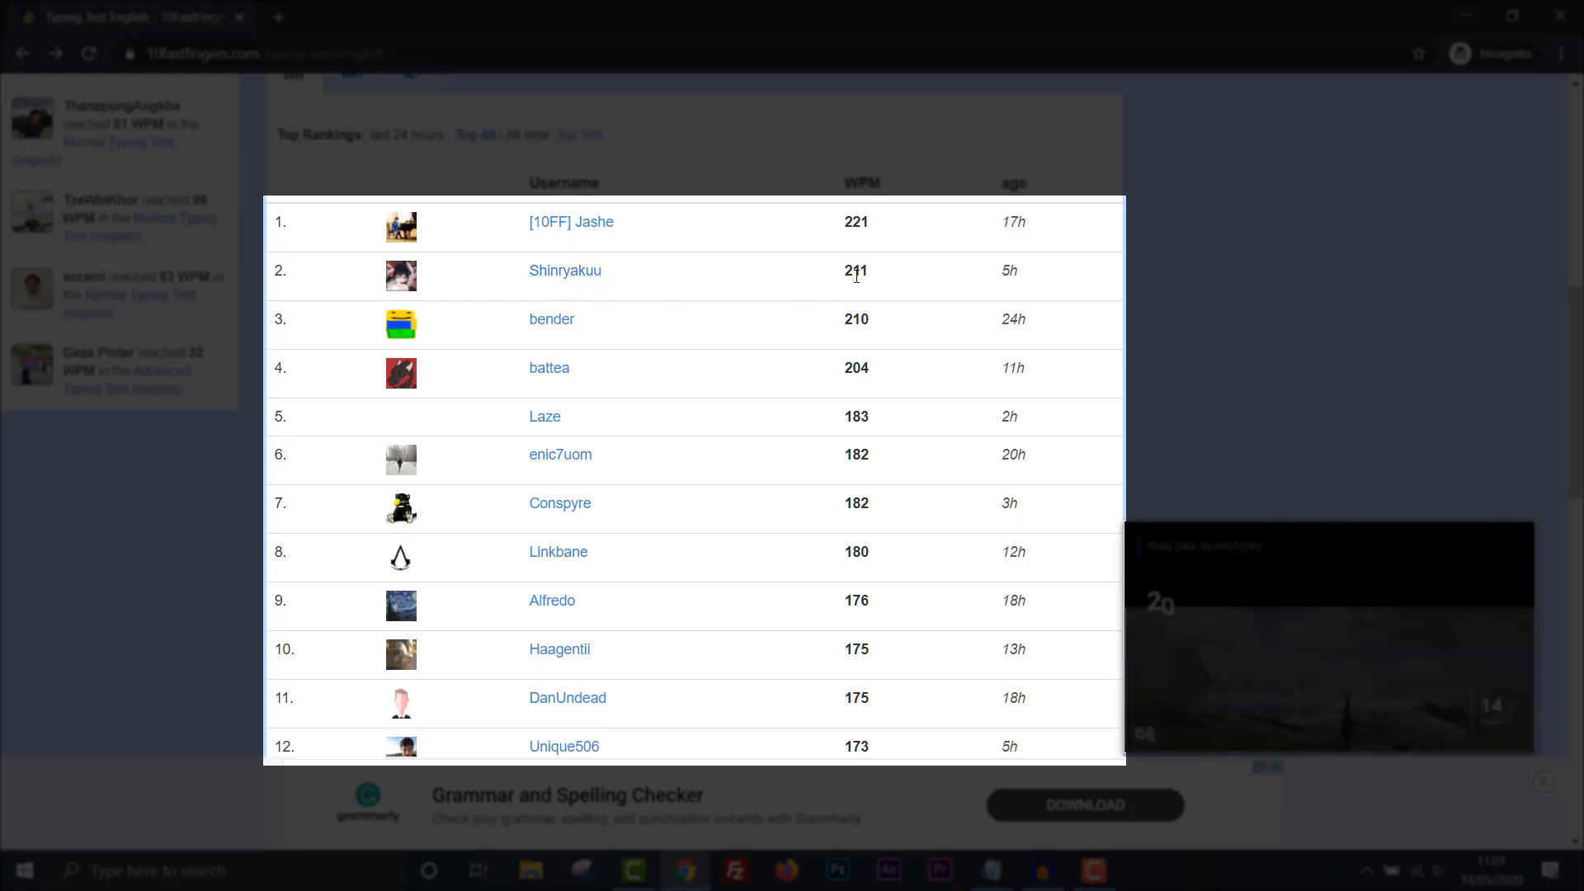
pyautogui.scroll(-3)
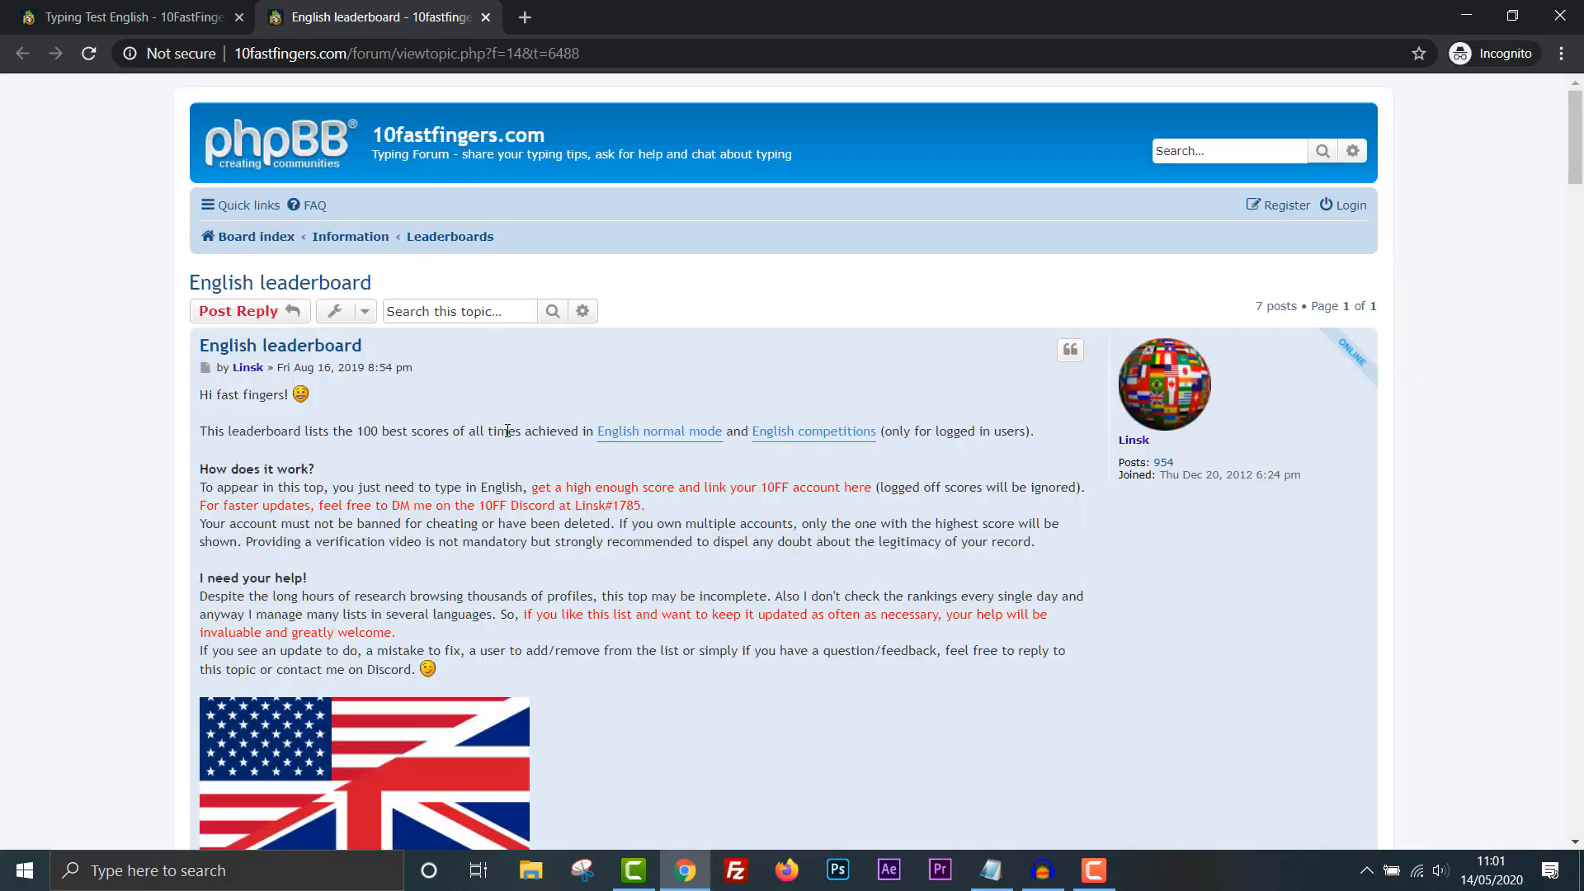
# Scroll the all-time English leaderboard, then return to the Typing Test English tab.
pyautogui.scroll(-3)
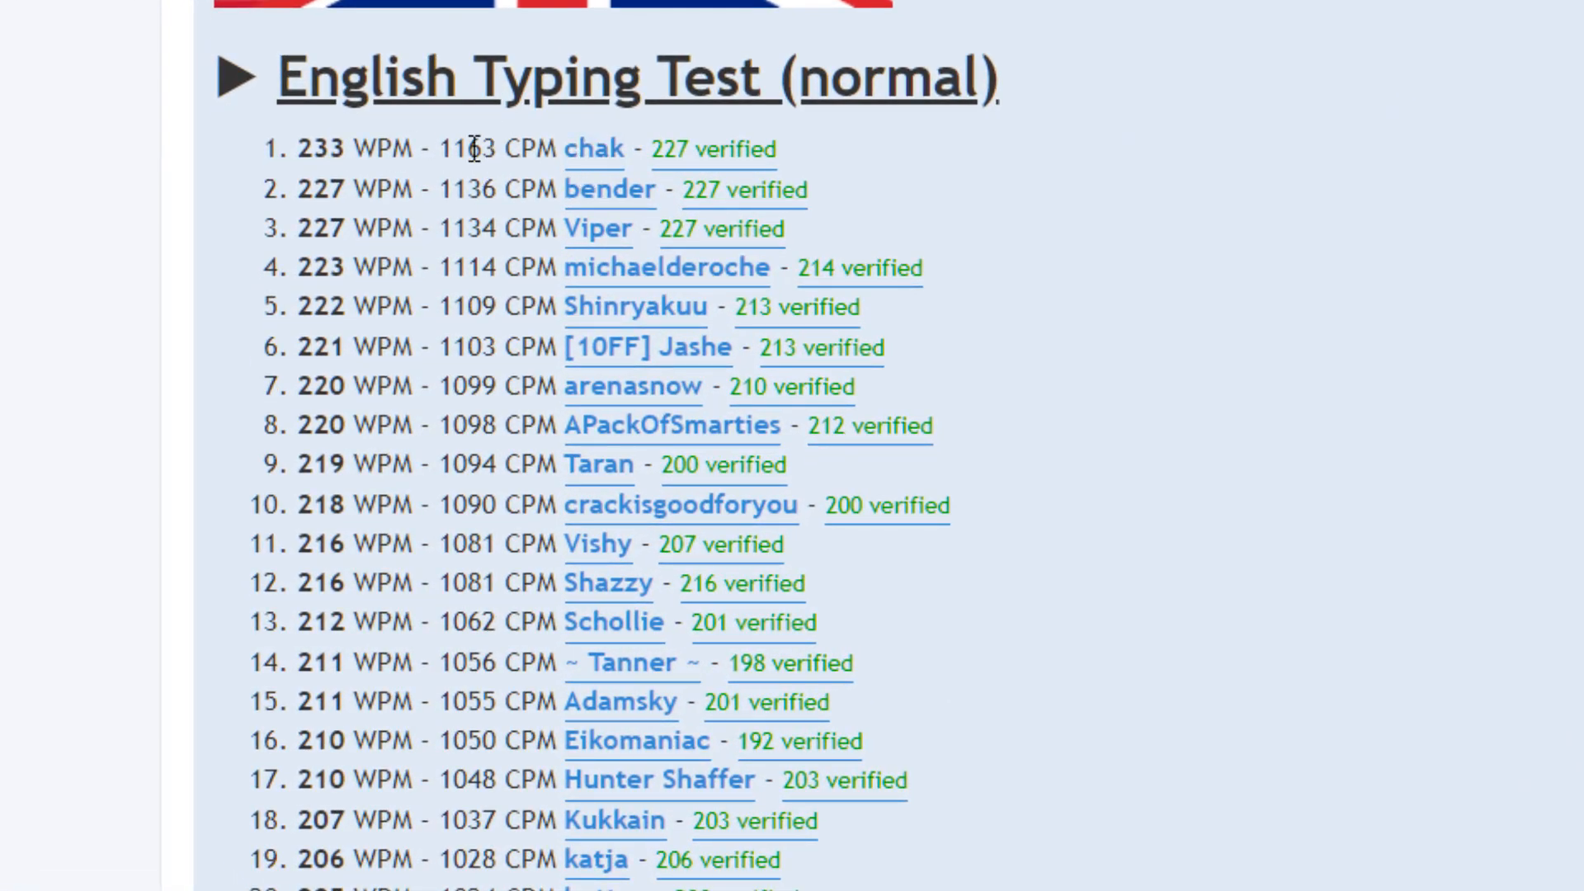
pyautogui.moveTo(475, 181)
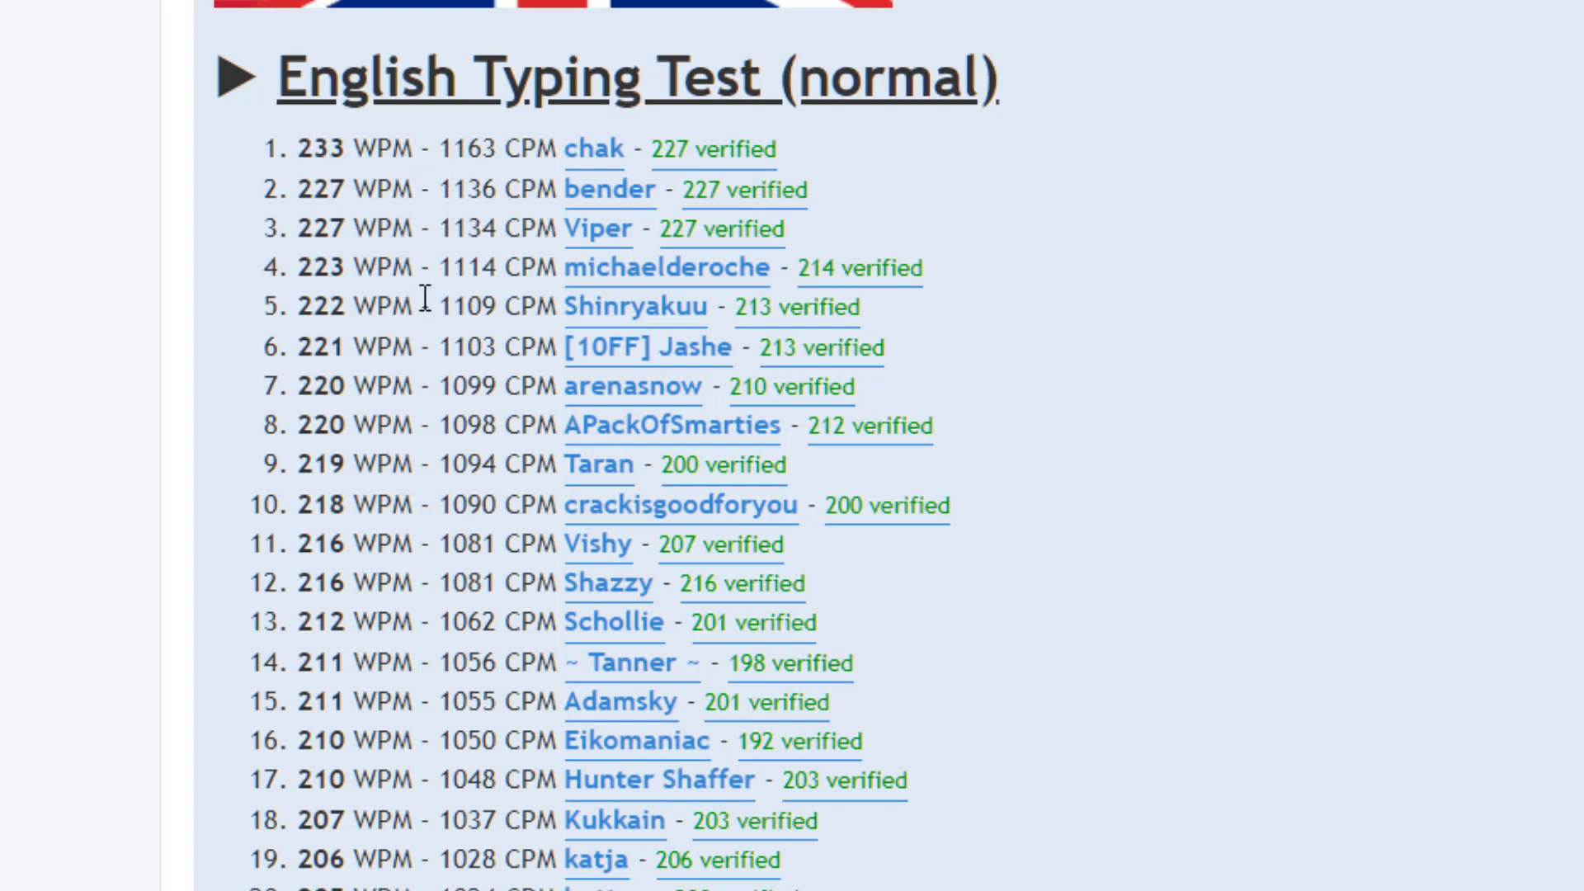
pyautogui.moveTo(424, 304)
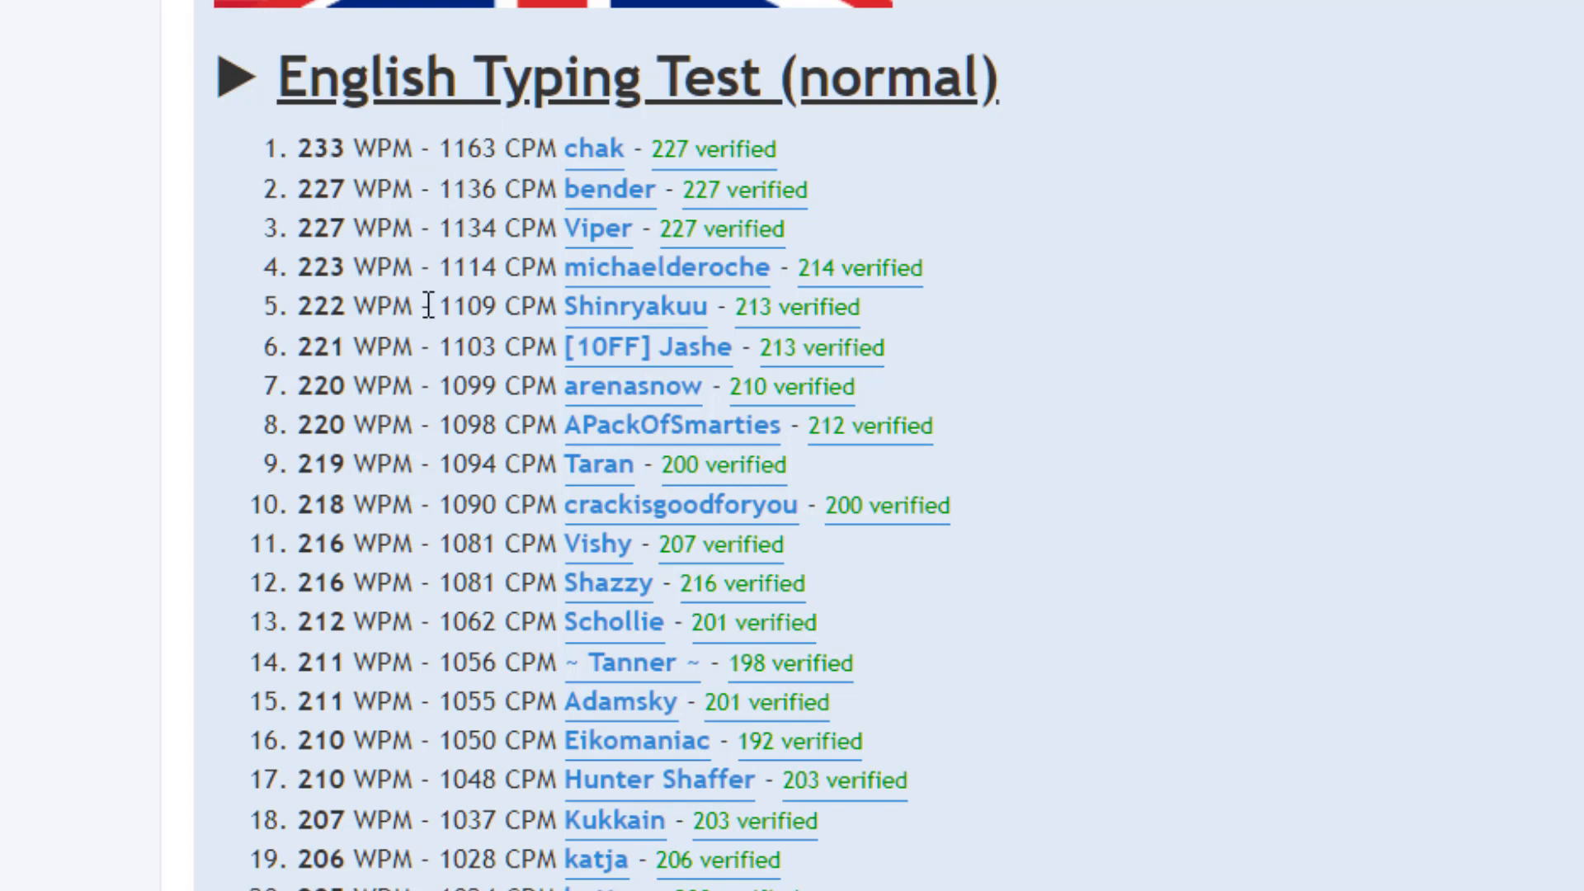
pyautogui.moveTo(1074, 386)
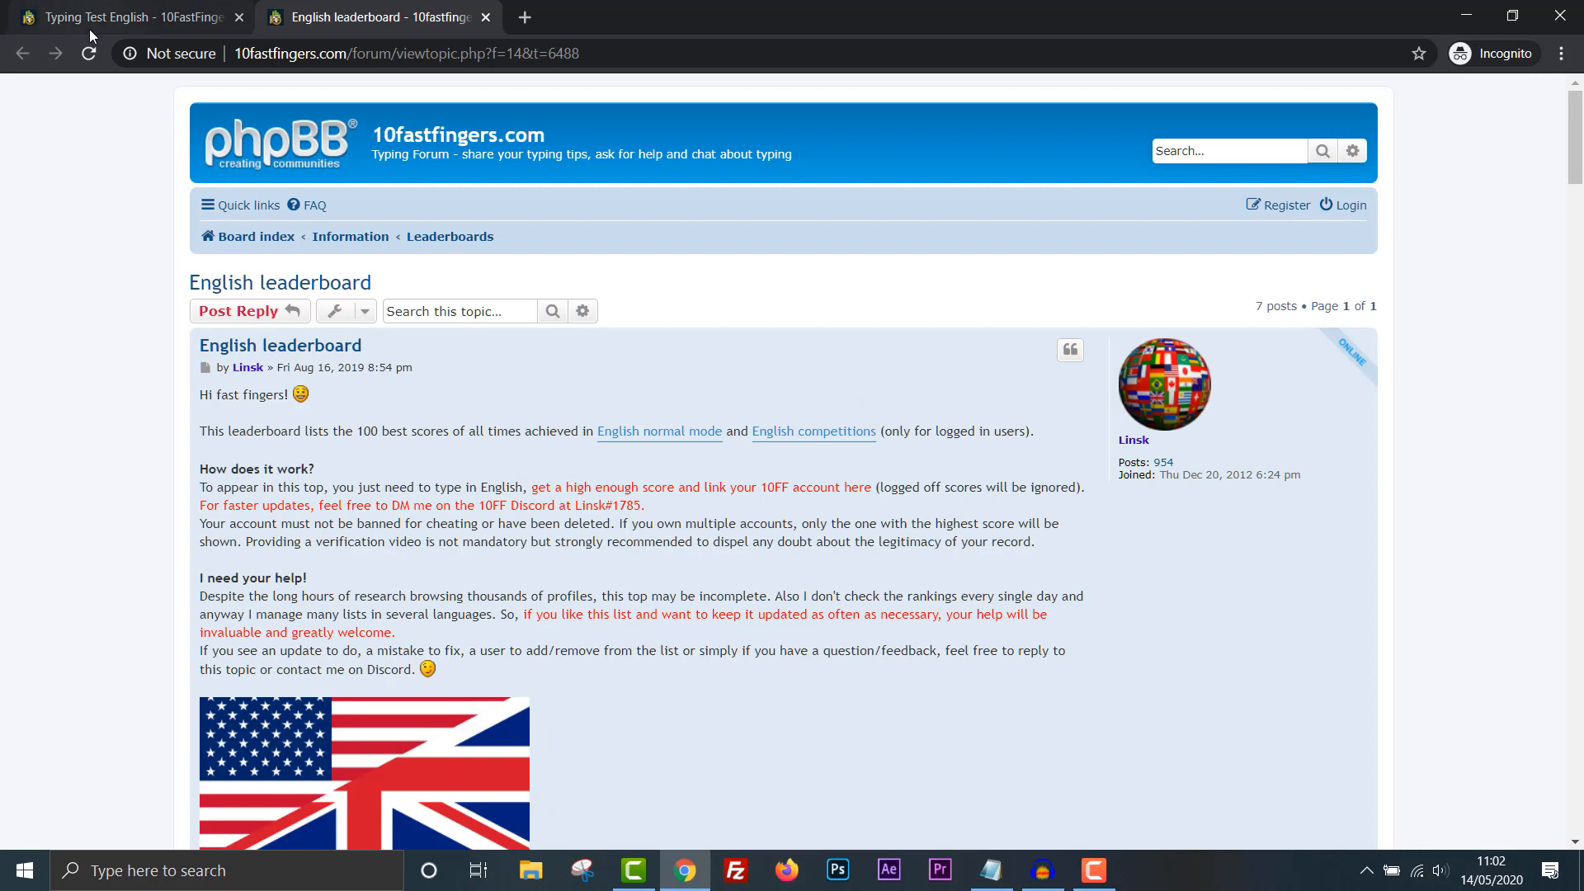
pyautogui.click(132, 17)
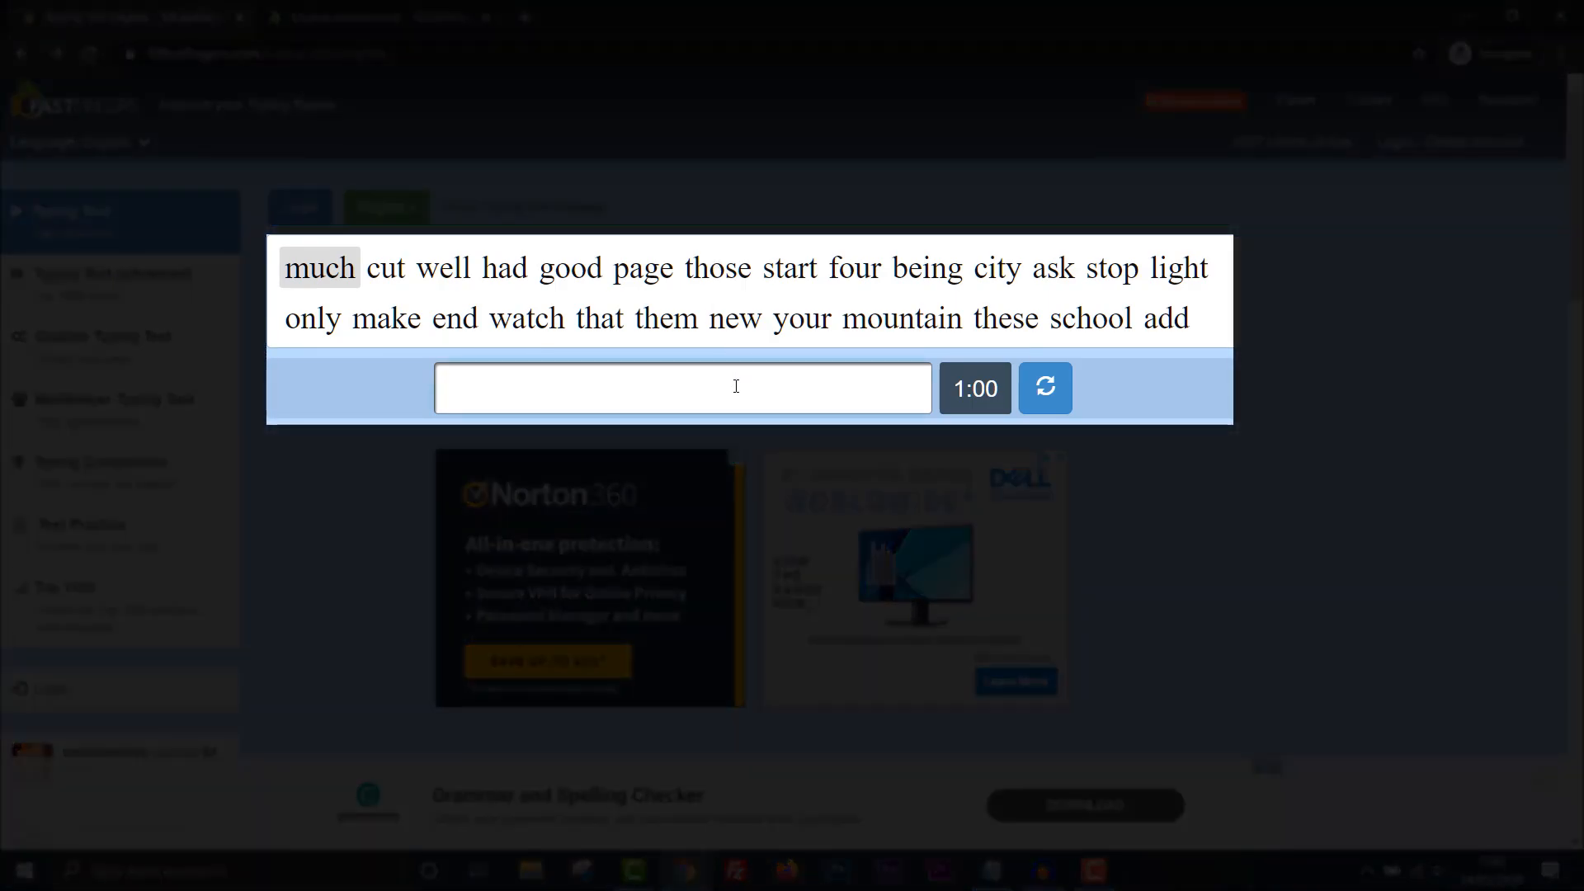
# Type the test words such as much, tho, as, ligh, watchj, mountaion, du.
pyautogui.write('much')
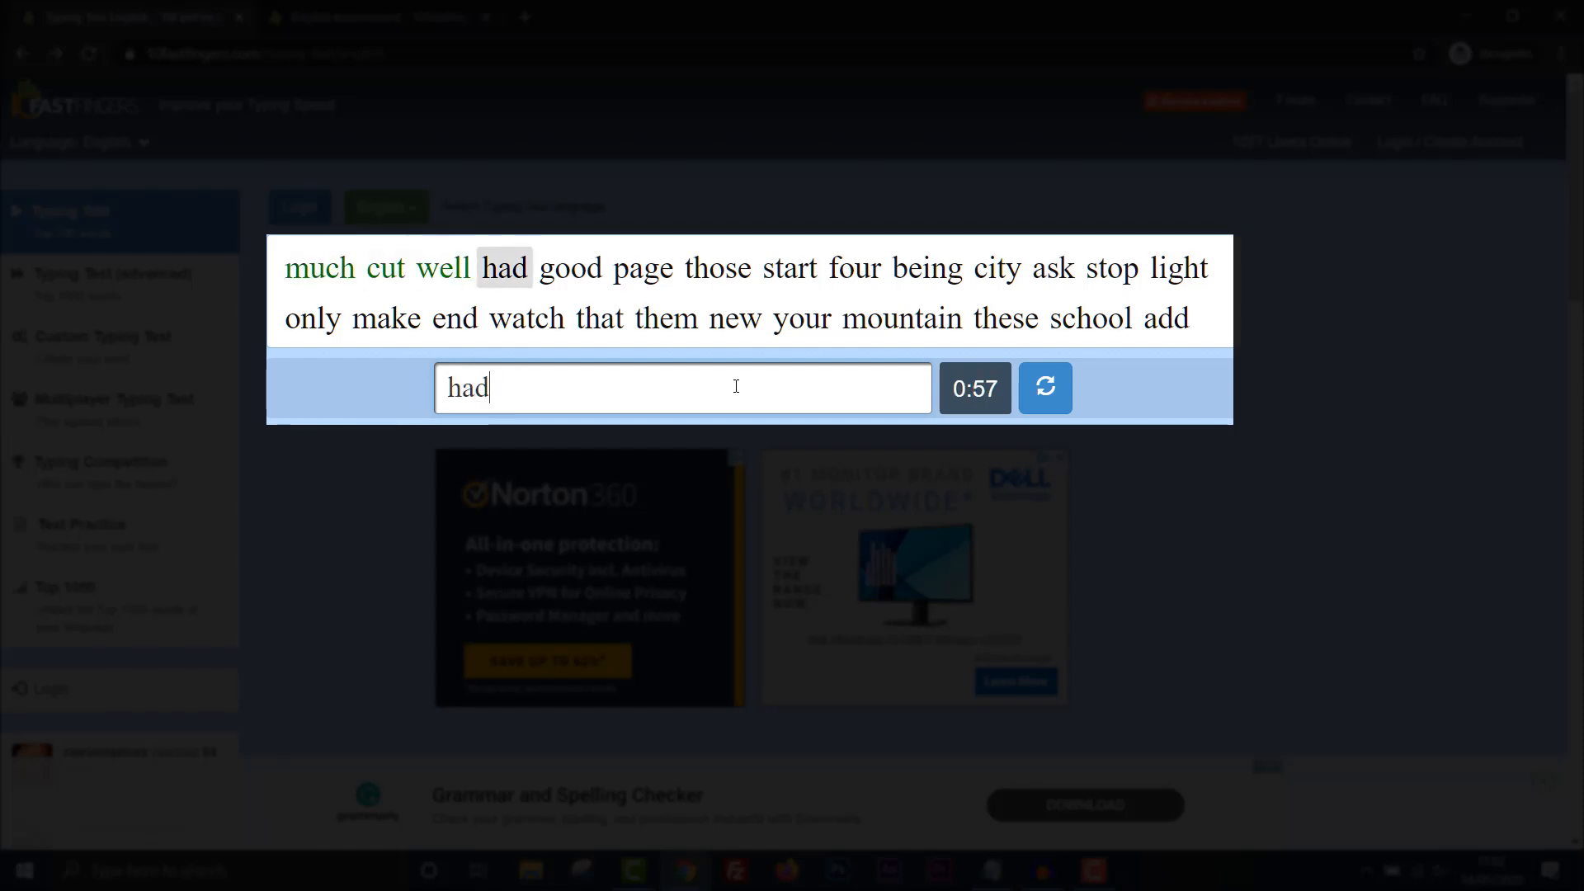
pyautogui.write('tho')
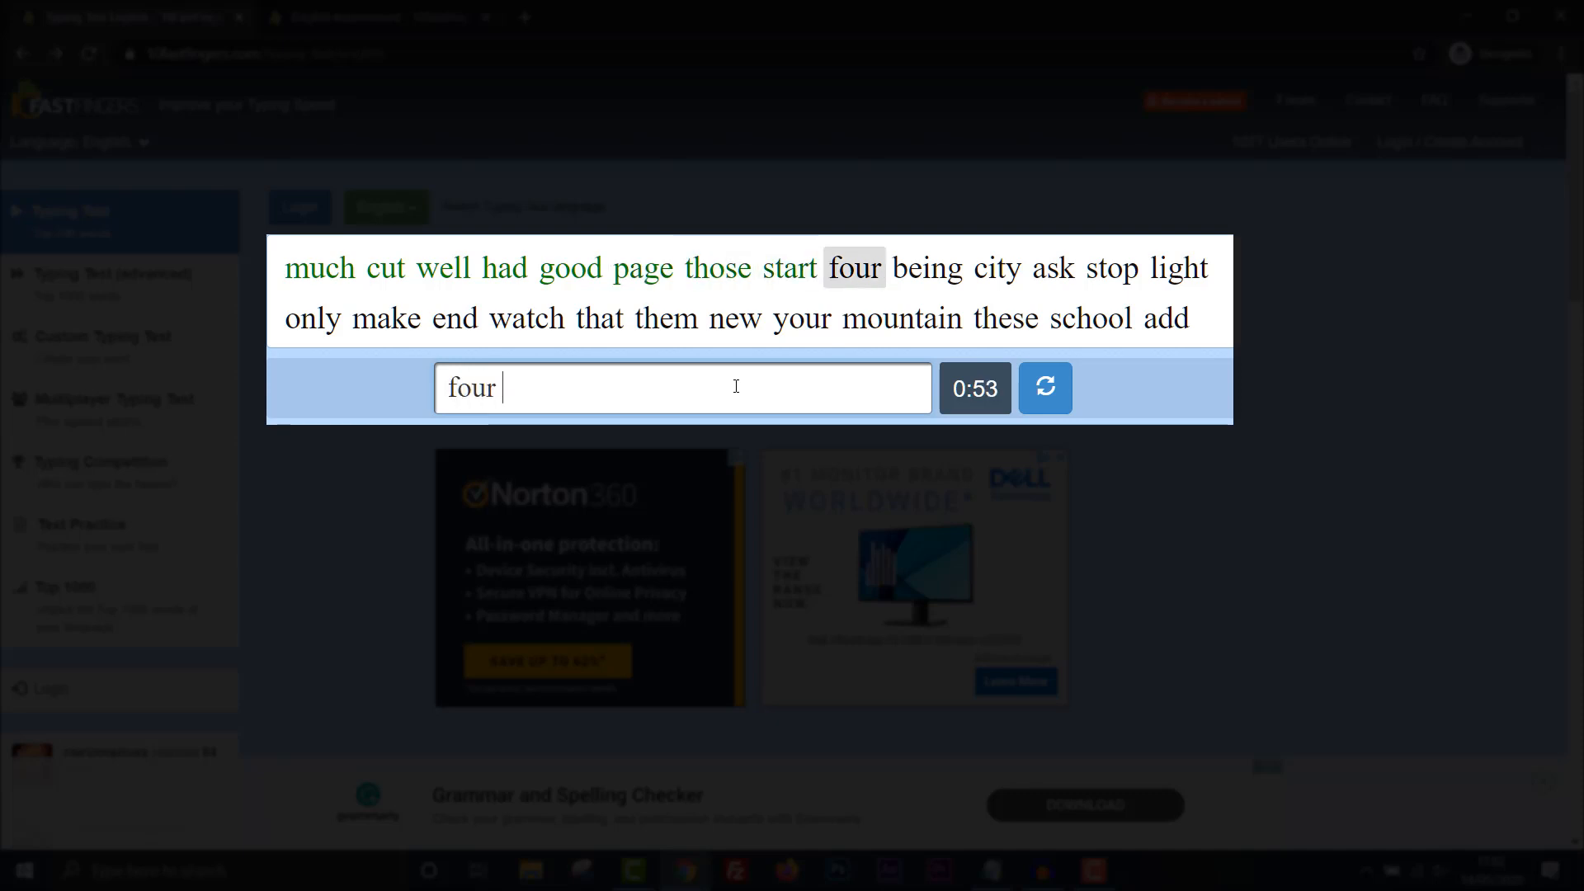
pyautogui.write('as')
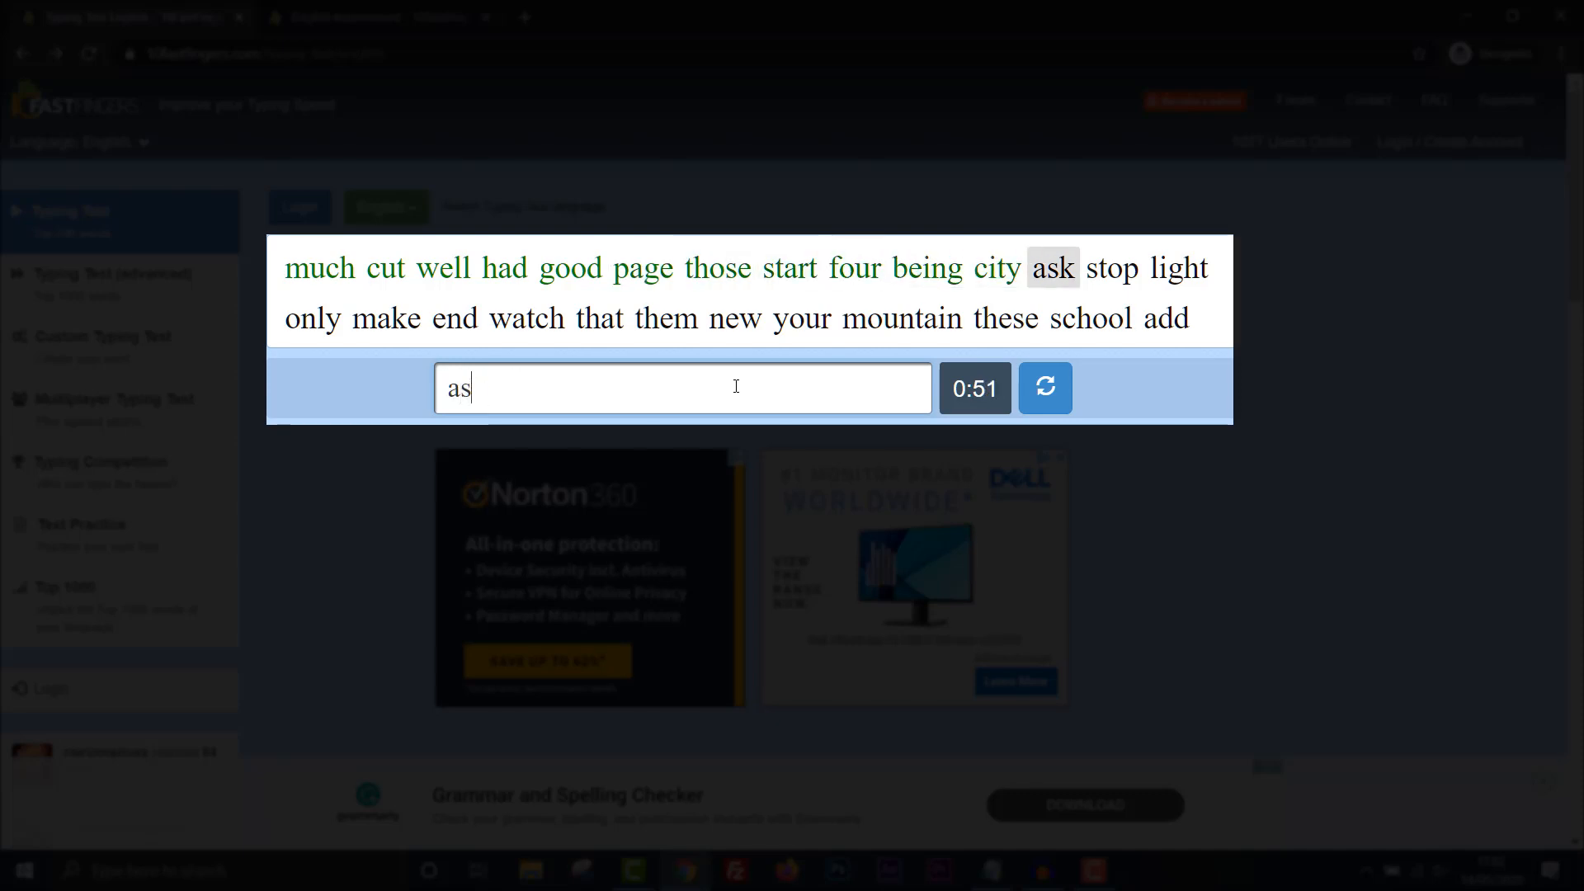
pyautogui.write('ligh')
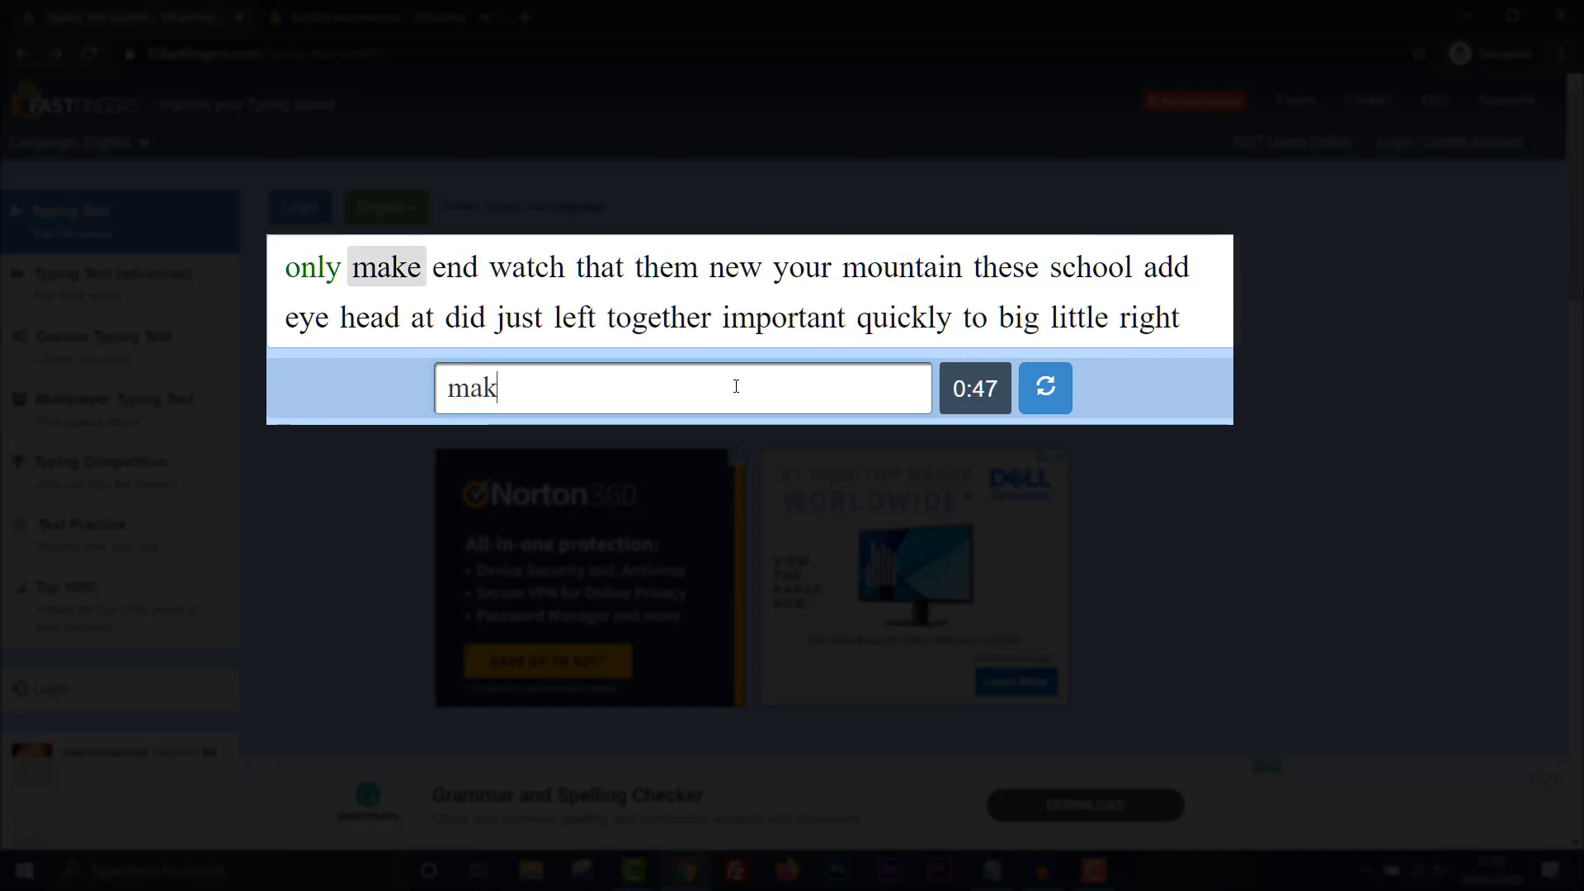
pyautogui.write('watchj')
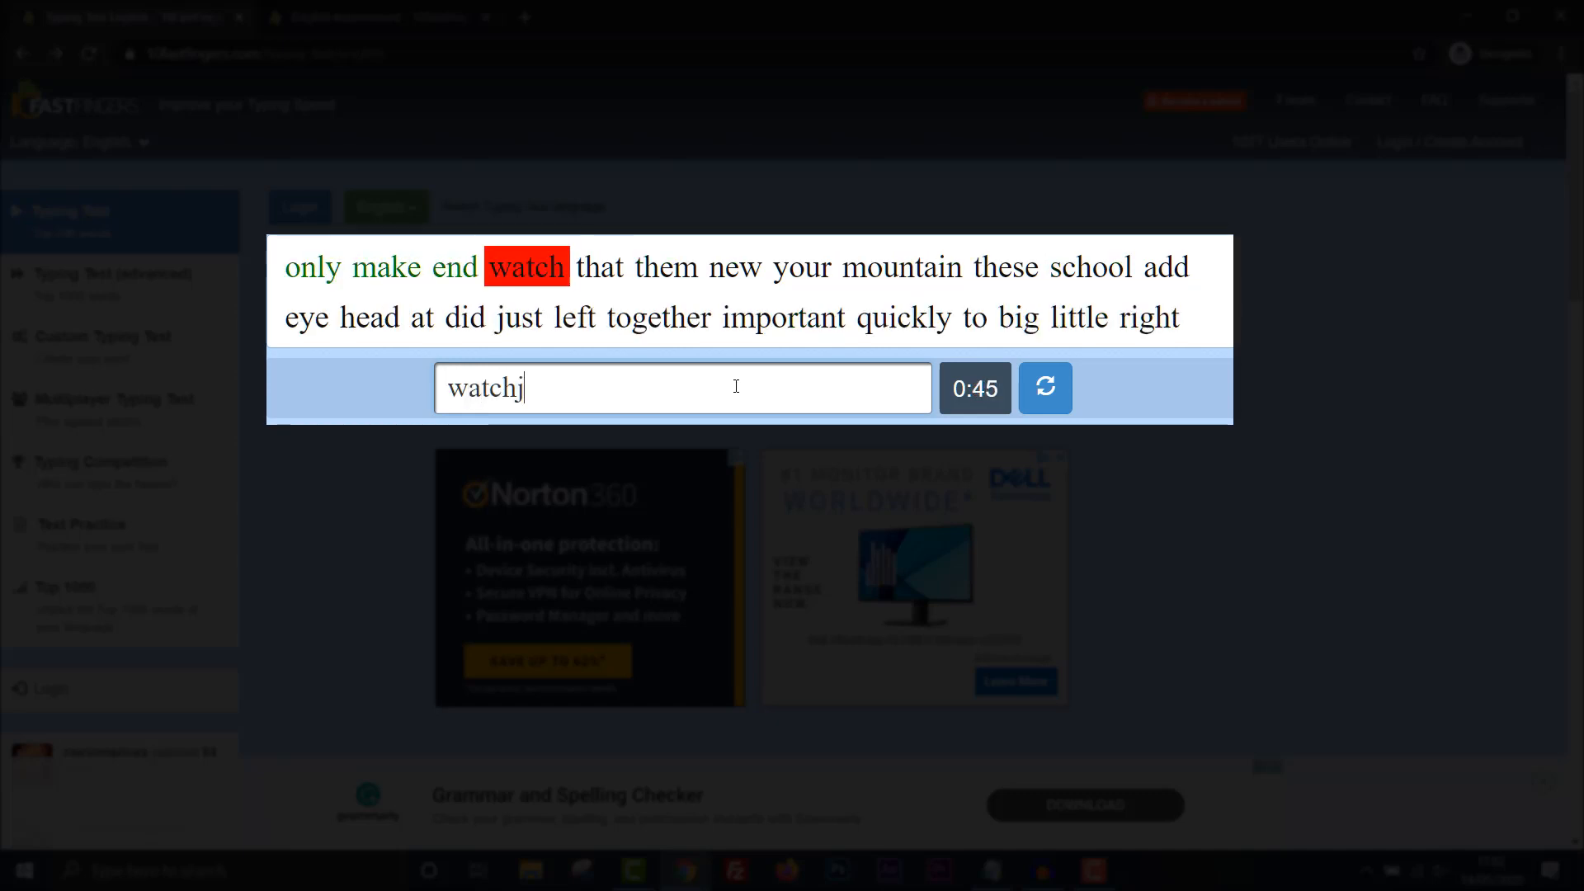
pyautogui.write('t')
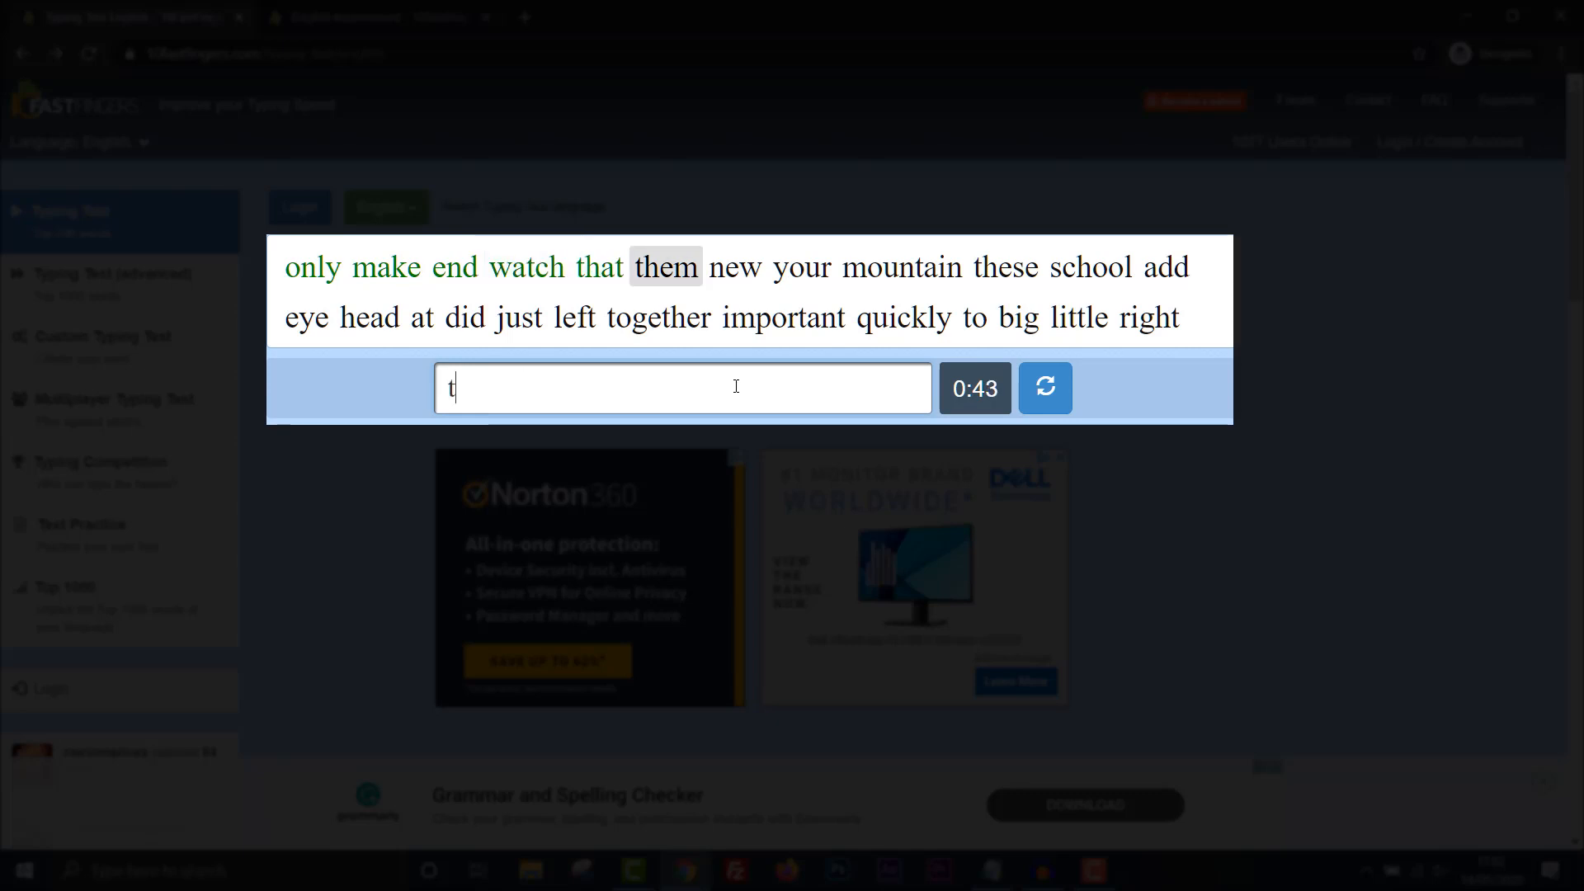
pyautogui.write('m')
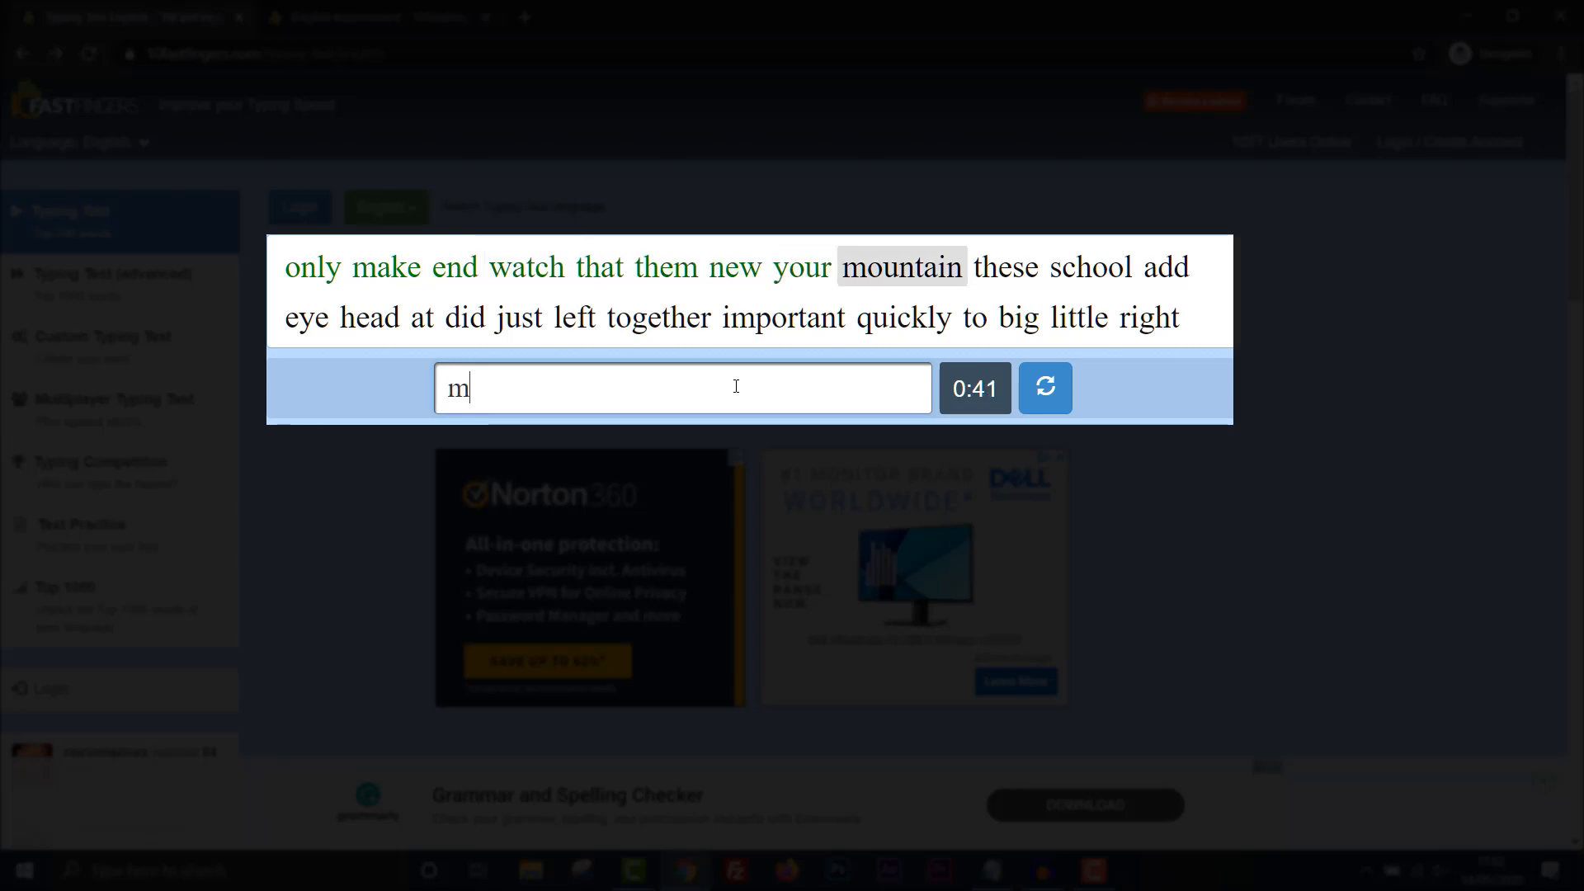
pyautogui.write('ountaion')
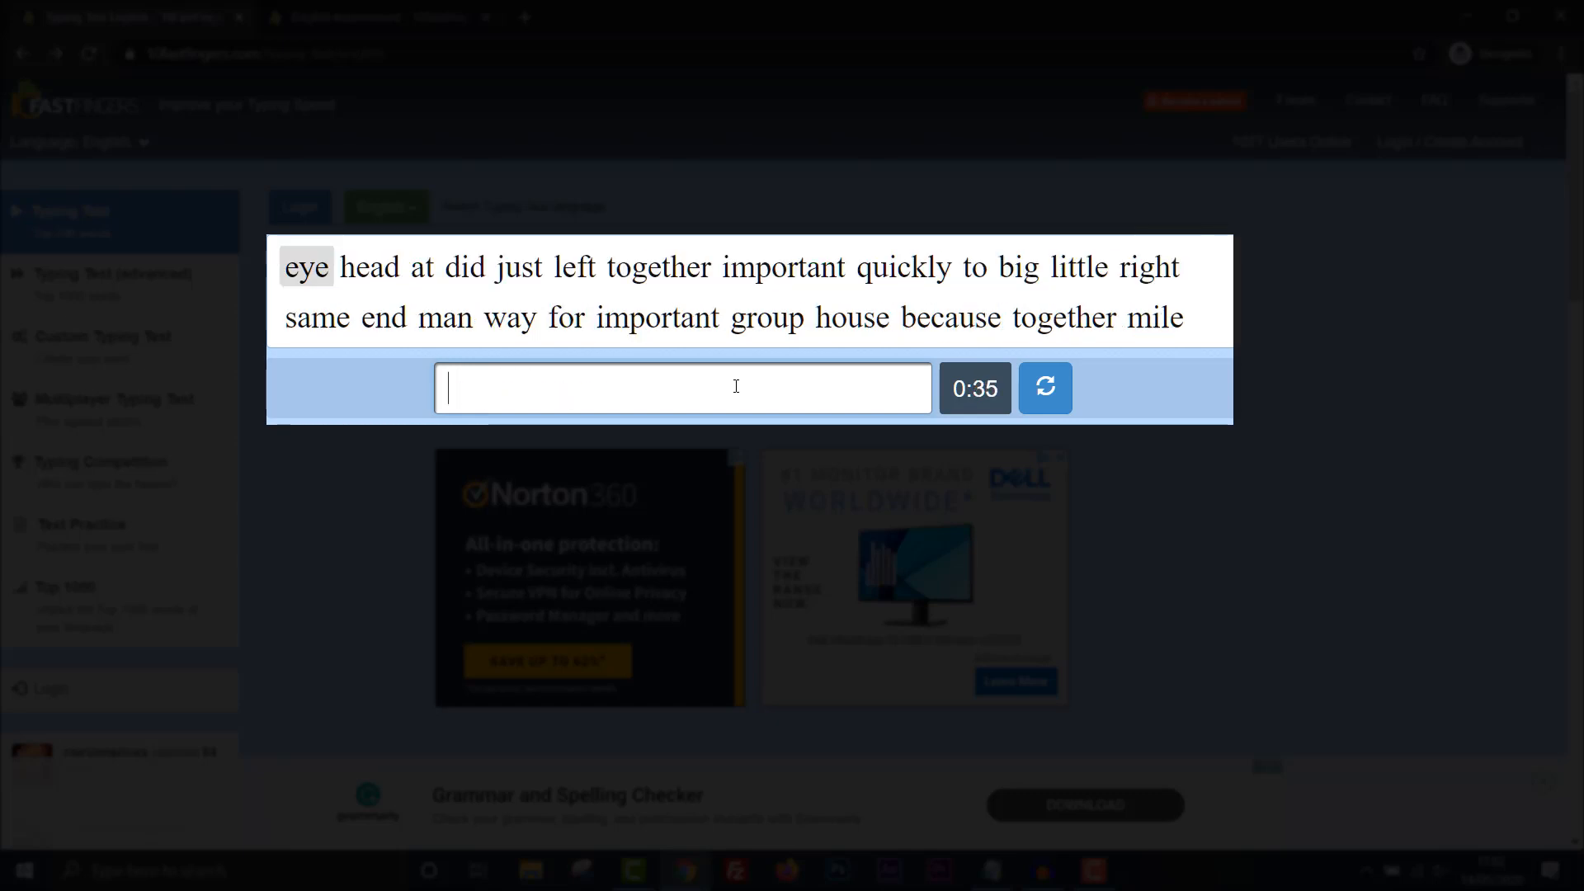
pyautogui.write('a')
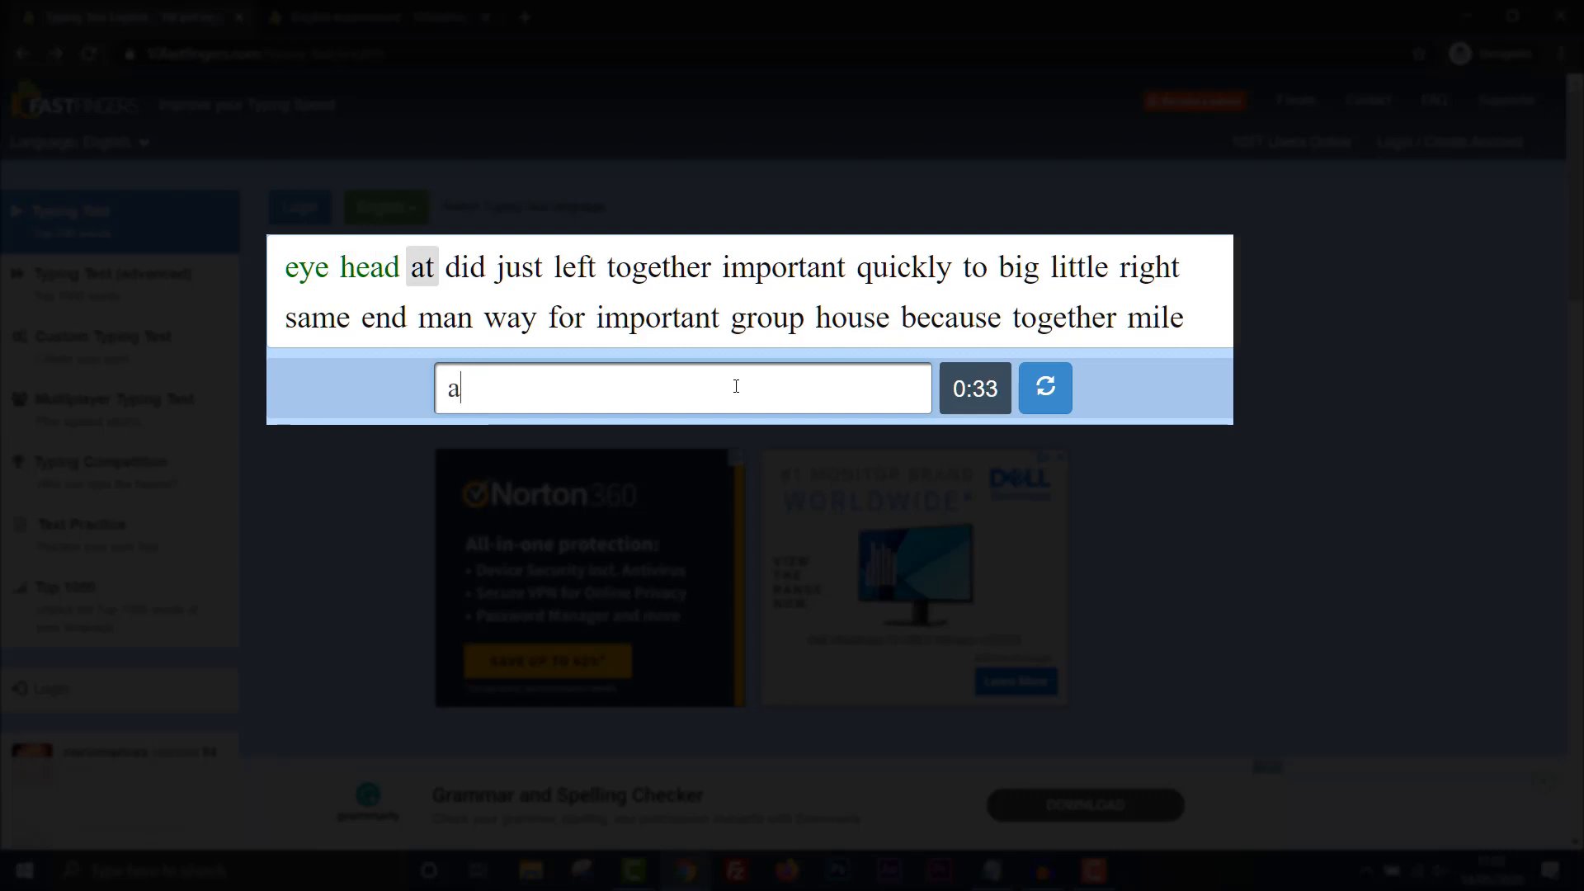
pyautogui.write('du')
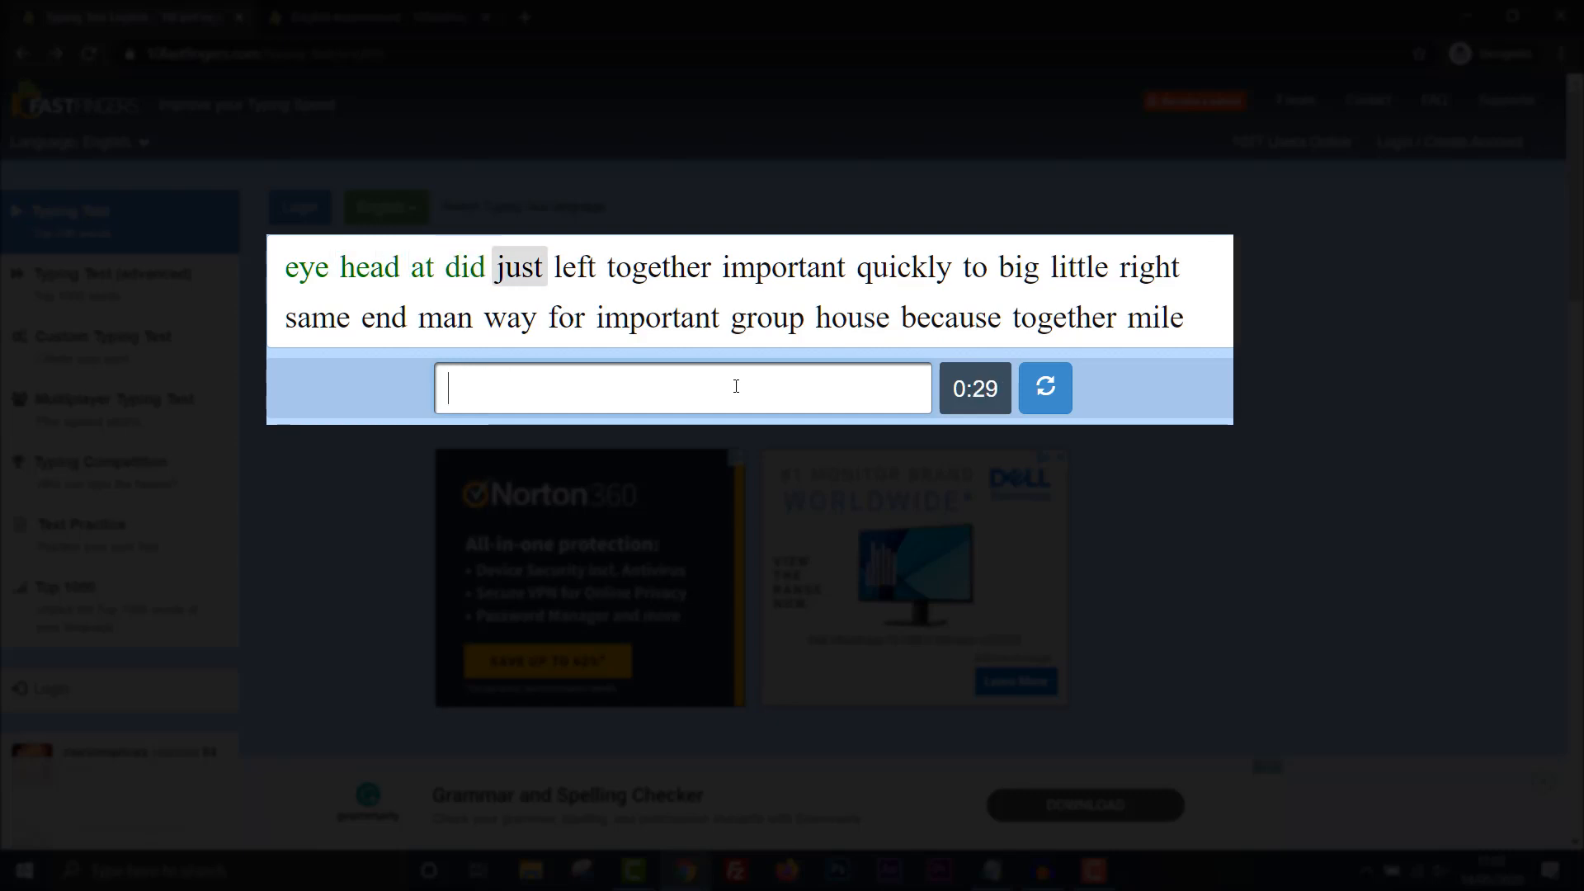
# Keep typing words such as left, togt, impro, bu, rig, to until the timer runs out.
pyautogui.write('left')
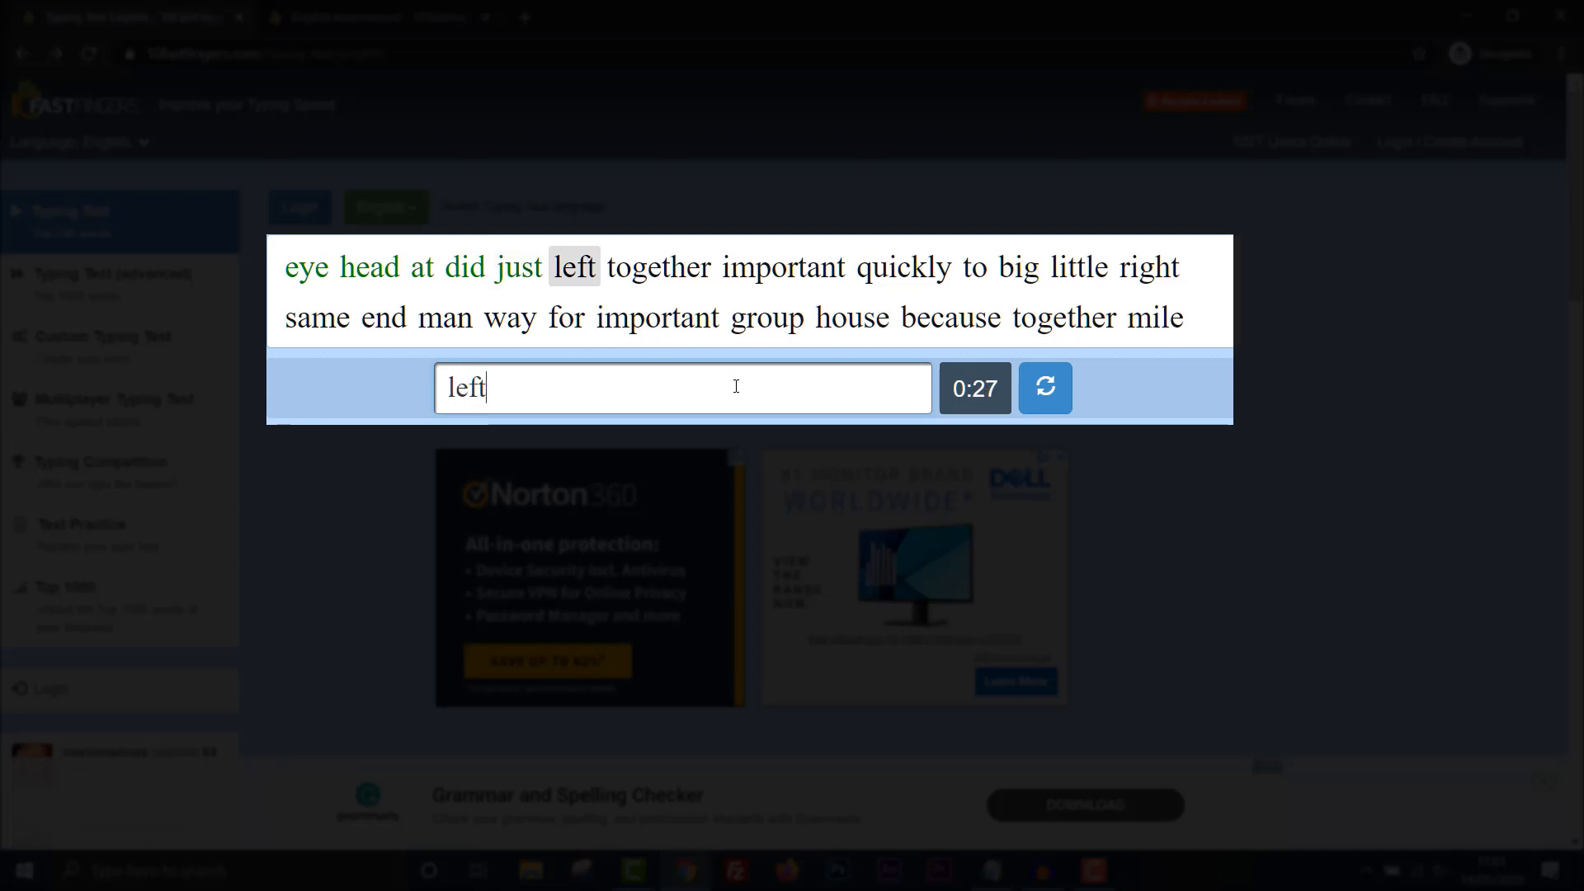
pyautogui.write('togt')
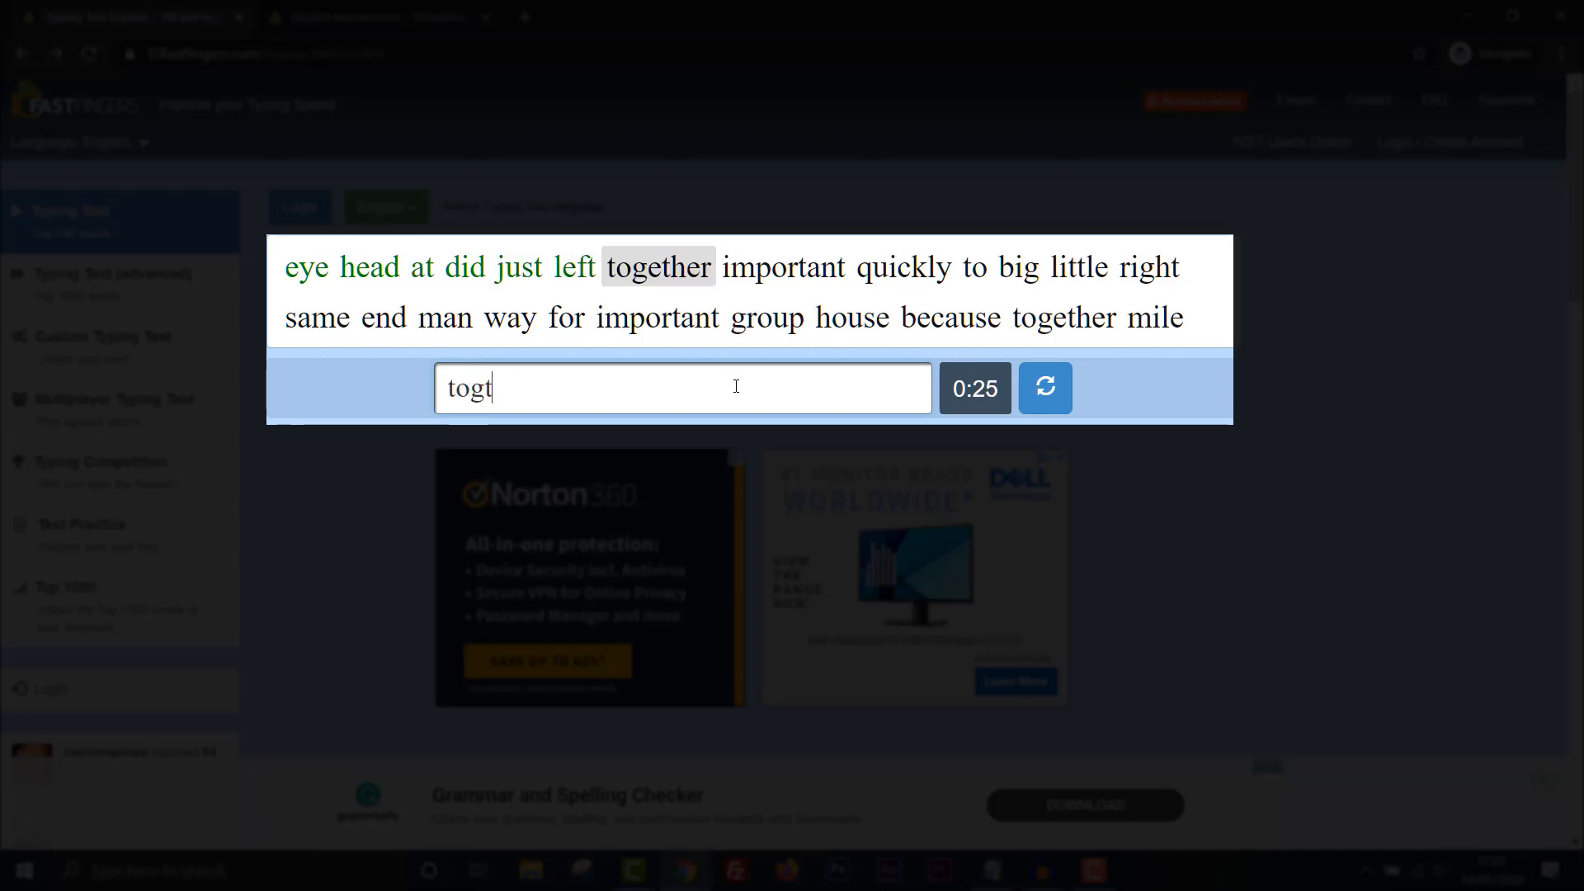
pyautogui.press('space')
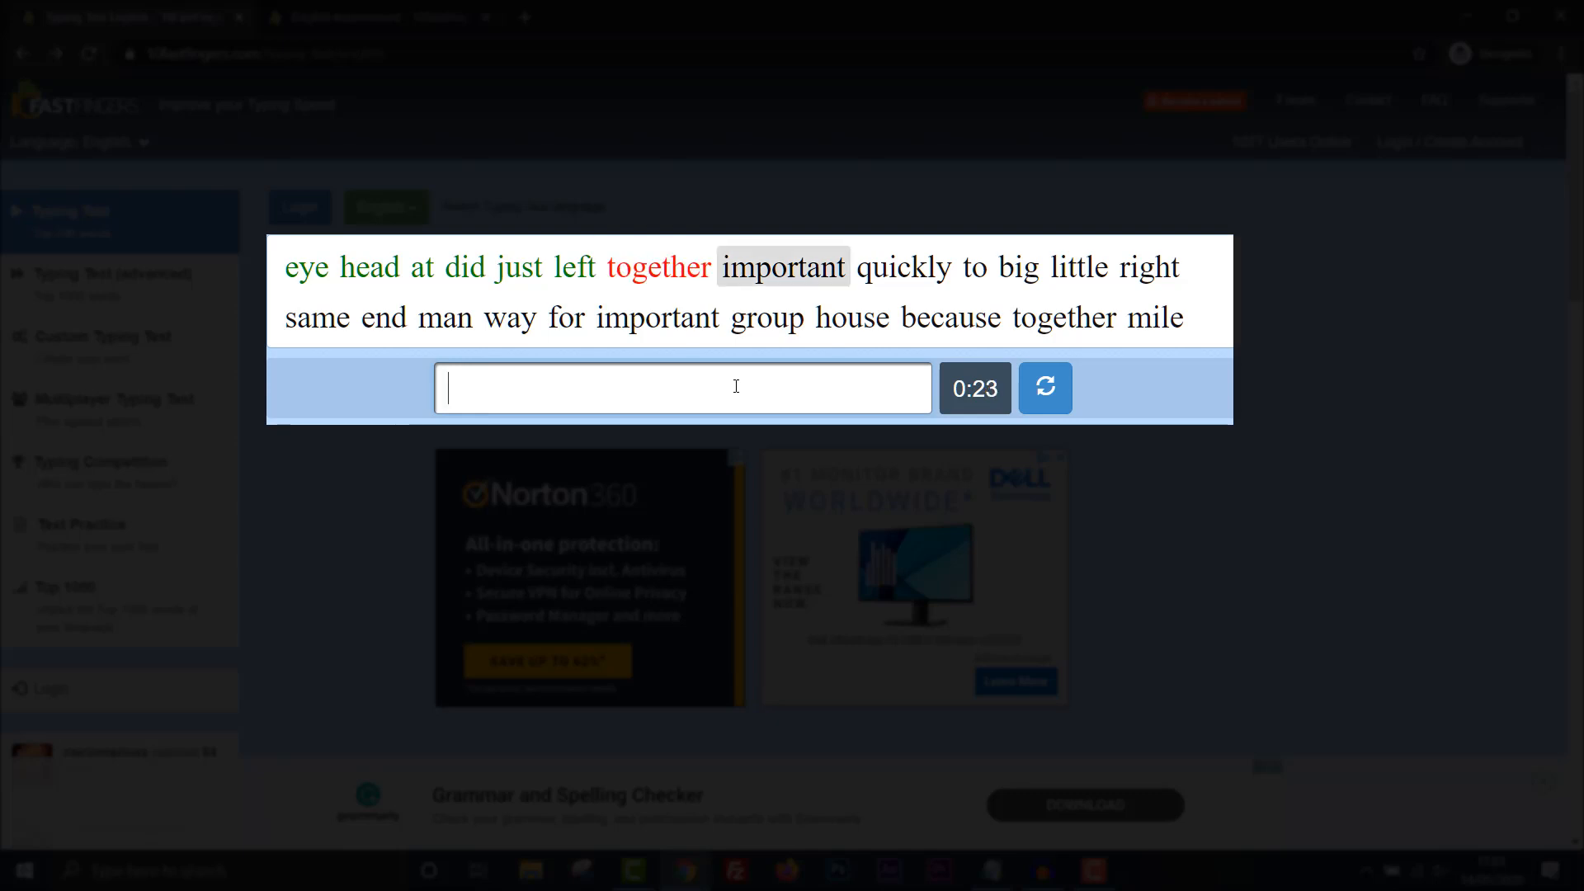
pyautogui.write('impro')
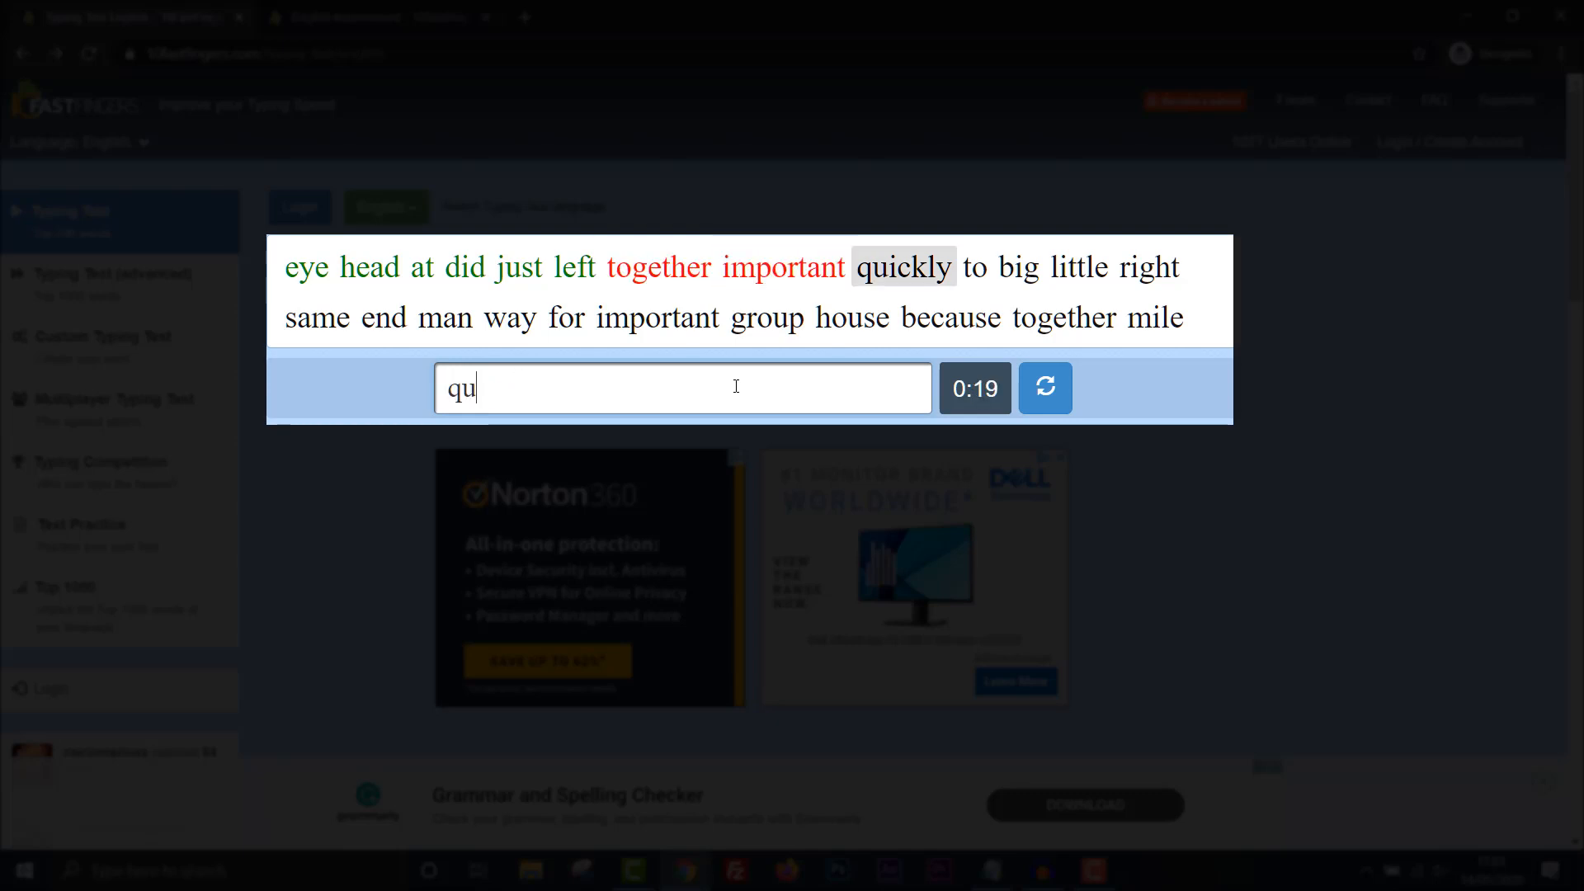
pyautogui.write('bu')
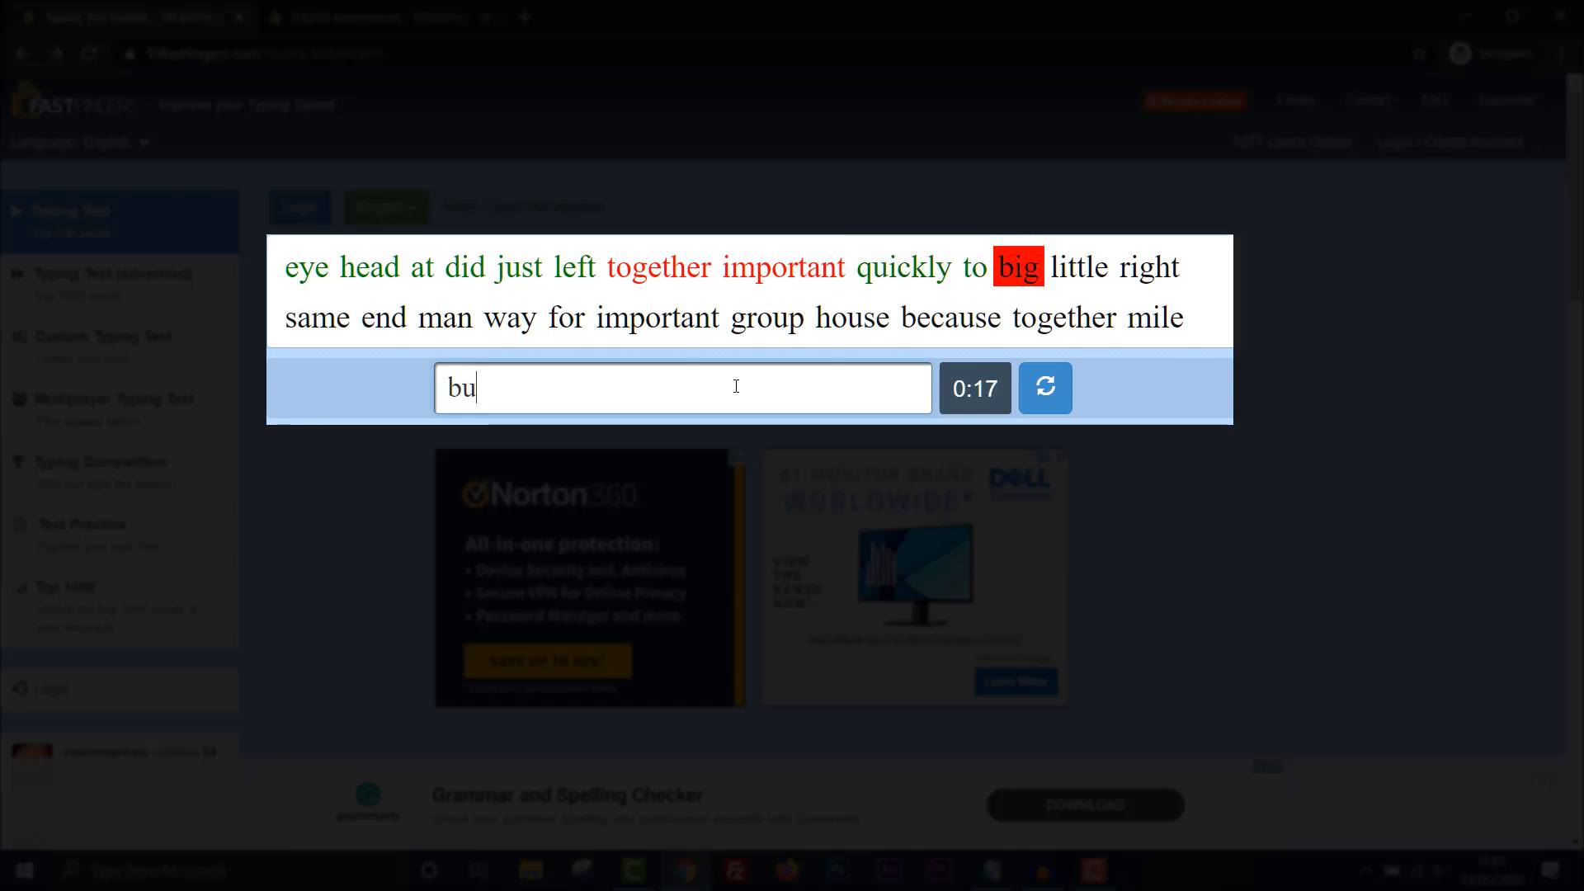
pyautogui.write('rig')
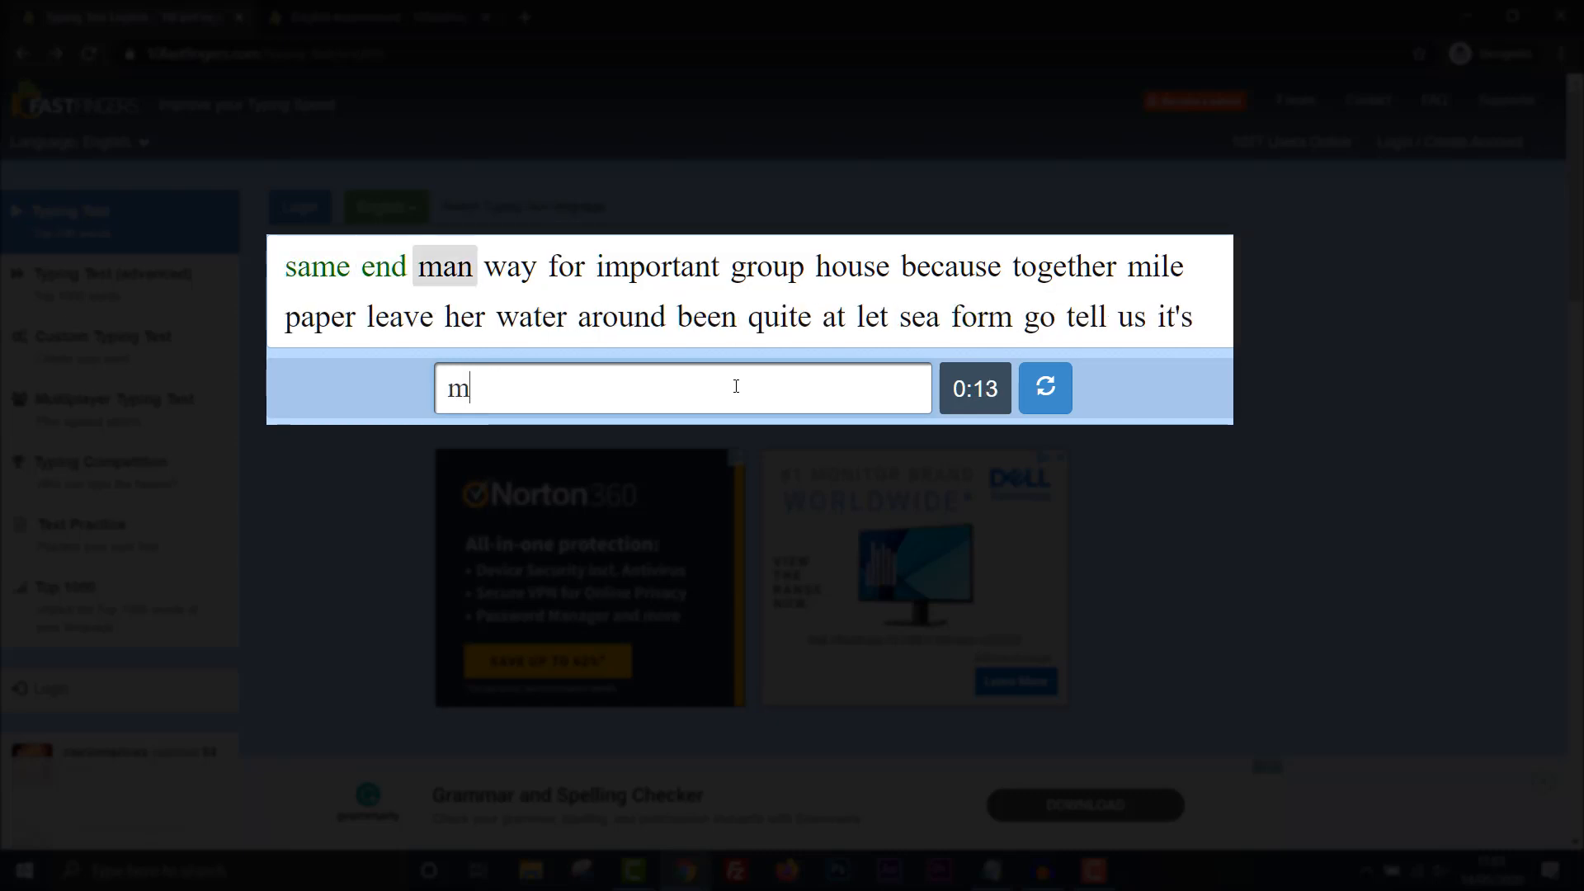
pyautogui.write('i')
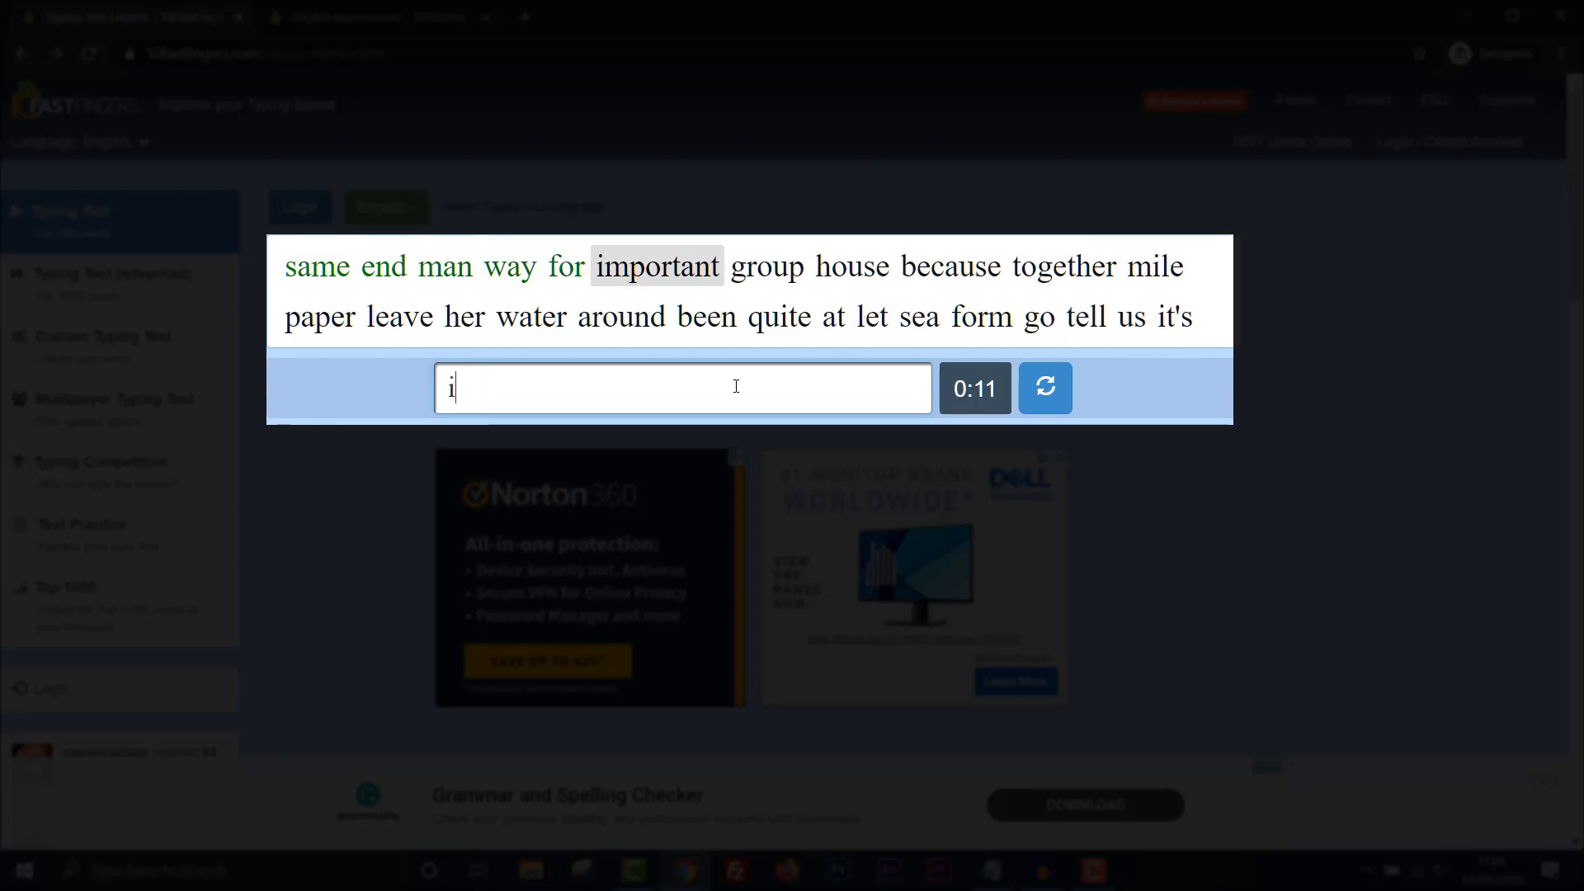
pyautogui.write('g')
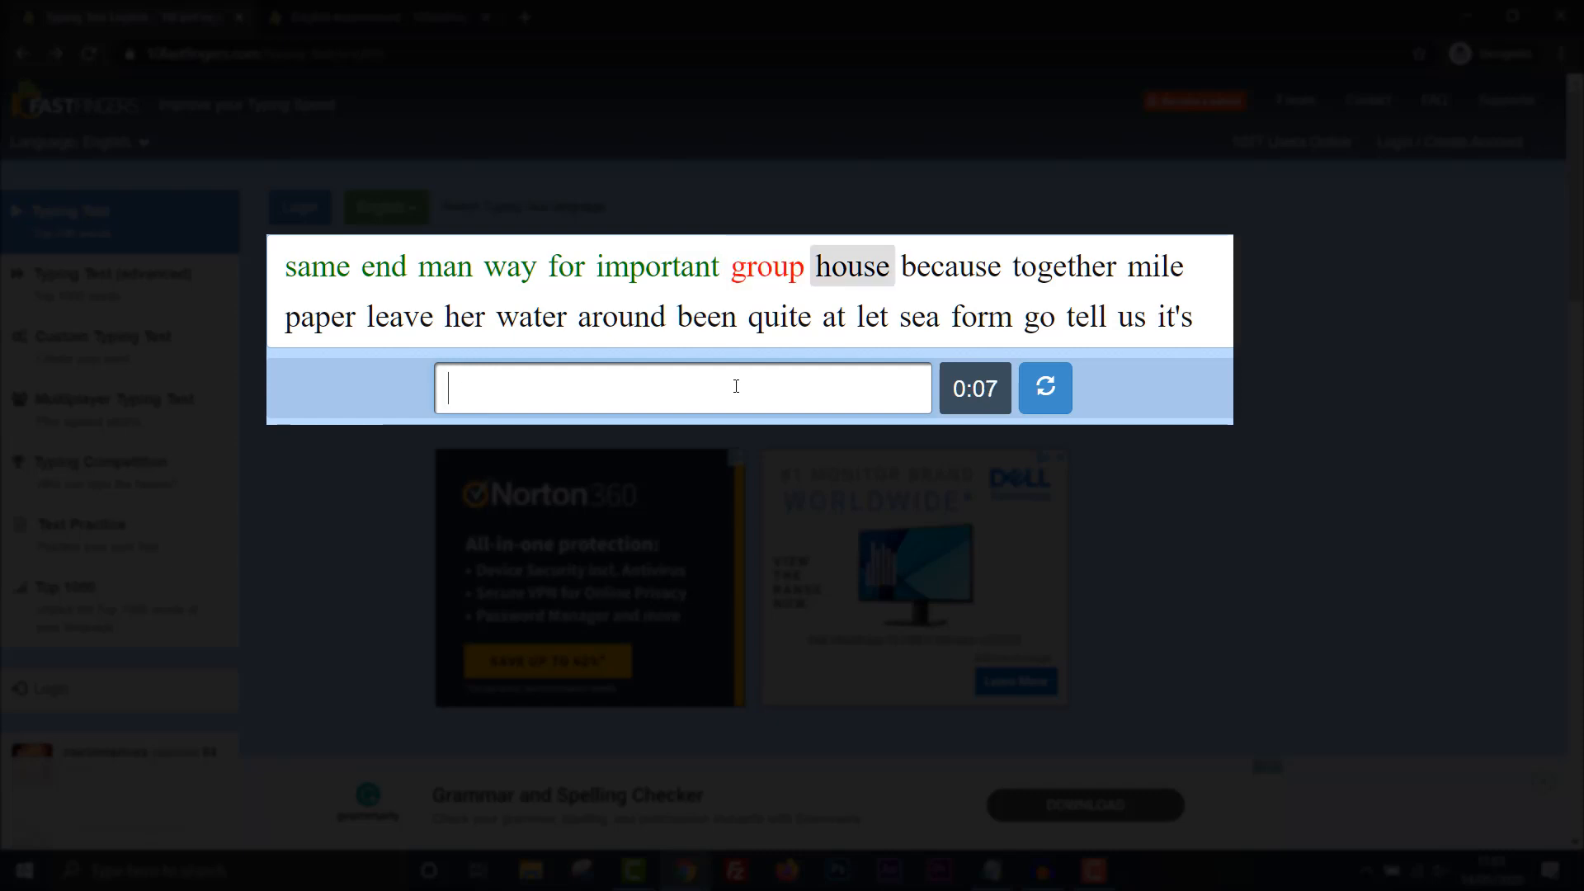
pyautogui.write('c')
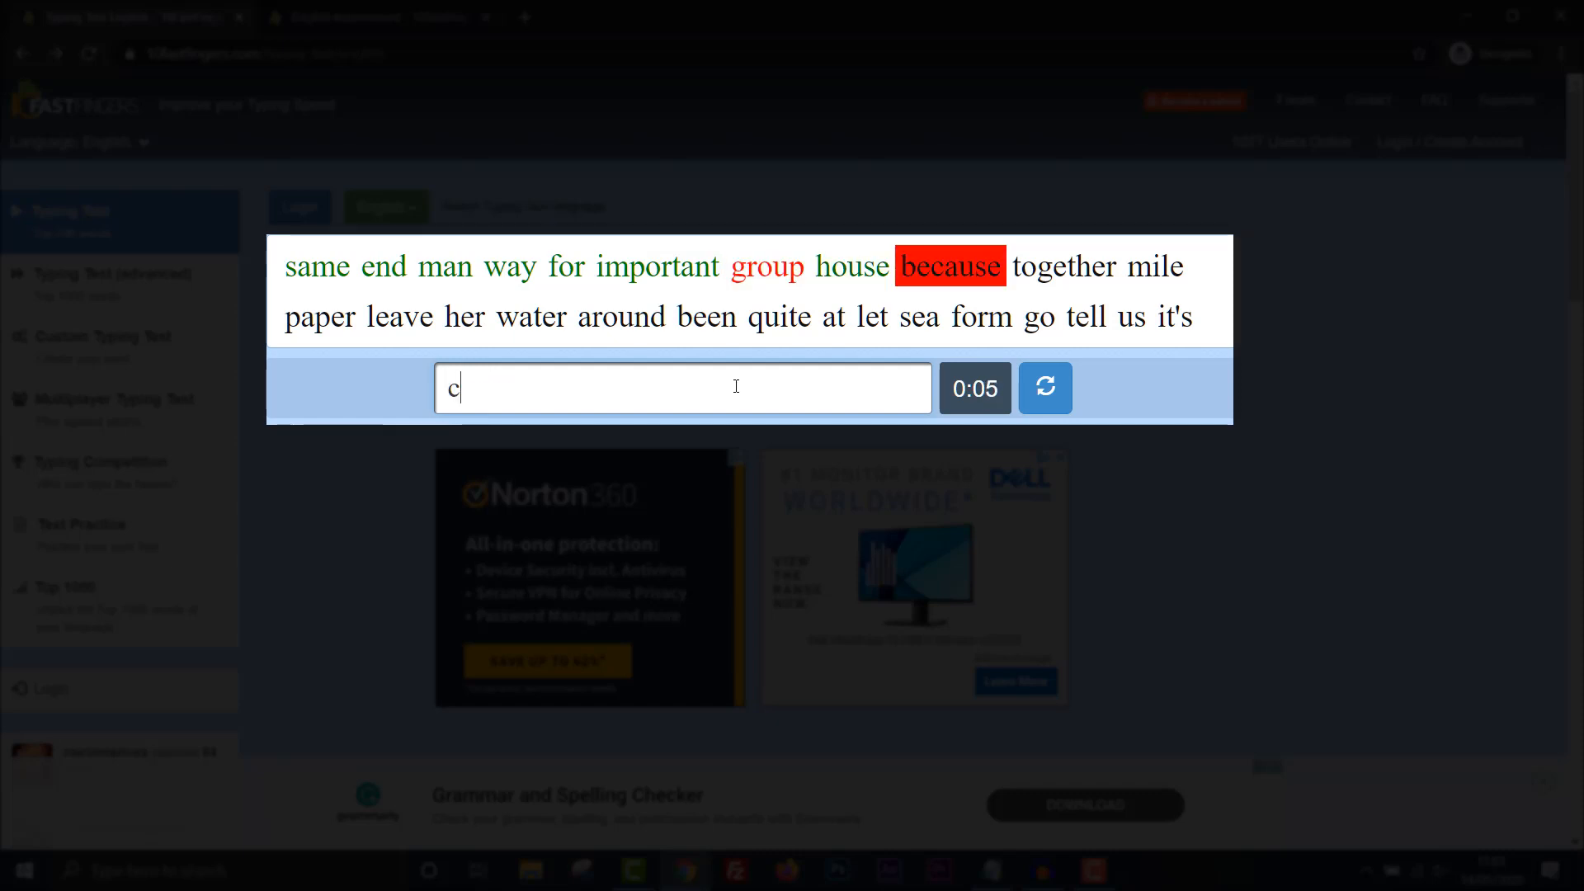
pyautogui.write('to')
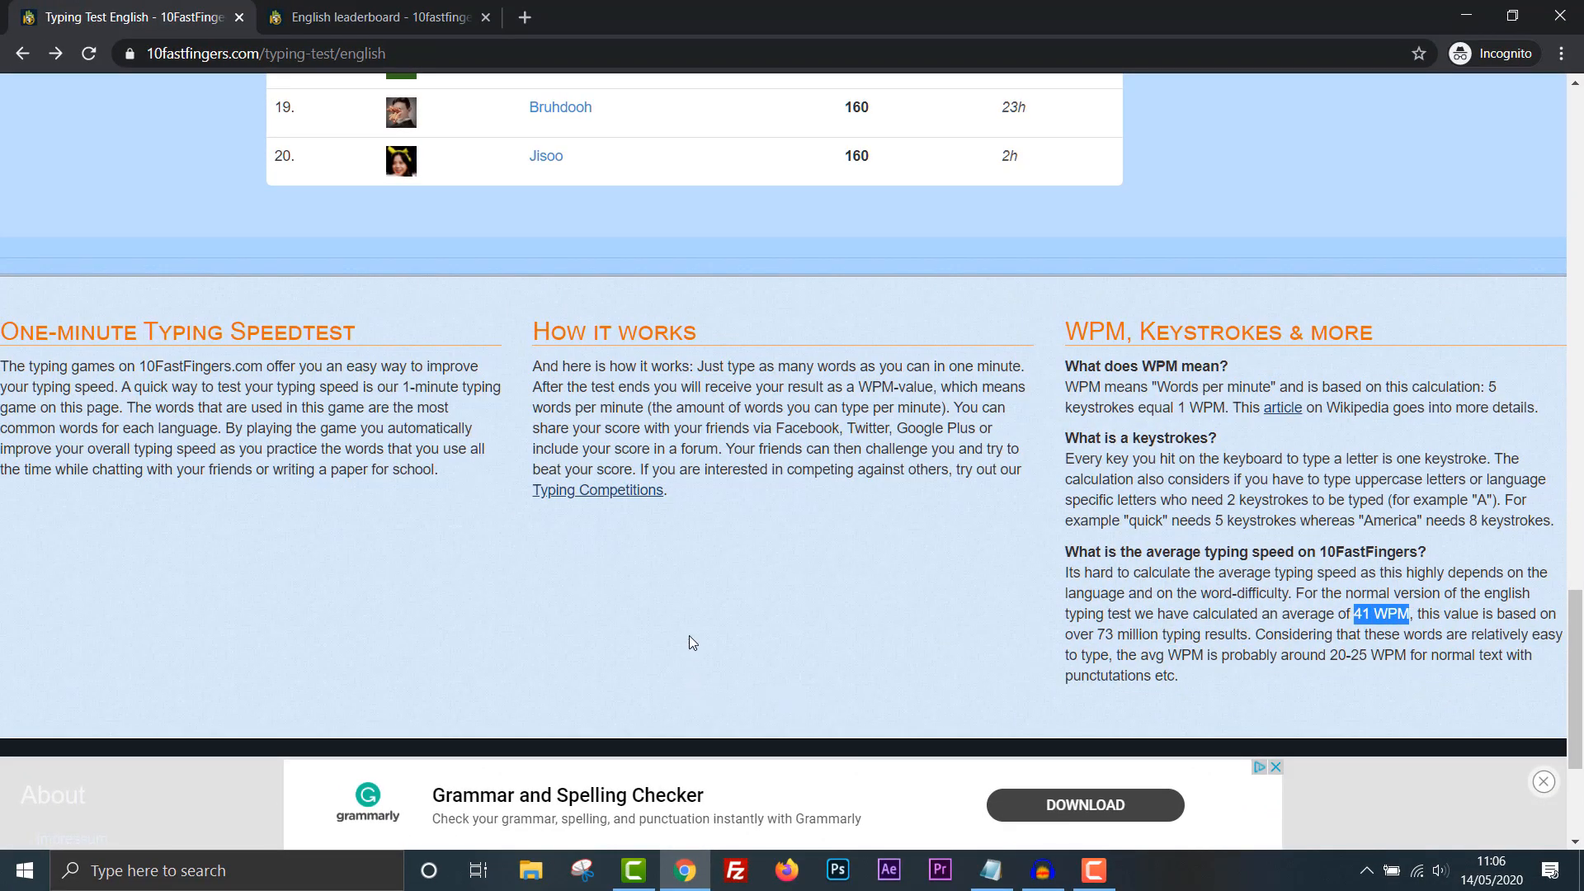
# Scroll through the Top Rankings table from 221 WPM down to rank 20 and back up.
pyautogui.scroll(3)
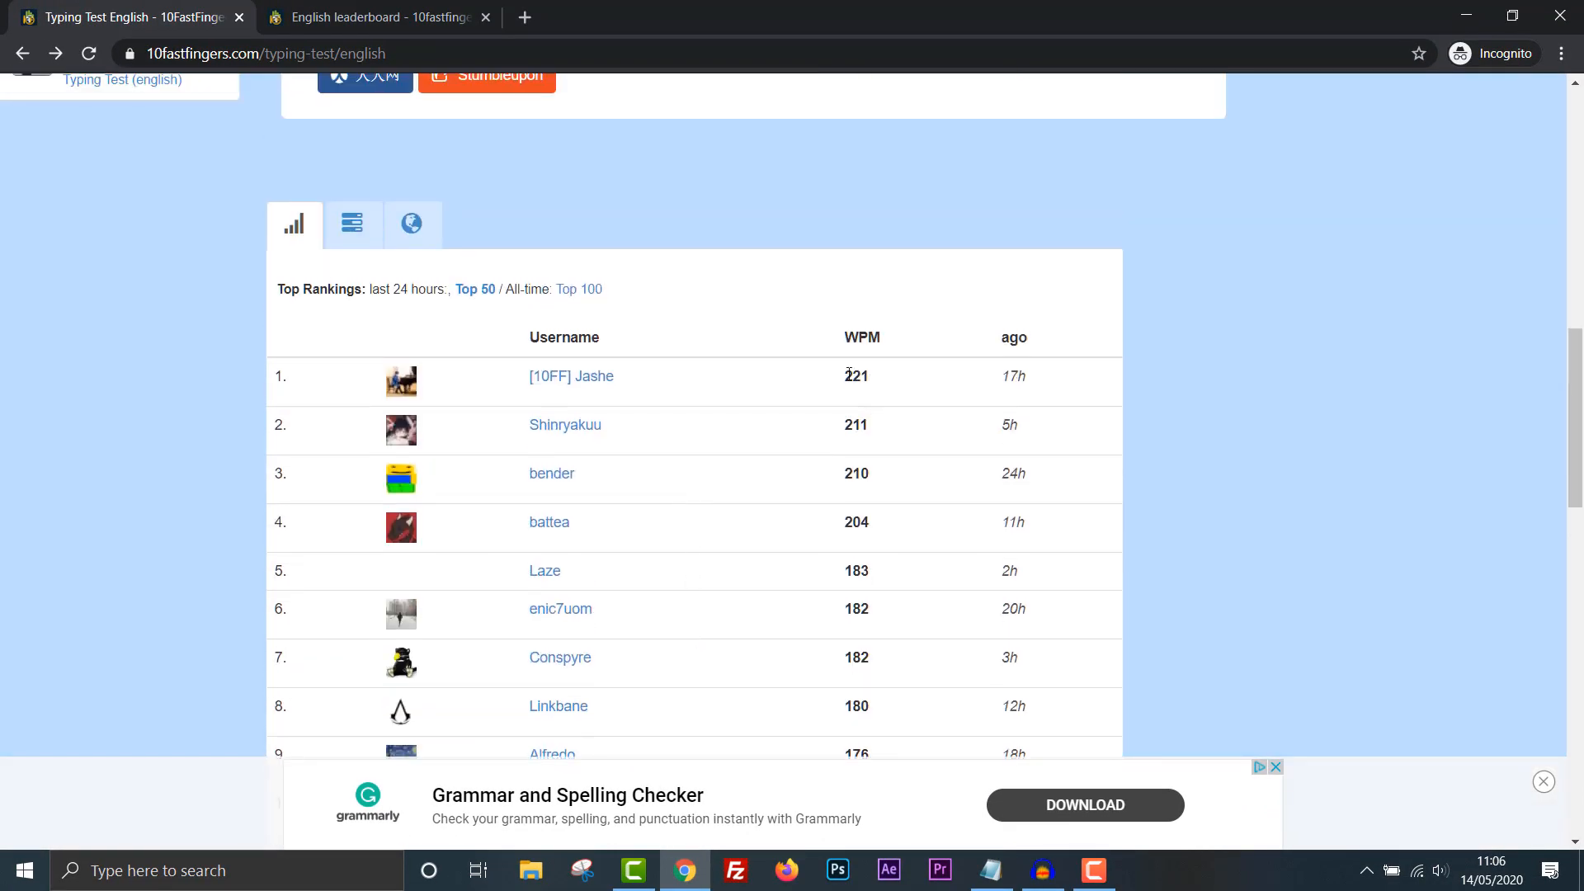
pyautogui.scroll(-3)
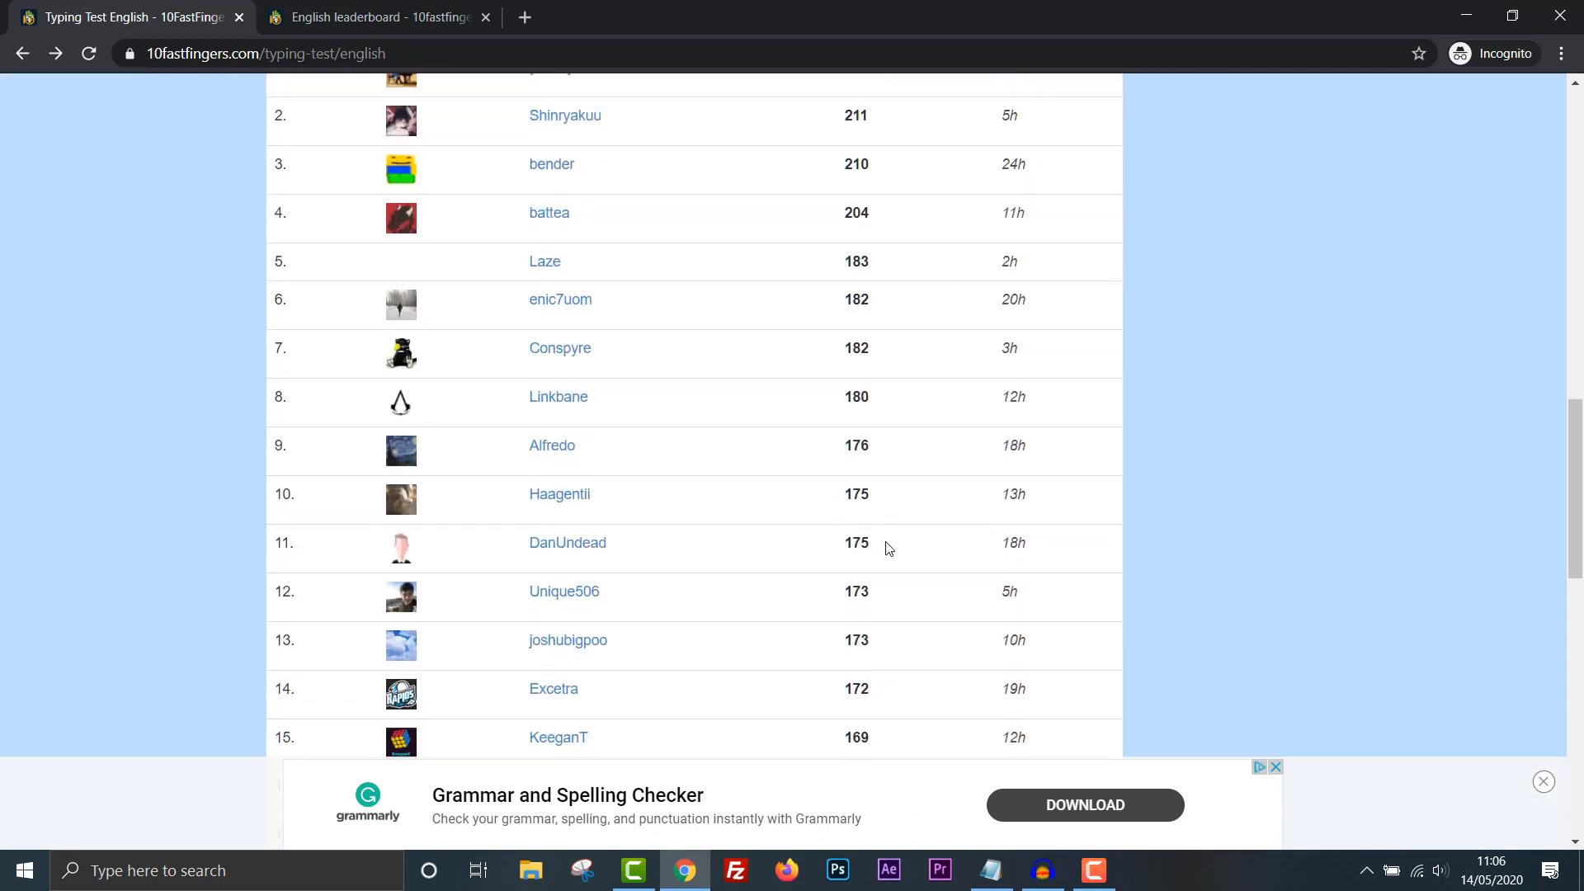
pyautogui.scroll(-3)
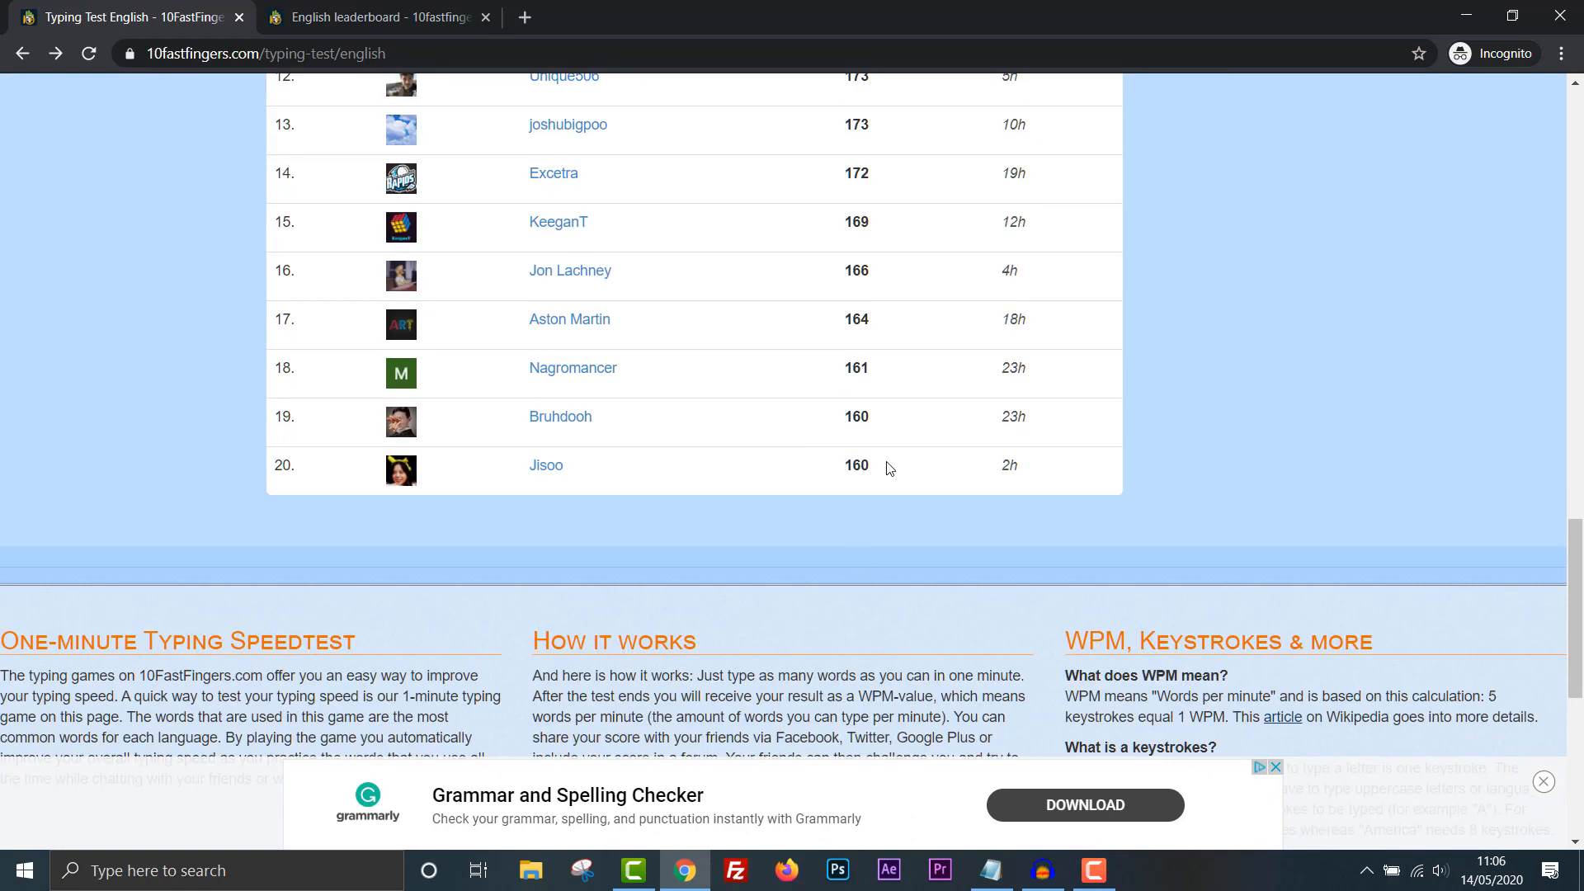
pyautogui.scroll(3)
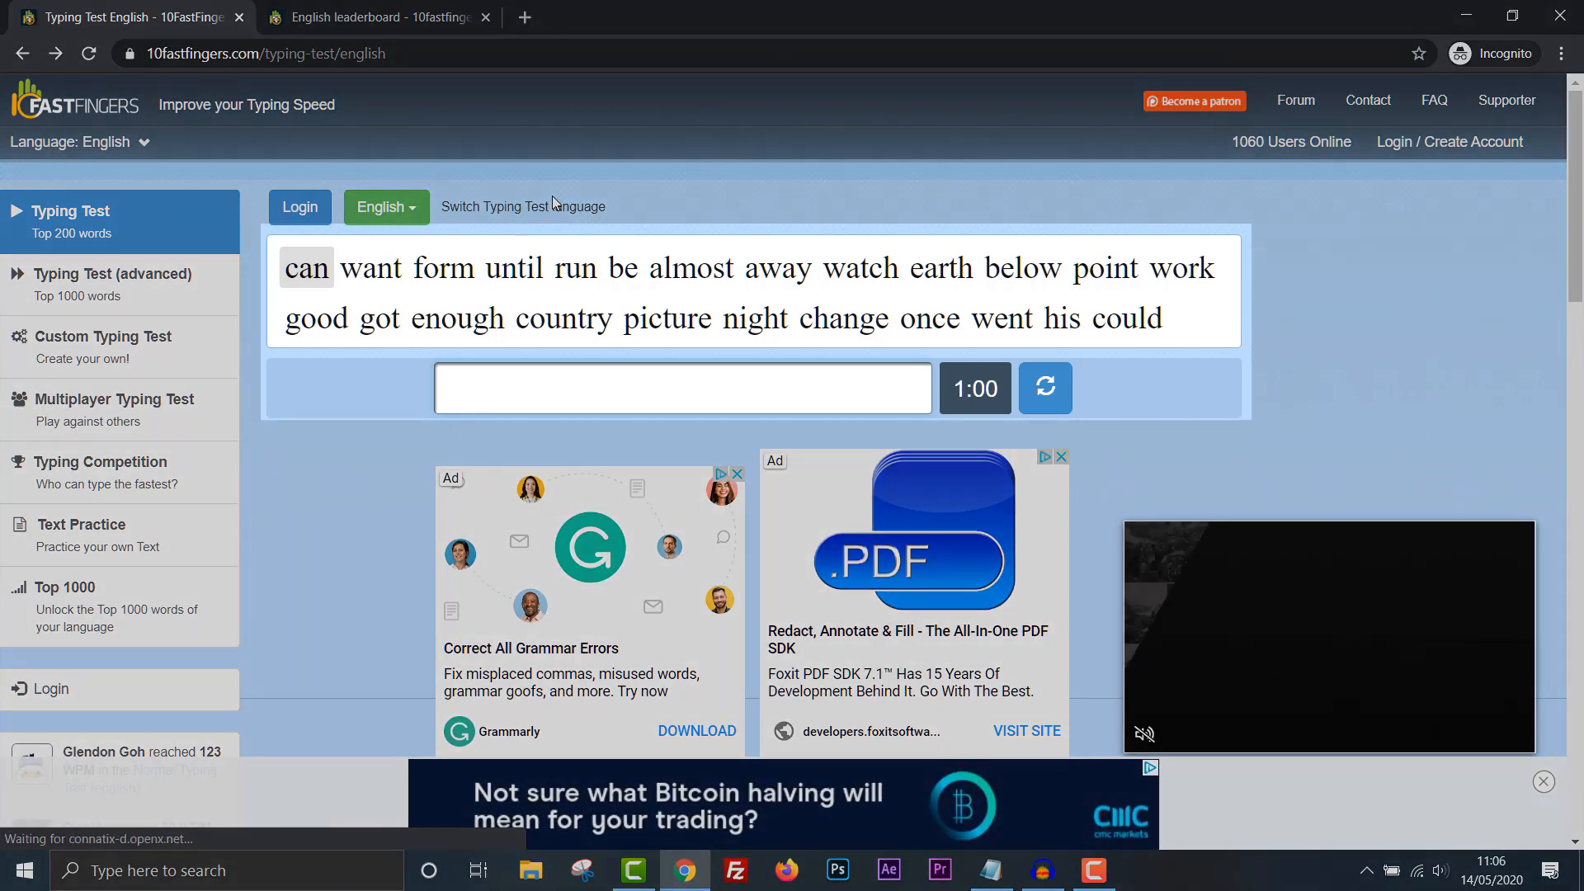
# Type the new test's words such as wan, unr, watch, enougfh, coutnry, his.
pyautogui.write('wan')
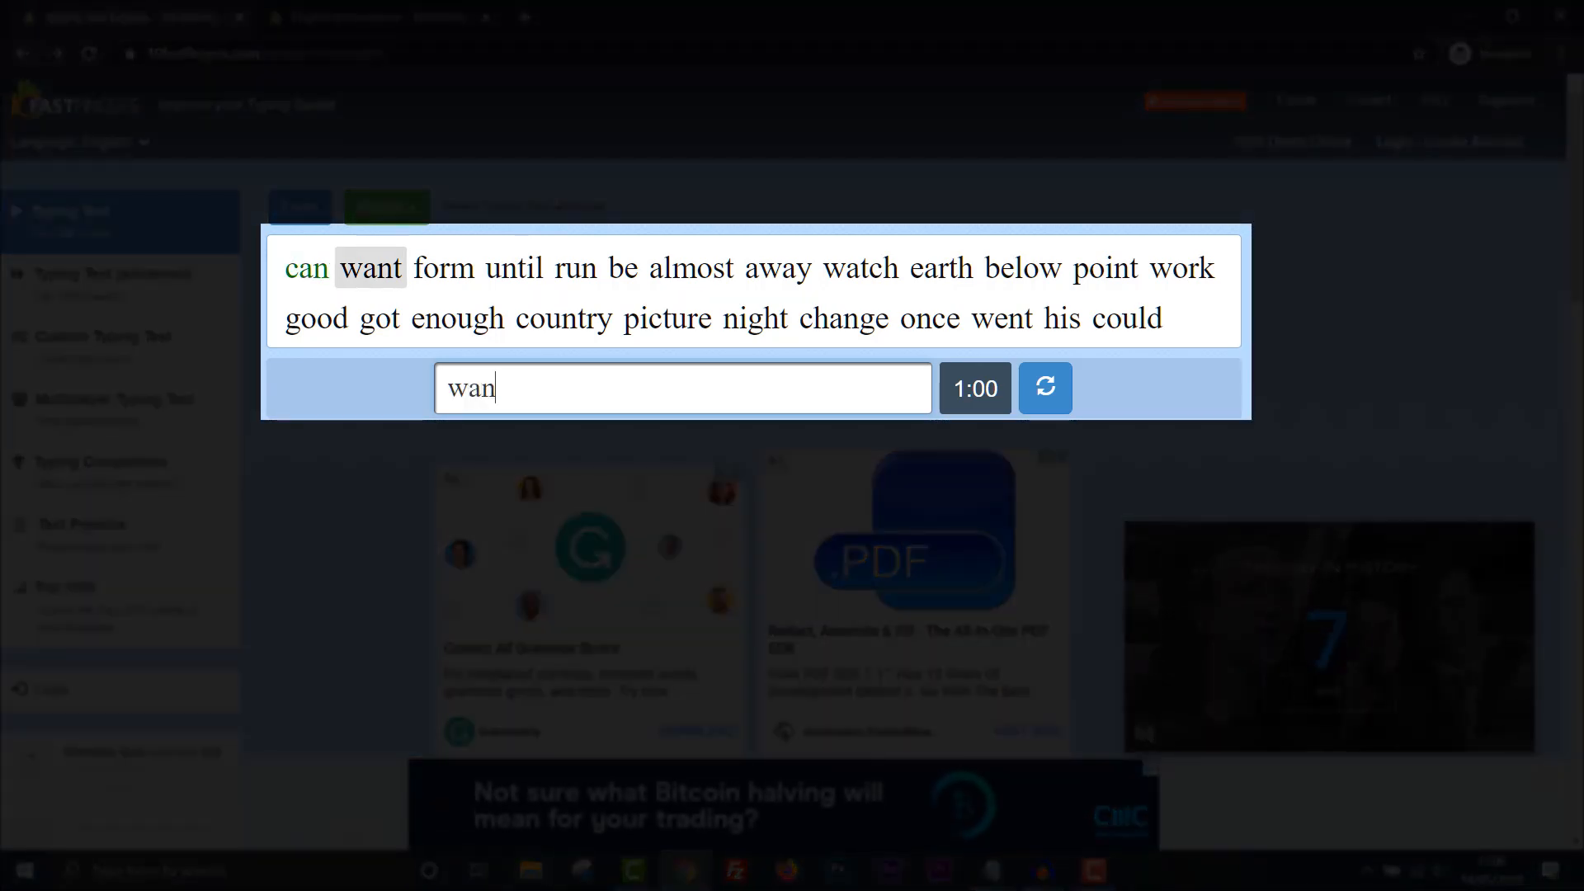
pyautogui.write('unr')
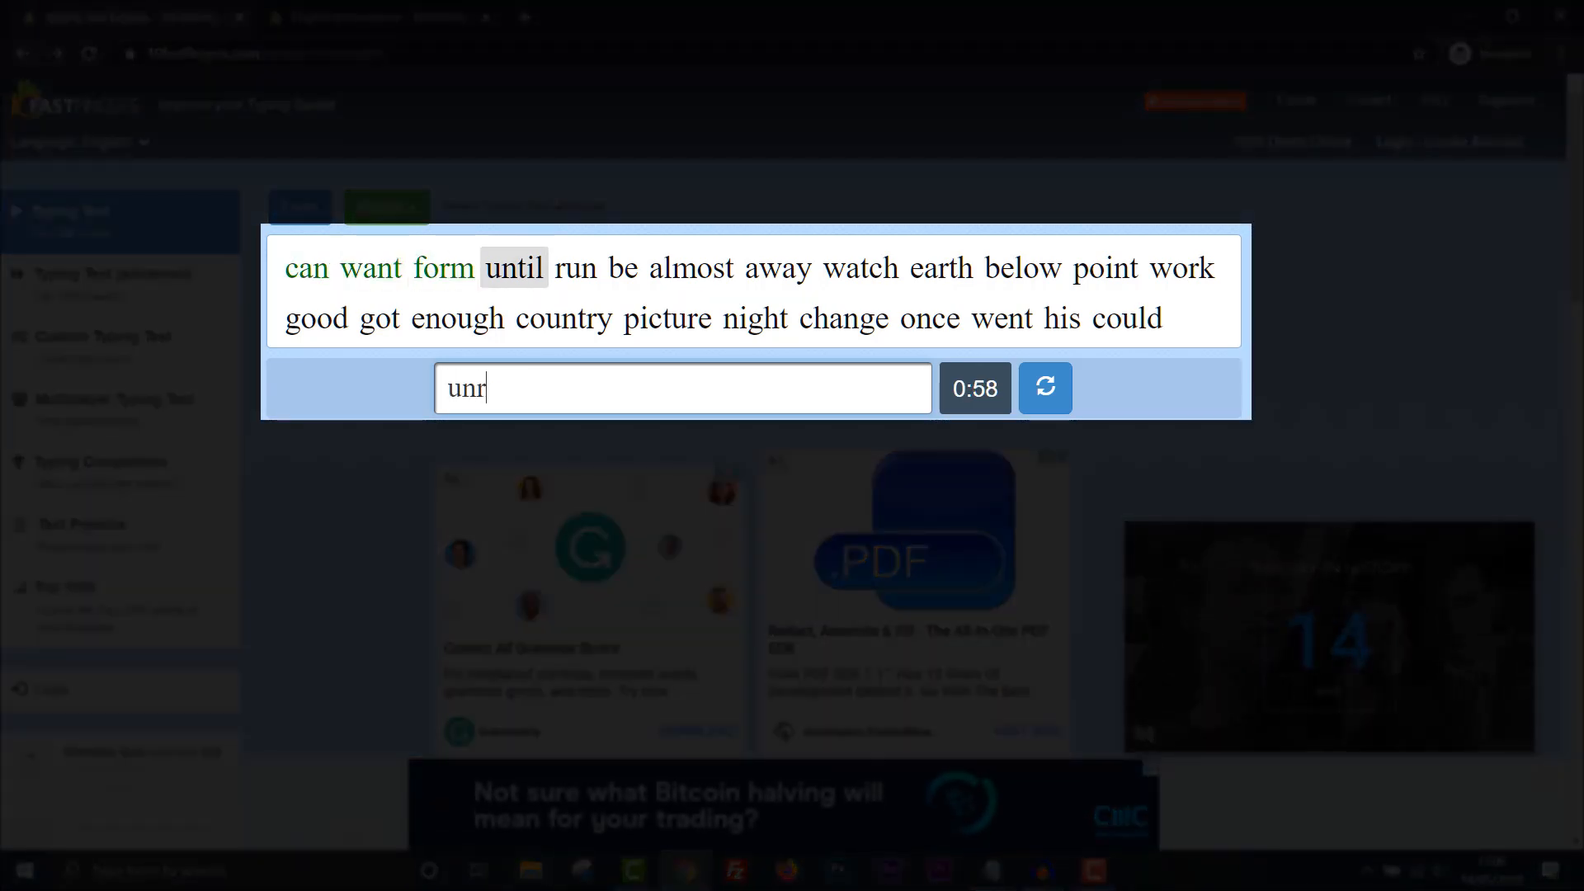
pyautogui.write('eun')
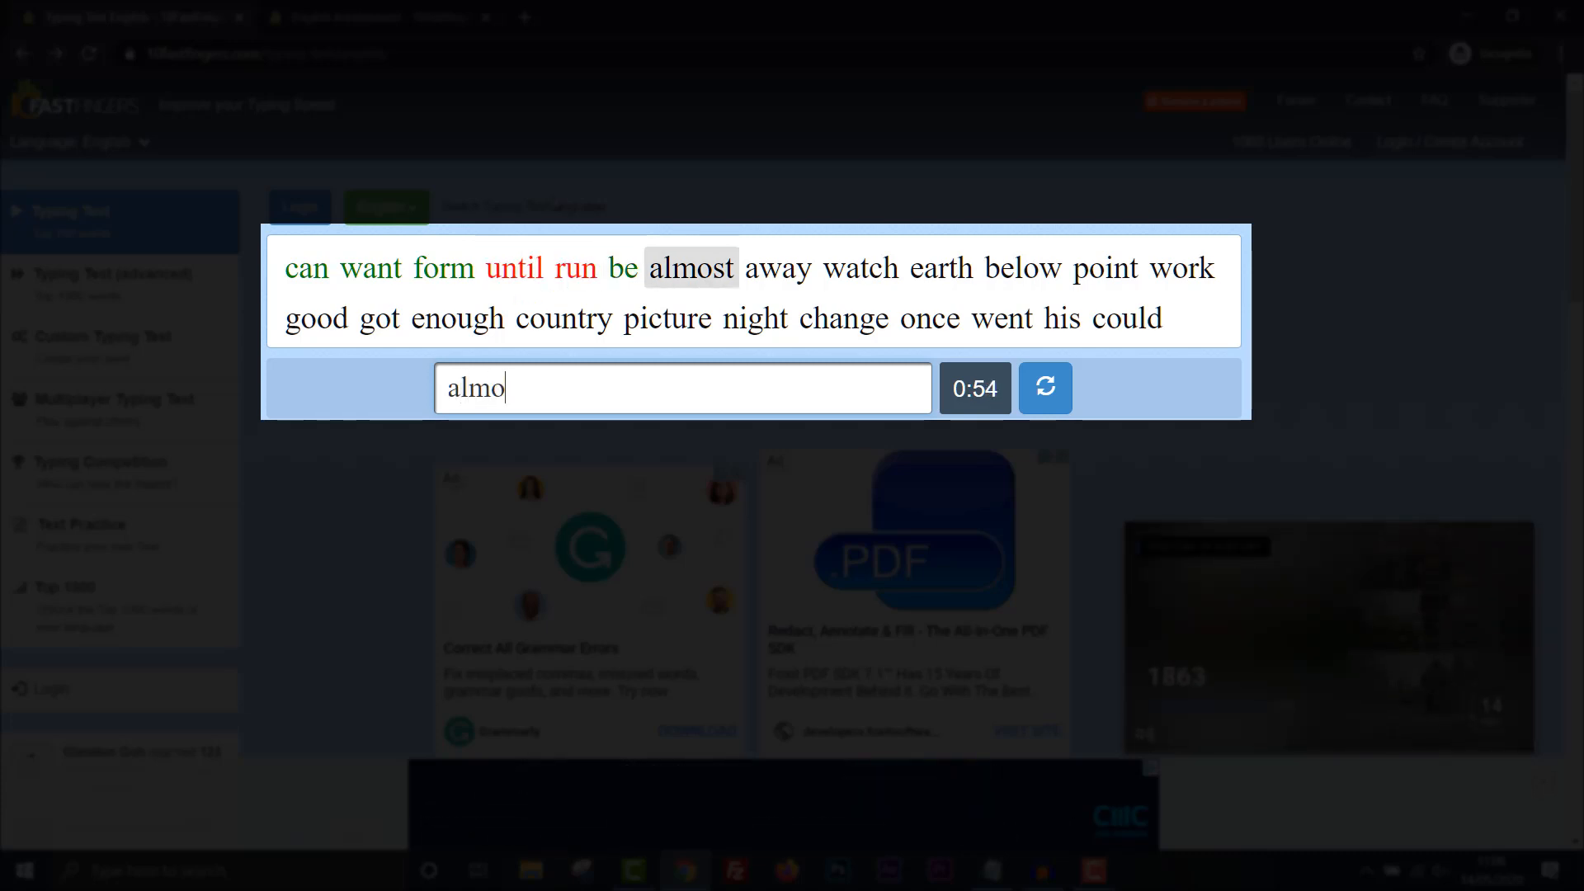
pyautogui.write('watch')
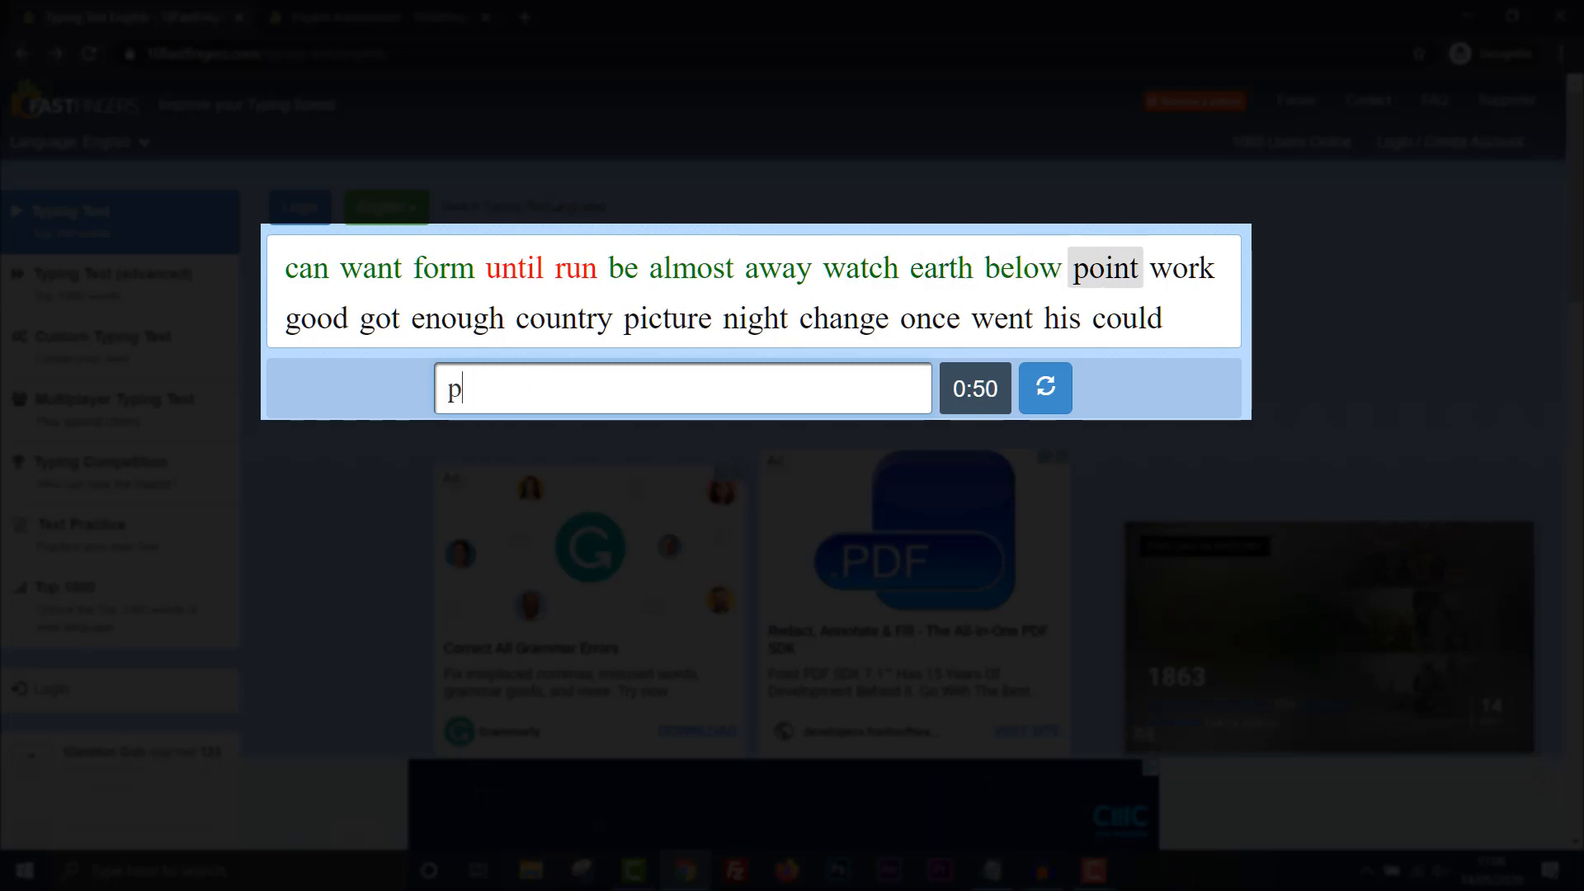
pyautogui.write('wo')
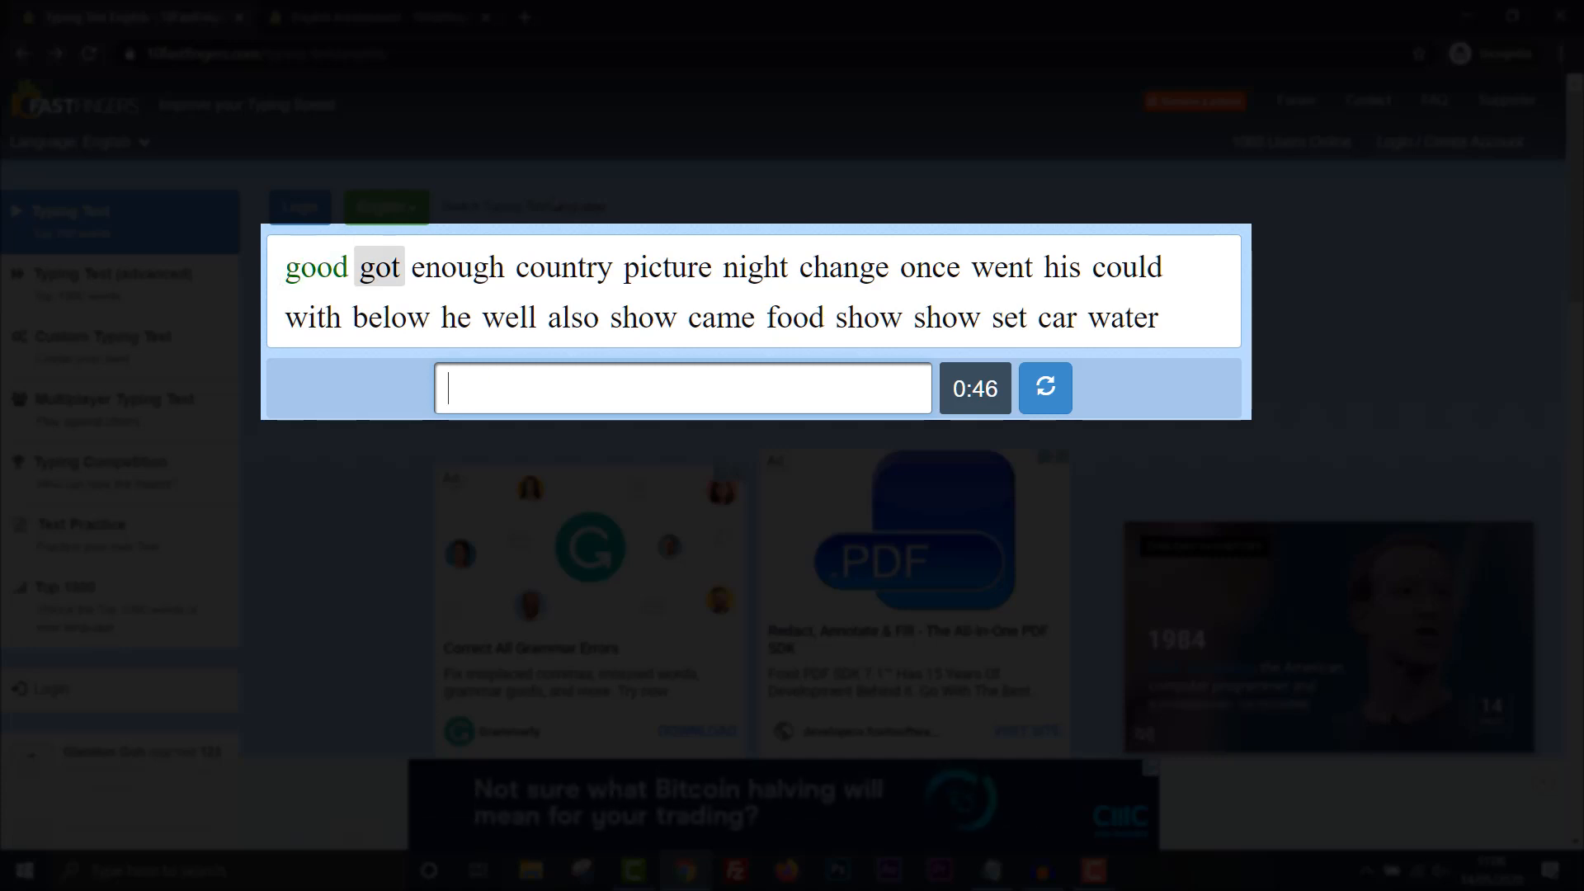
pyautogui.write('enougfh')
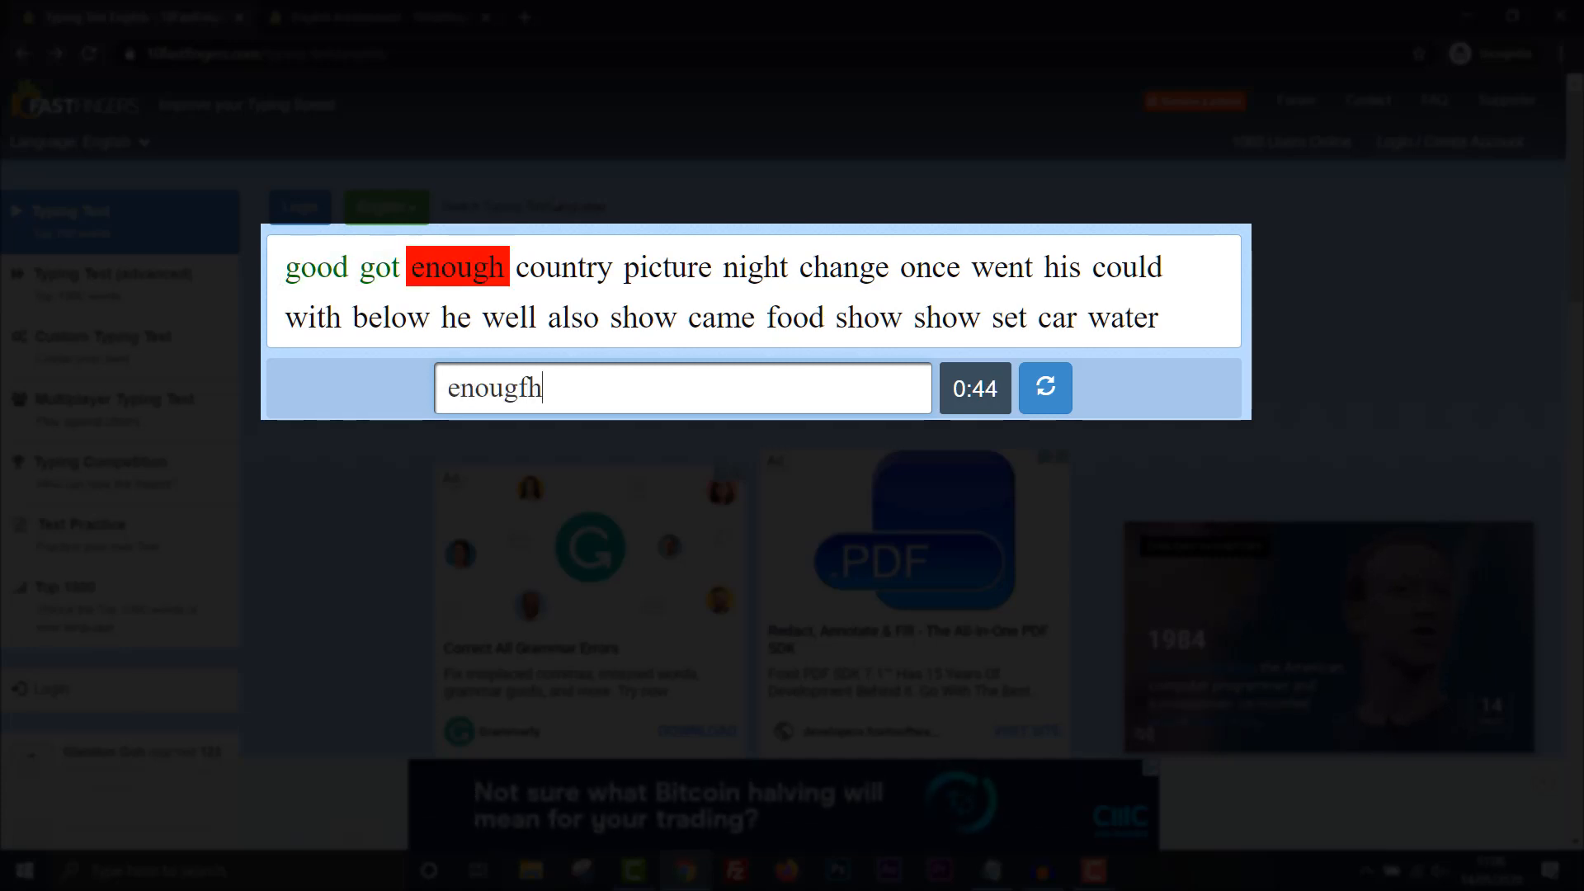
pyautogui.write('coutnry')
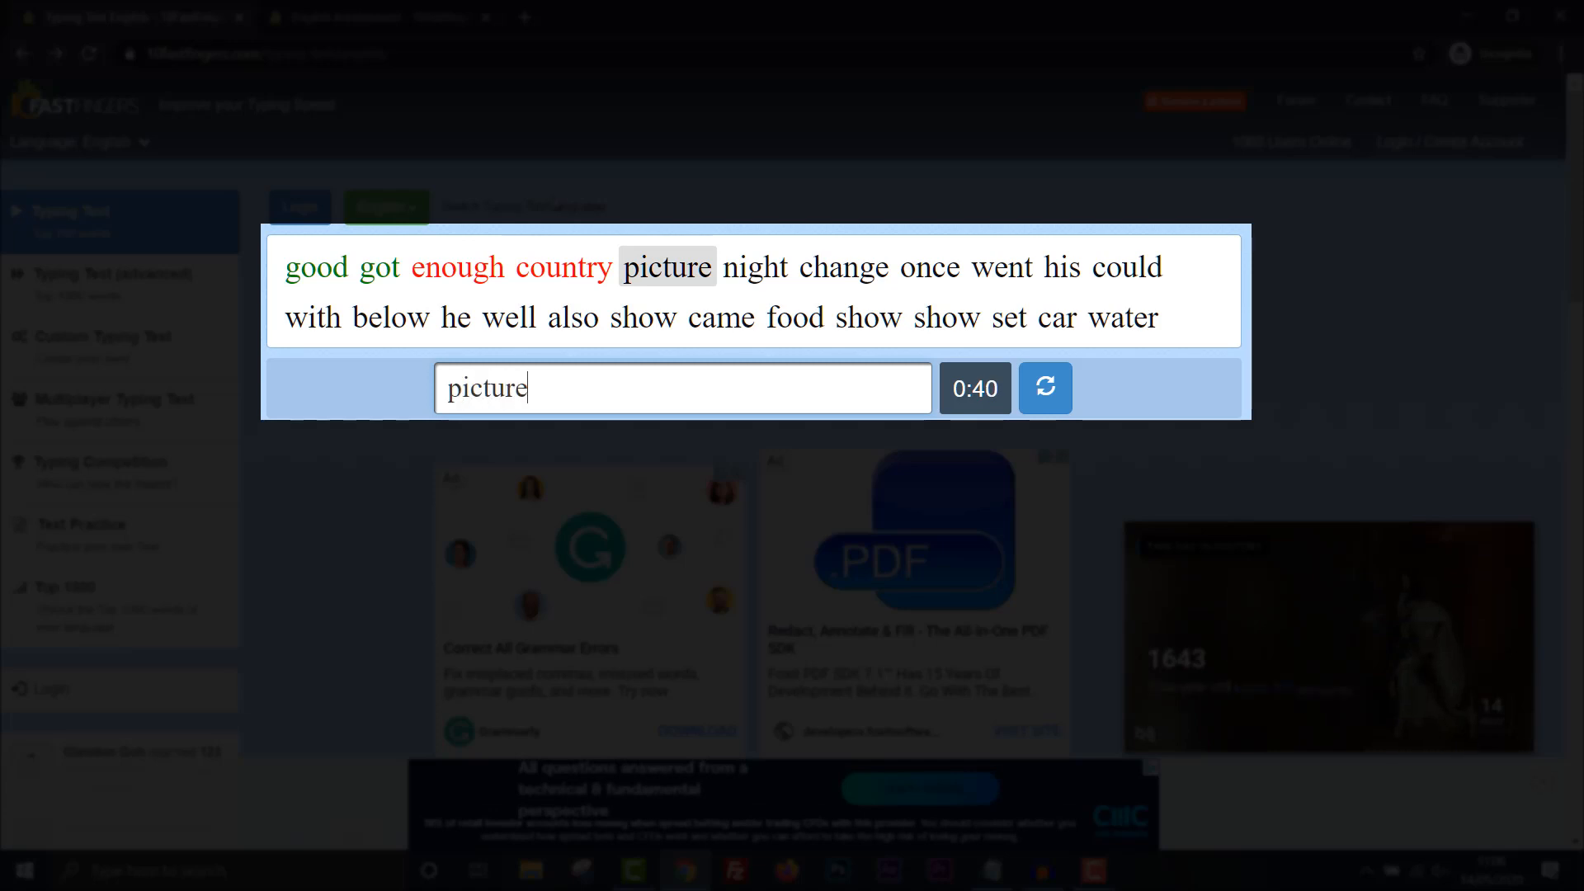
pyautogui.write('c')
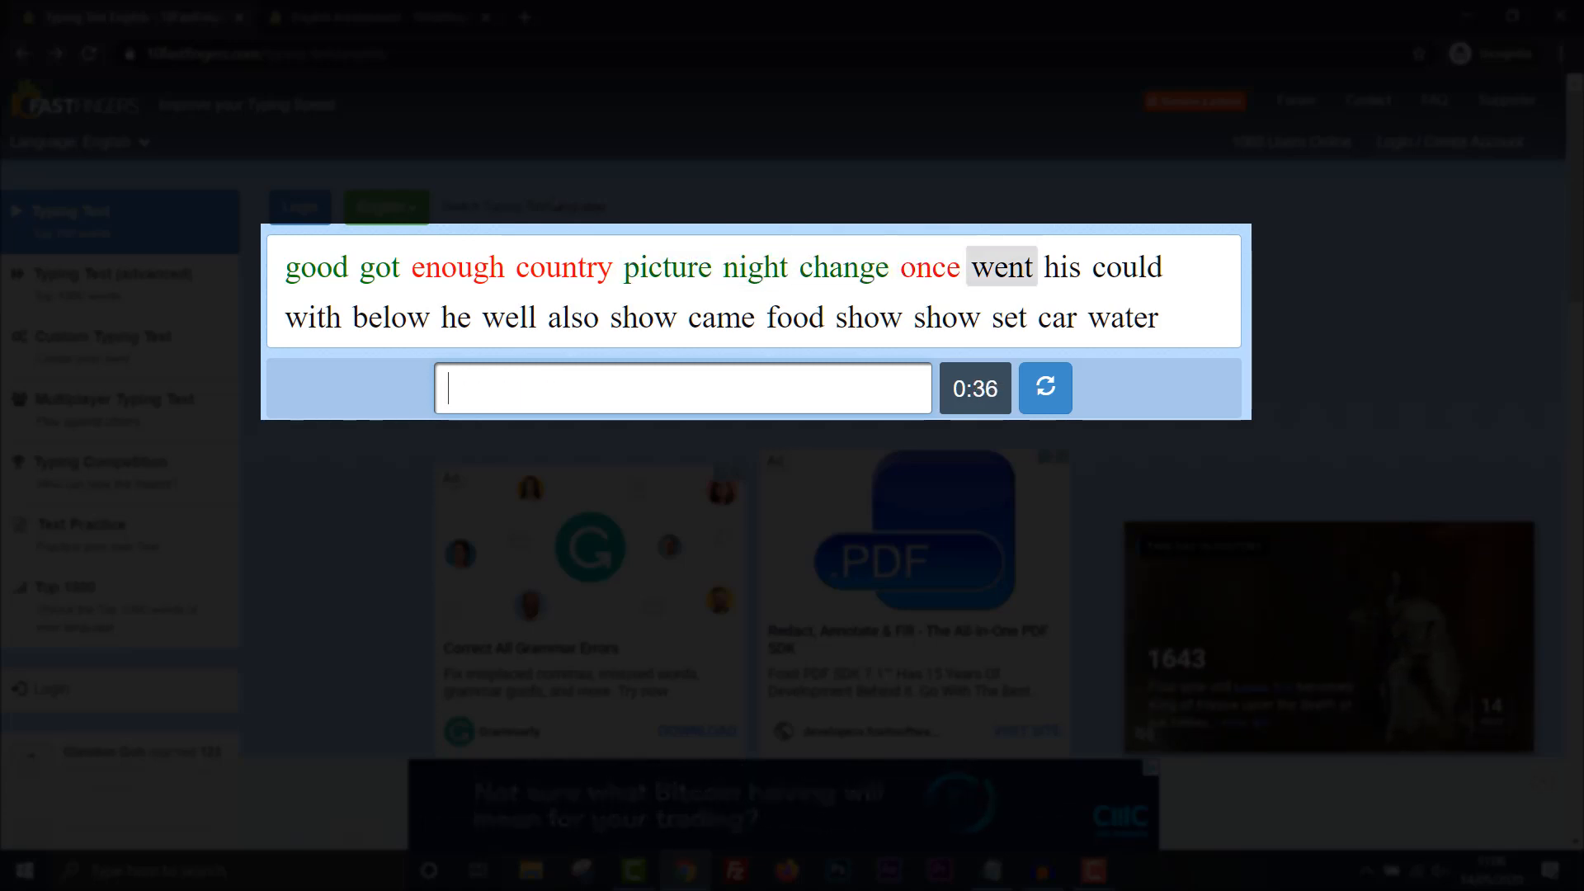
pyautogui.write('his')
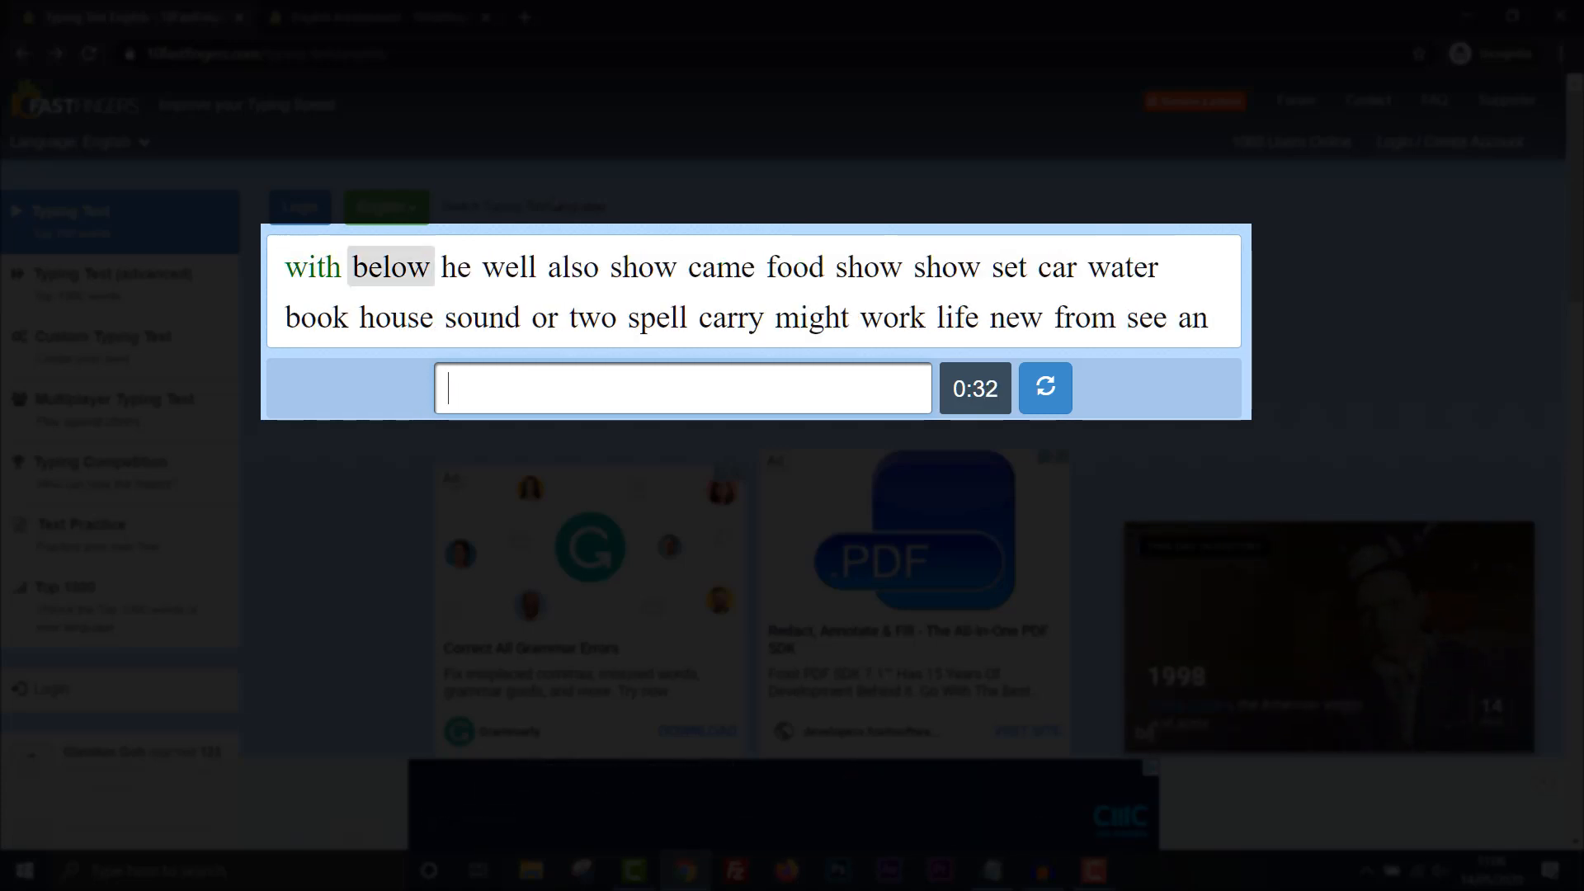
# Keep typing words such as well, sho, set, house, two, fro, fam until the timer nearly ends.
pyautogui.write('well')
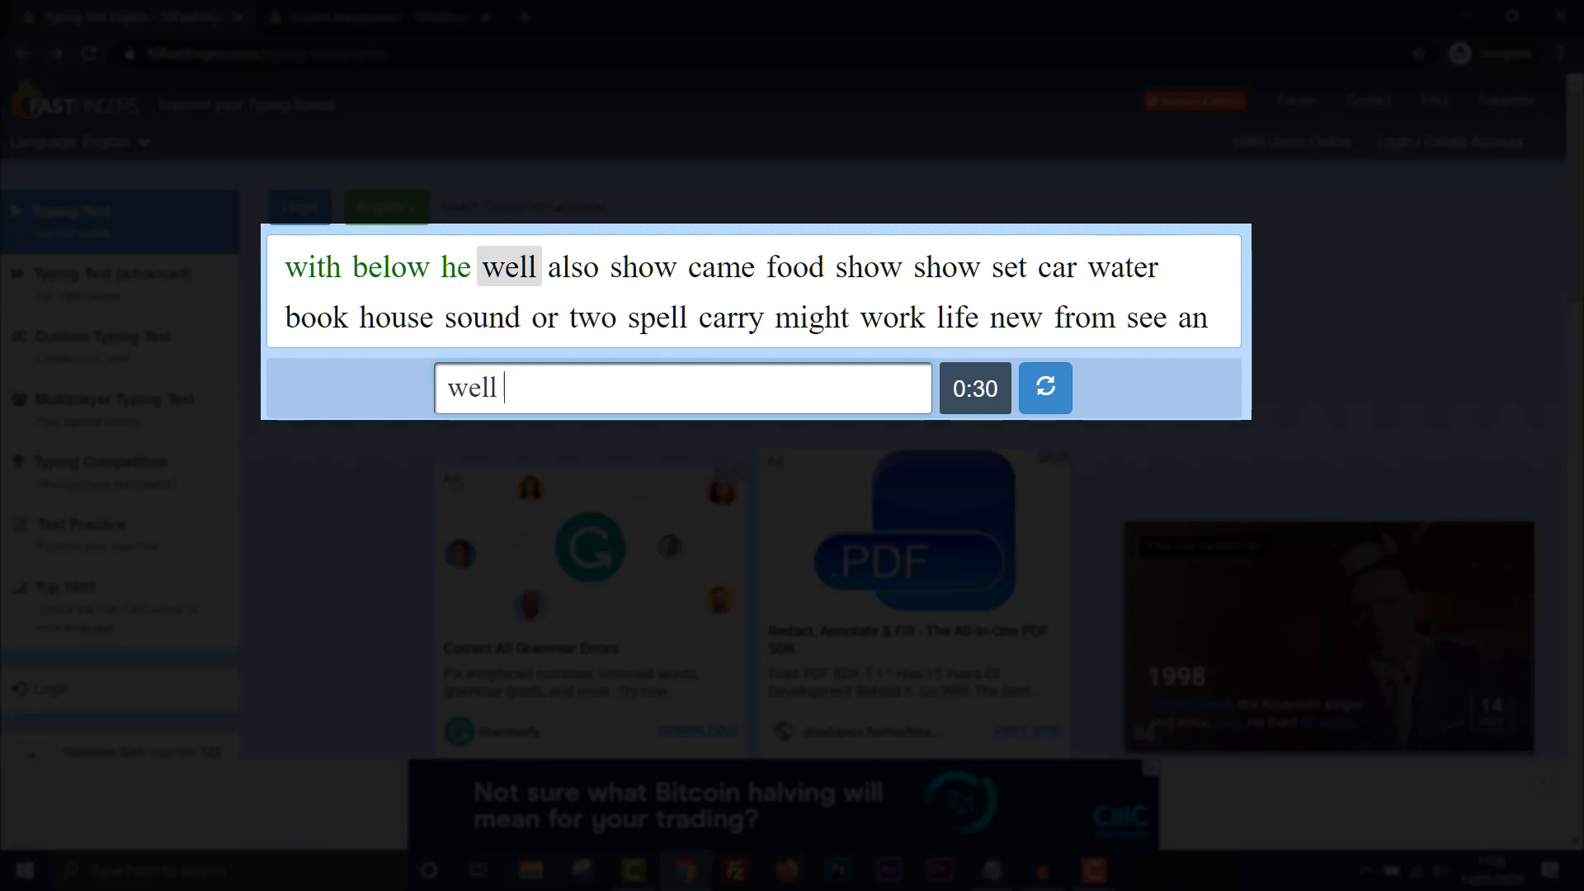
pyautogui.write('sho')
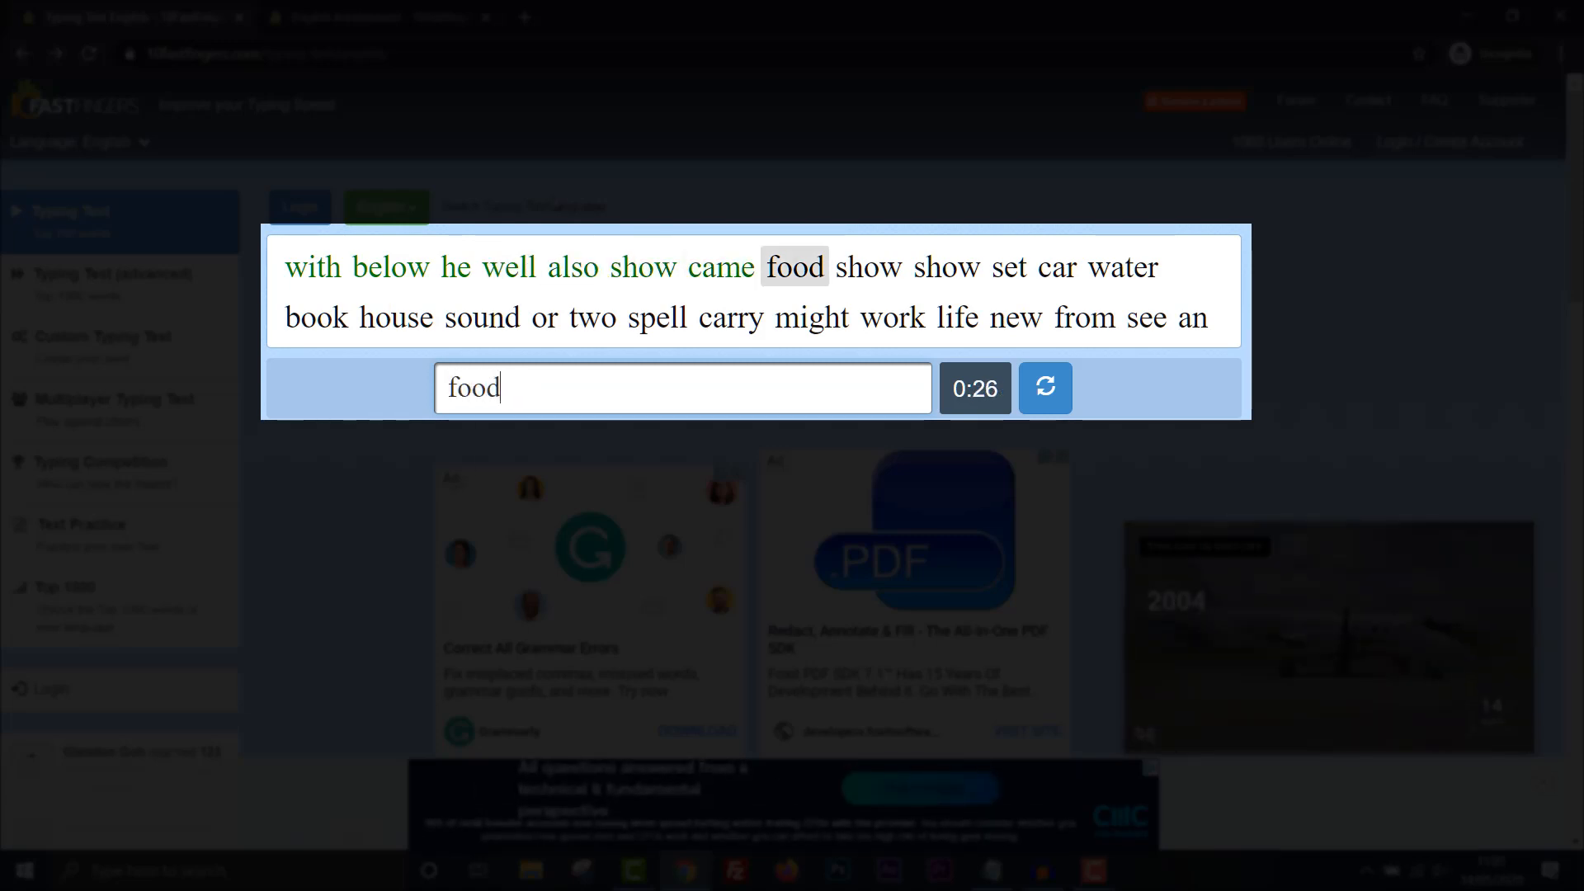
pyautogui.write('set')
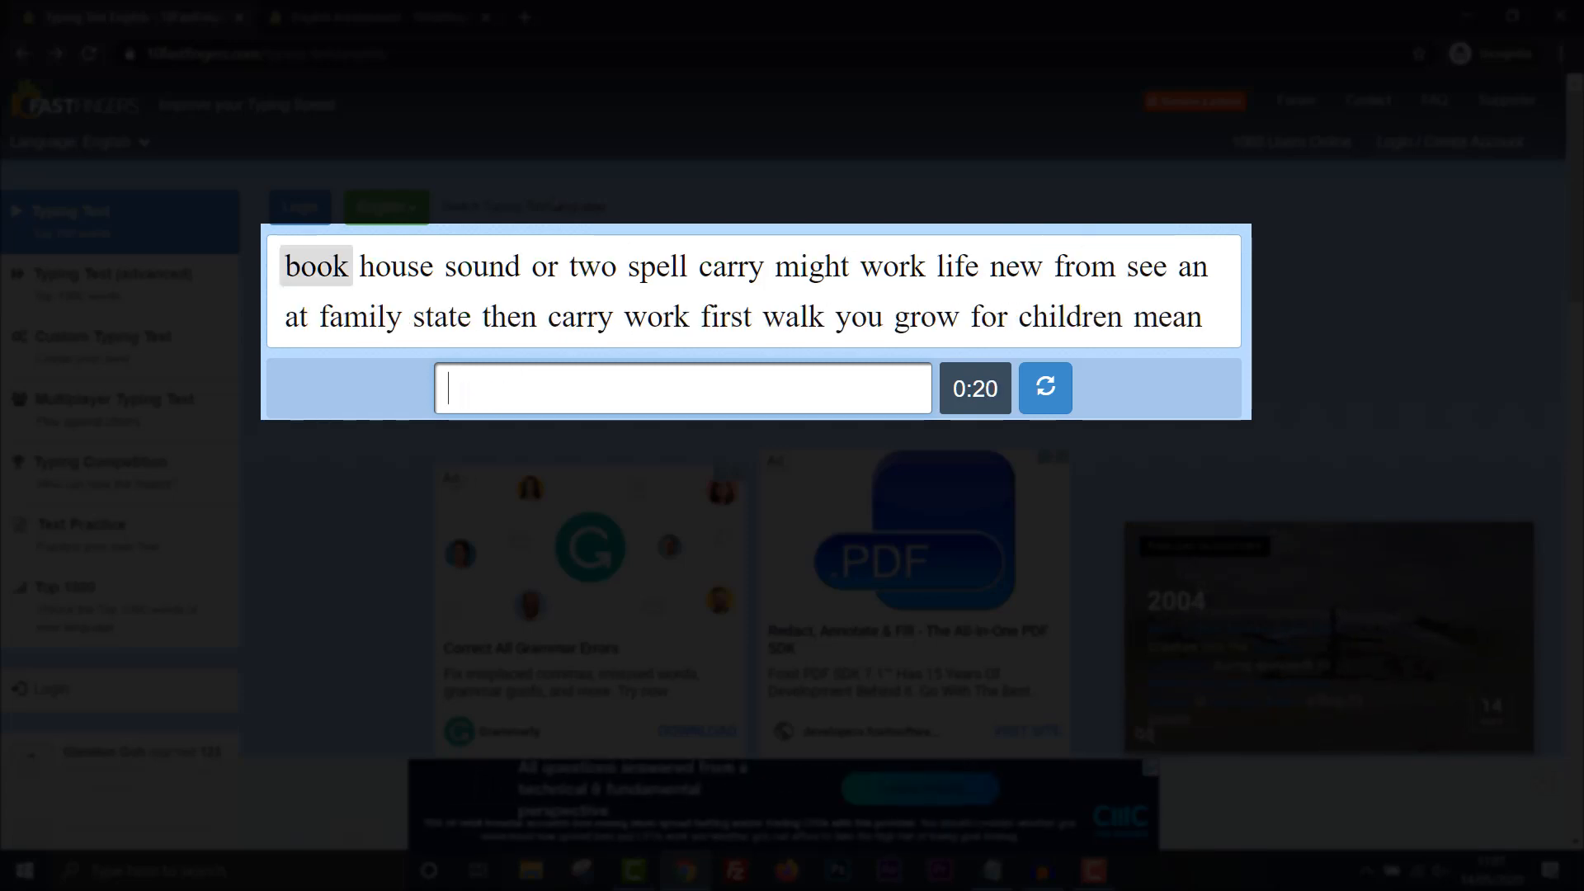
pyautogui.write('house')
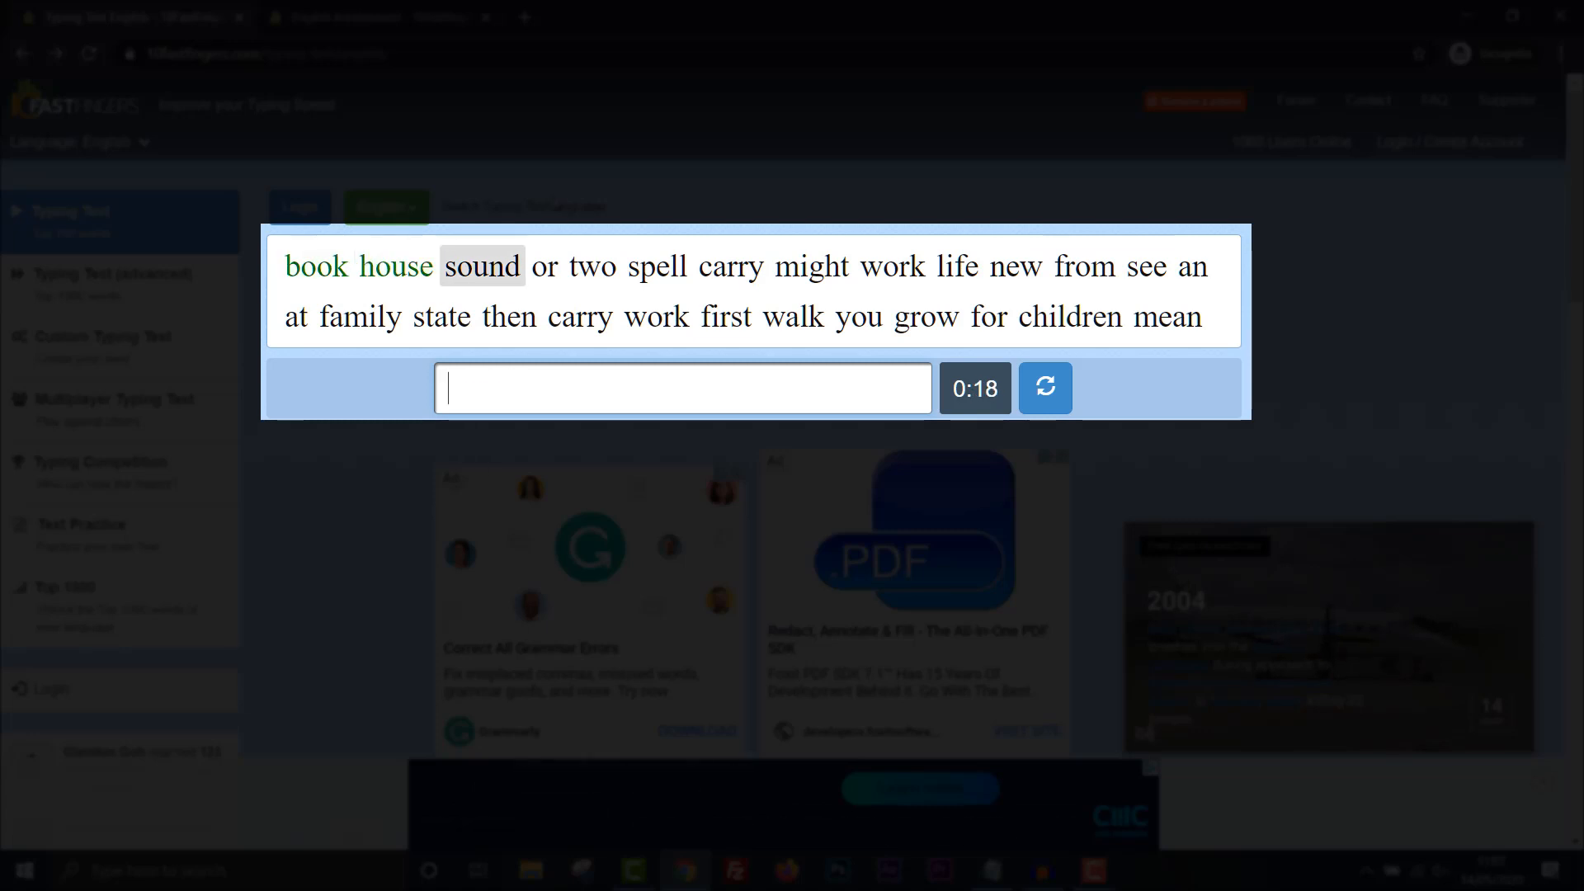
pyautogui.write('two')
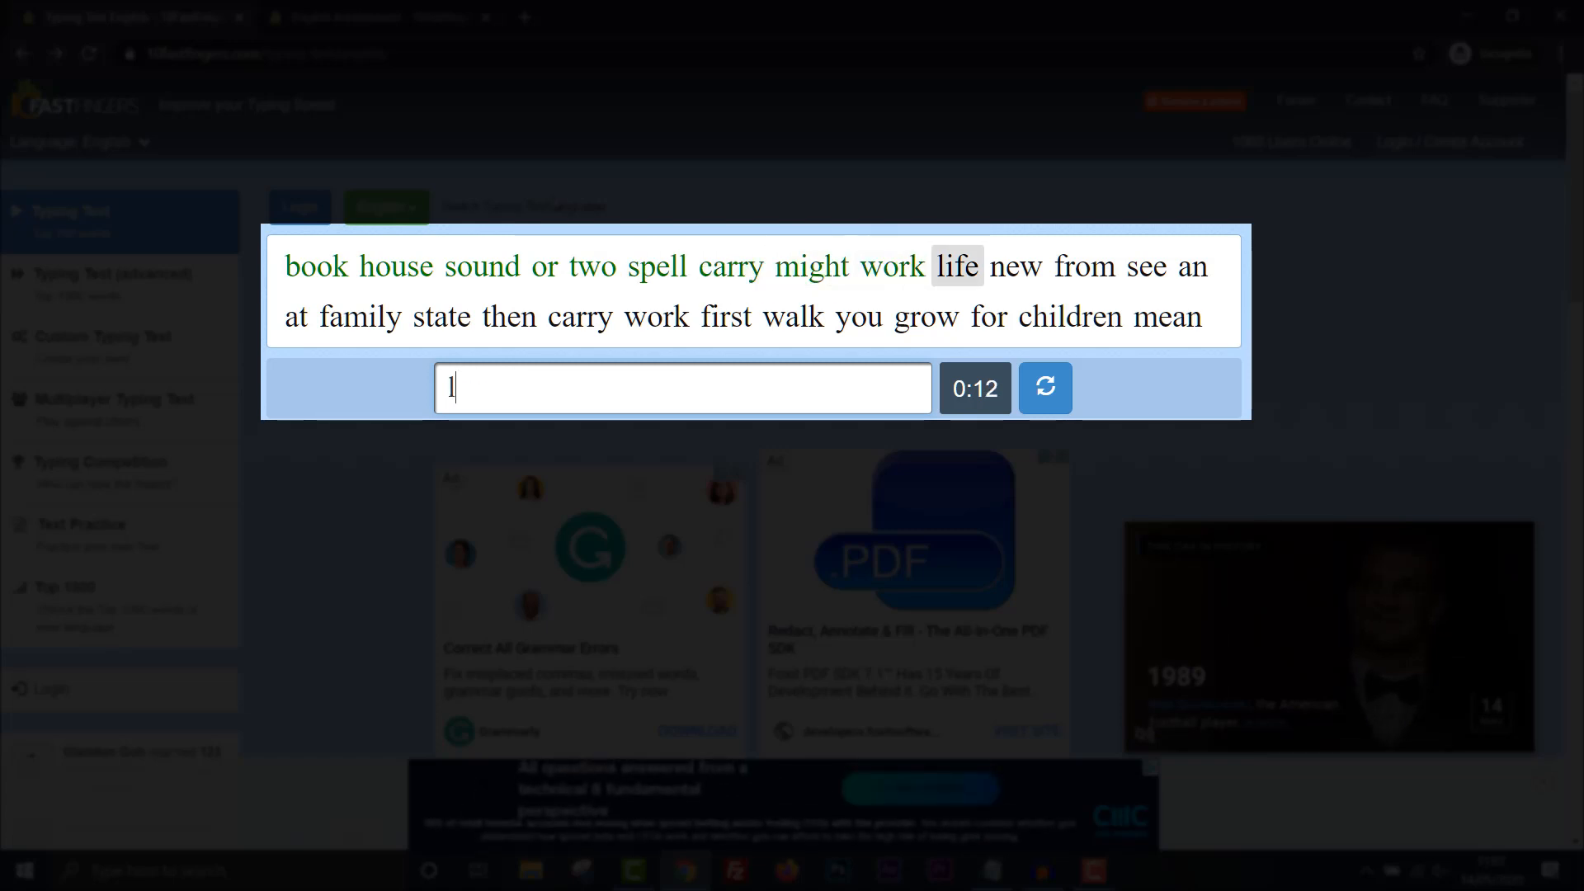
pyautogui.write('fro')
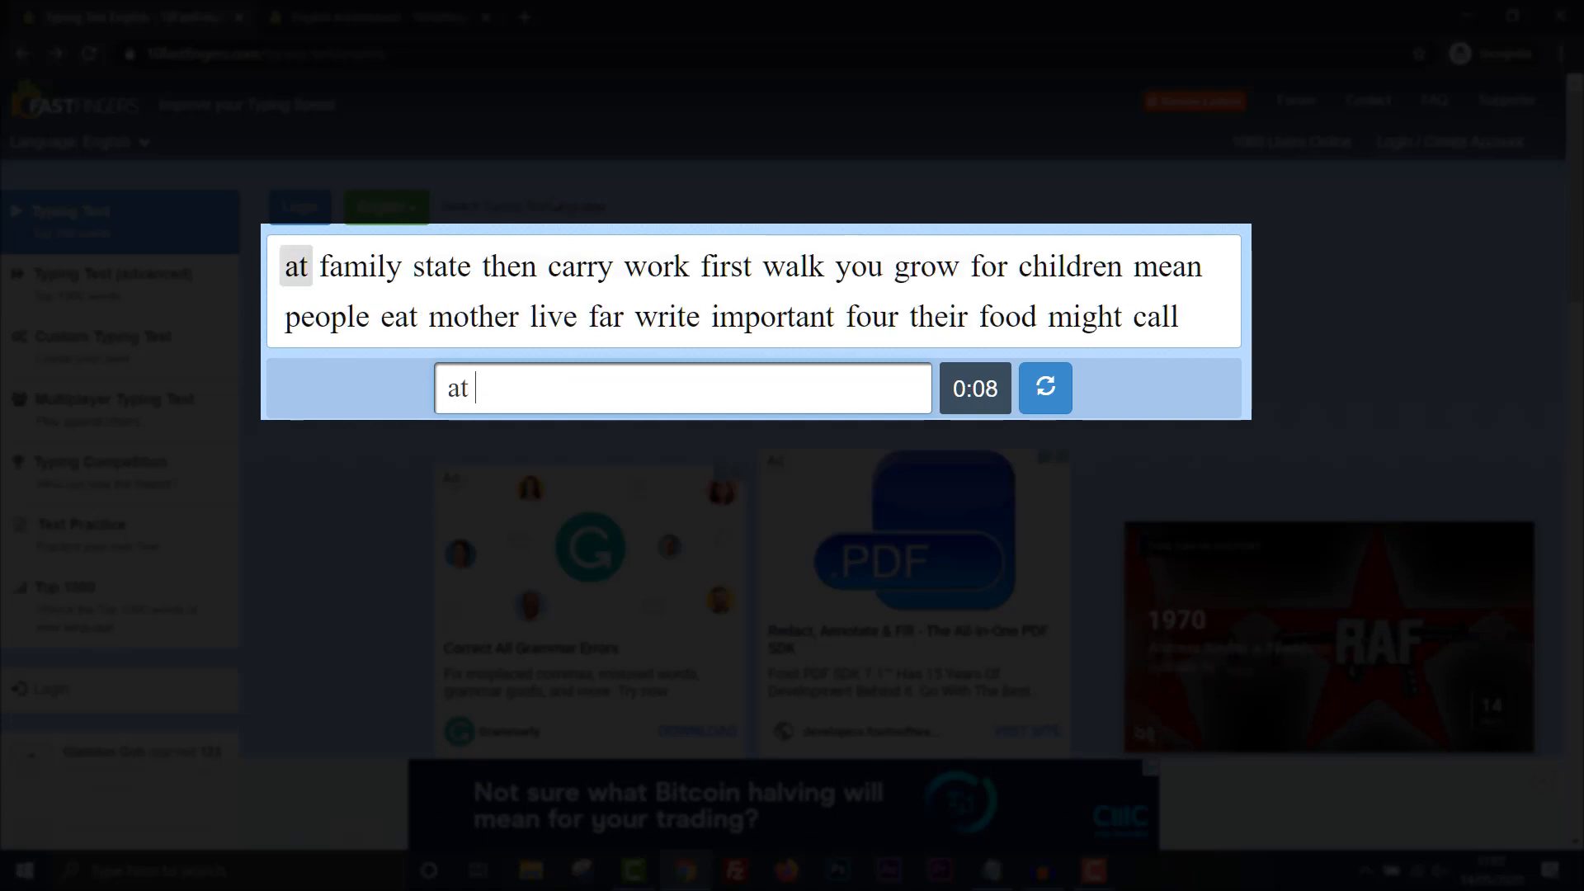
pyautogui.write('fam')
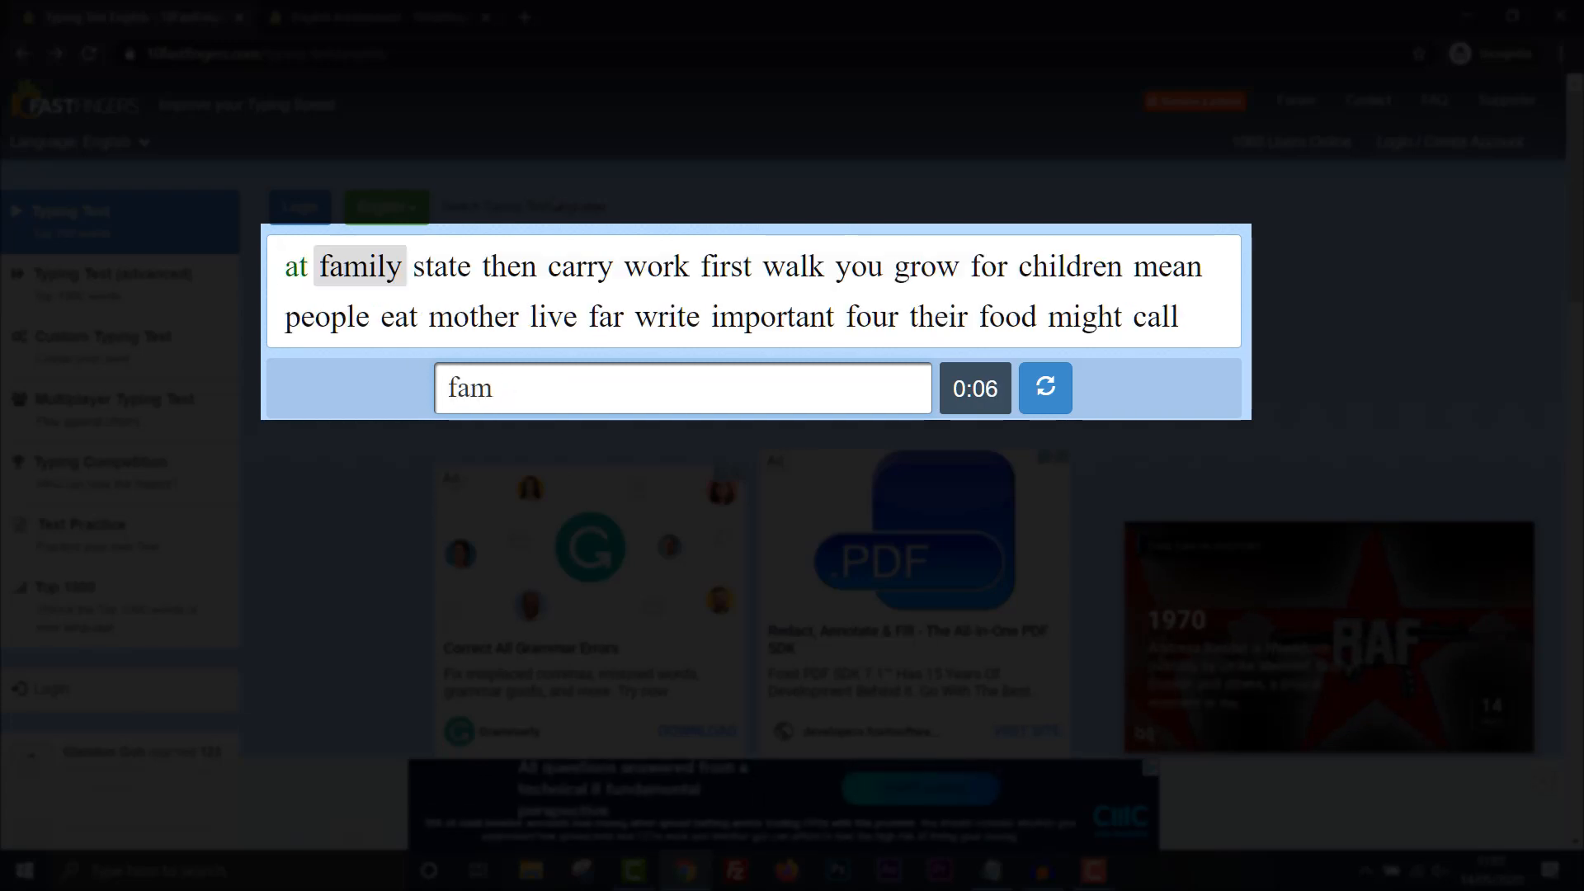
pyautogui.write('t')
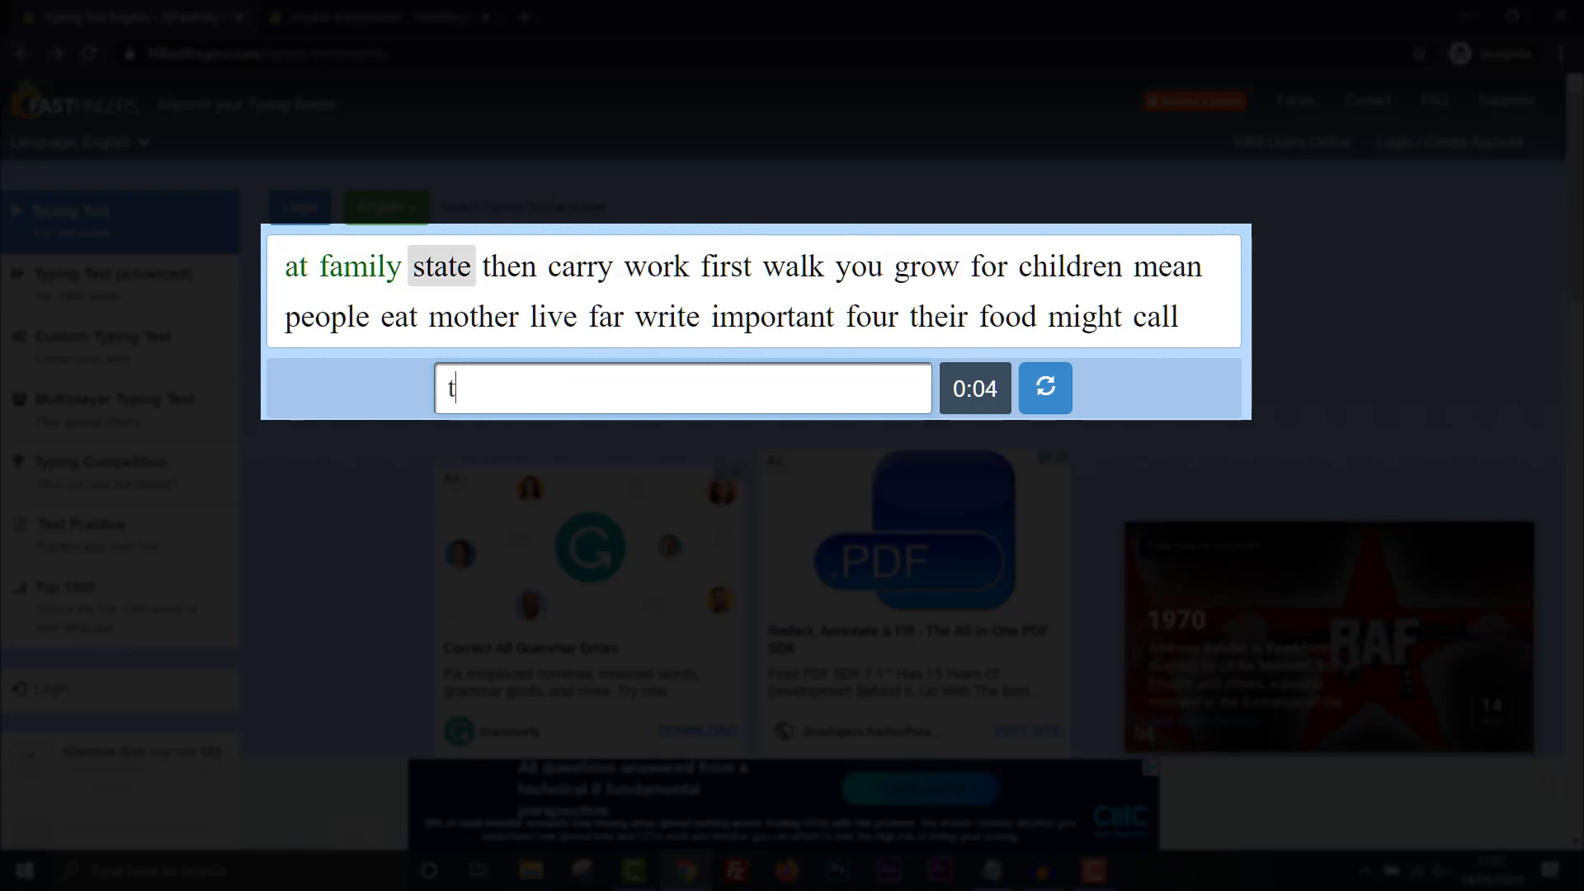
pyautogui.write('en')
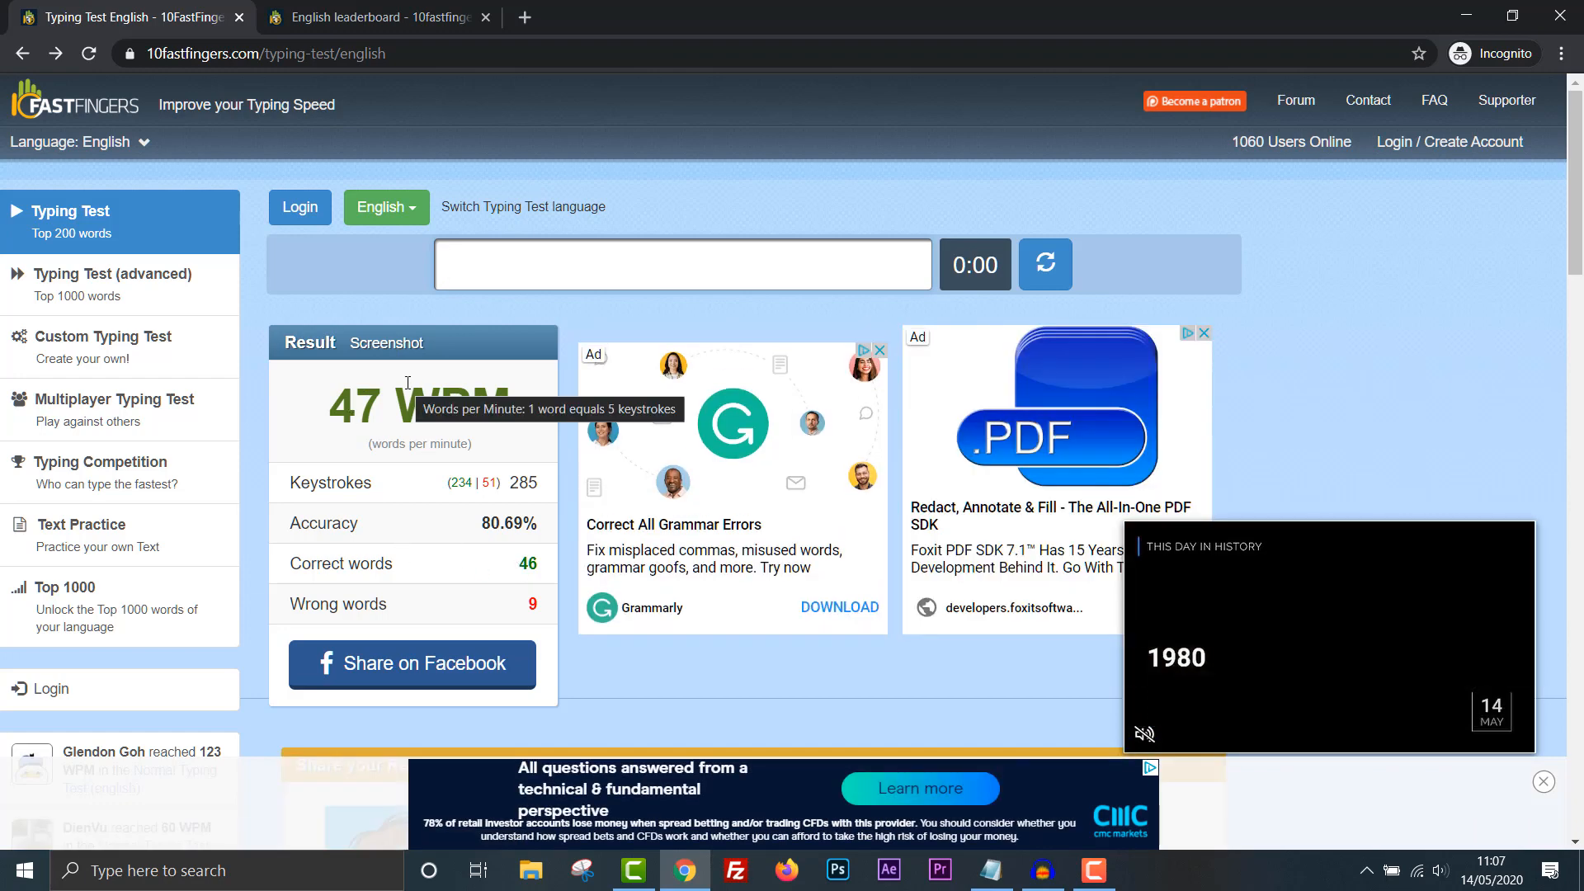
# Scroll down from the 47 WPM result to the Share your Result section.
pyautogui.scroll(-3)
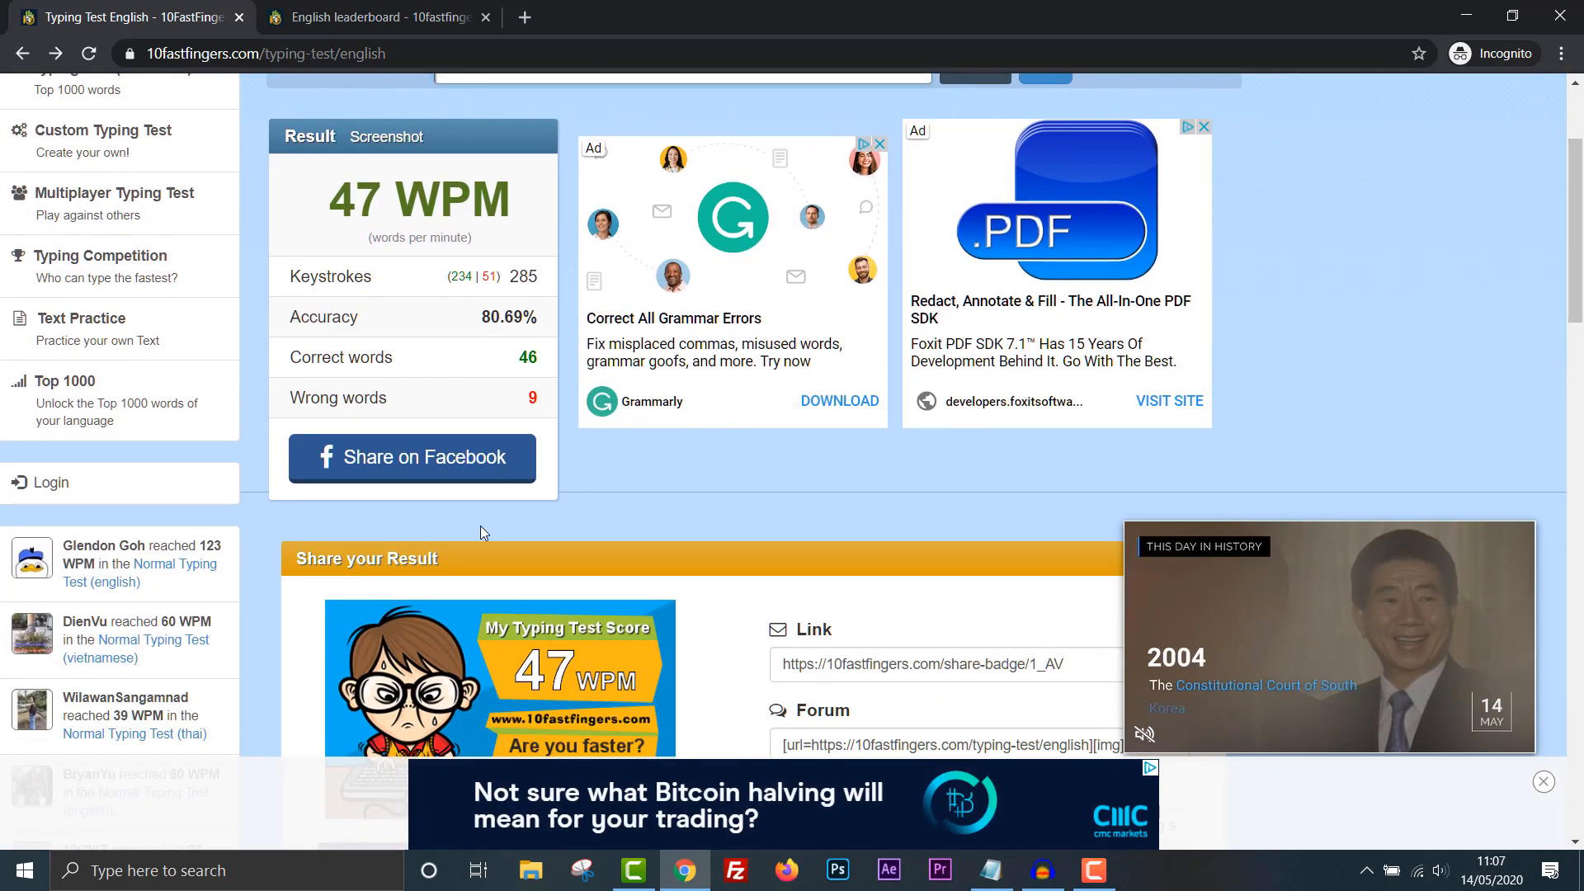
pyautogui.scroll(-3)
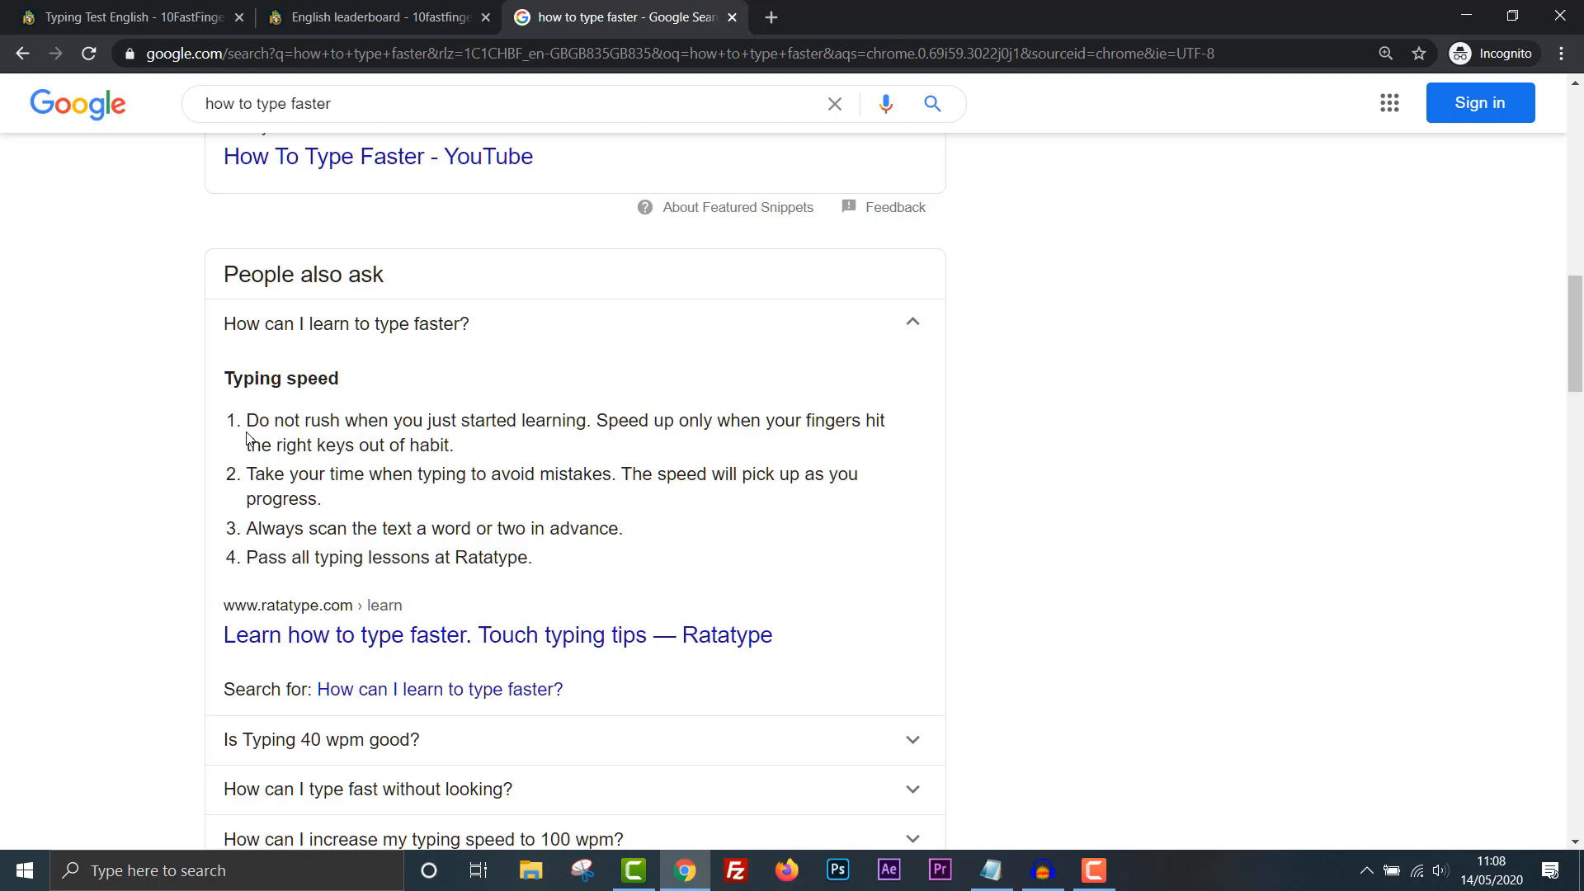
pyautogui.moveTo(340, 353)
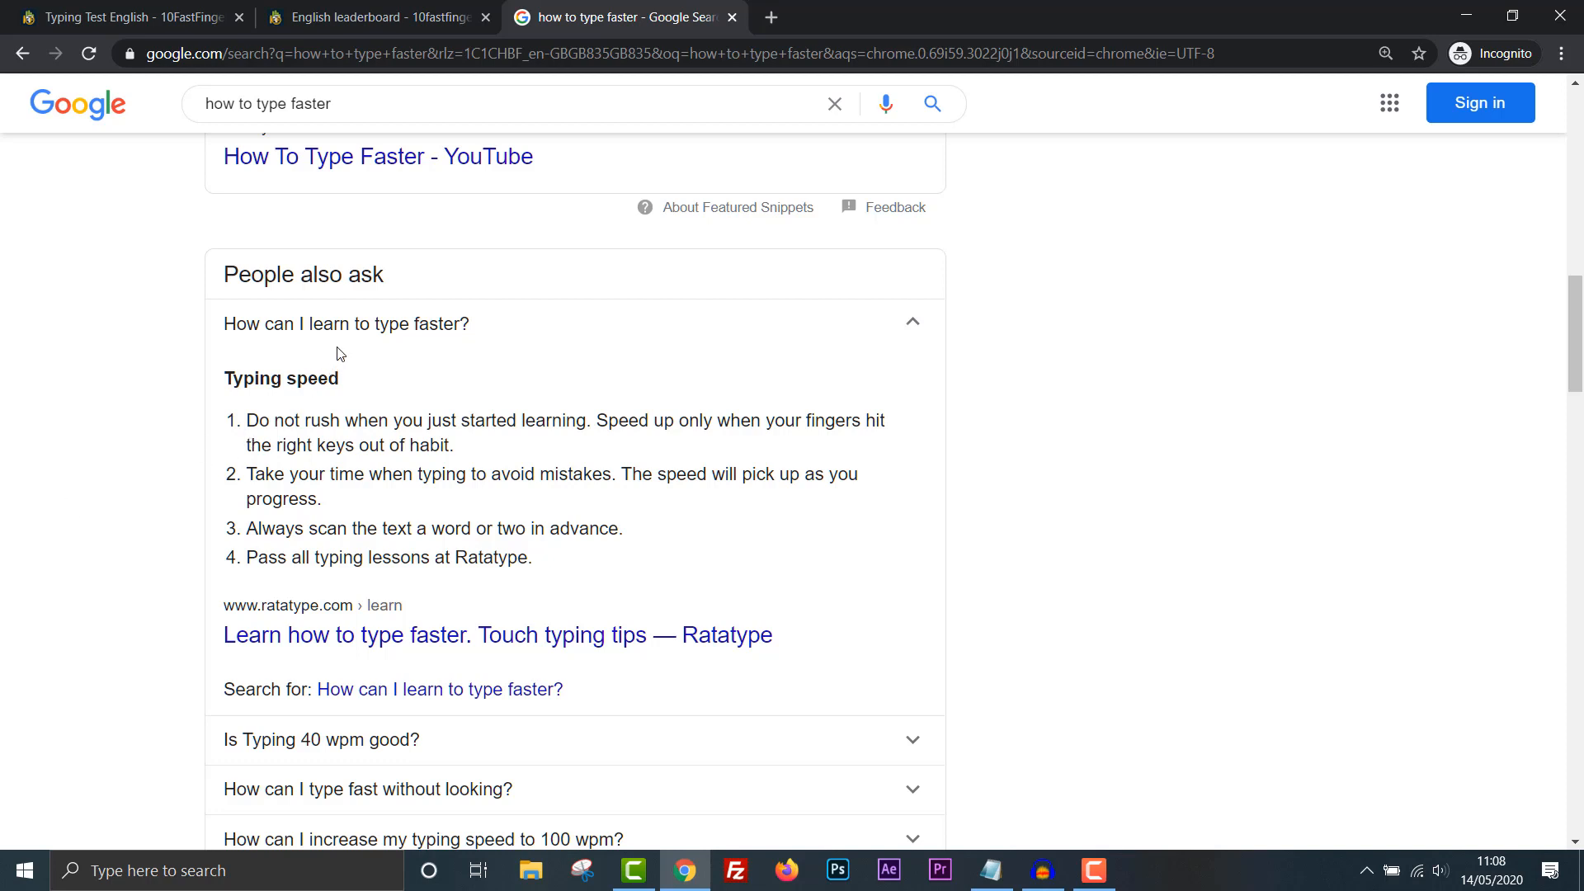
pyautogui.moveTo(488, 438)
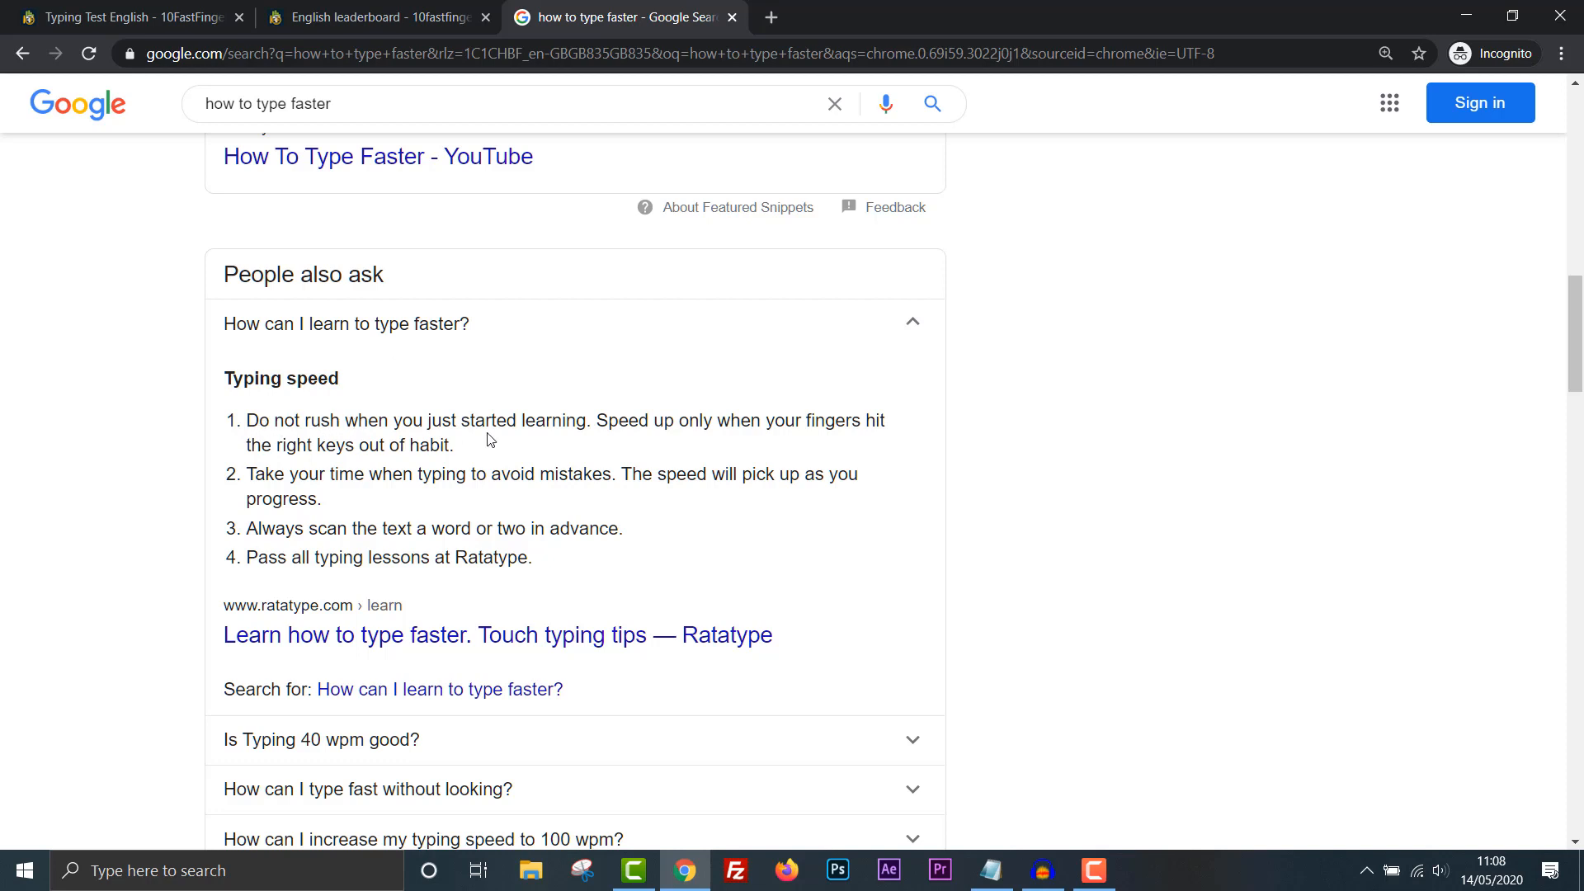
pyautogui.moveTo(556, 443)
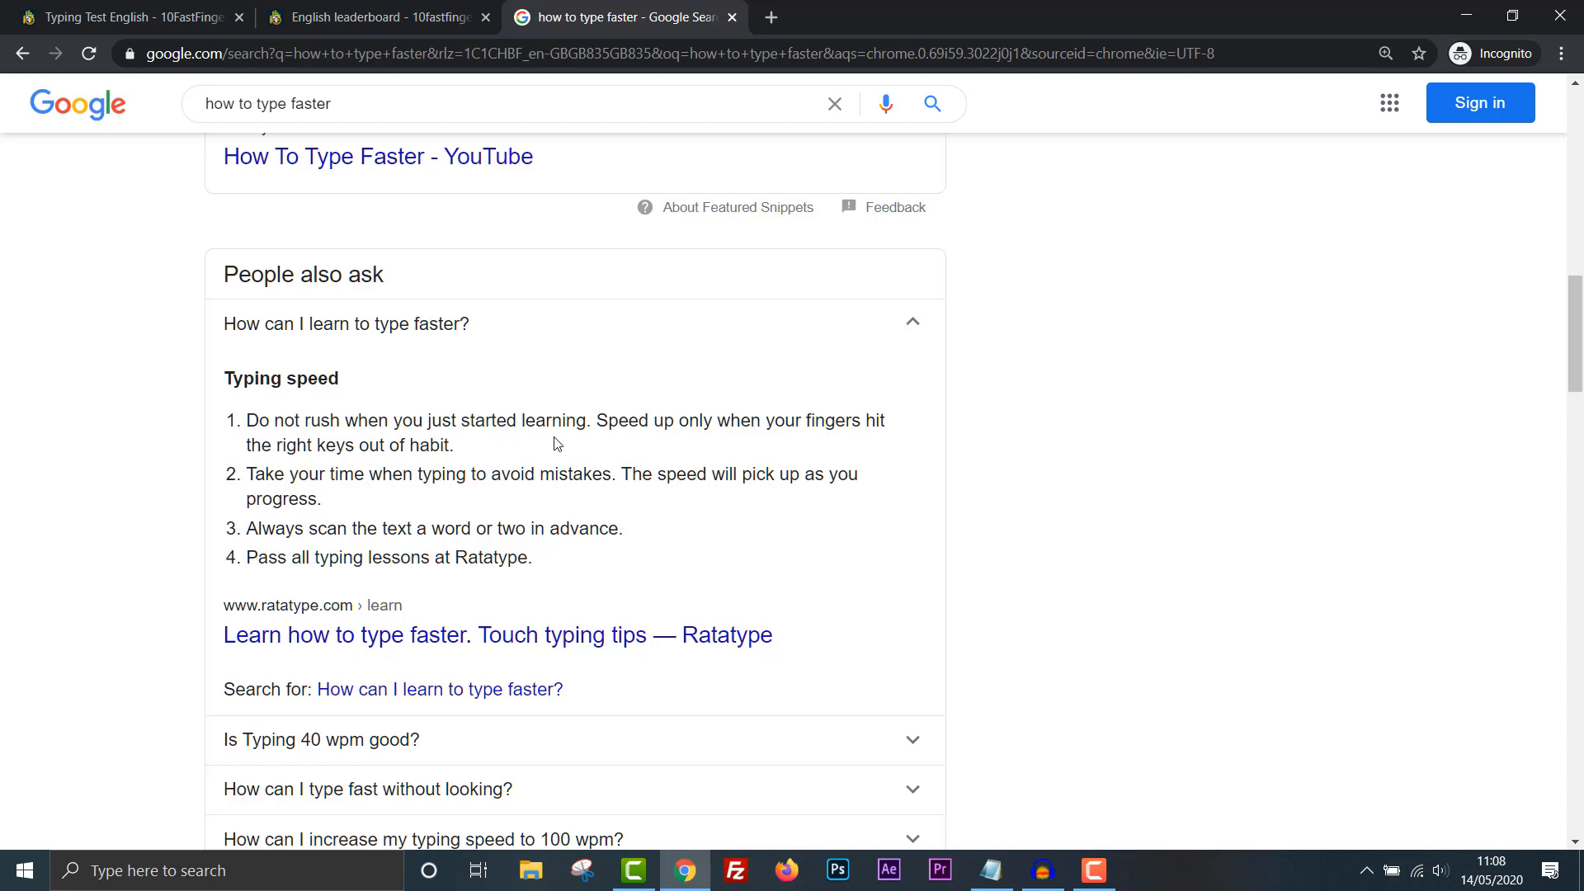
pyautogui.moveTo(424, 439)
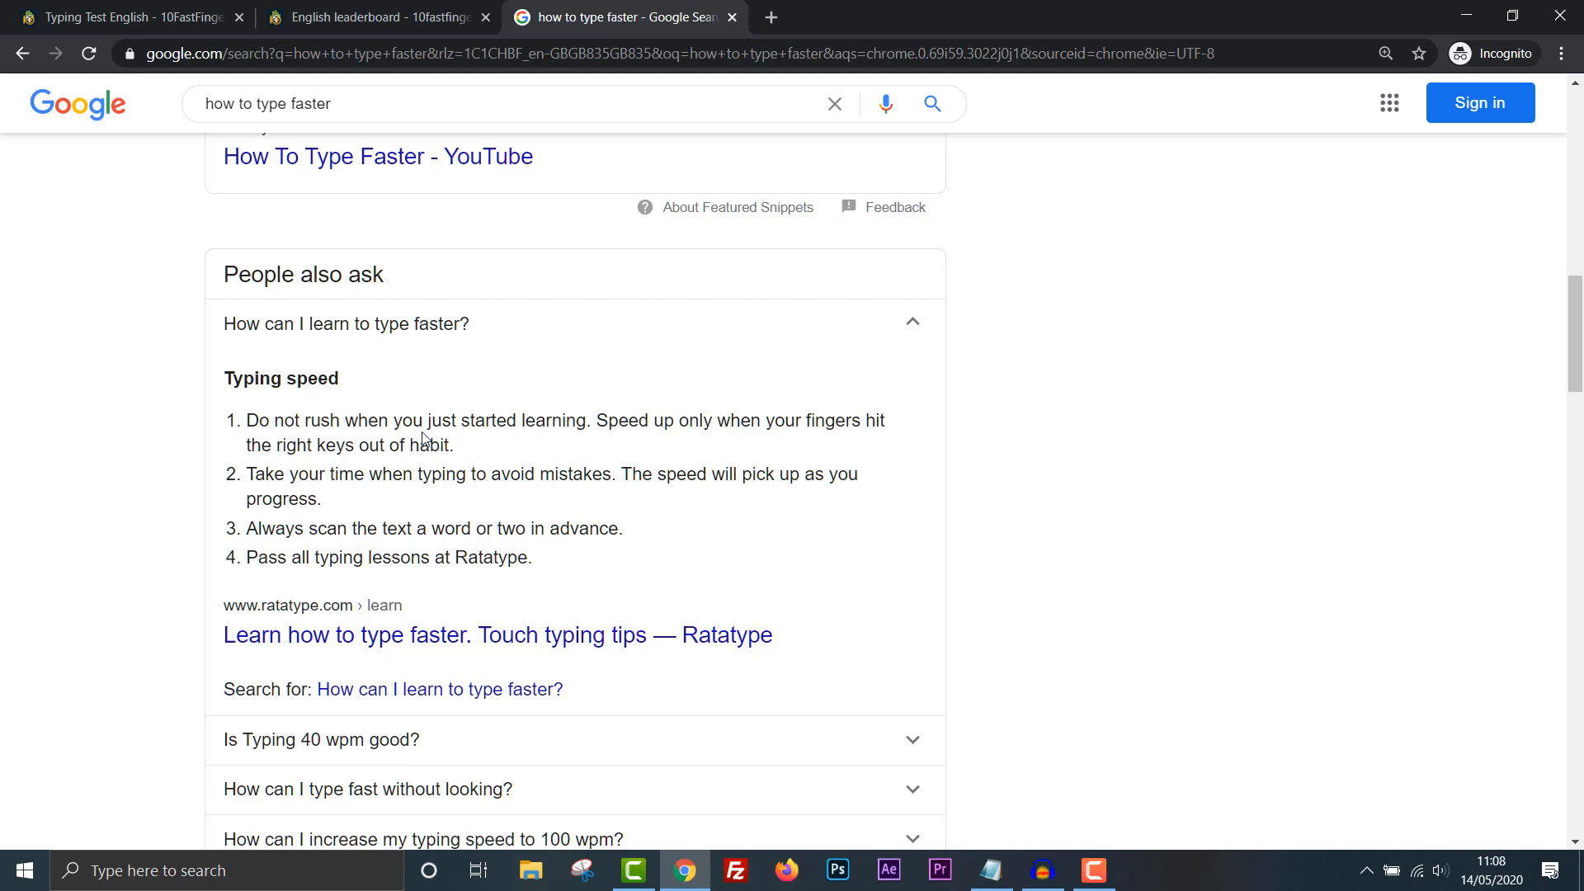
pyautogui.moveTo(497, 442)
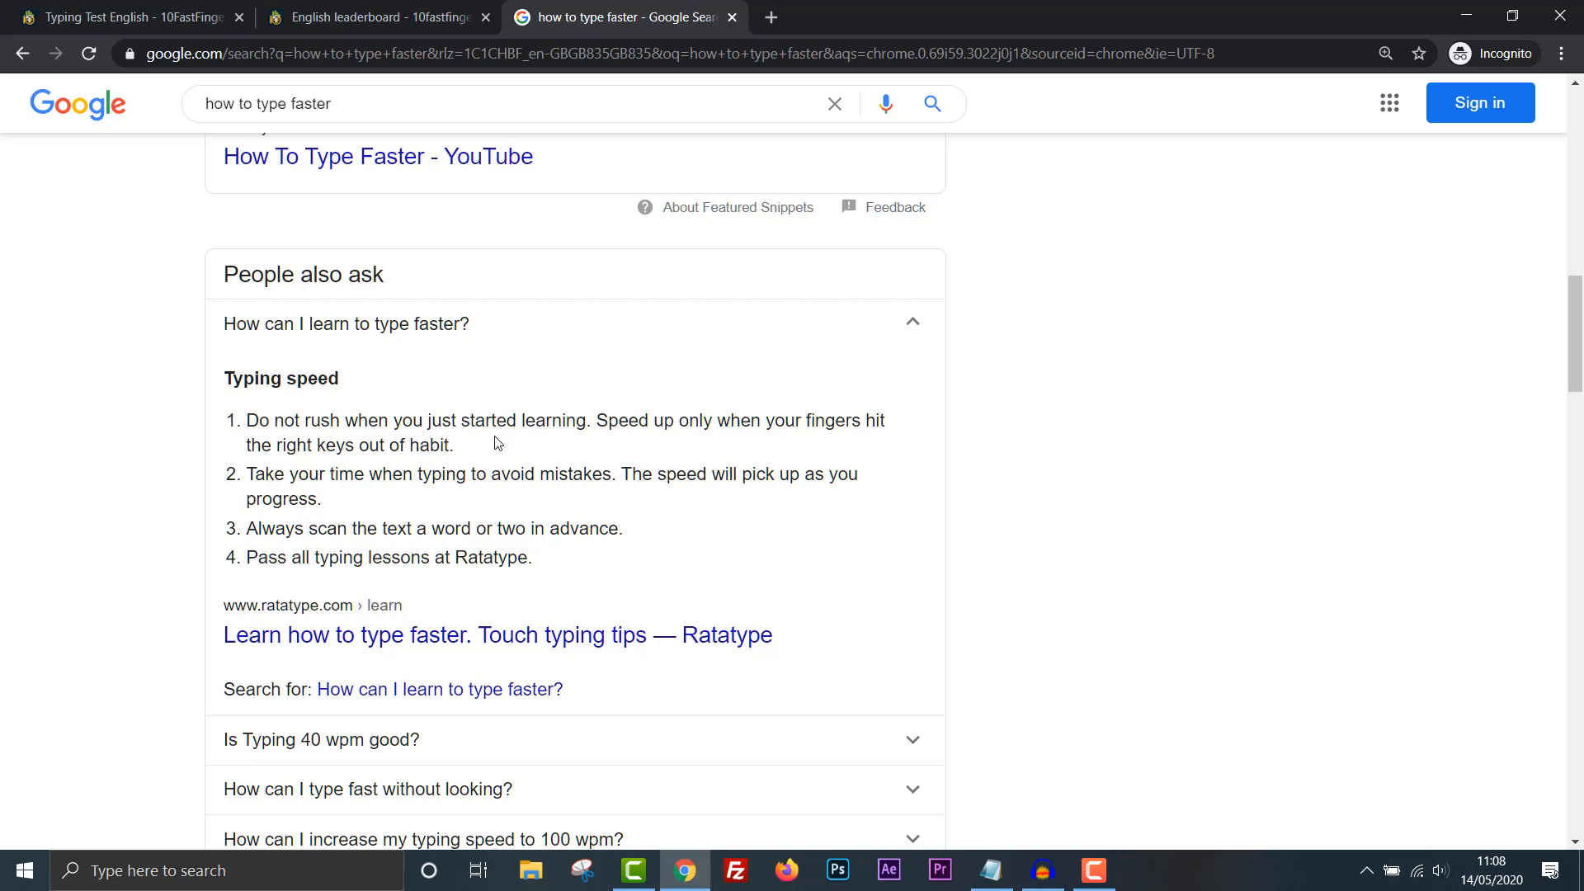
pyautogui.moveTo(516, 480)
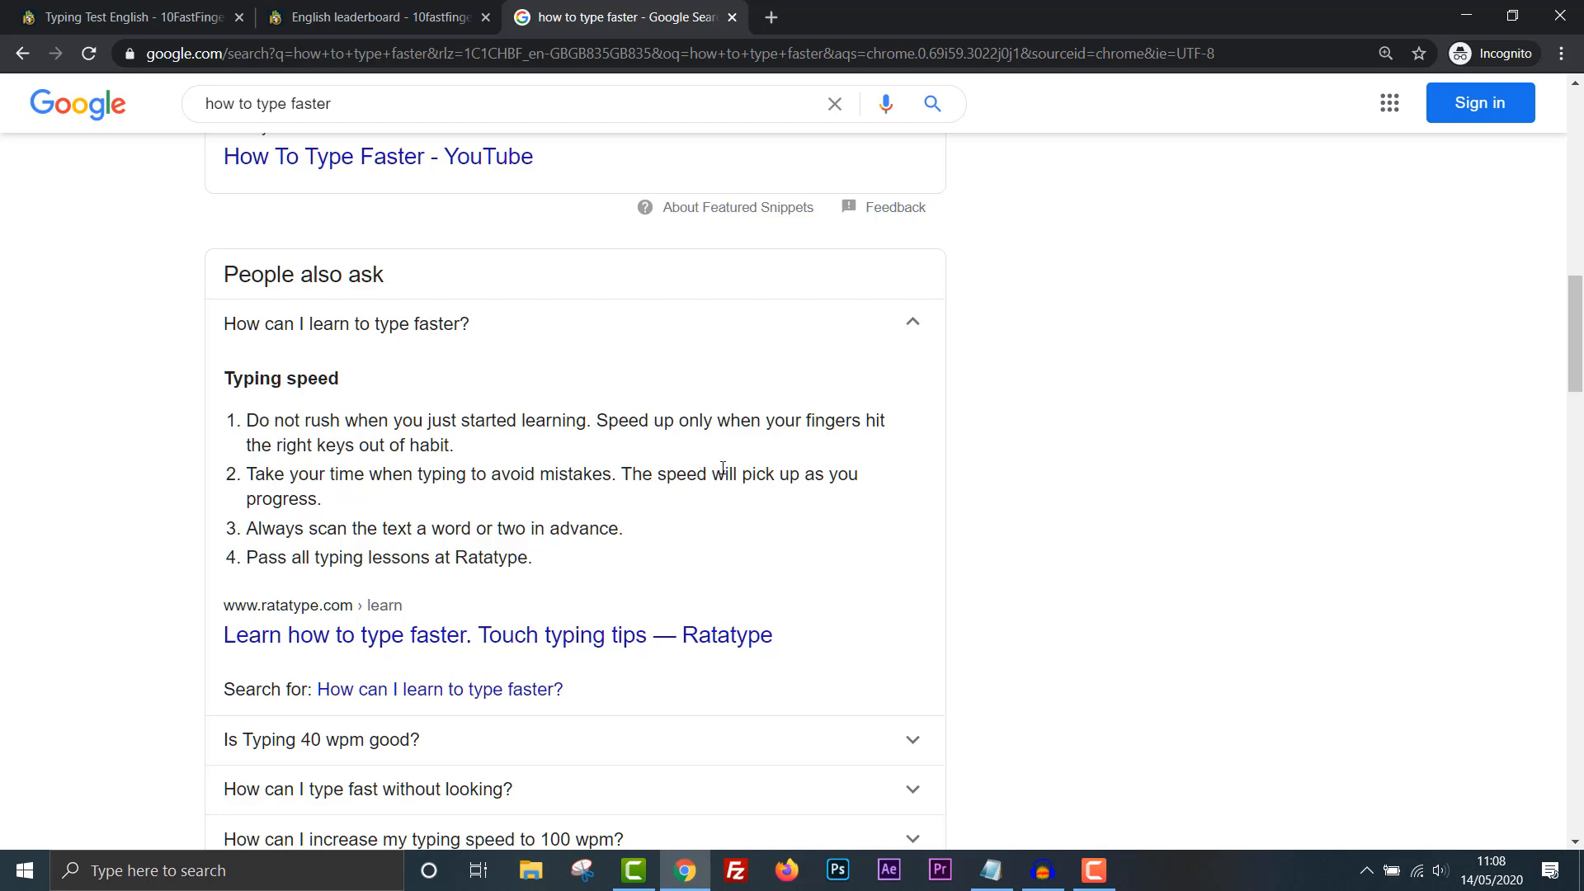
pyautogui.moveTo(308, 538)
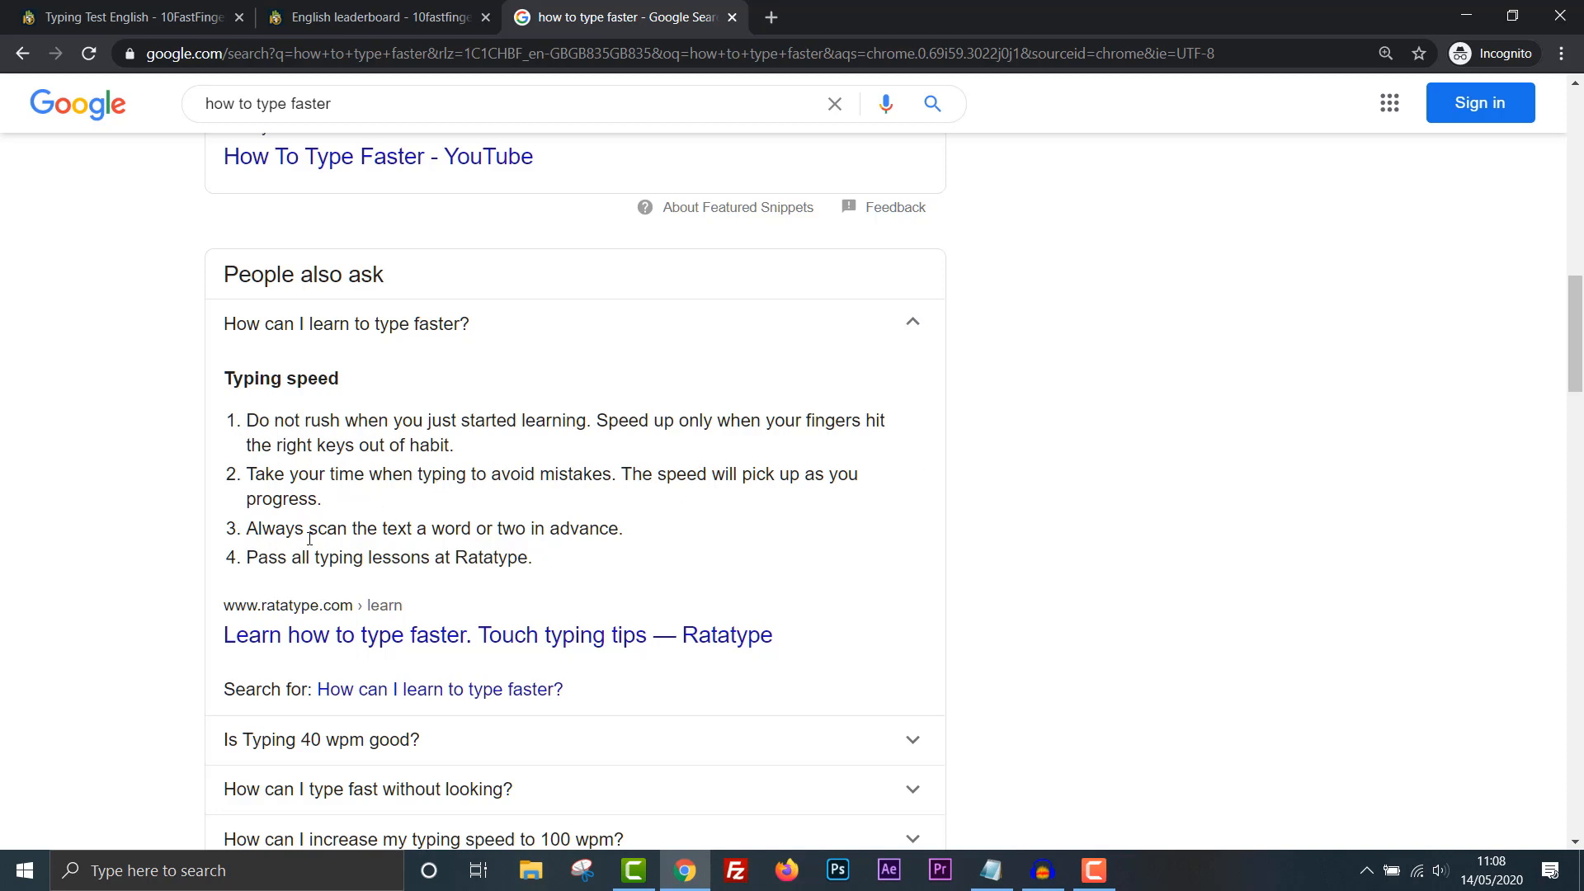
pyautogui.moveTo(627, 553)
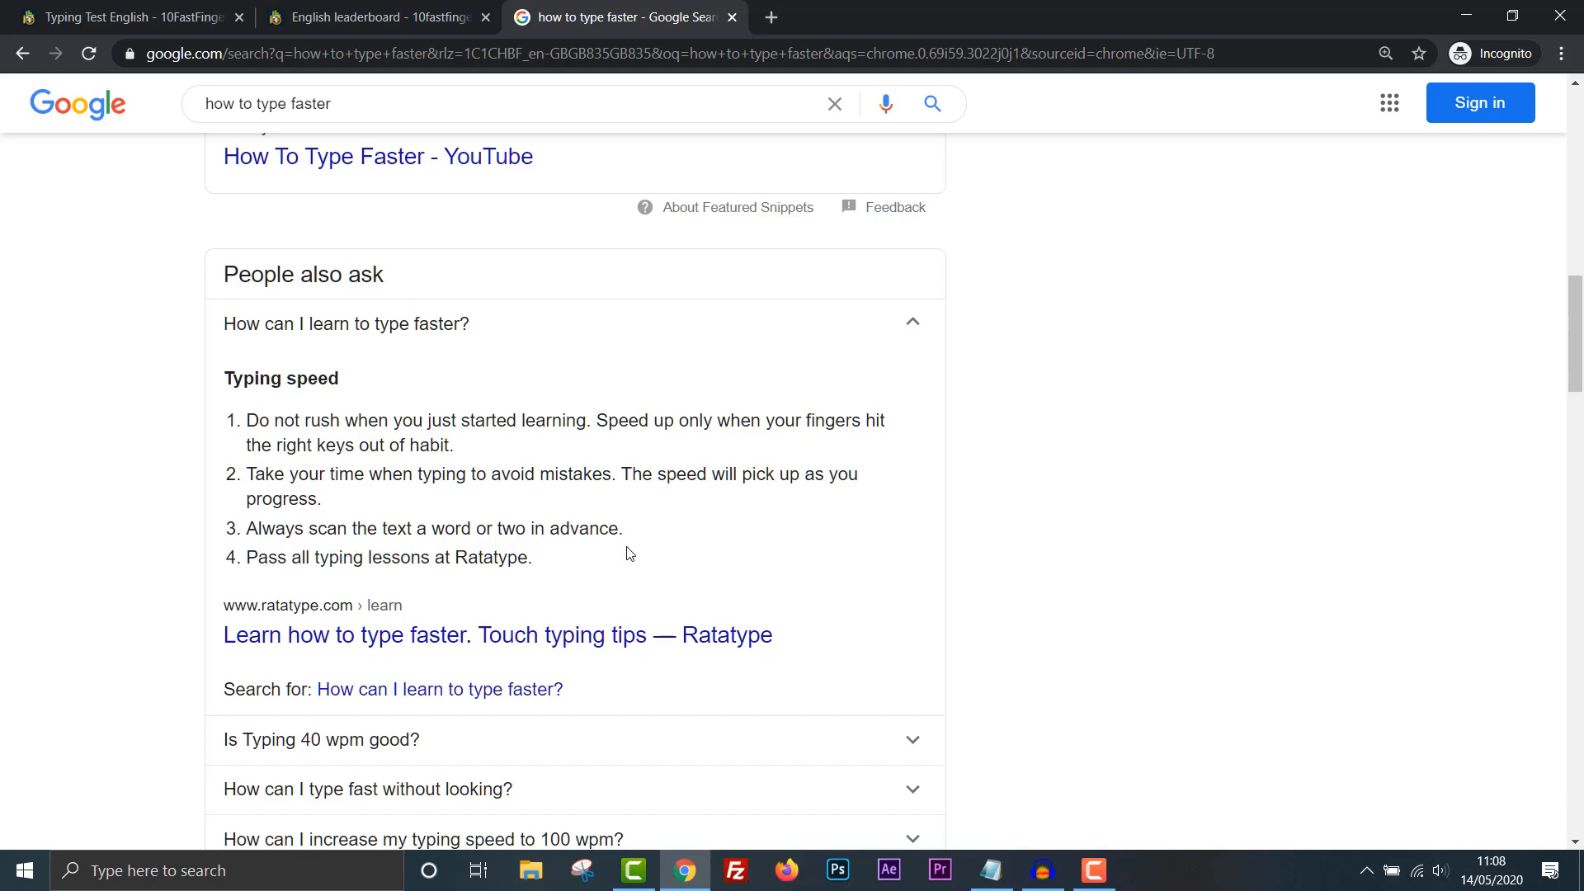
# Open the 'Learn how to type faster. Touch typing tips — Ratatype' result.
pyautogui.scroll(-3)
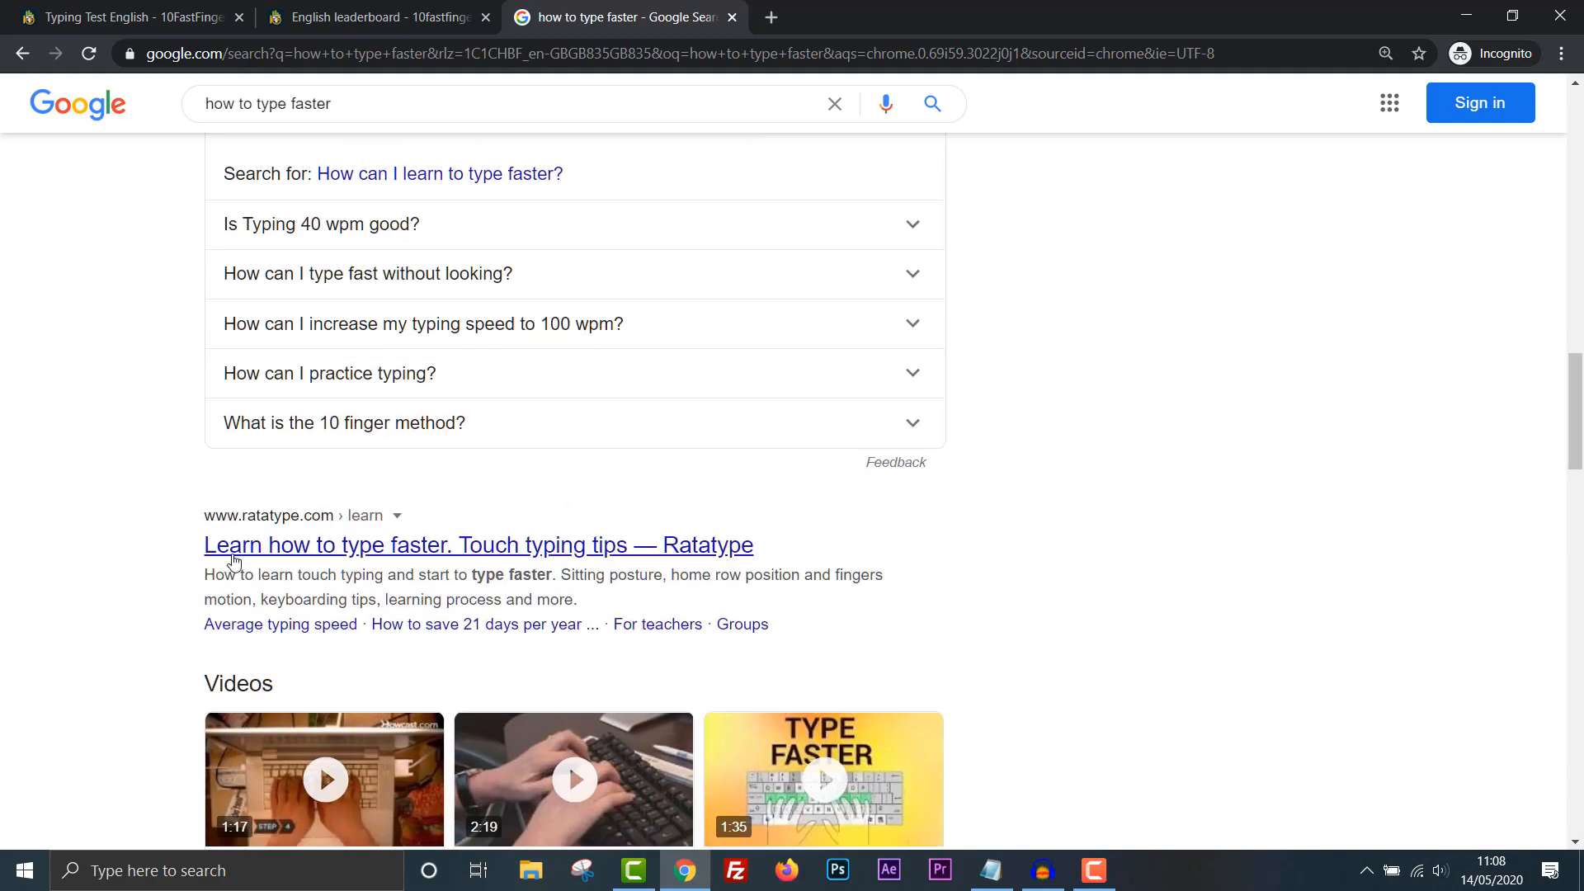
pyautogui.moveTo(570, 554)
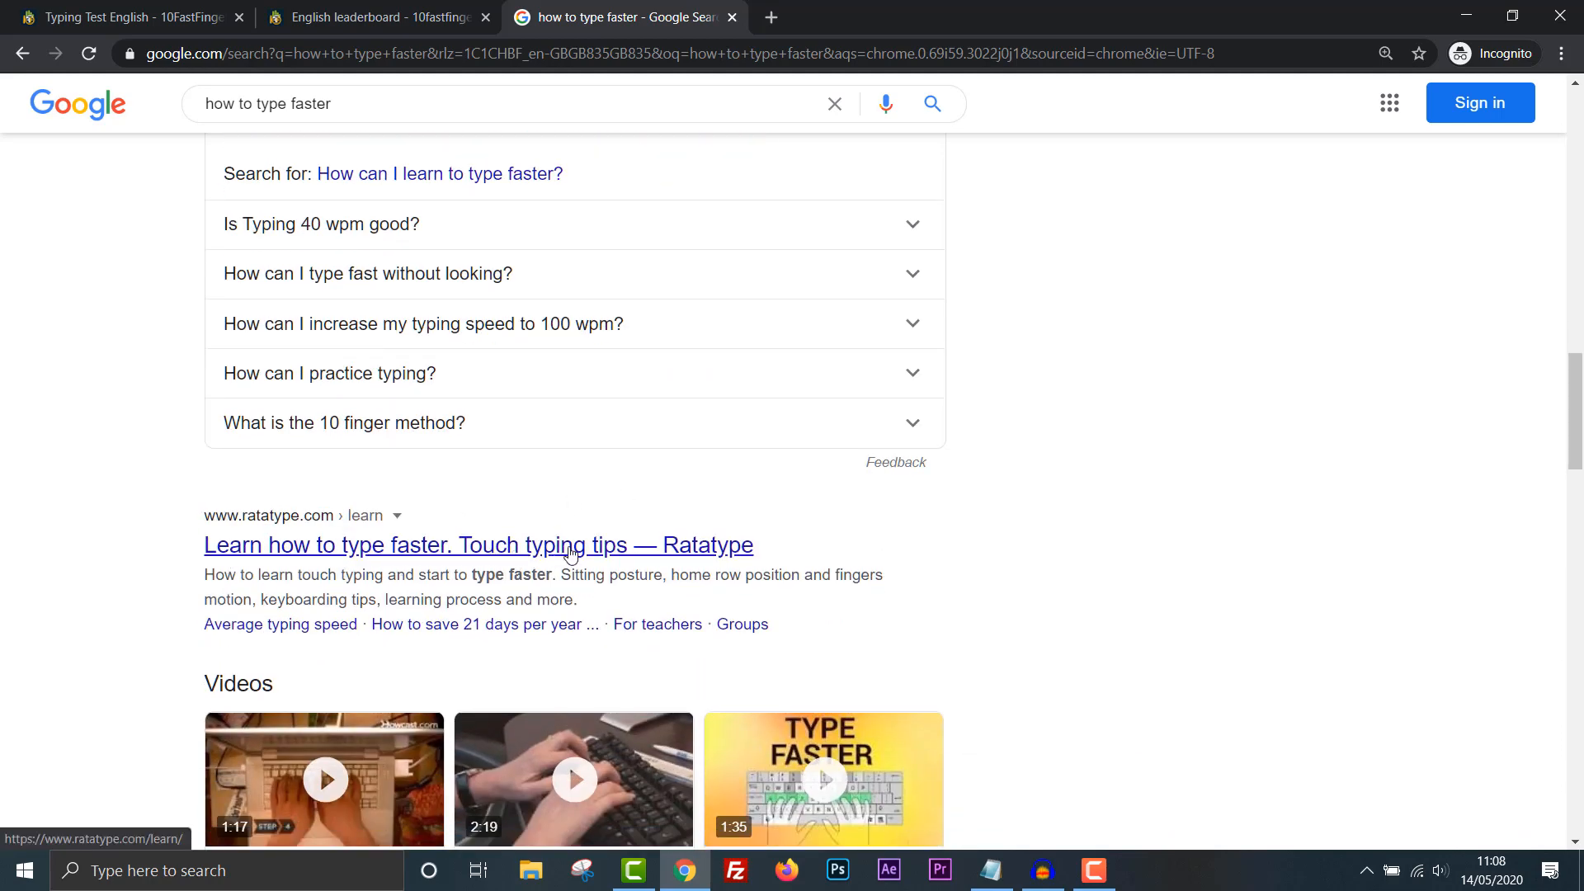
pyautogui.scroll(-3)
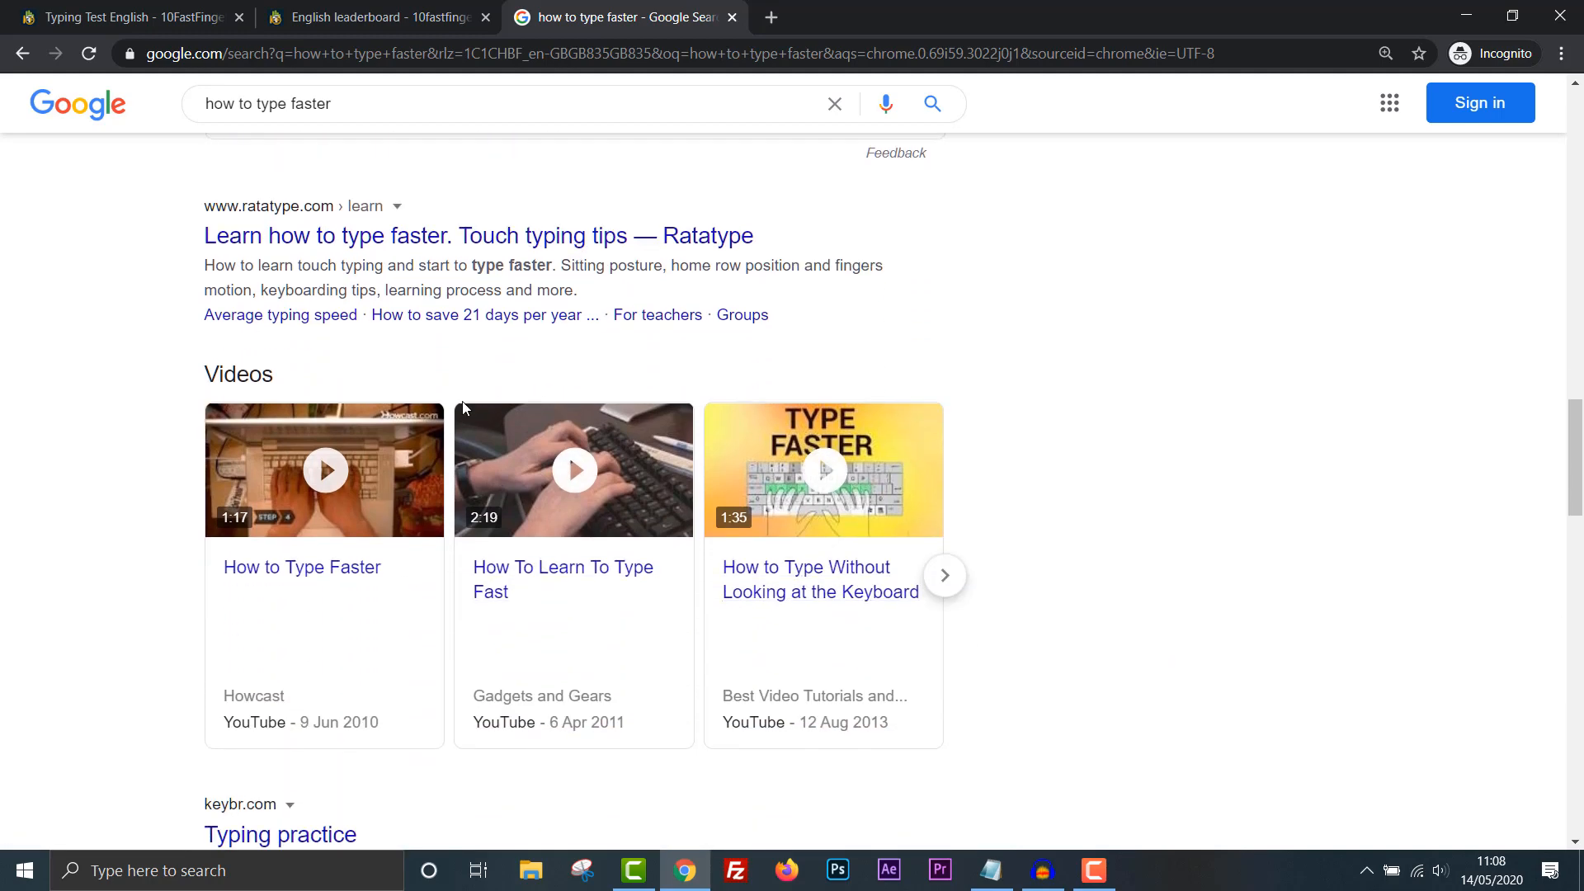
pyautogui.click(479, 235)
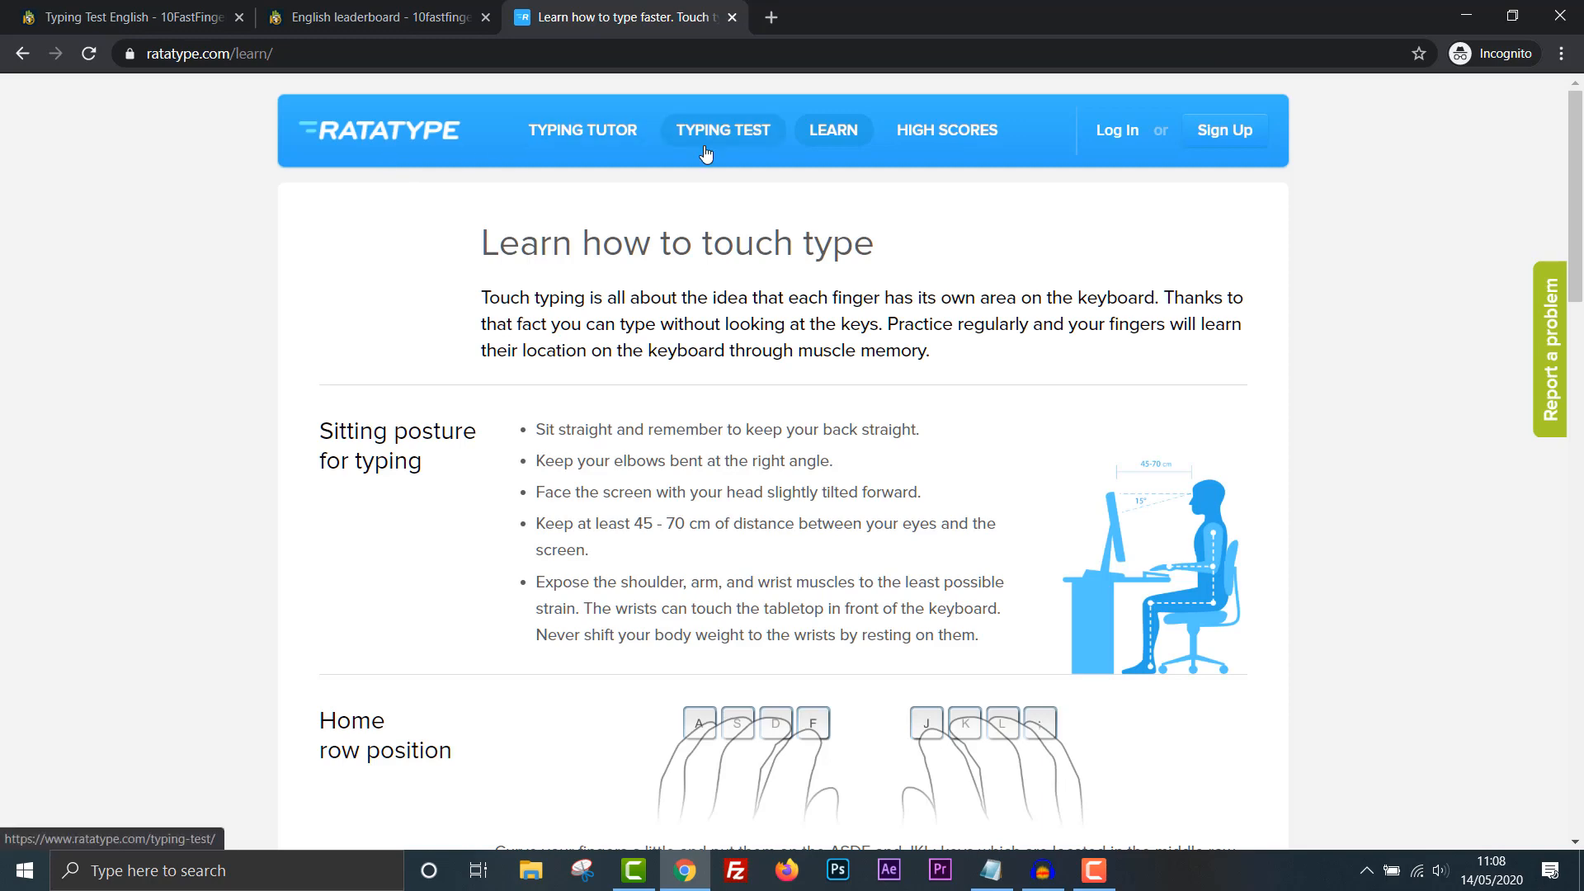
pyautogui.scroll(-3)
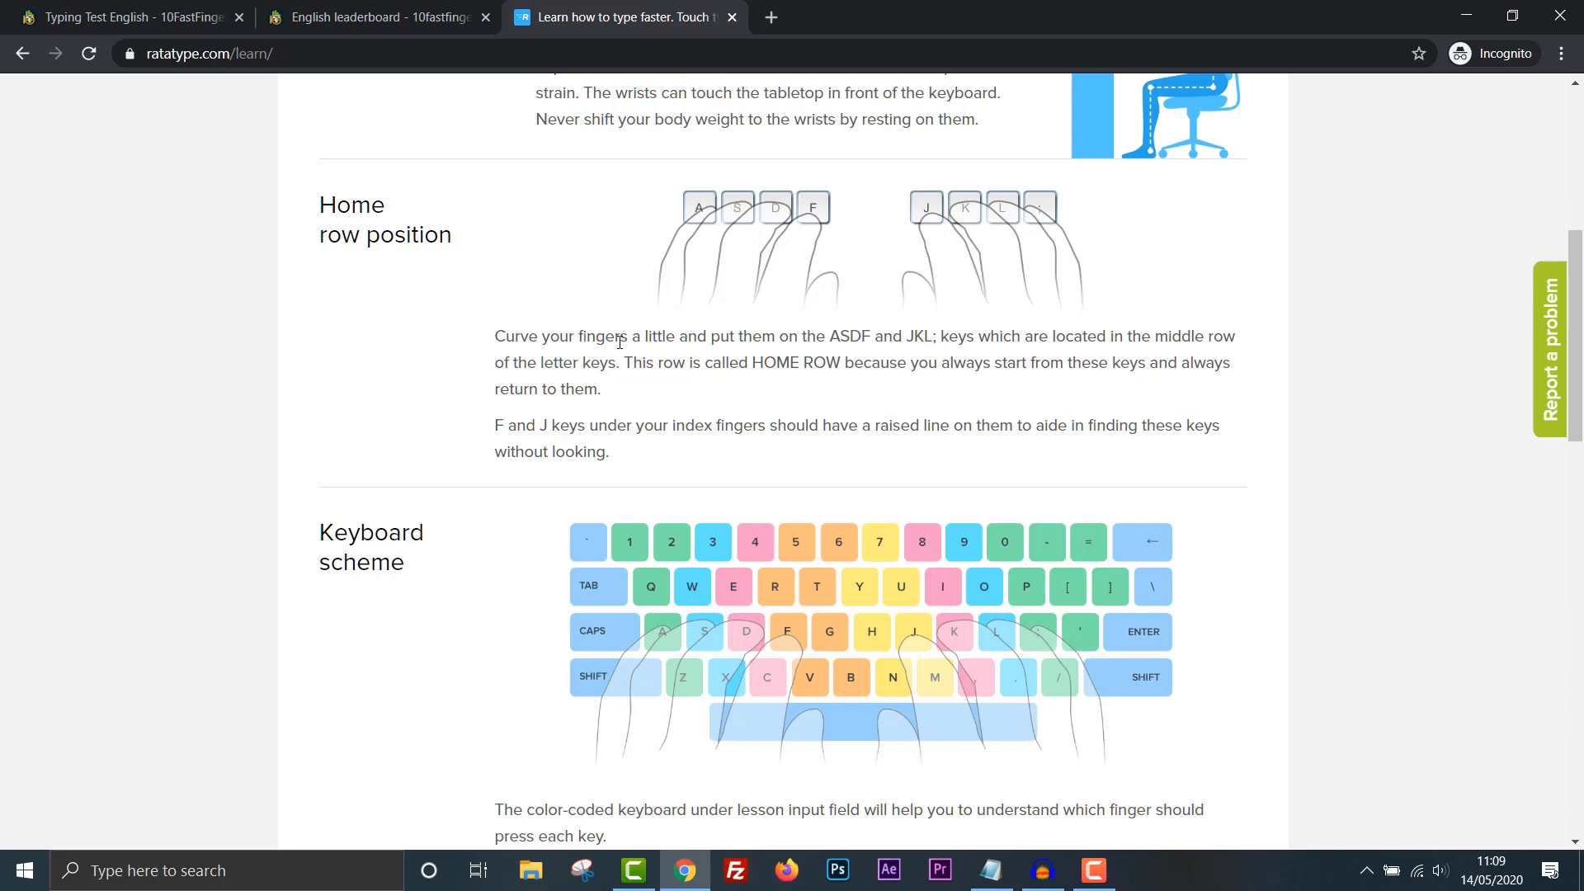
pyautogui.scroll(-3)
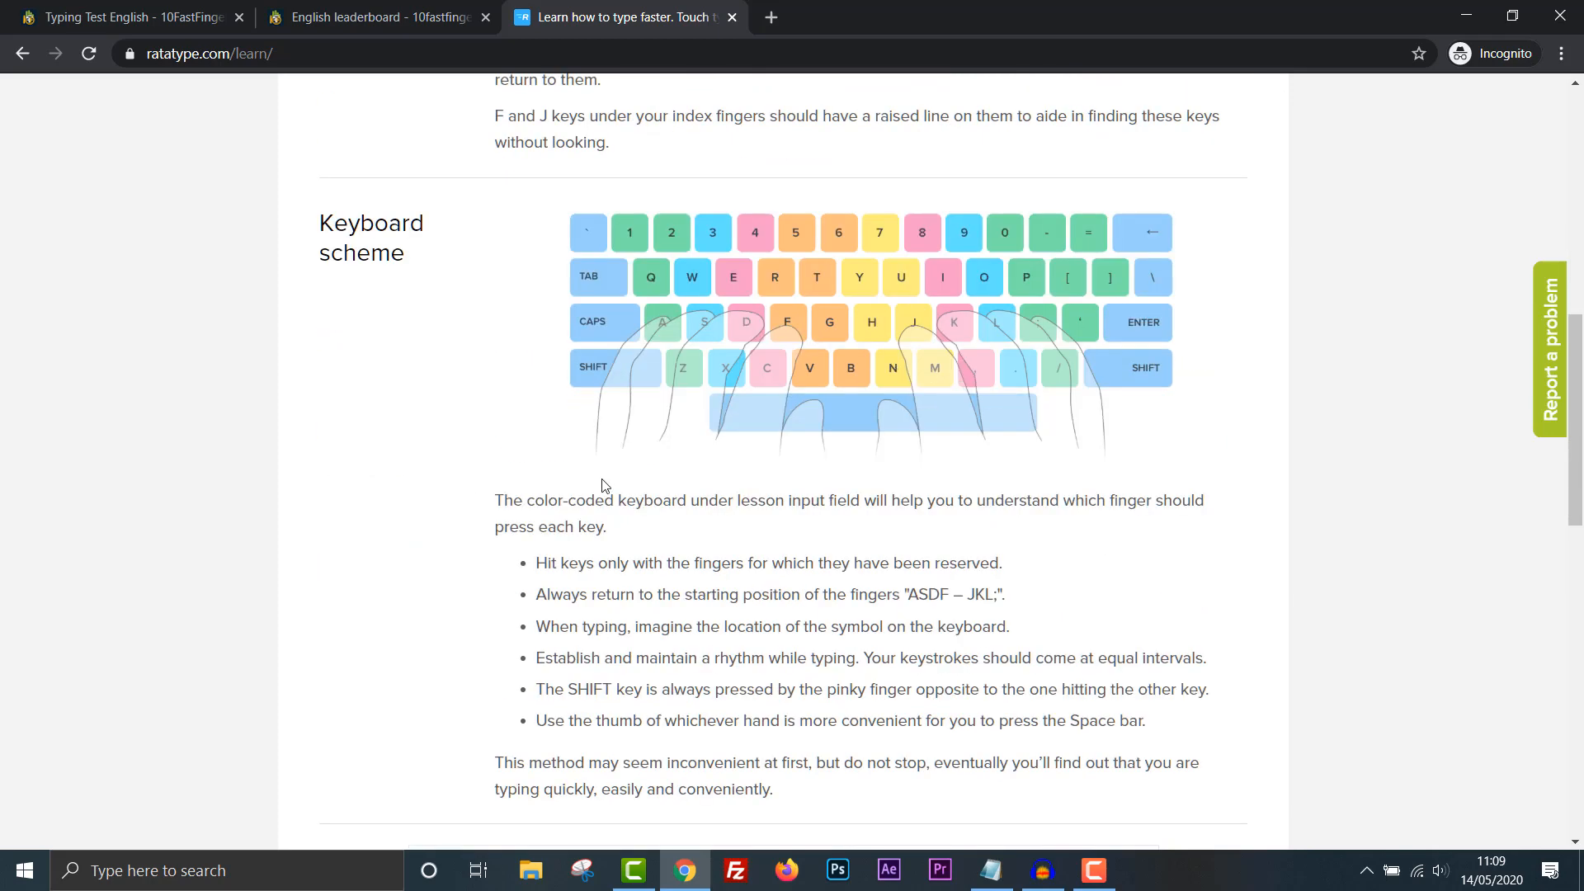
pyautogui.moveTo(818, 455)
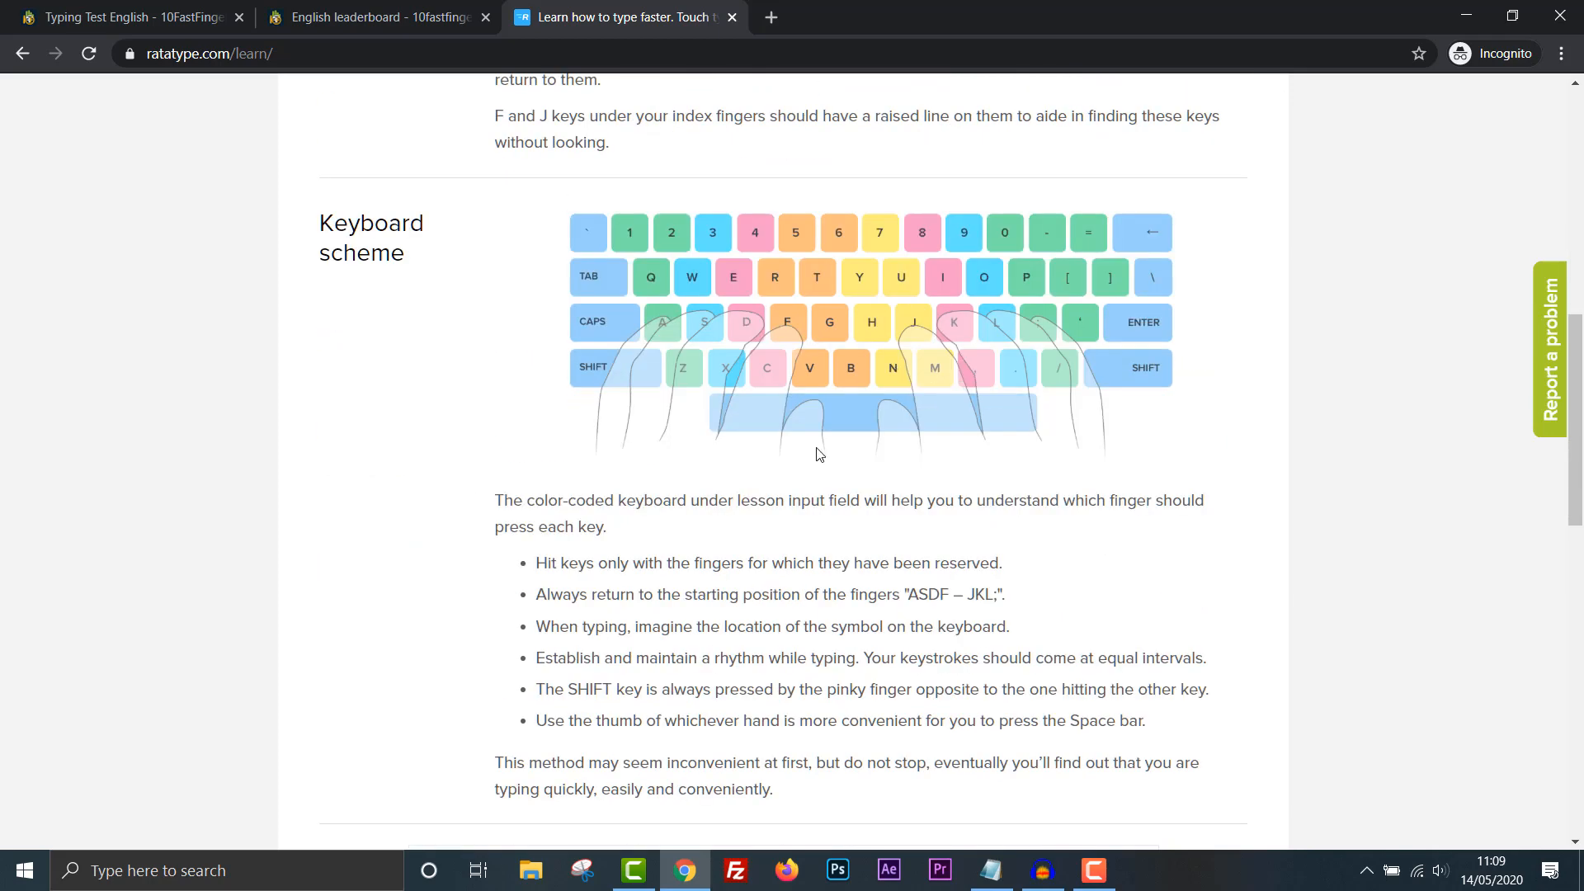
pyautogui.scroll(-3)
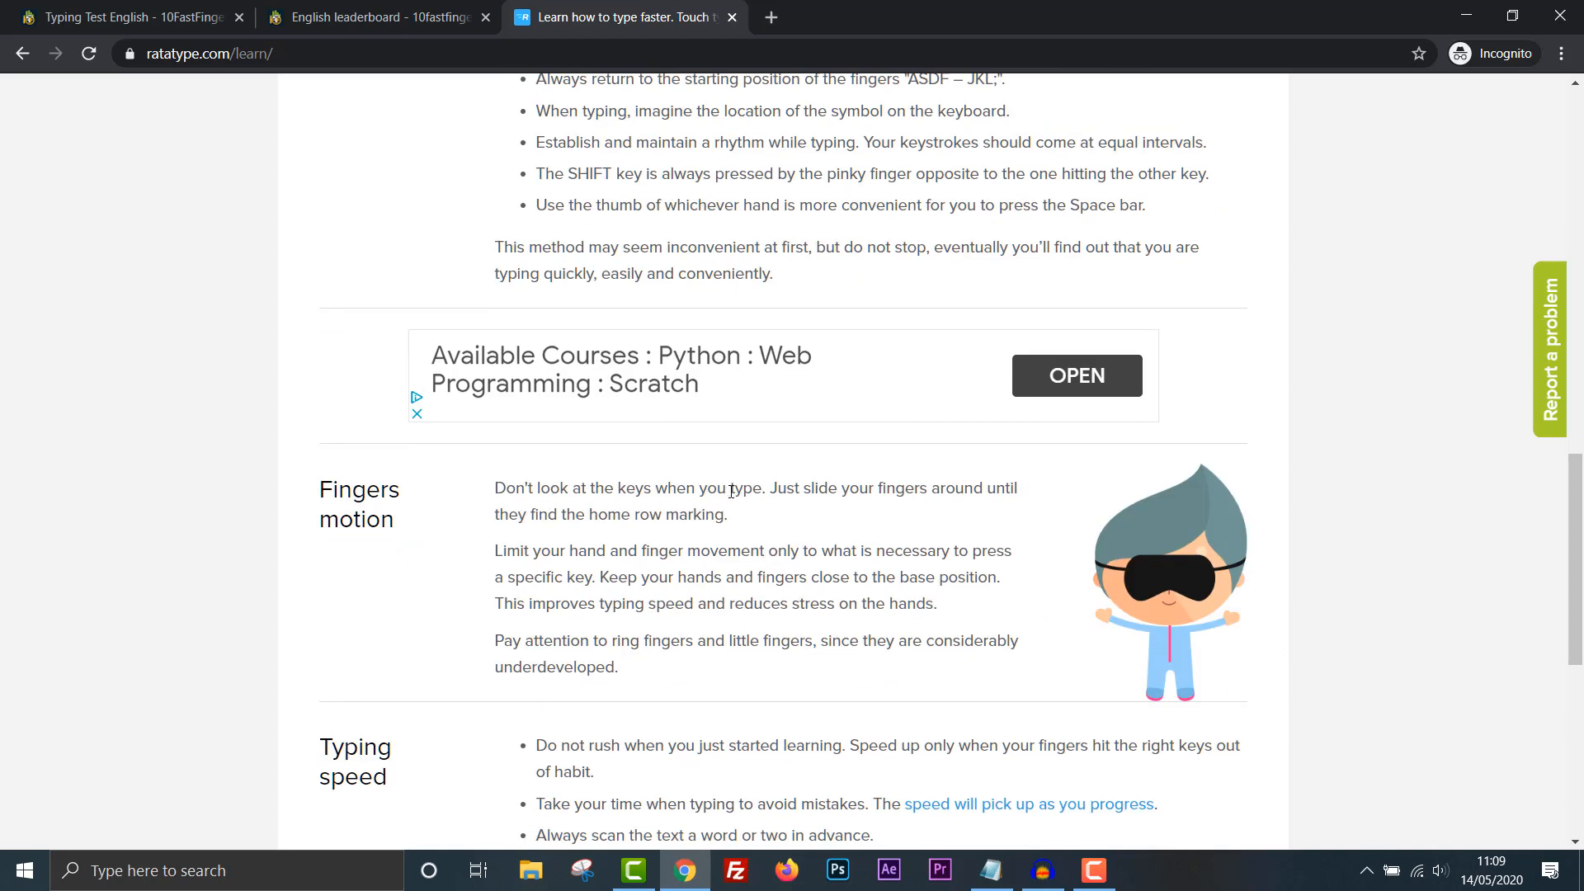
pyautogui.moveTo(874, 533)
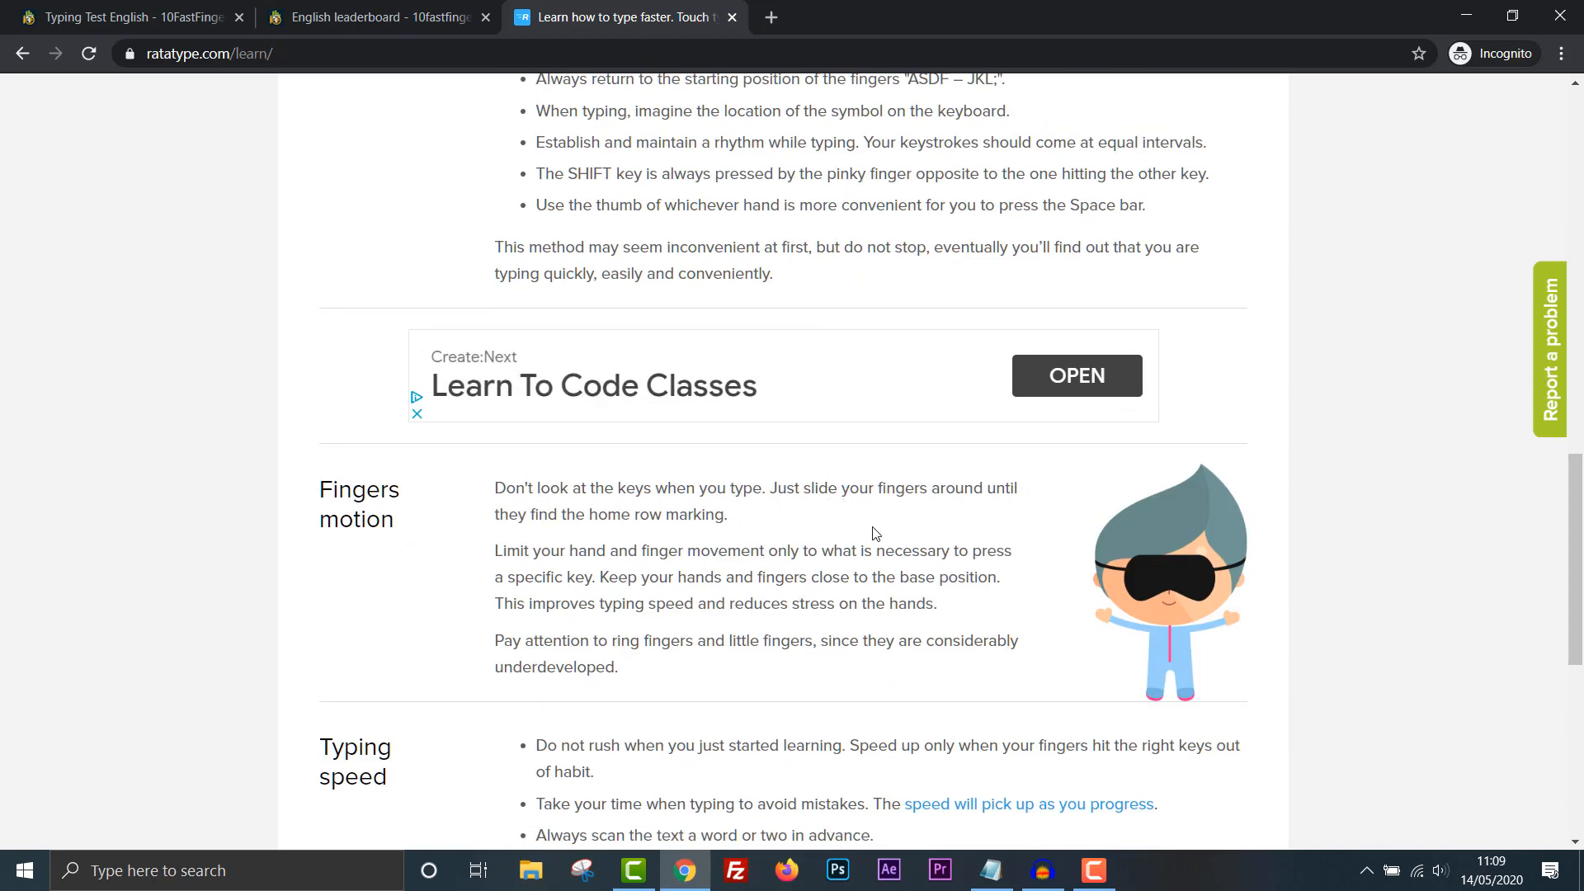
pyautogui.moveTo(679, 534)
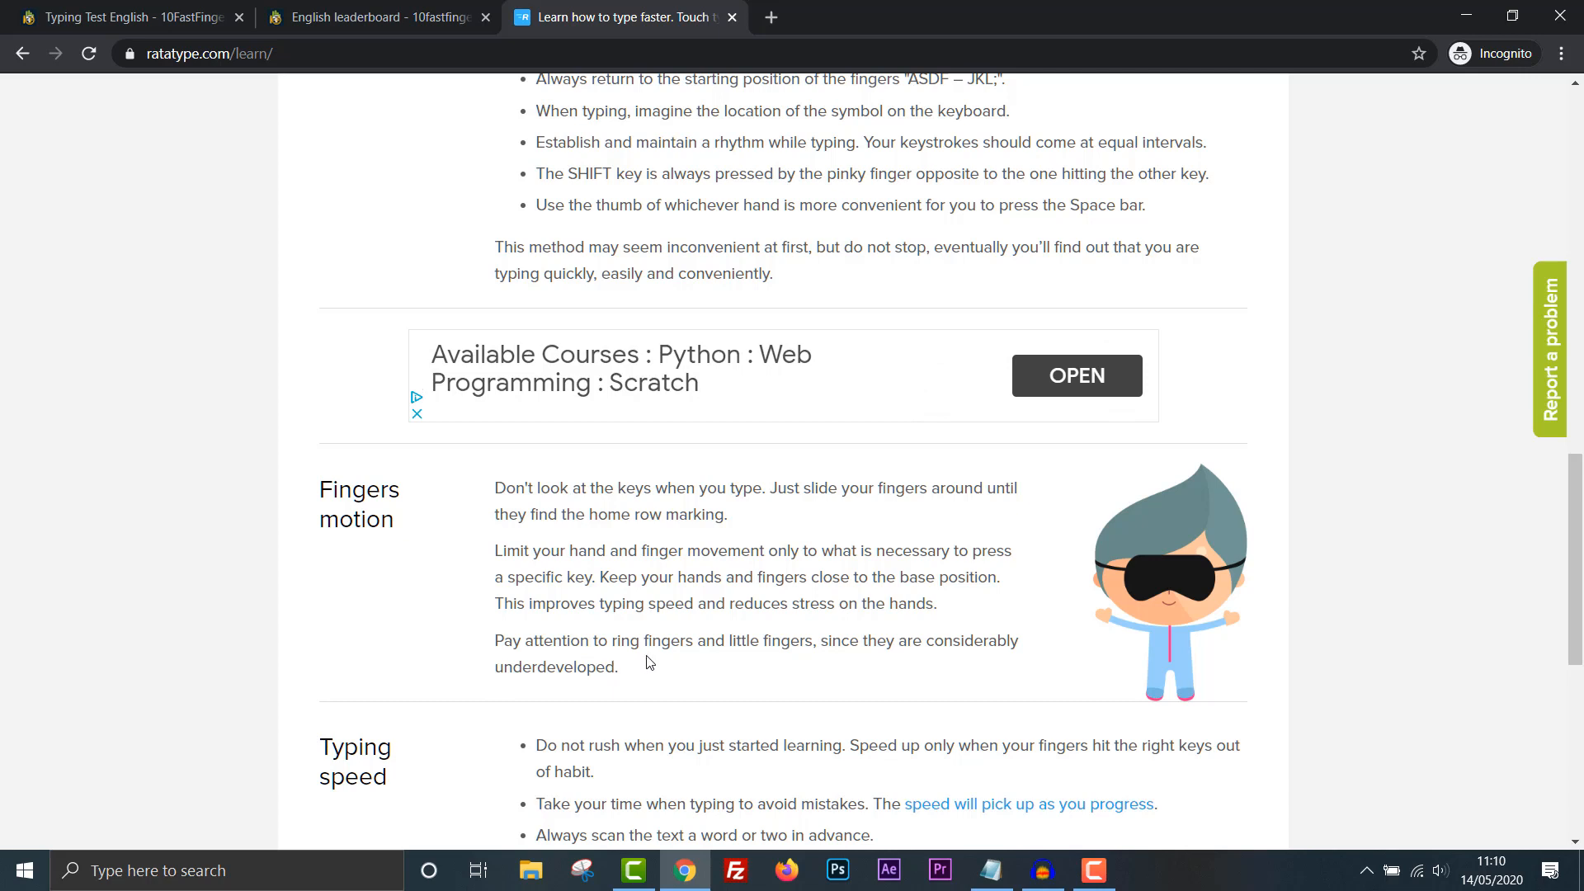
pyautogui.moveTo(884, 659)
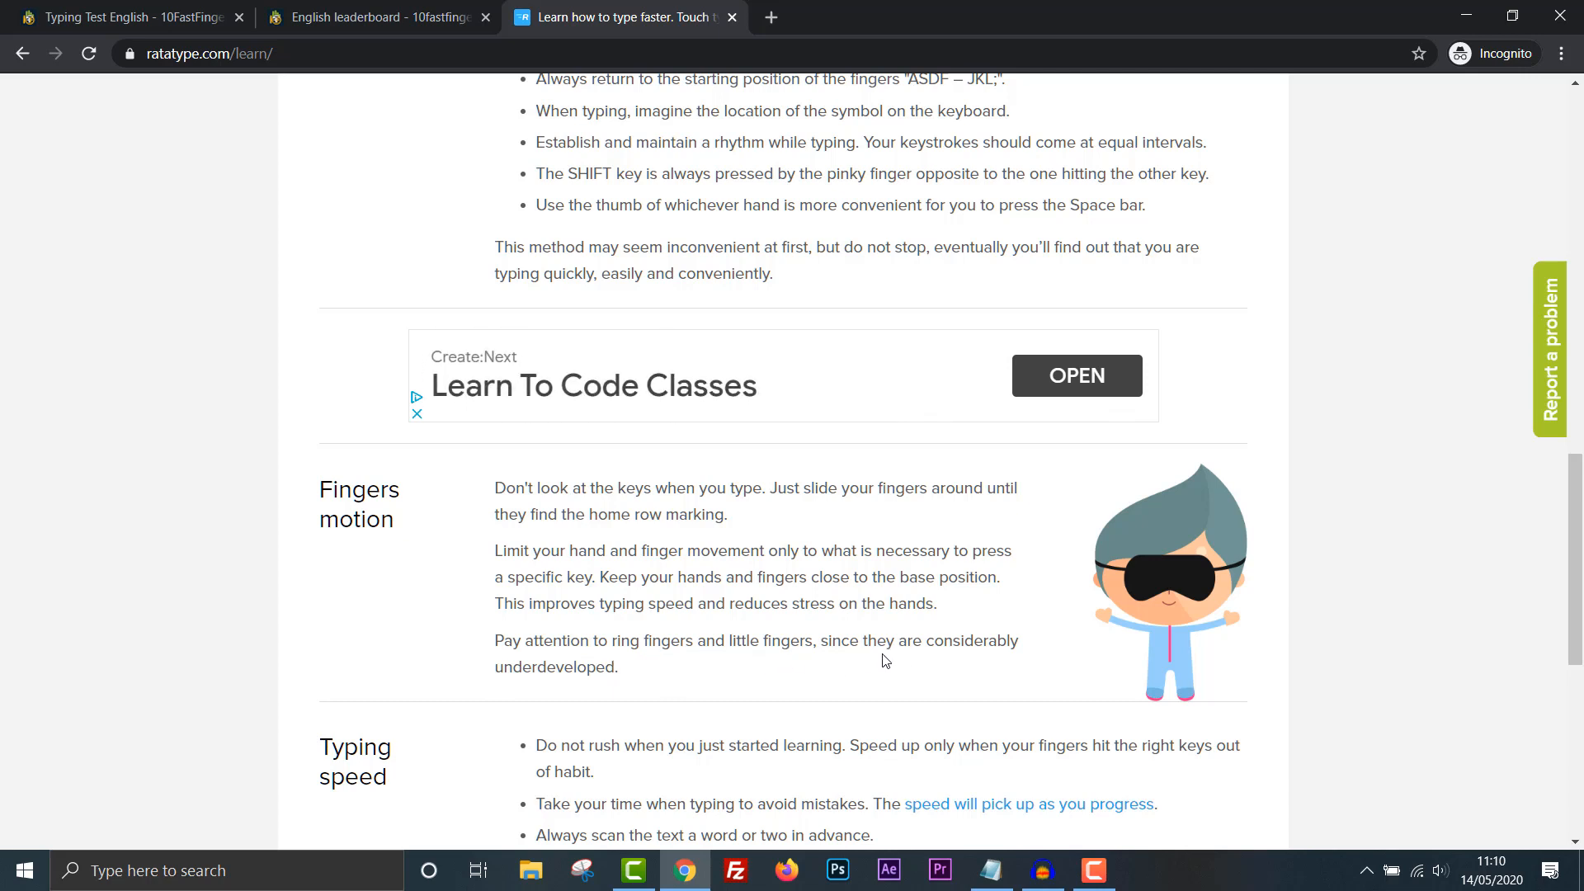
pyautogui.moveTo(683, 665)
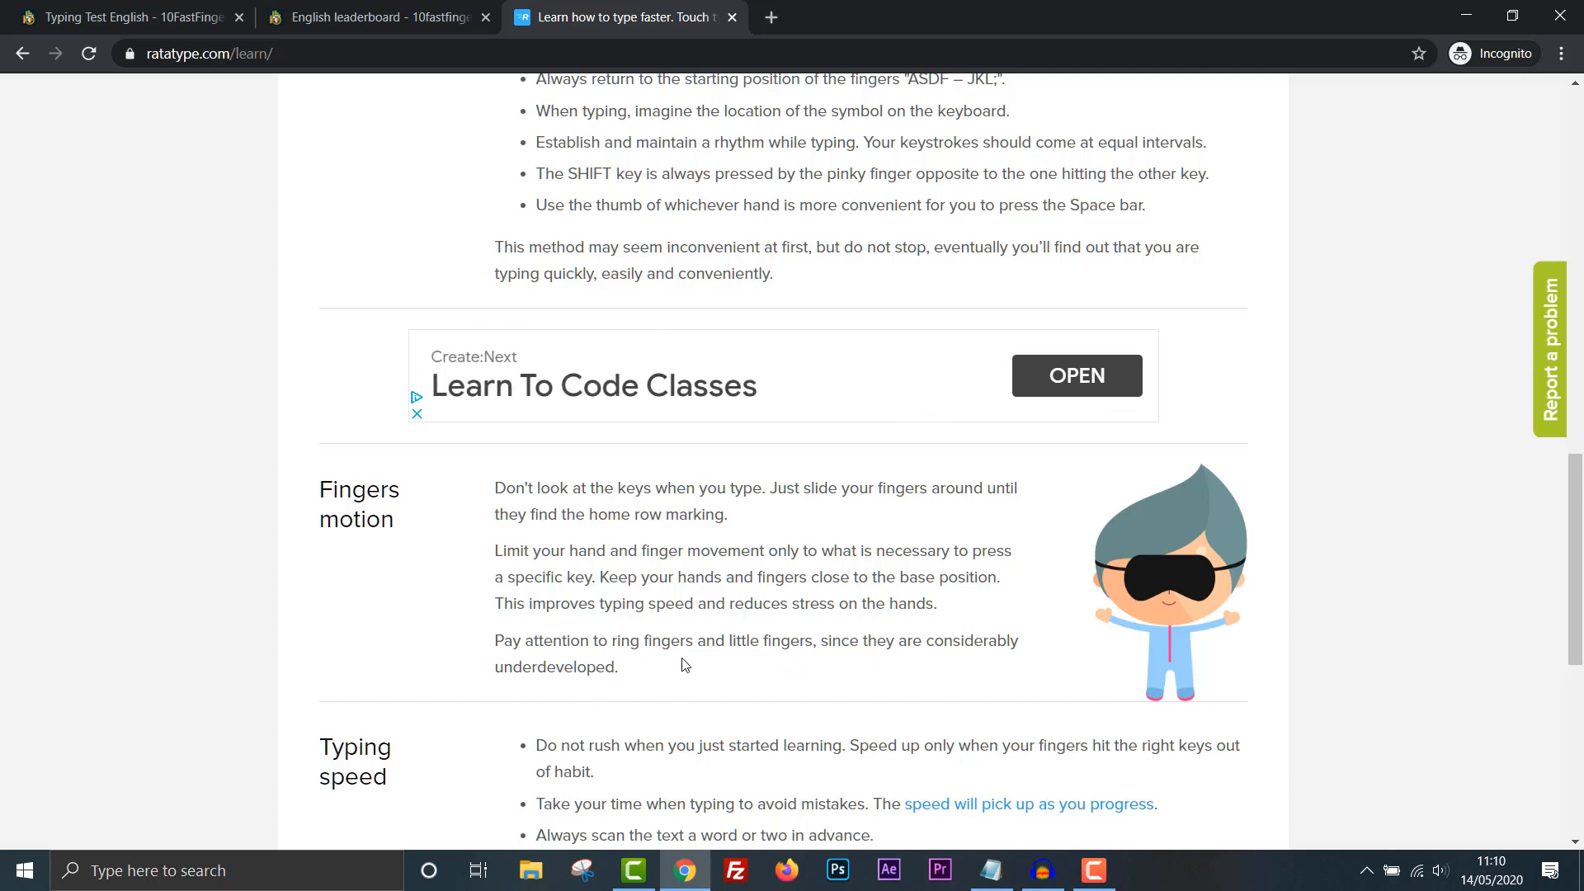
pyautogui.scroll(-3)
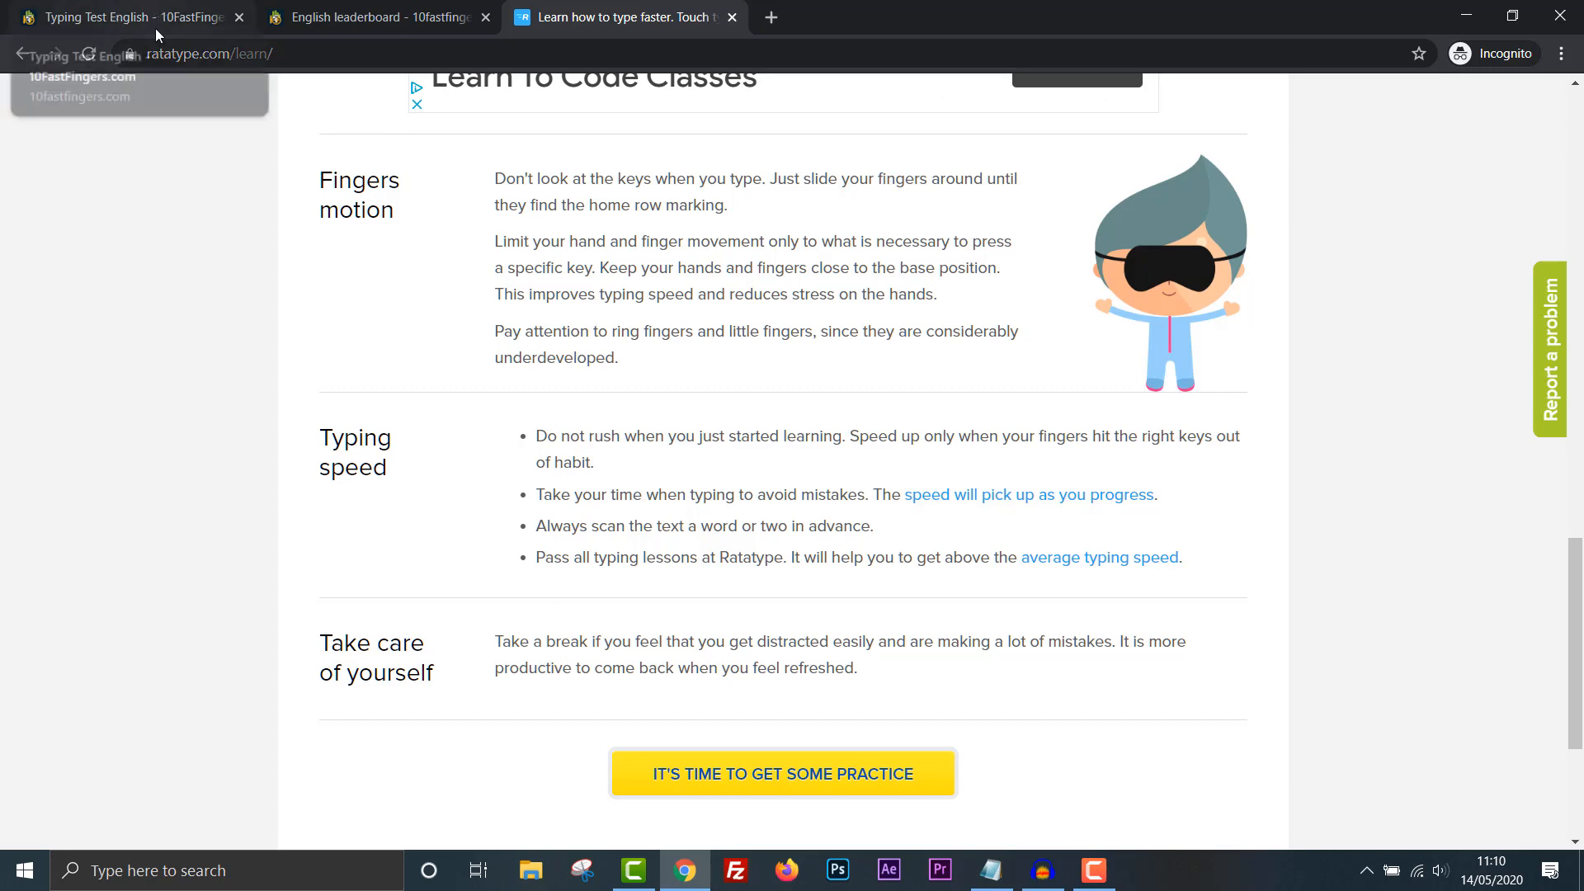
# Return to 10FastFingers and reload a fresh one-minute English typing test.
pyautogui.click(120, 17)
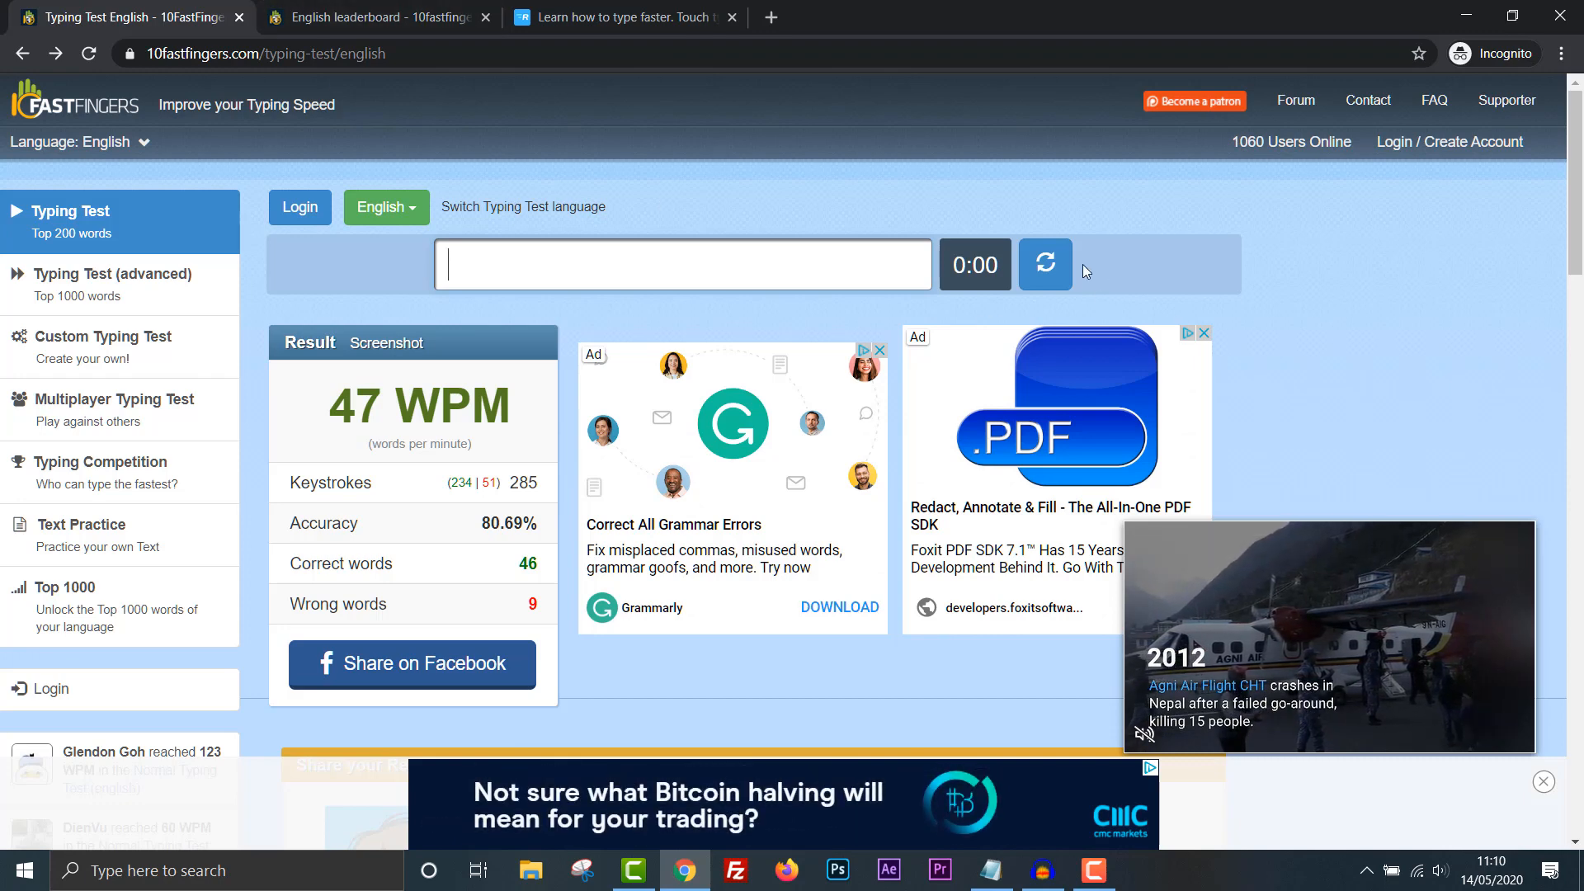
pyautogui.click(1046, 263)
pyautogui.write('this')
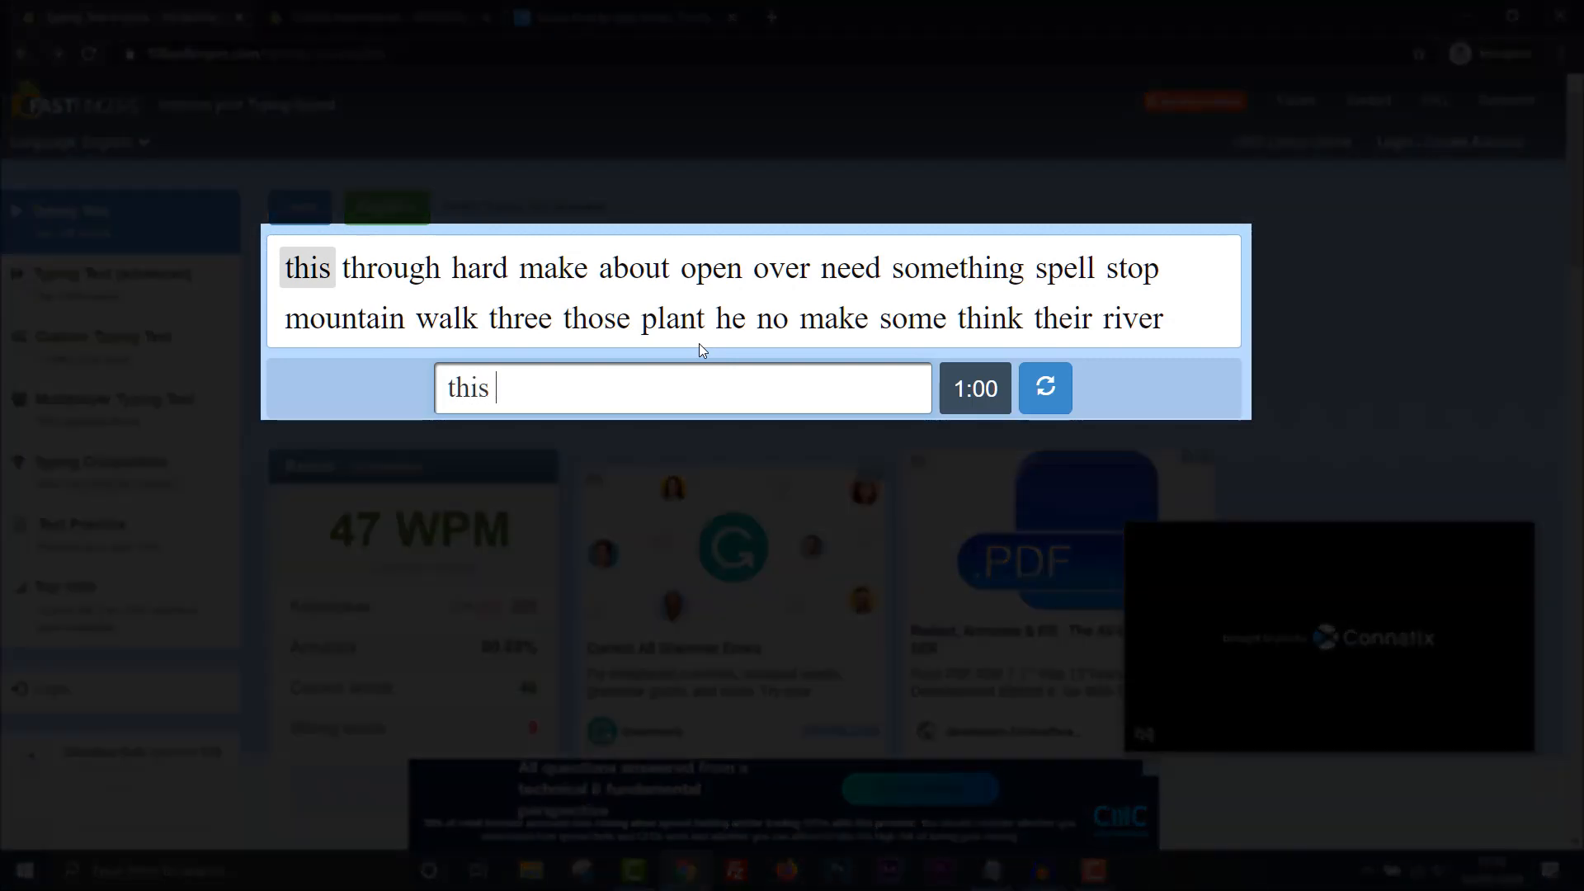
# Type the highlighted words for the full minute, finishing at 55 WPM with 98.23% accuracy.
pyautogui.write('ha')
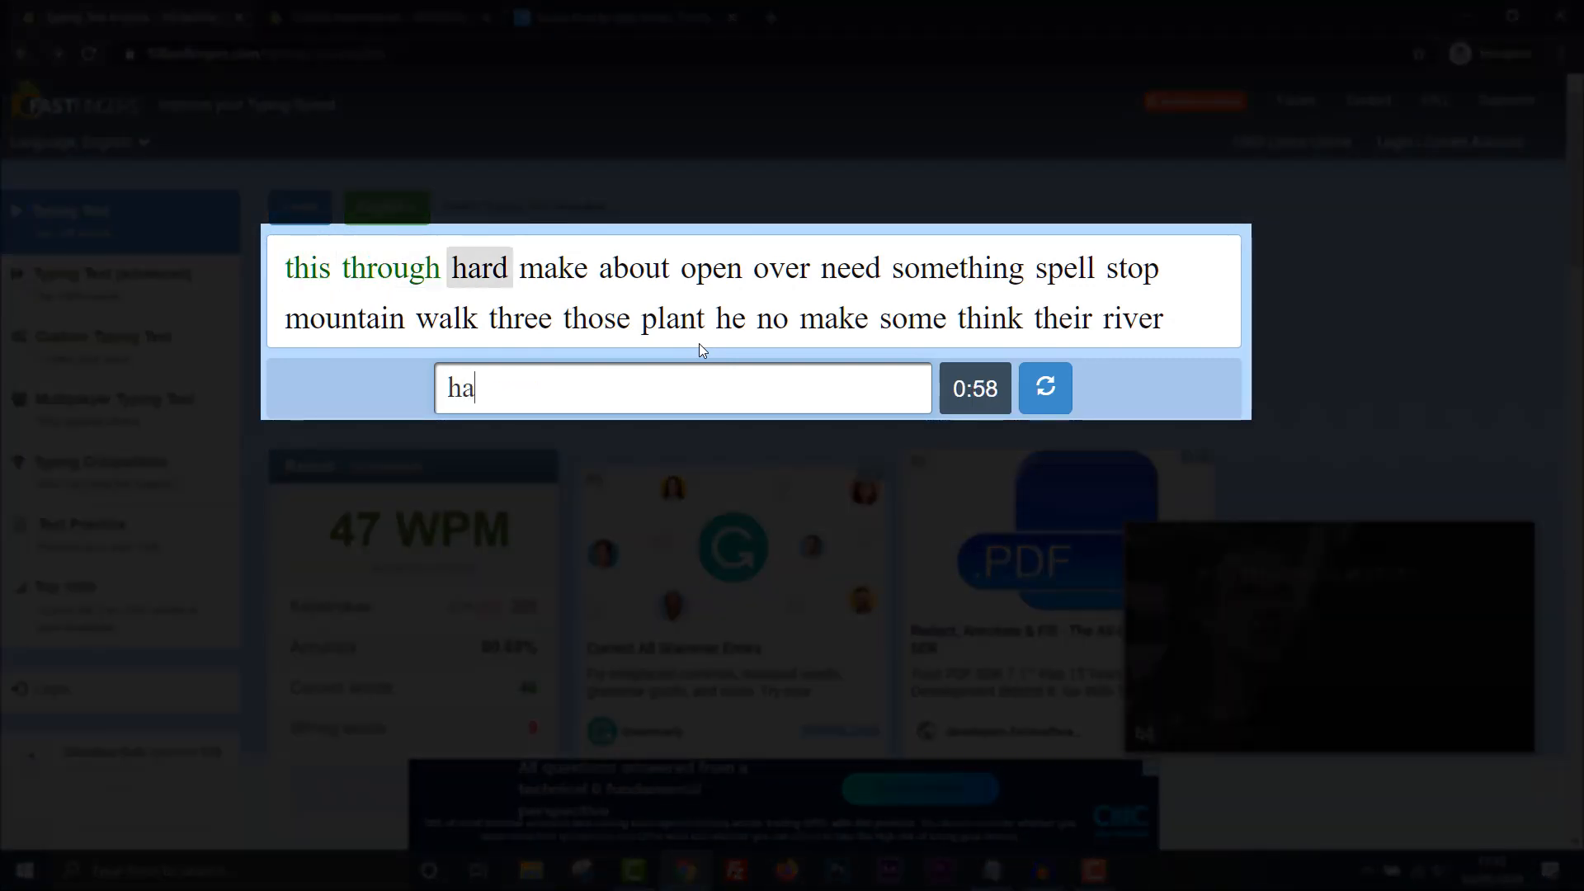
pyautogui.write('bout')
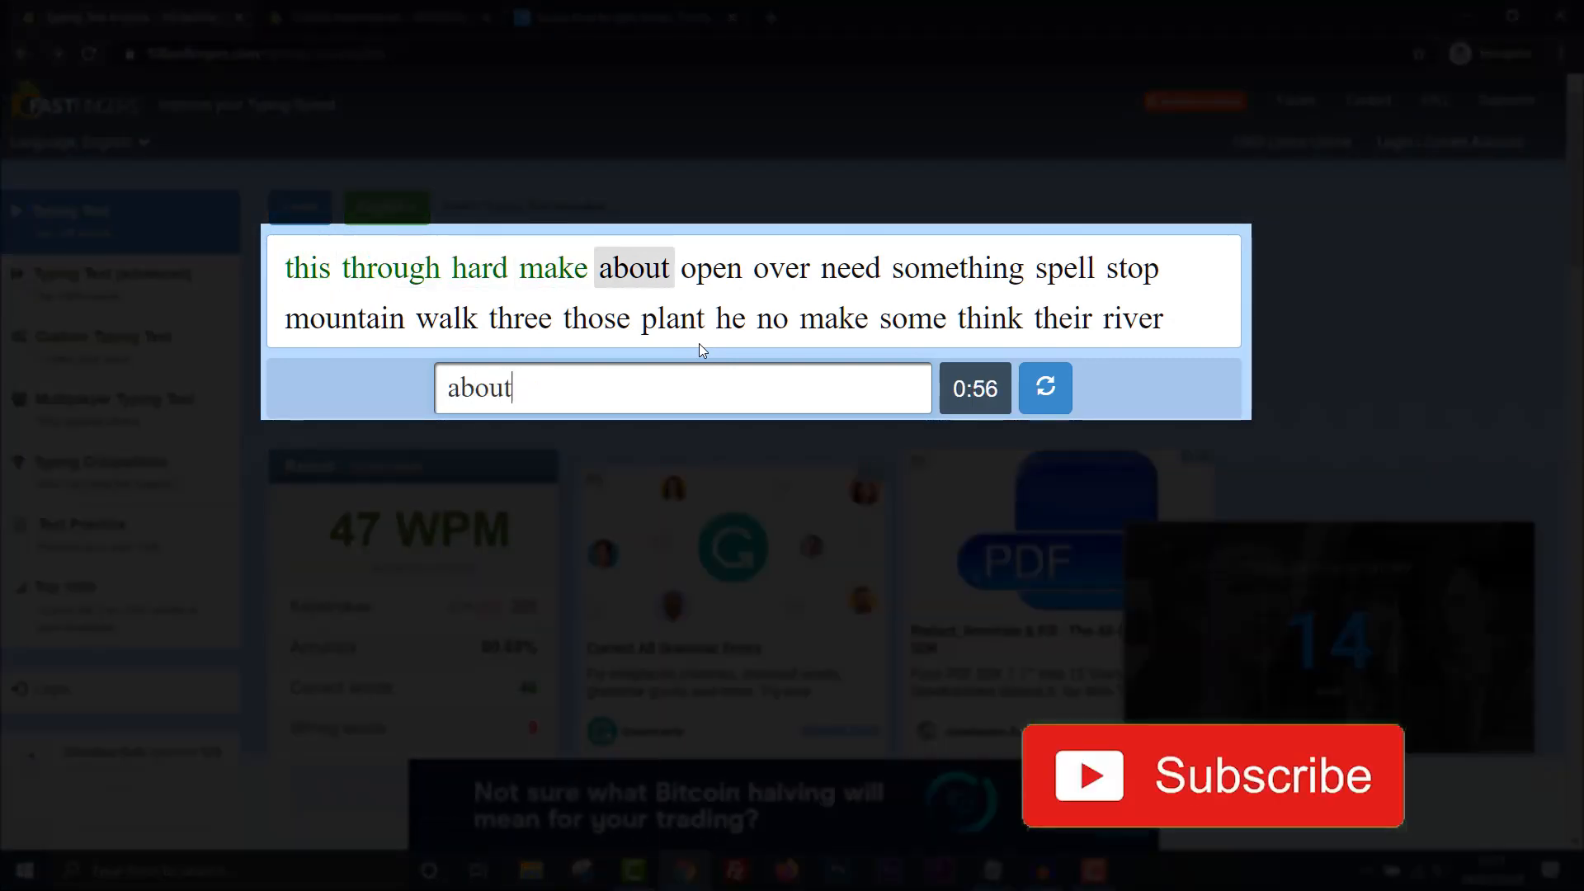
pyautogui.write('over')
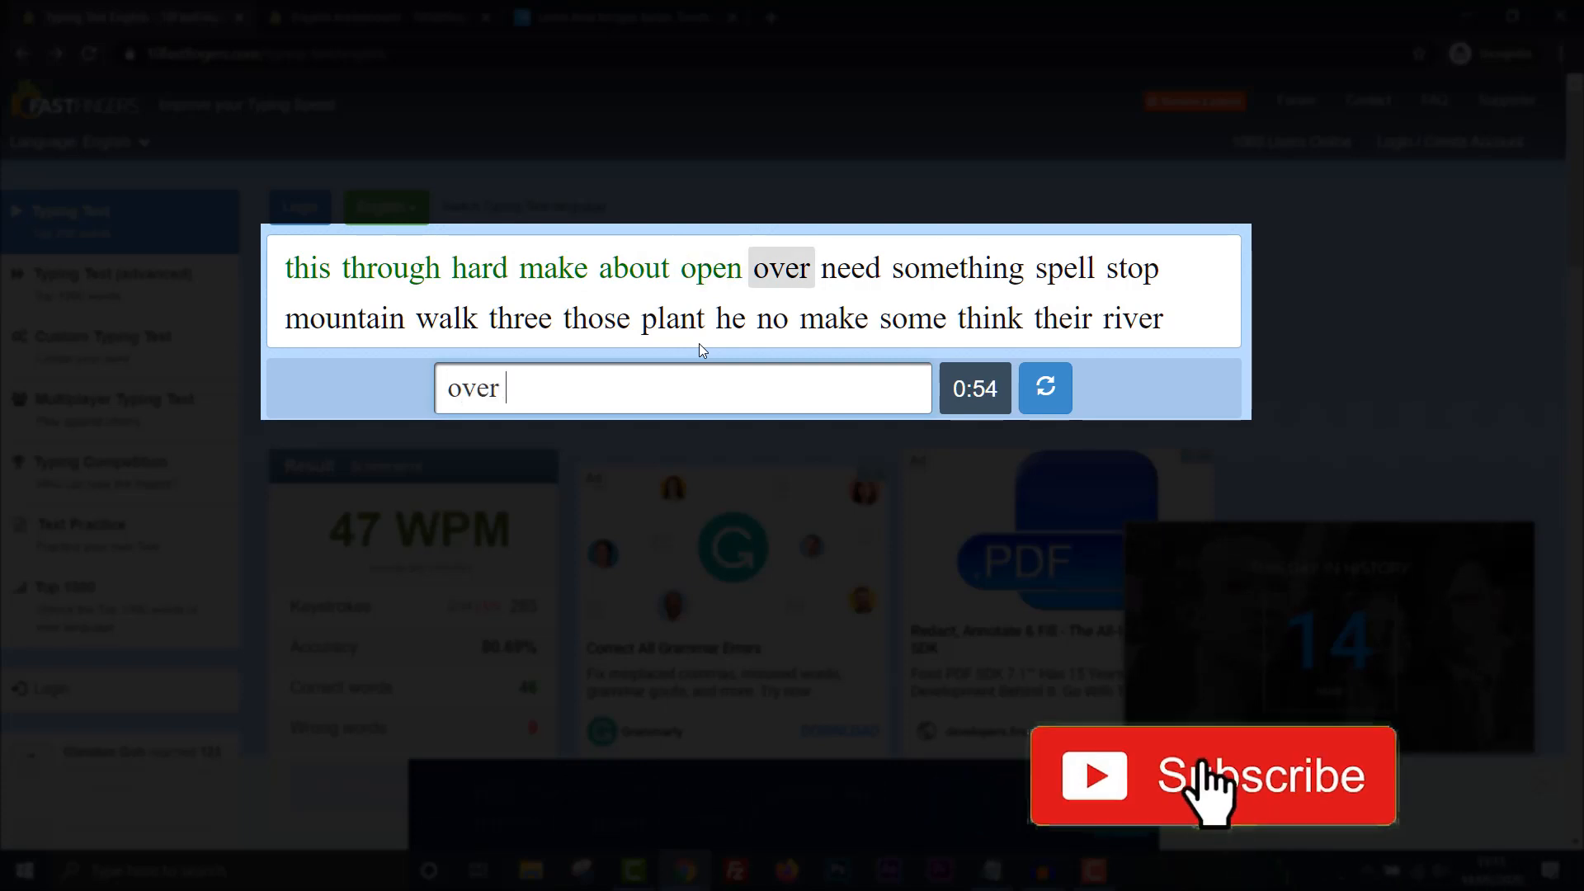
pyautogui.write('somethi')
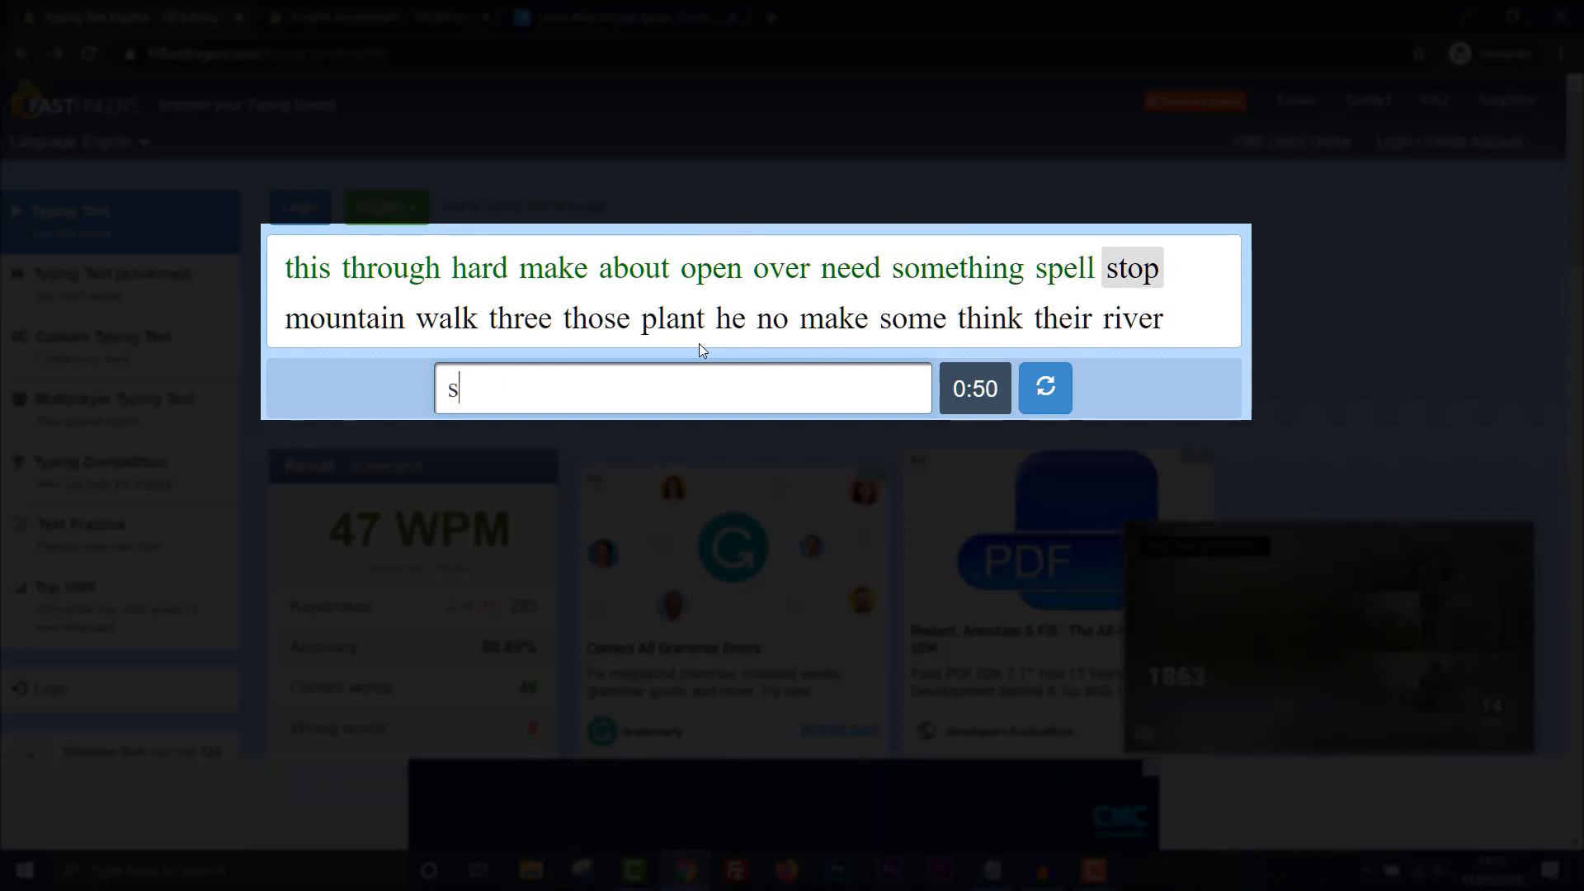
pyautogui.write('m')
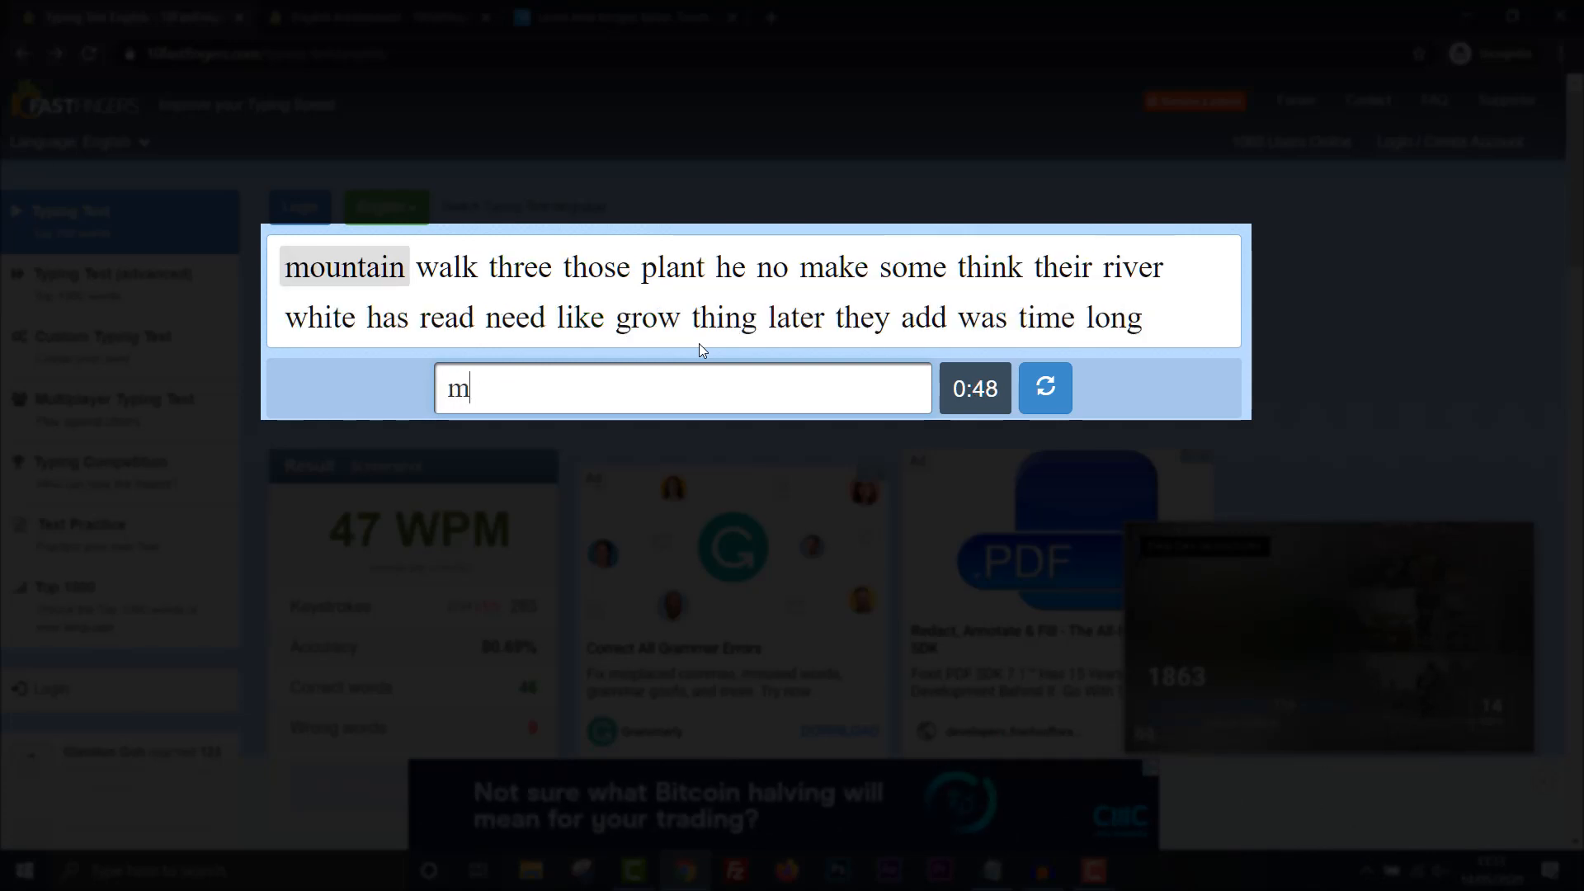
pyautogui.write('wa')
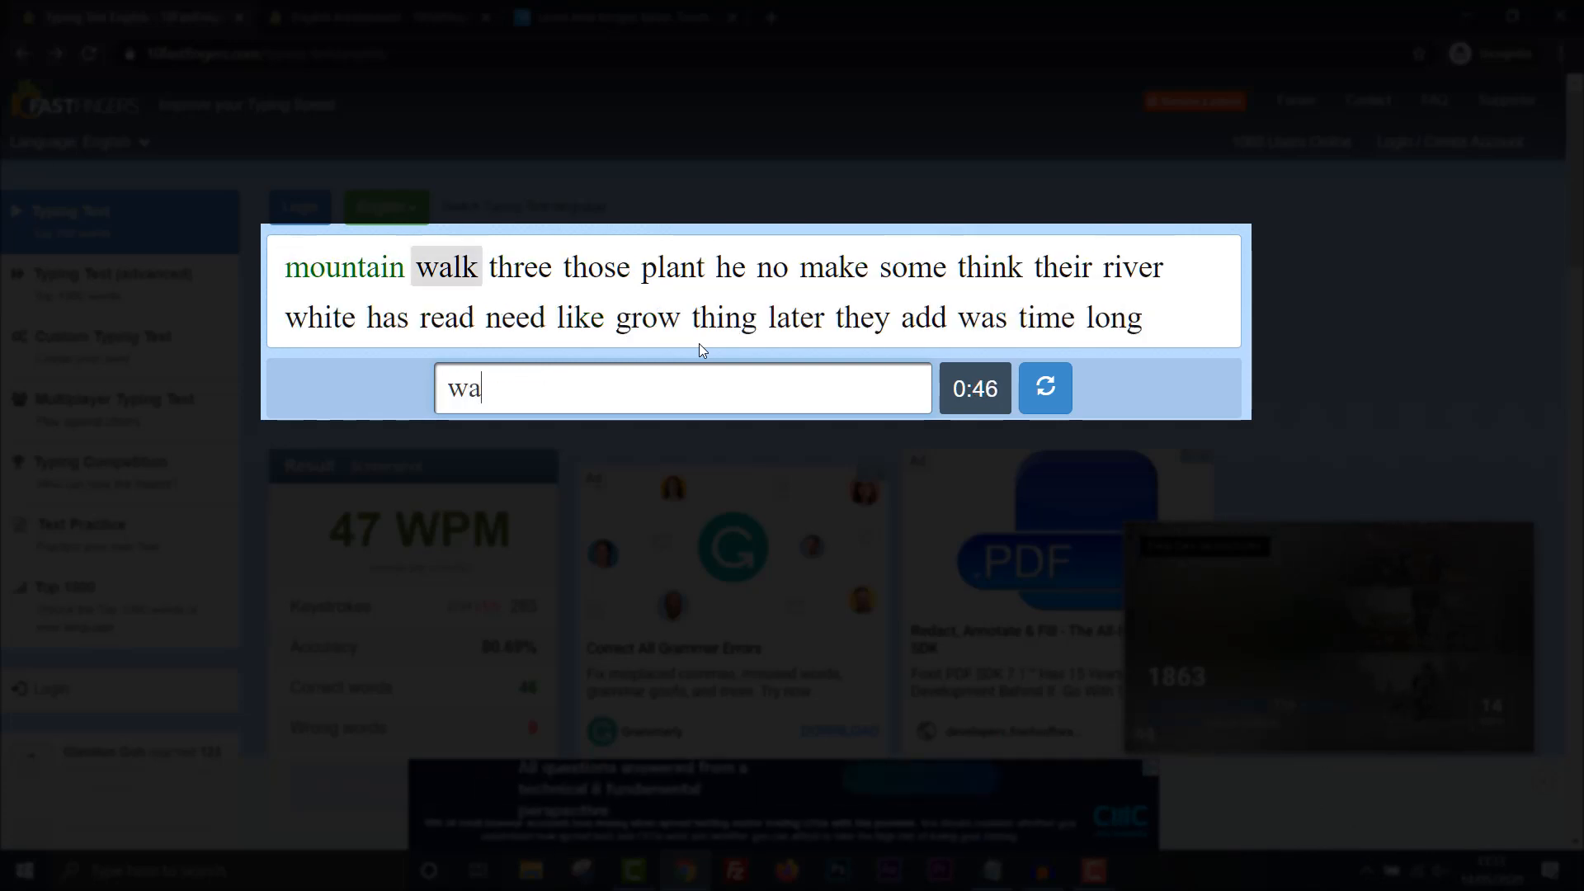
pyautogui.write('th')
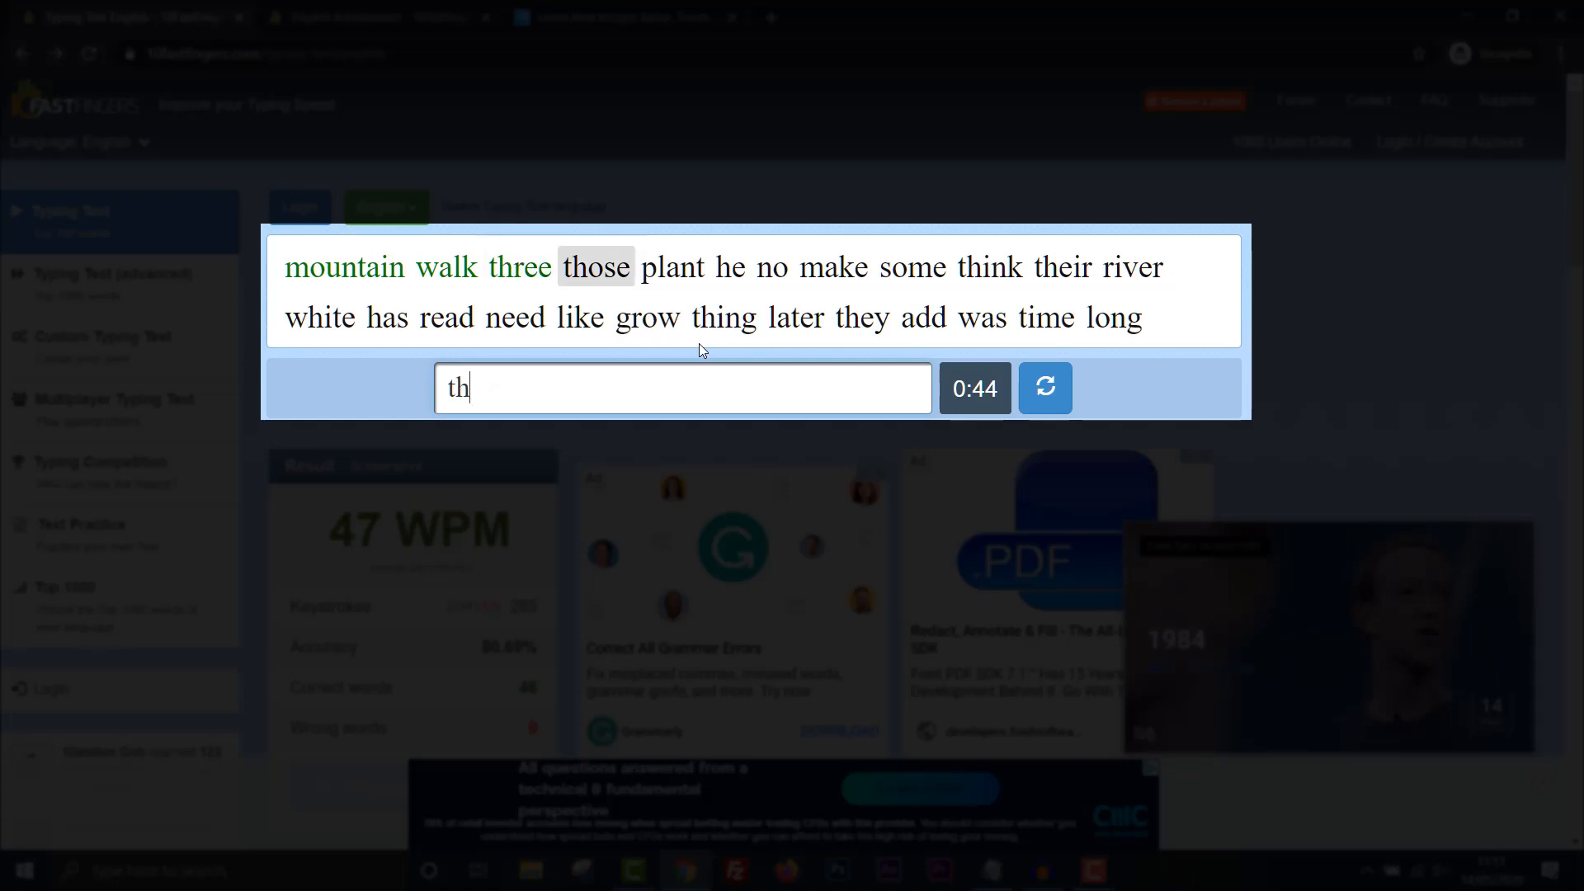
pyautogui.write('pl')
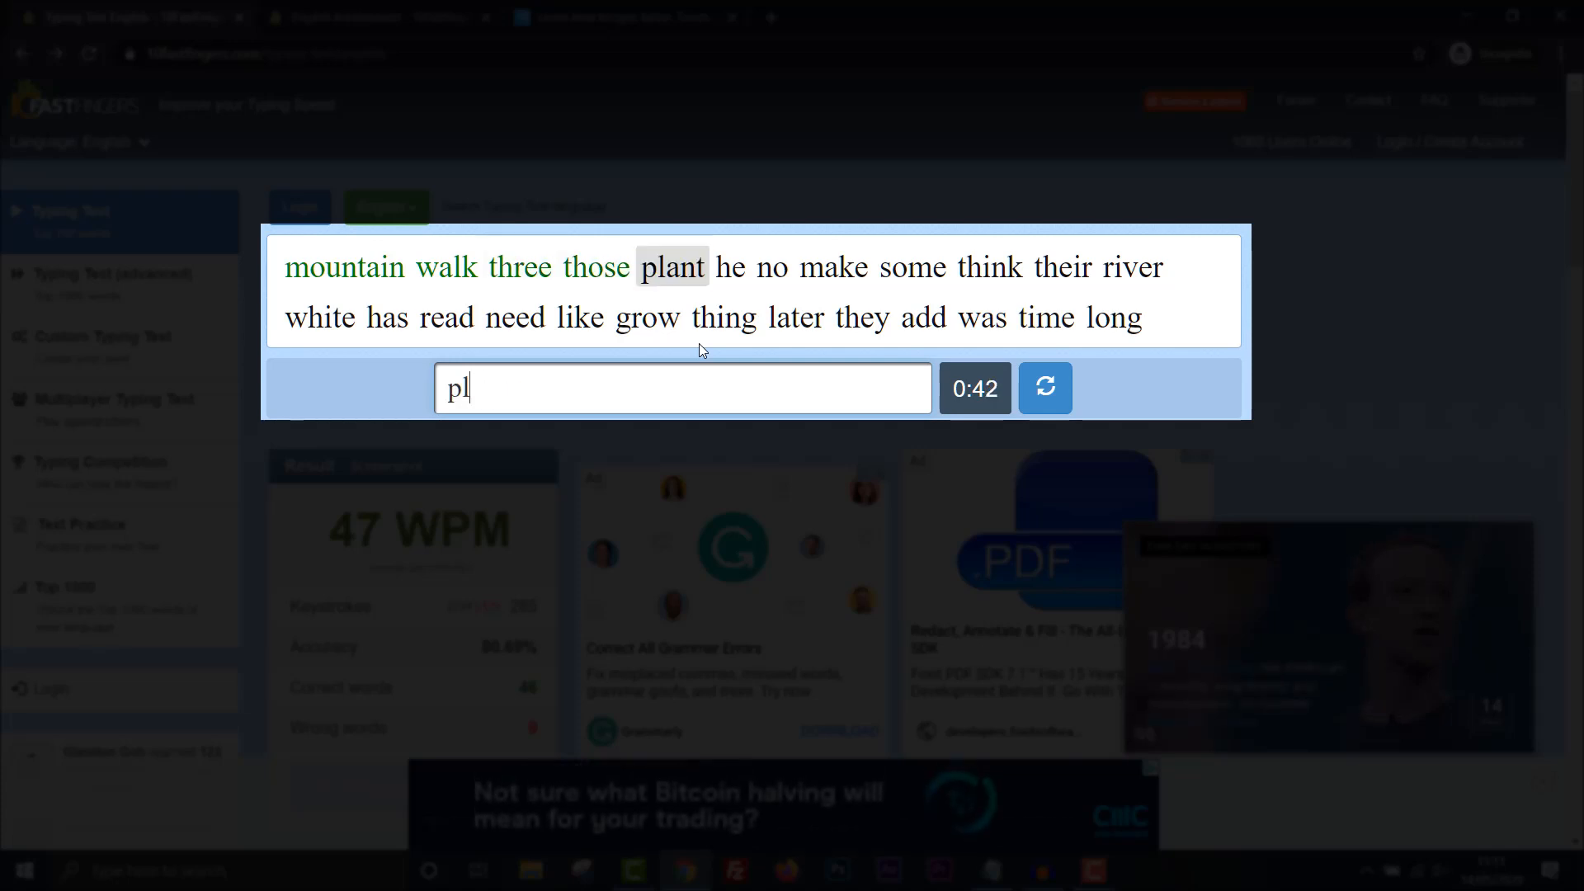
pyautogui.write('no')
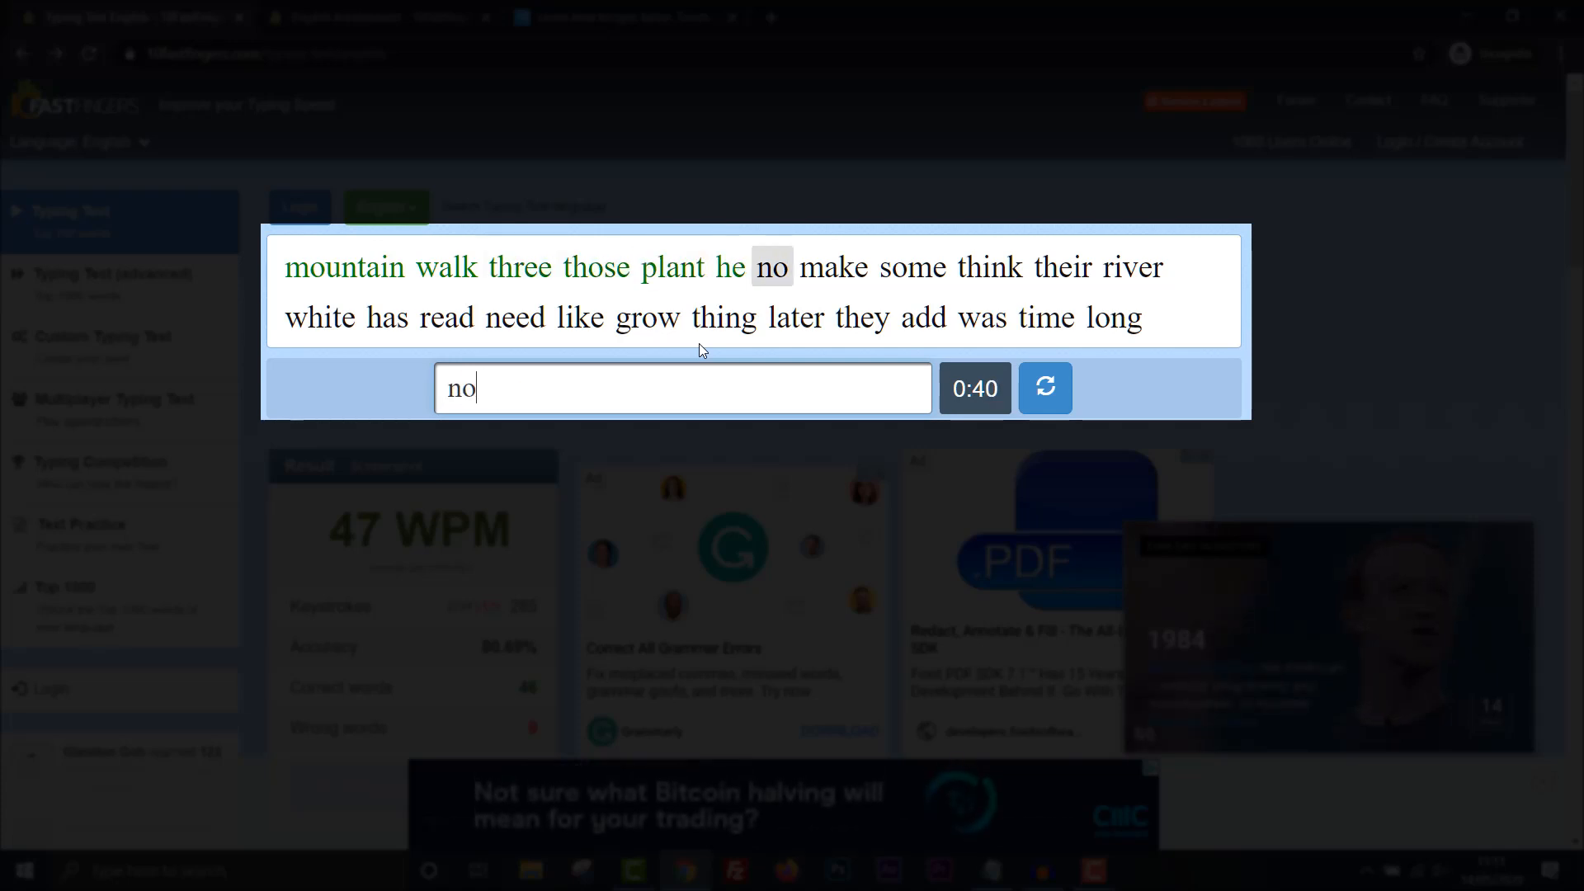
pyautogui.write('thi')
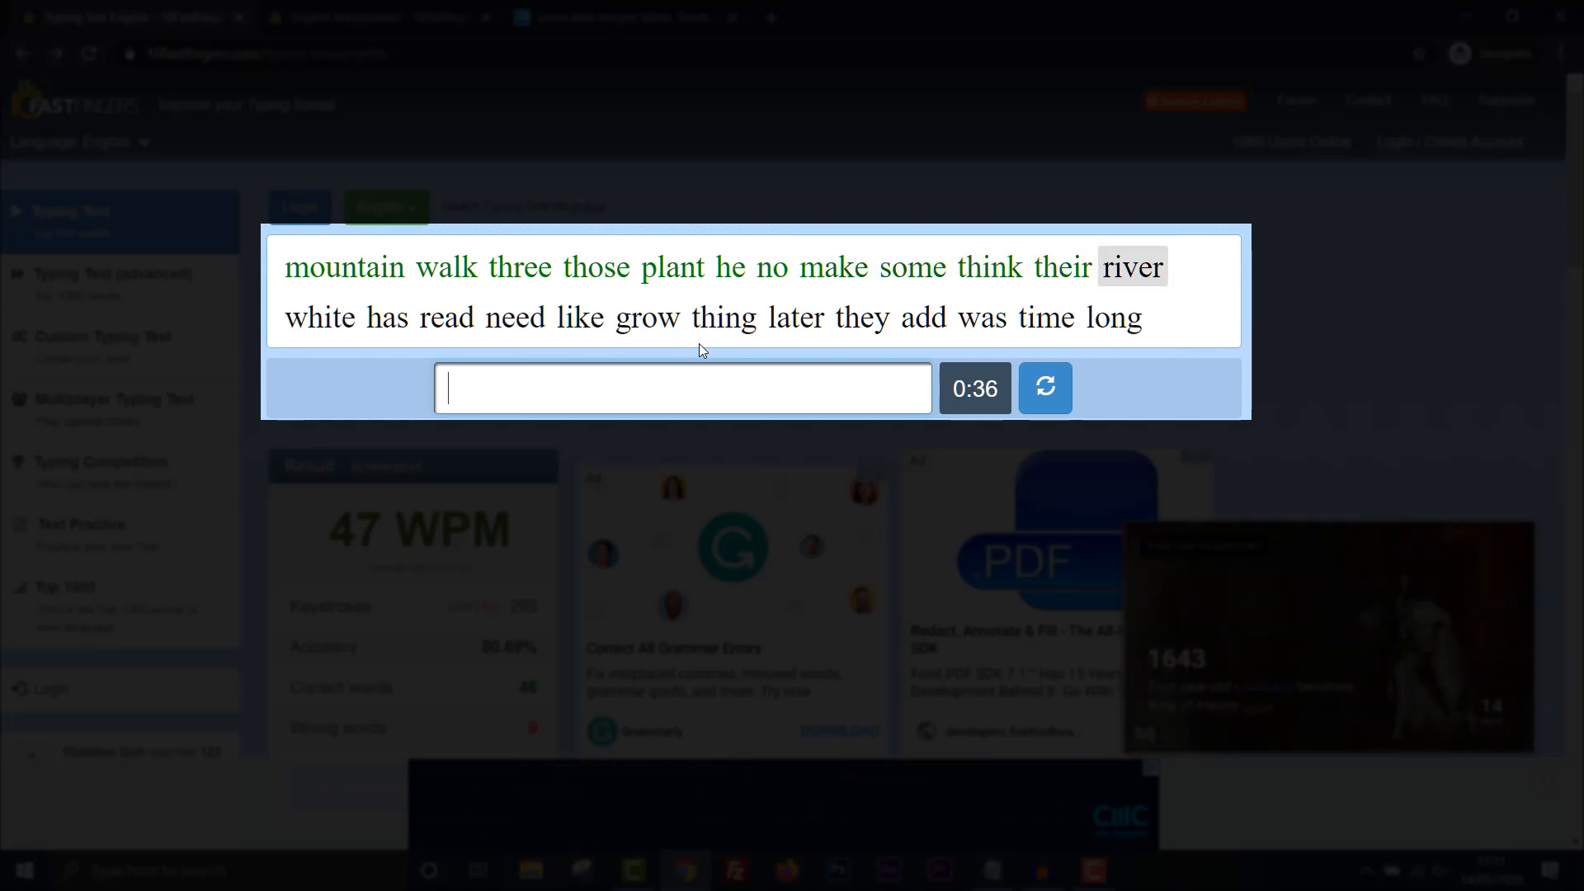
pyautogui.write('wh')
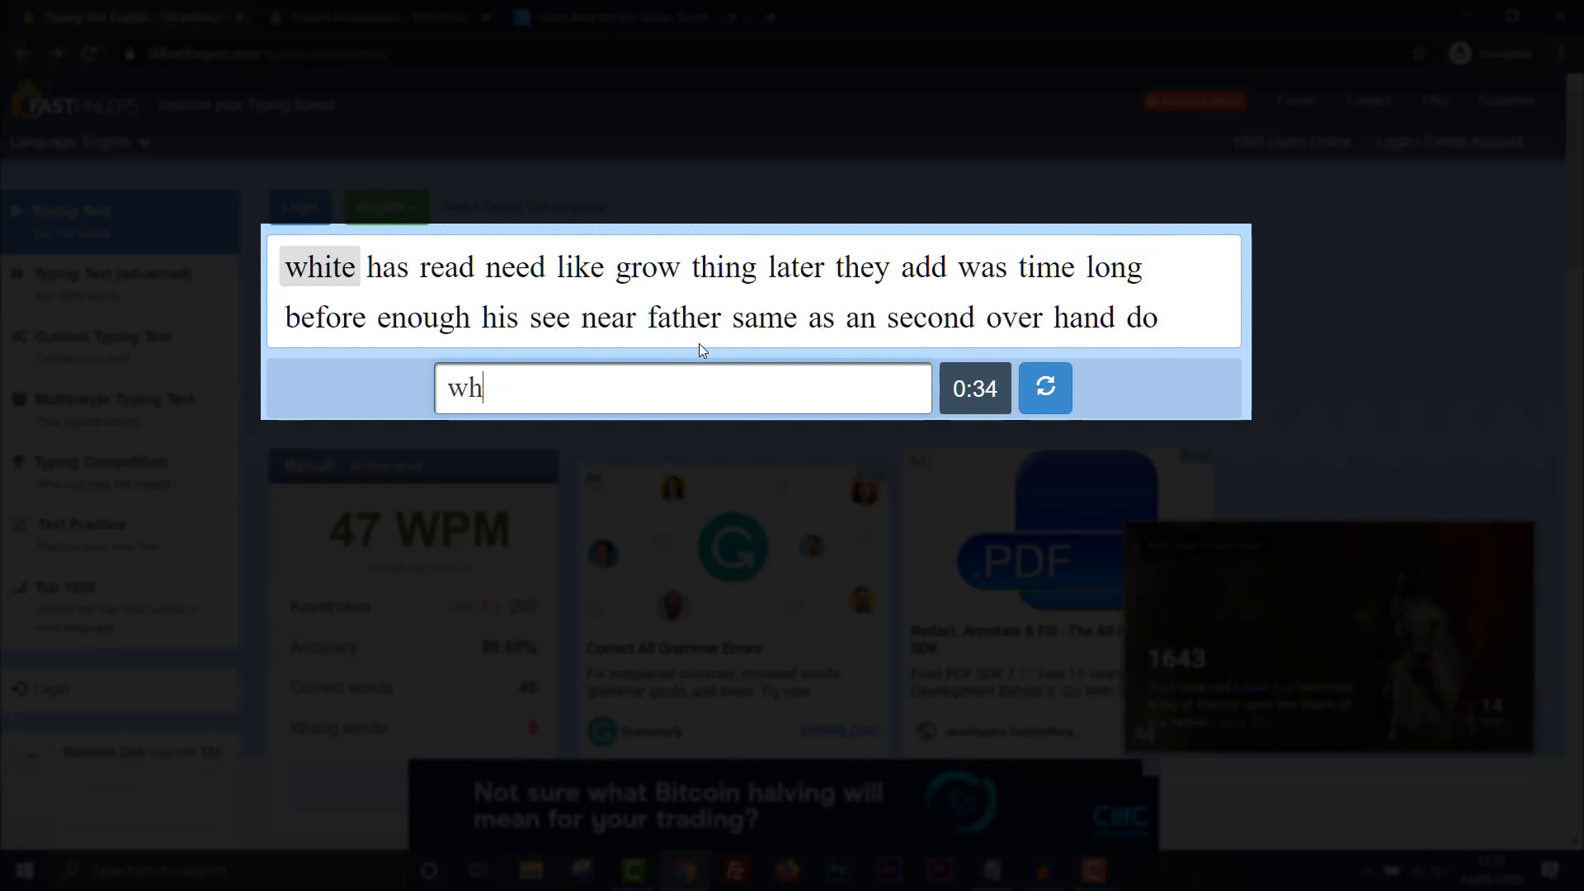
pyautogui.write('ad')
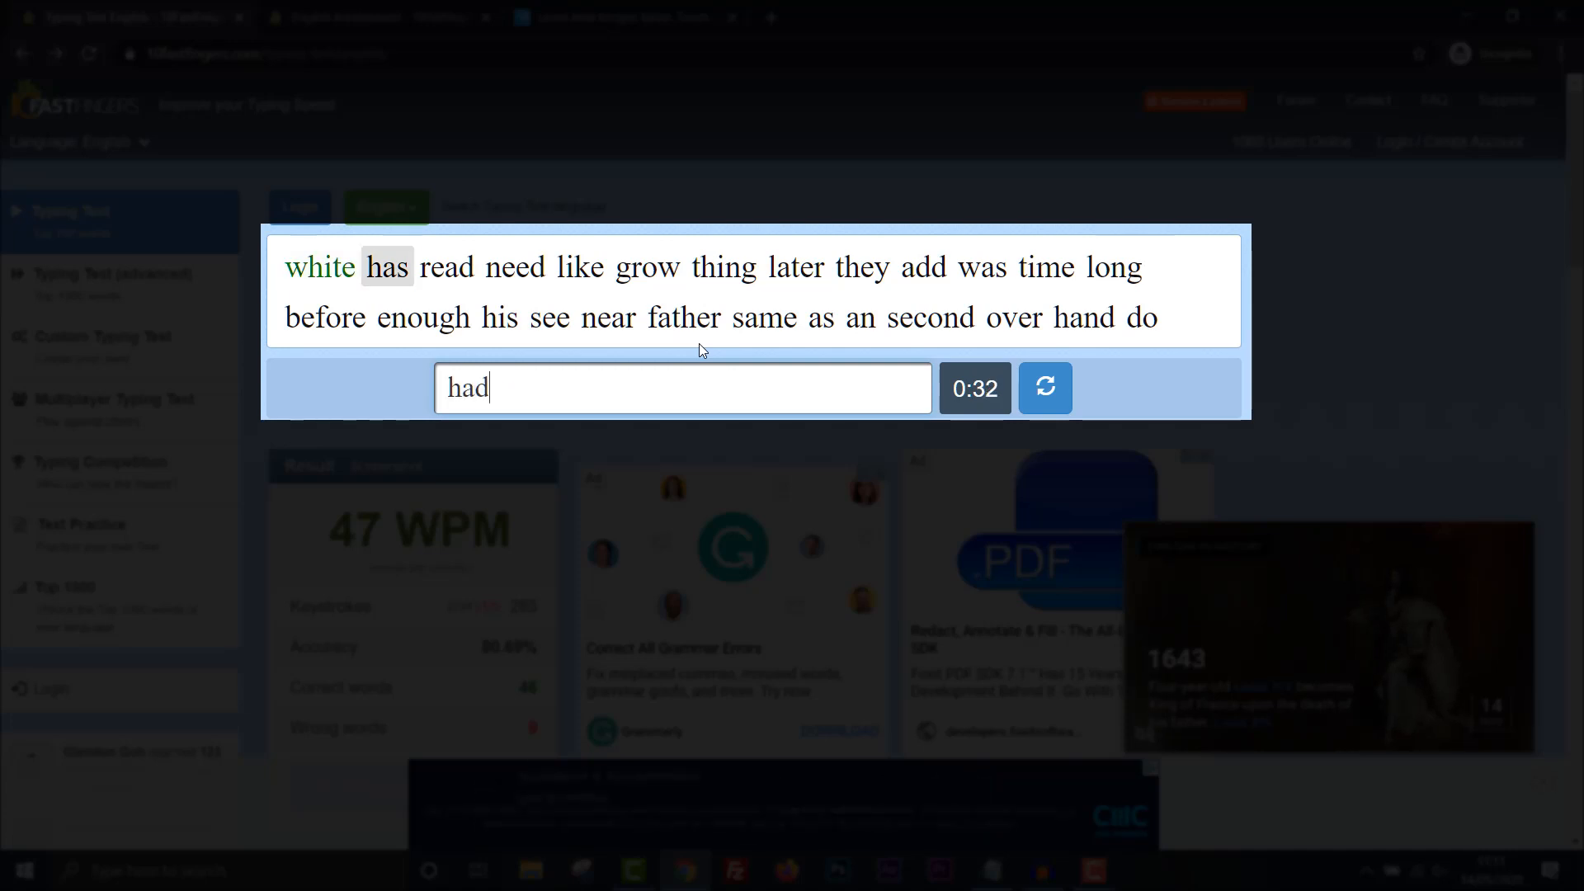
pyautogui.write('had')
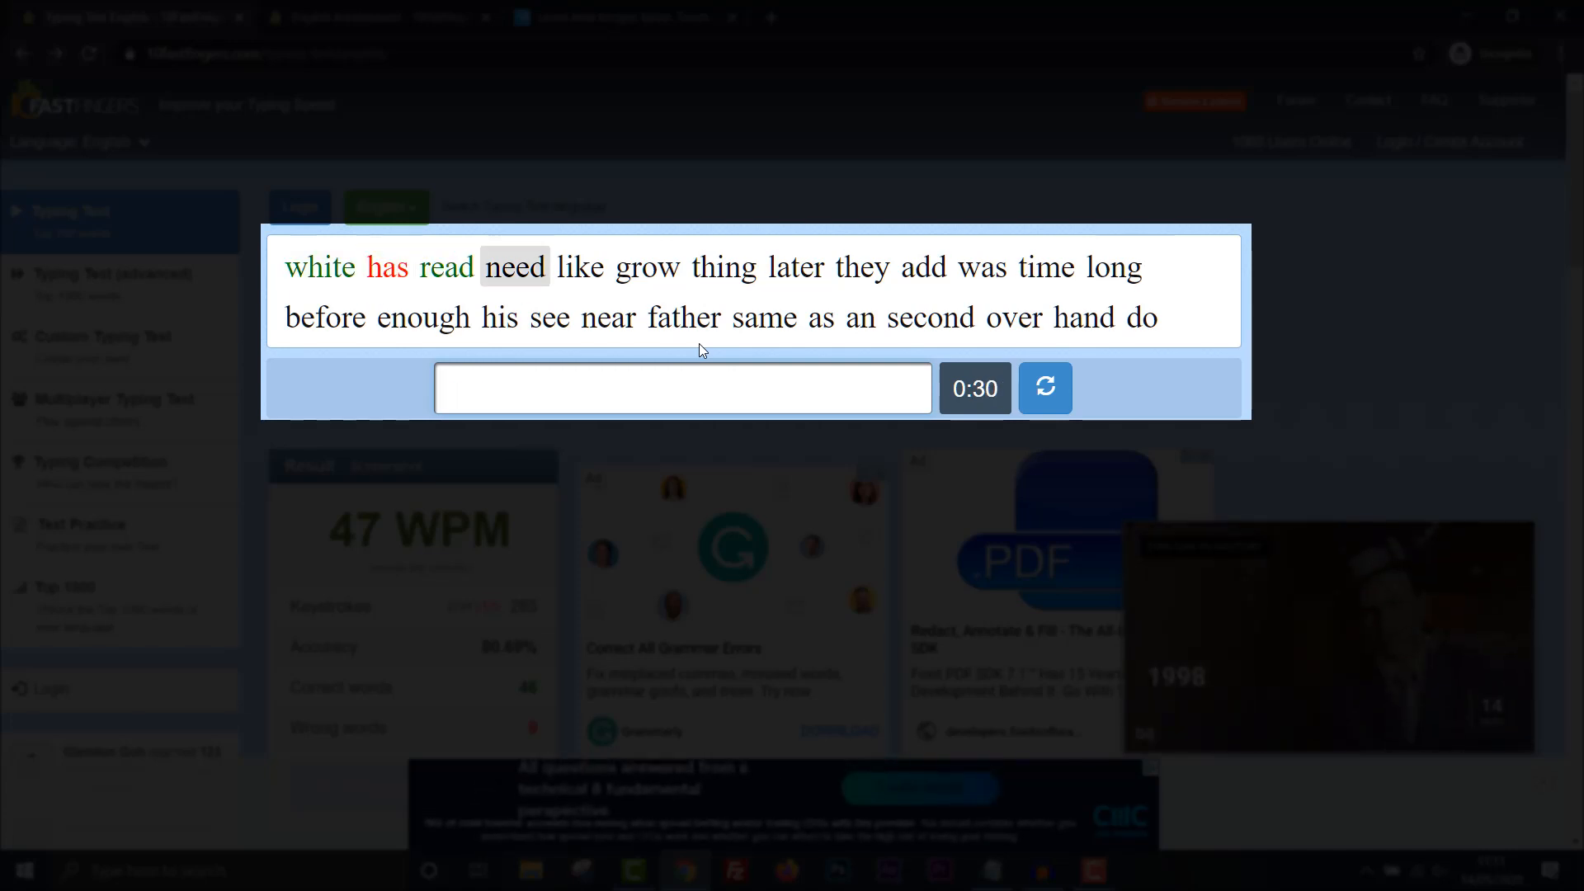
pyautogui.write('gr')
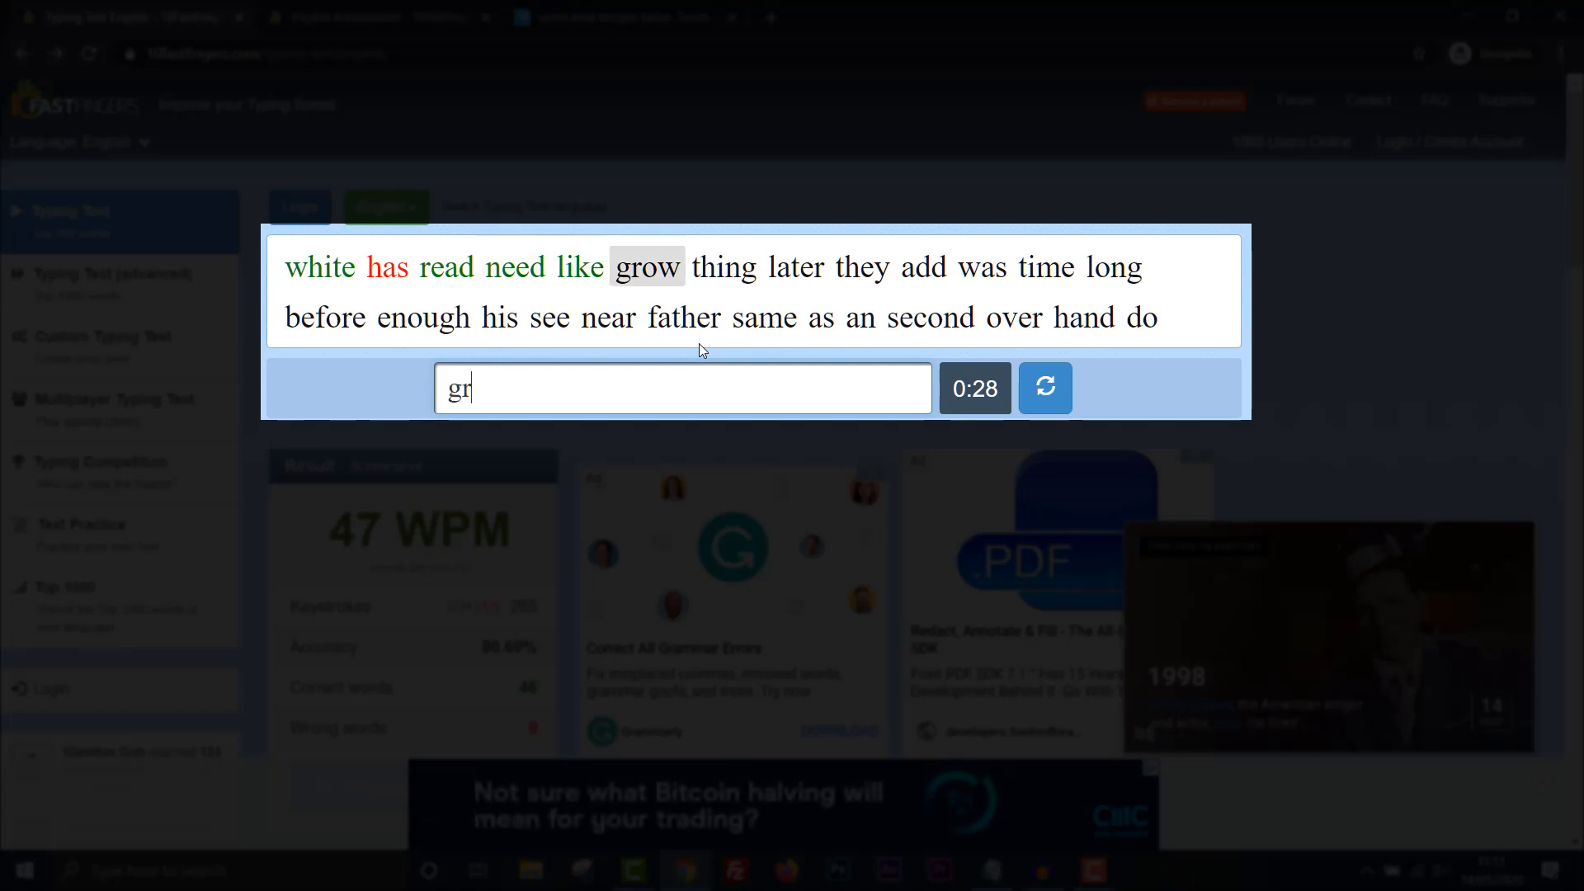
pyautogui.write('thing')
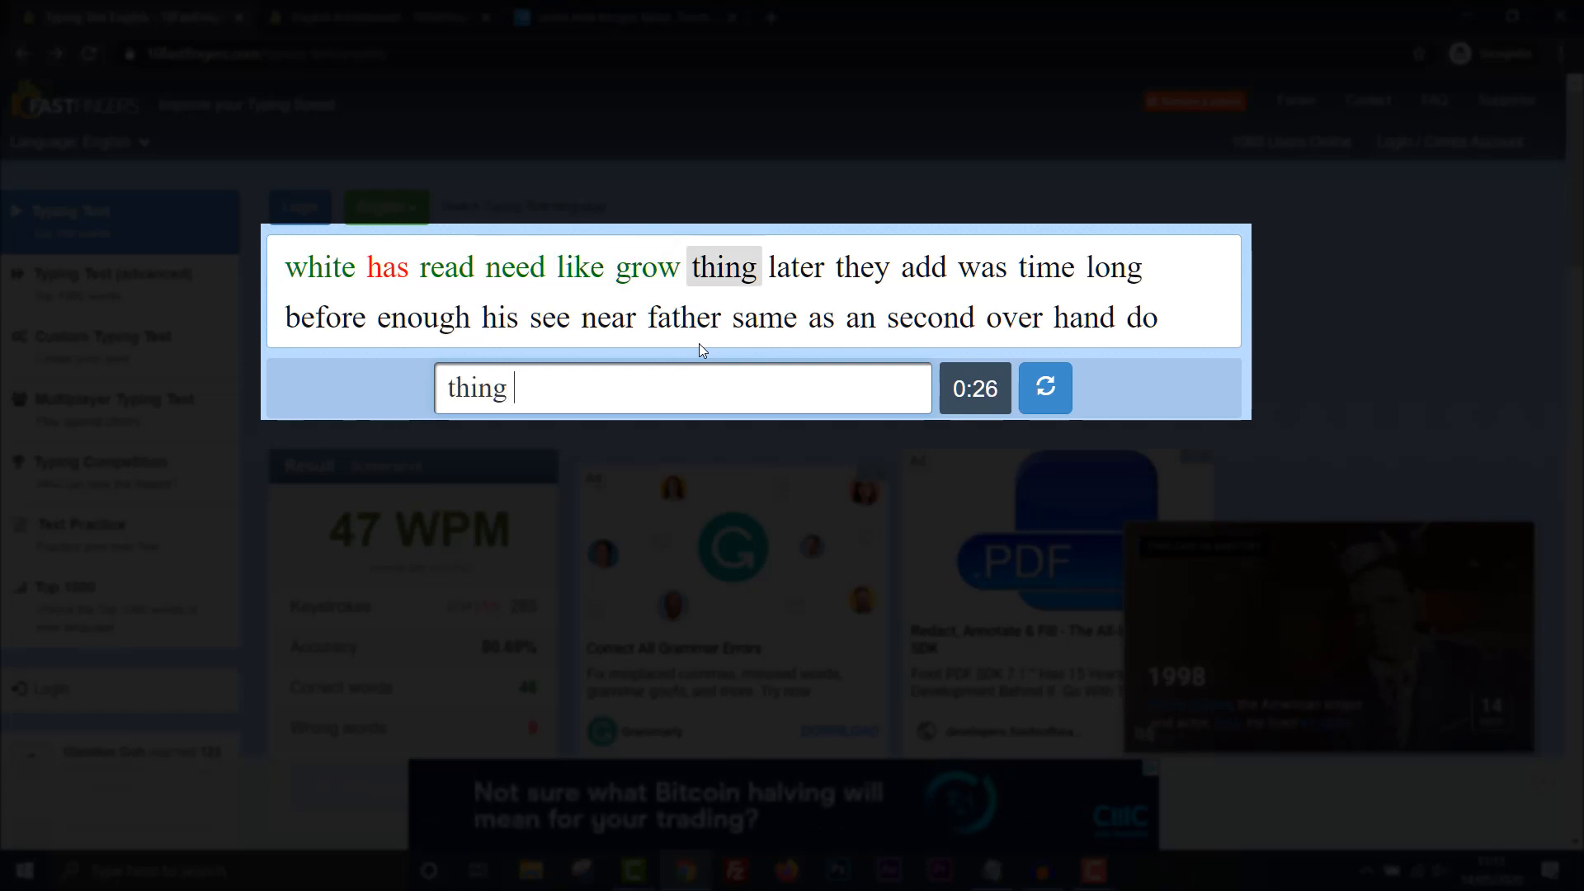
pyautogui.write('the')
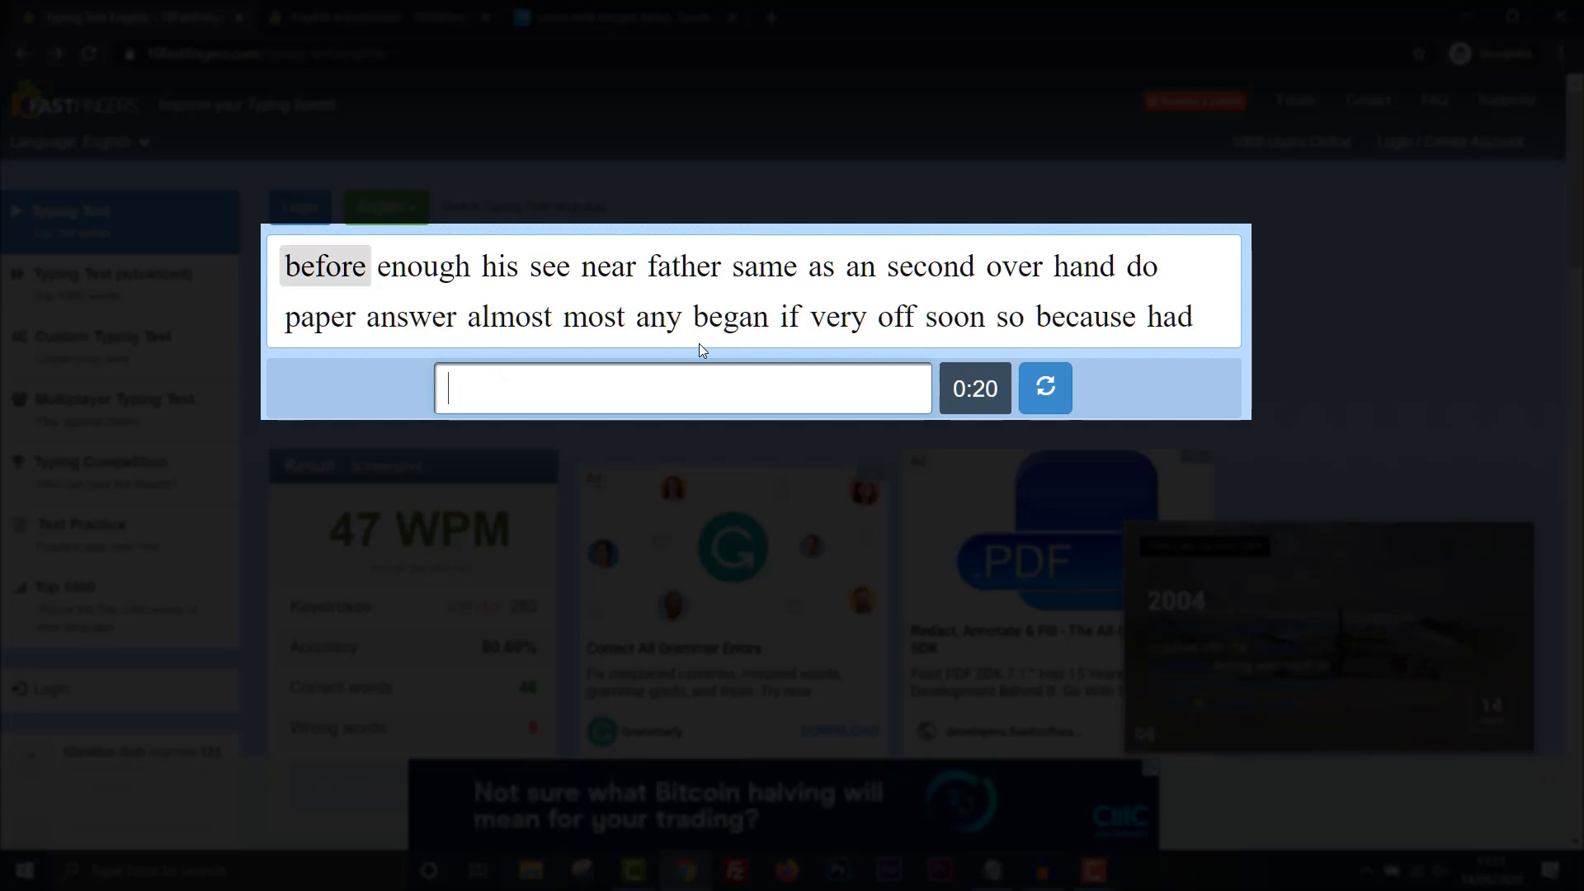
pyautogui.write('before')
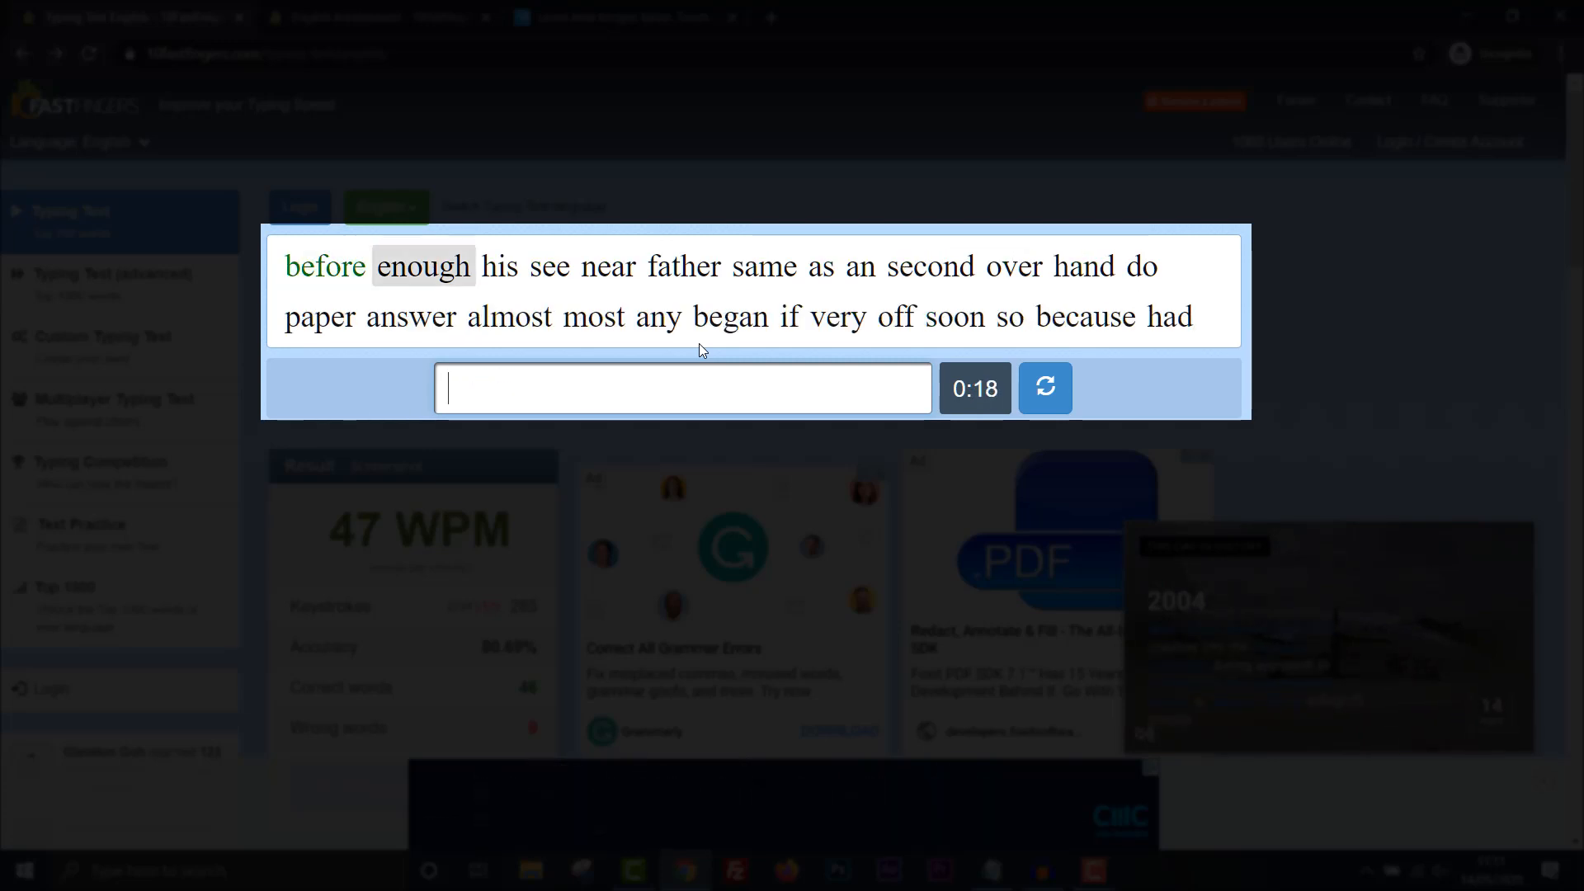
pyautogui.write('hi')
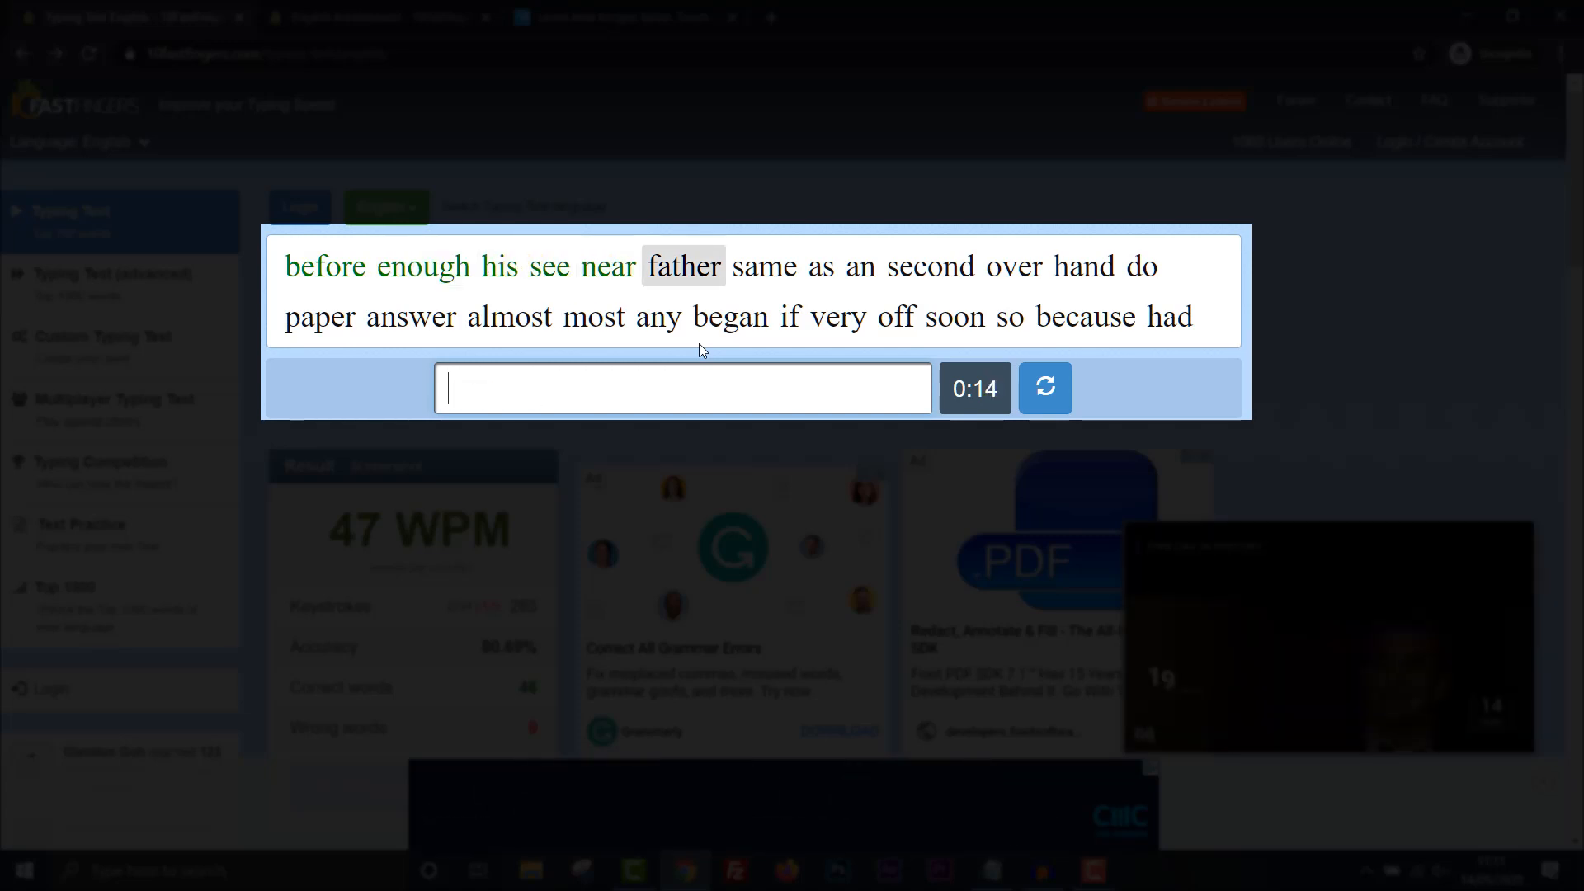
pyautogui.write('same')
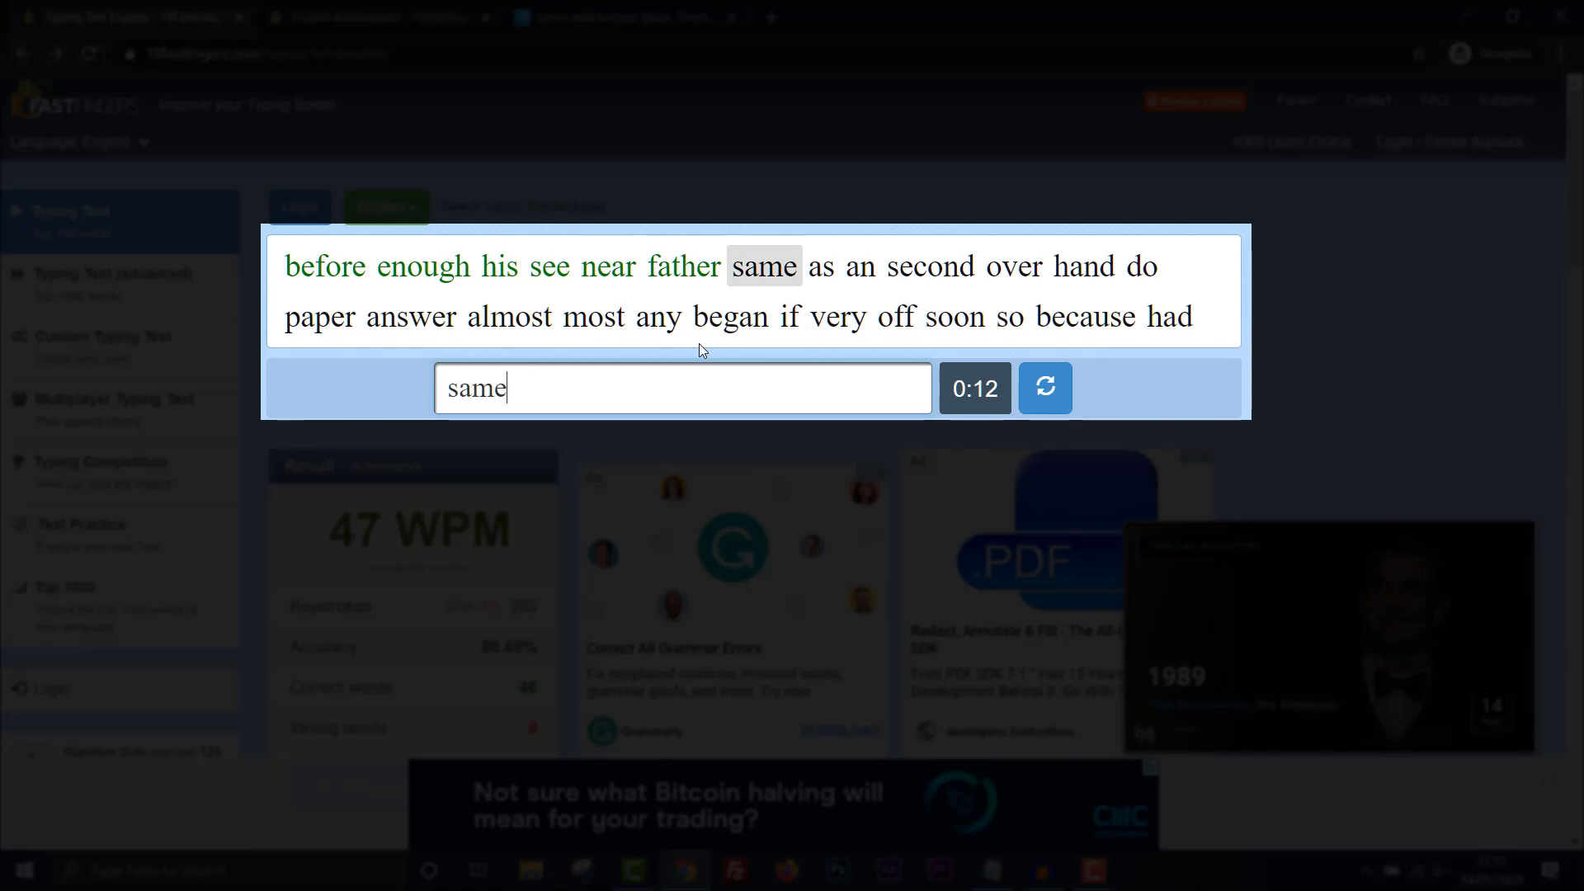
pyautogui.write('secon')
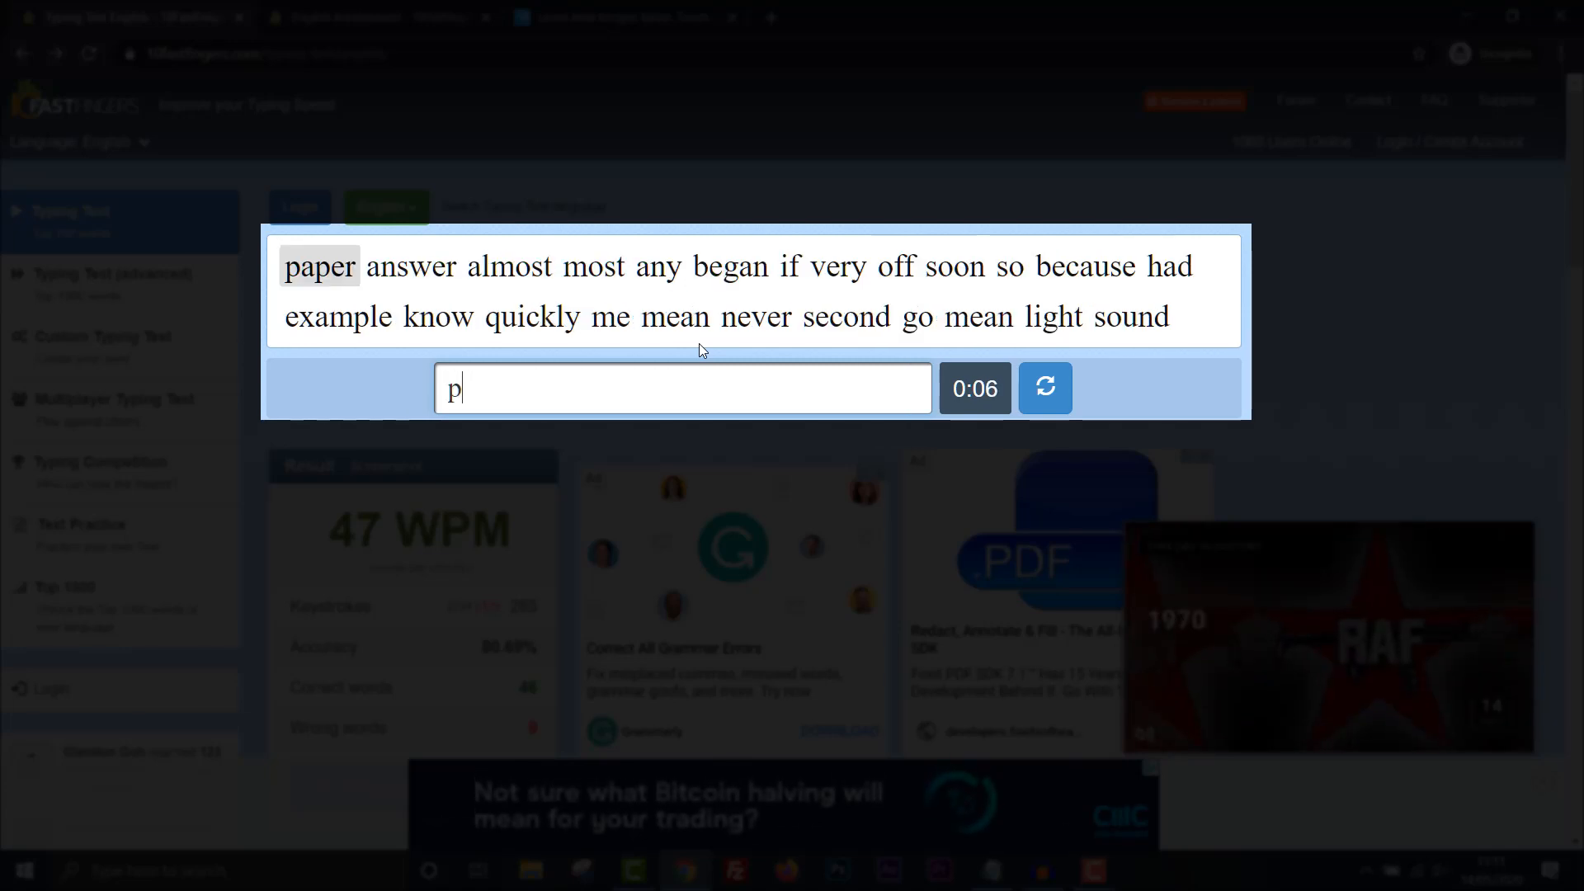
pyautogui.write('answ')
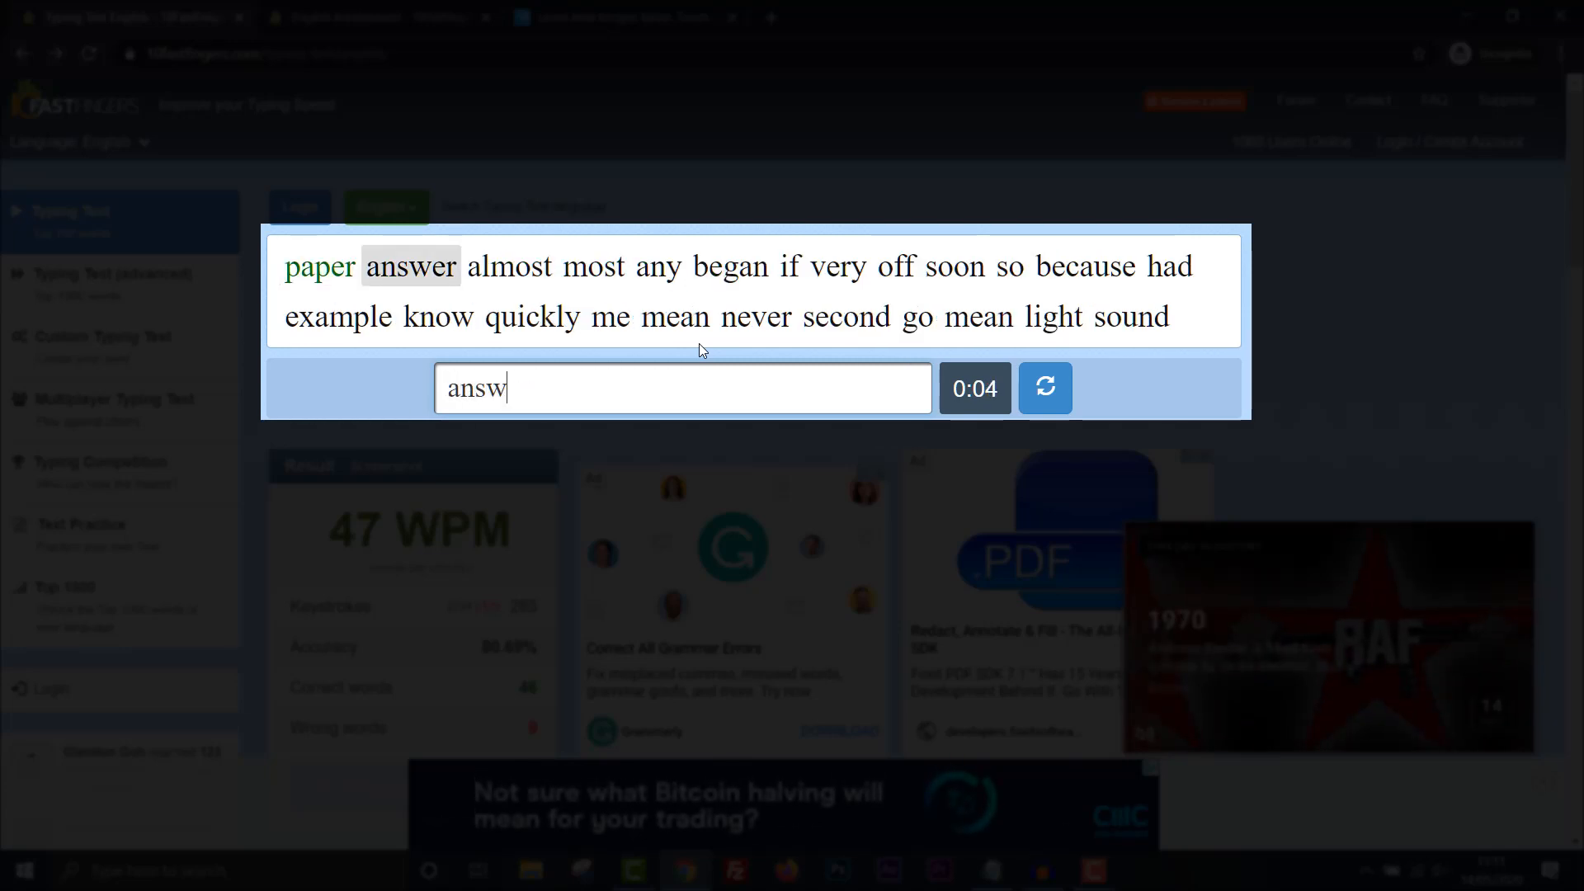
pyautogui.write('m')
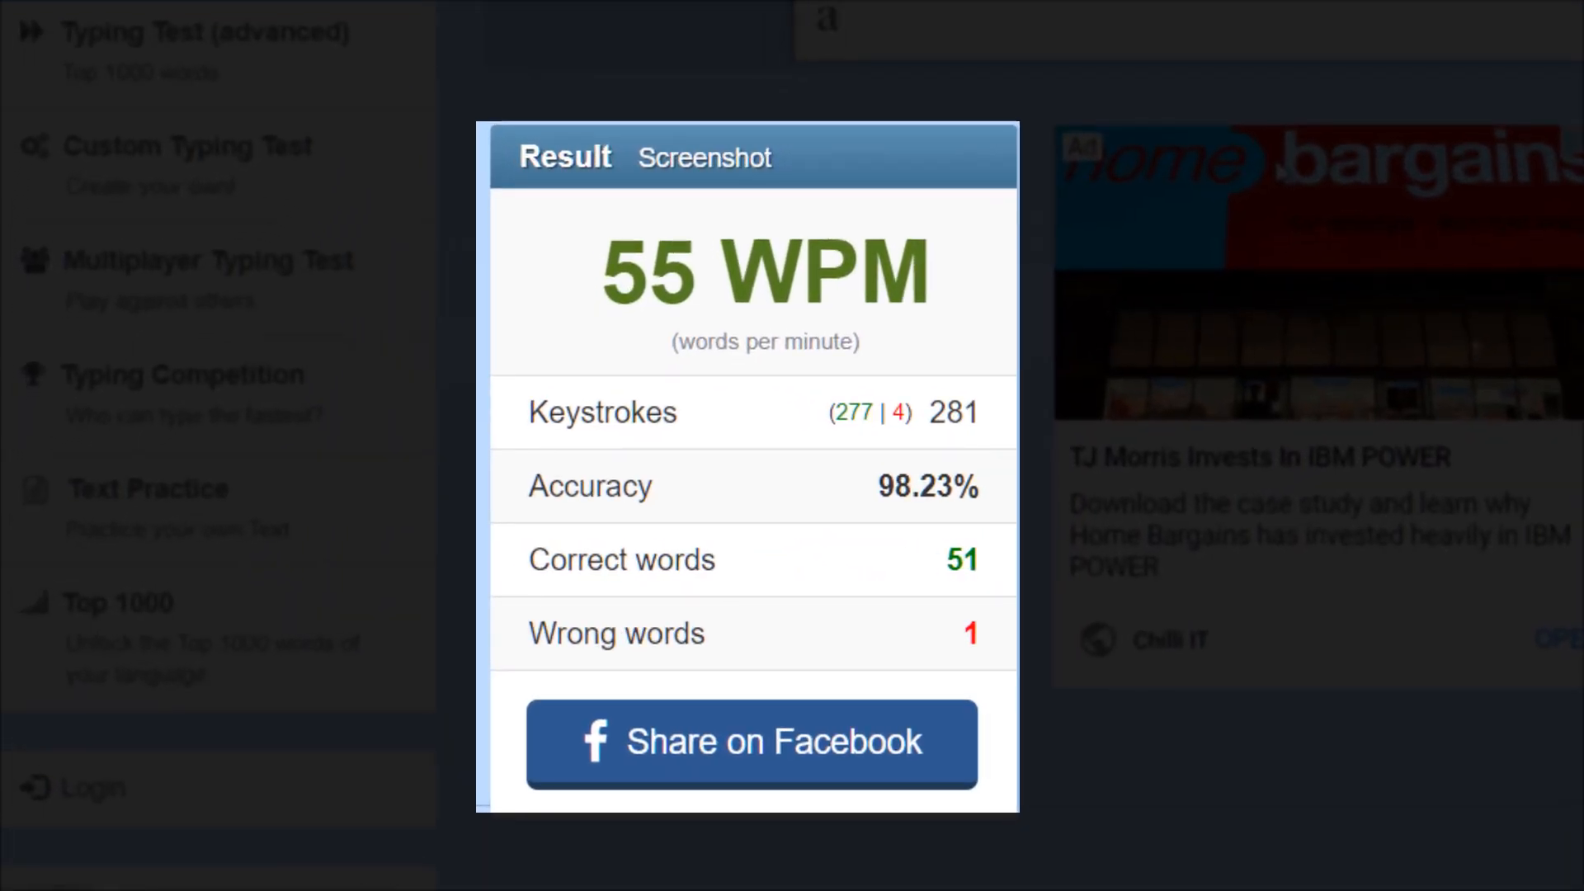
pyautogui.moveTo(927, 758)
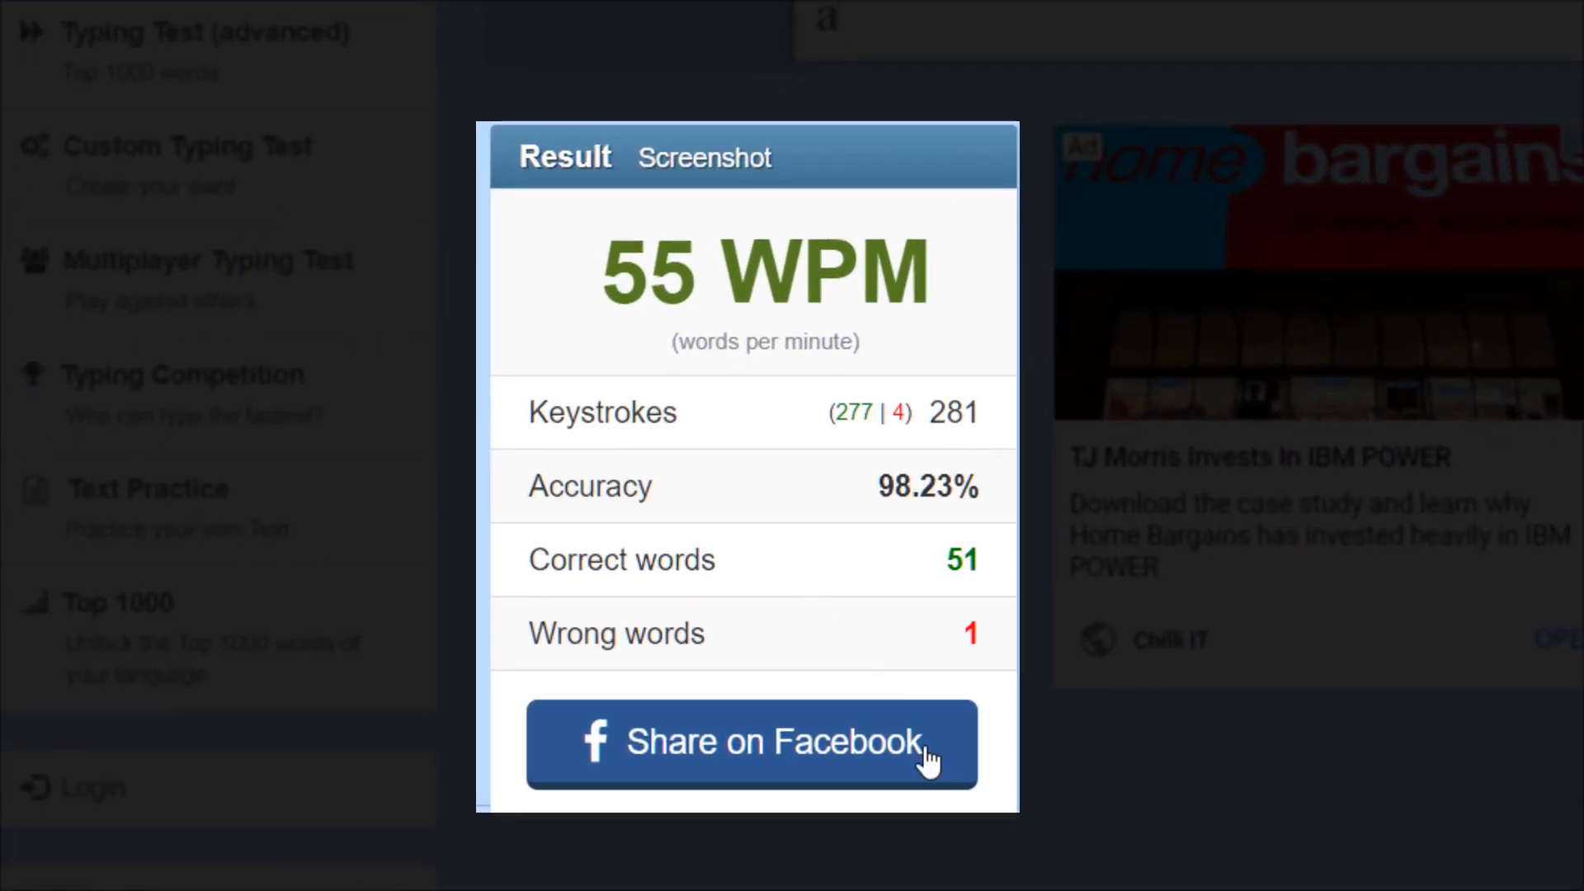
pyautogui.moveTo(952, 584)
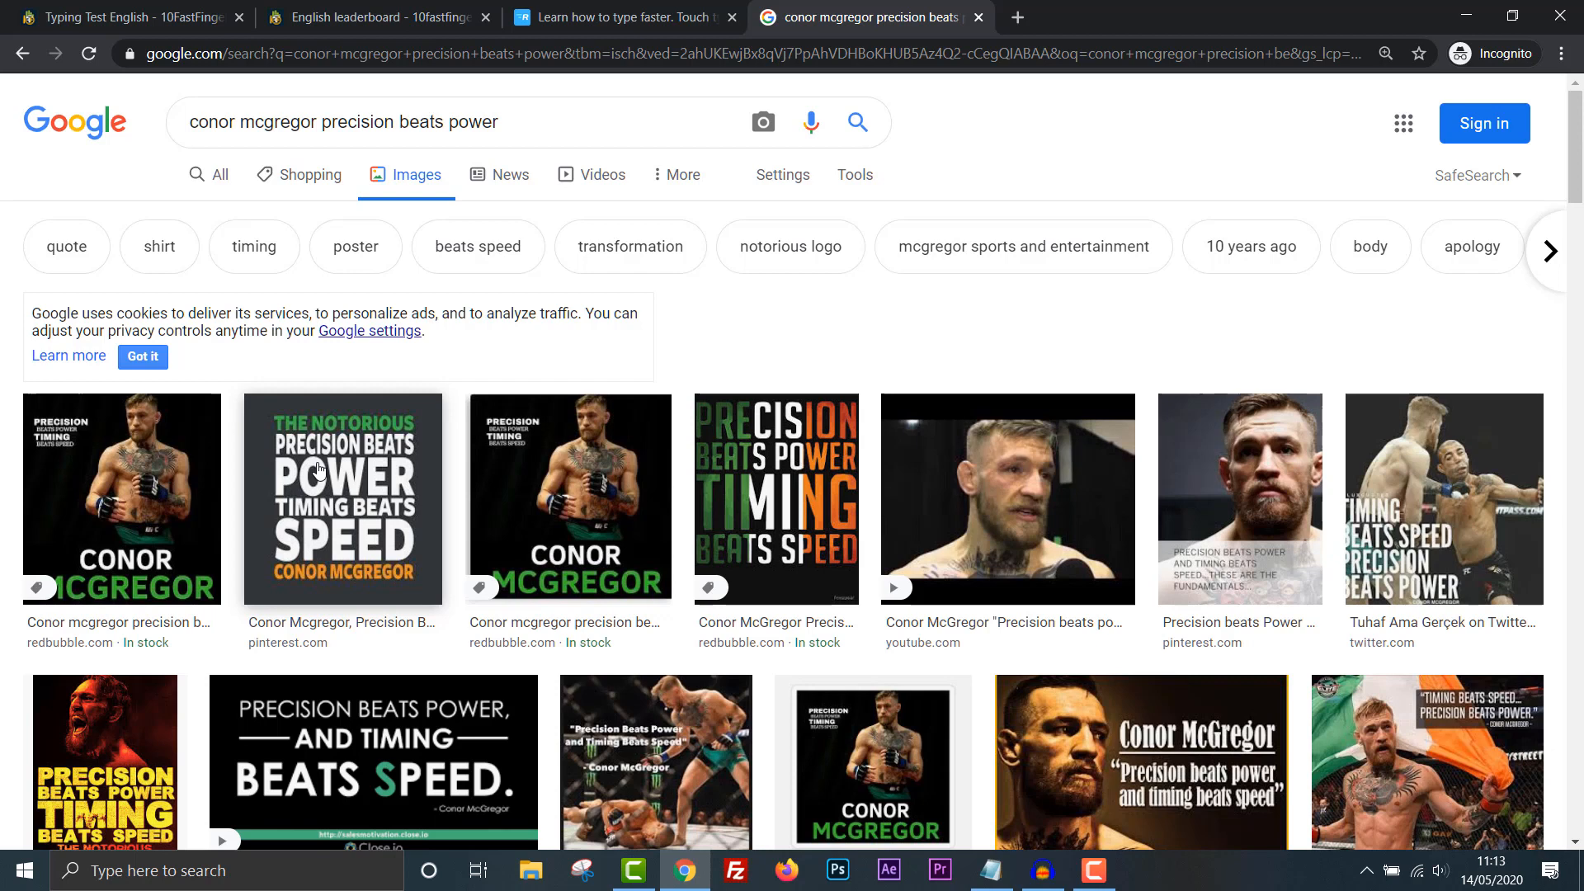
pyautogui.moveTo(258, 505)
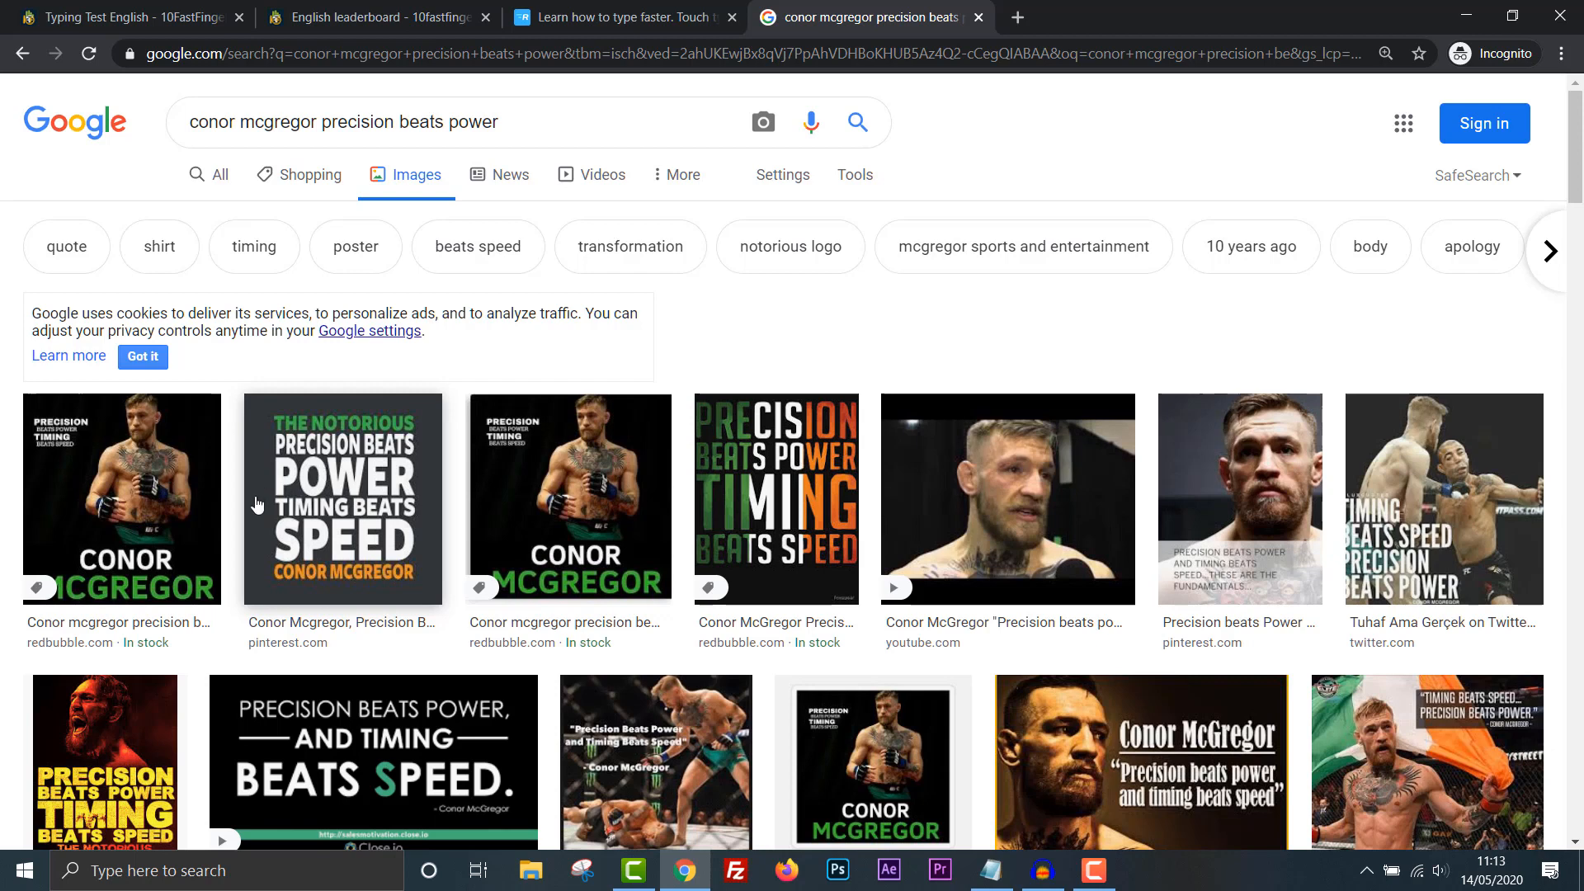
pyautogui.moveTo(350, 492)
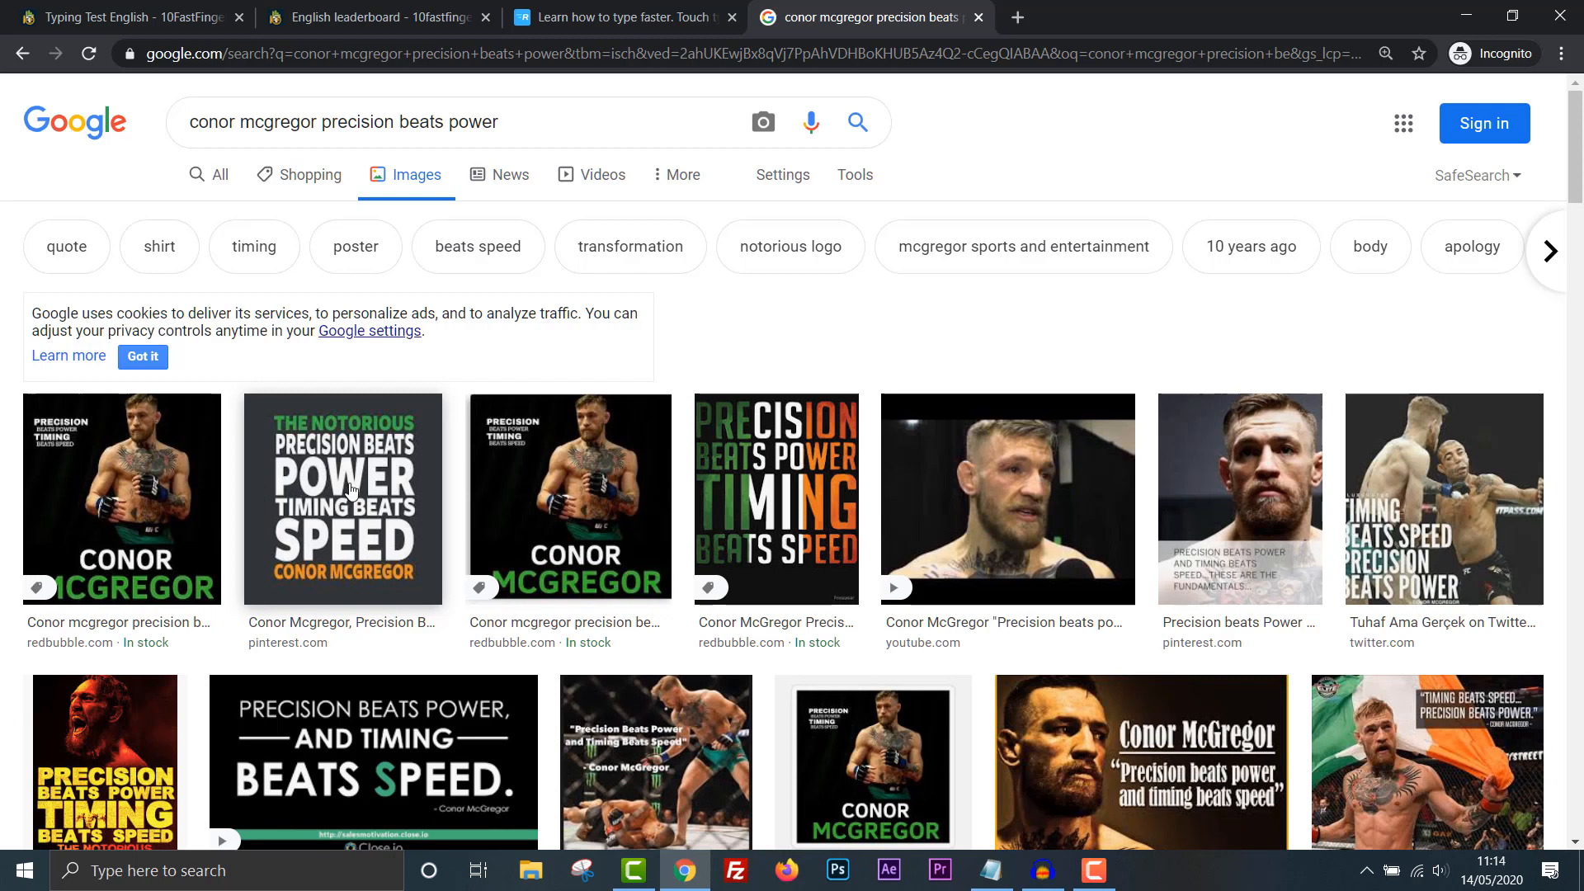
pyautogui.moveTo(325, 528)
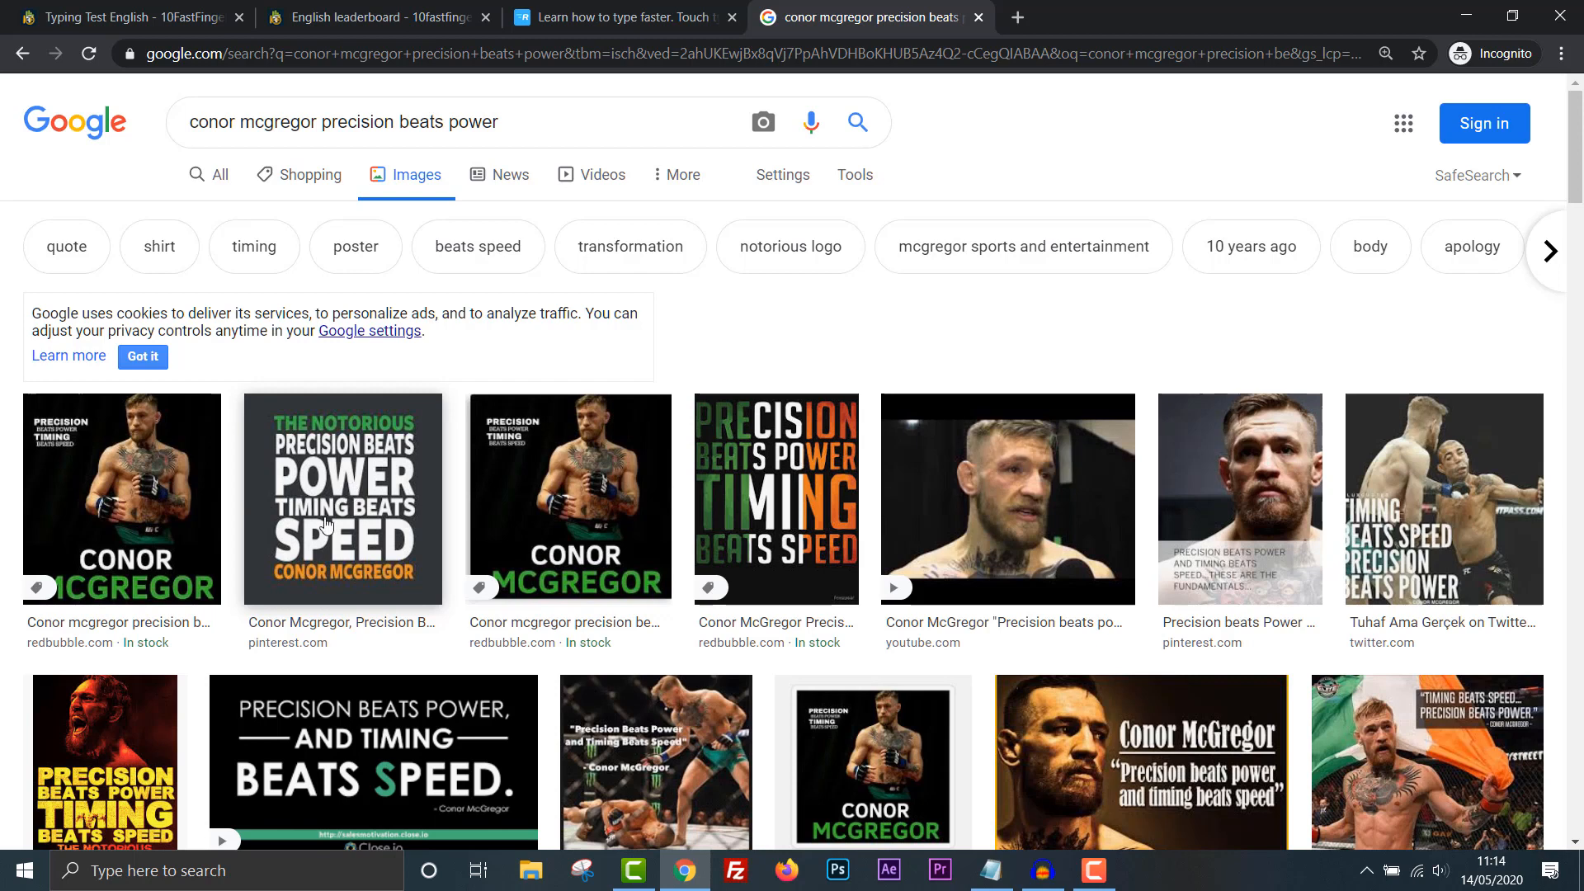
pyautogui.moveTo(291, 571)
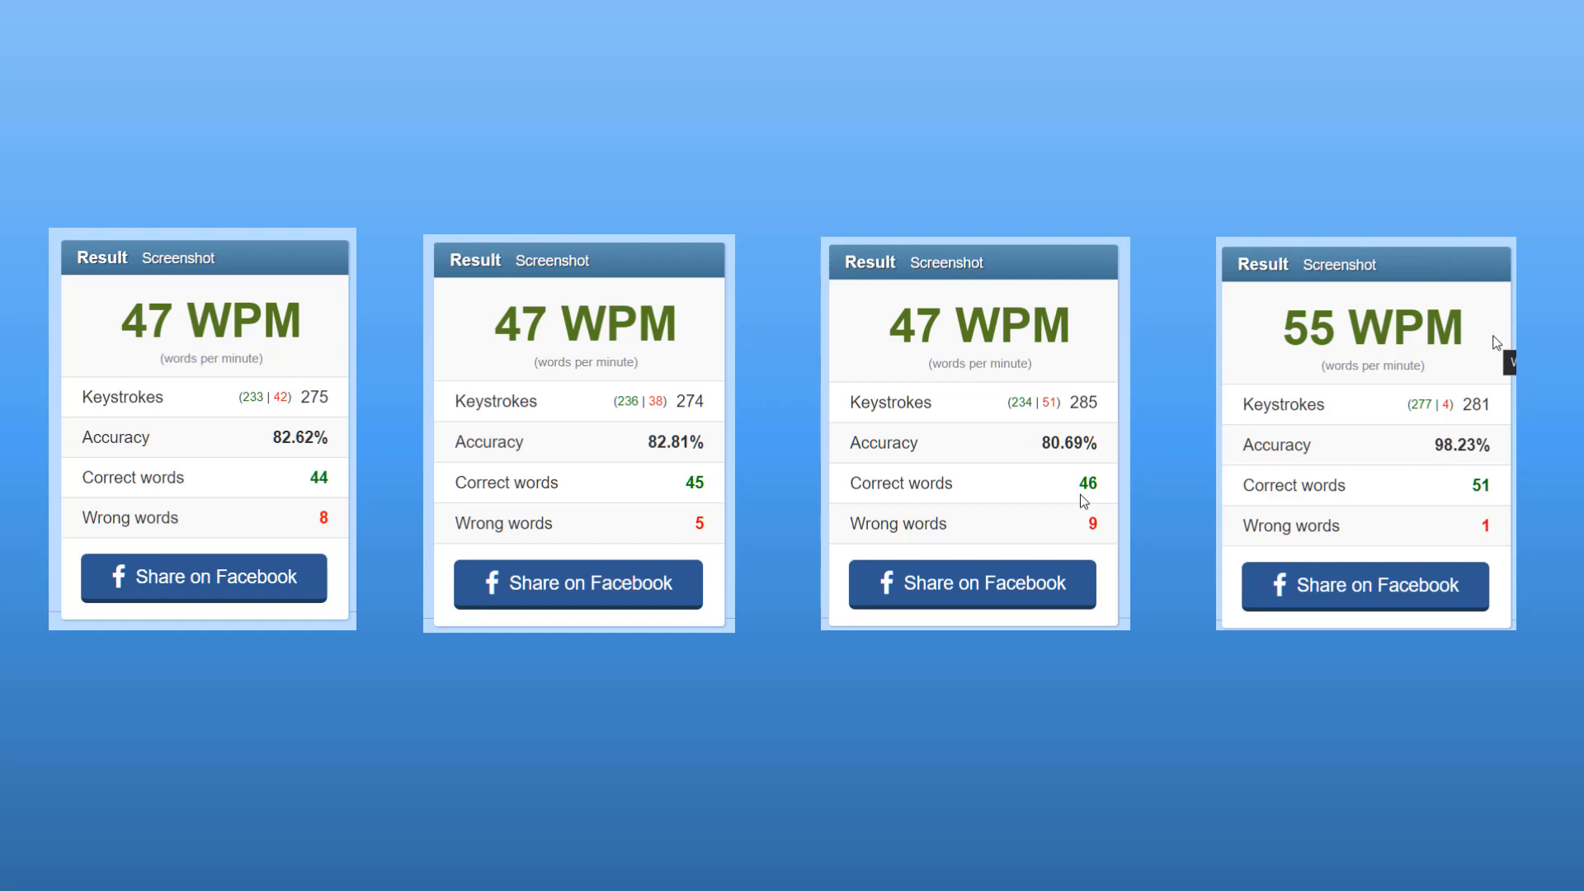
pyautogui.moveTo(994, 447)
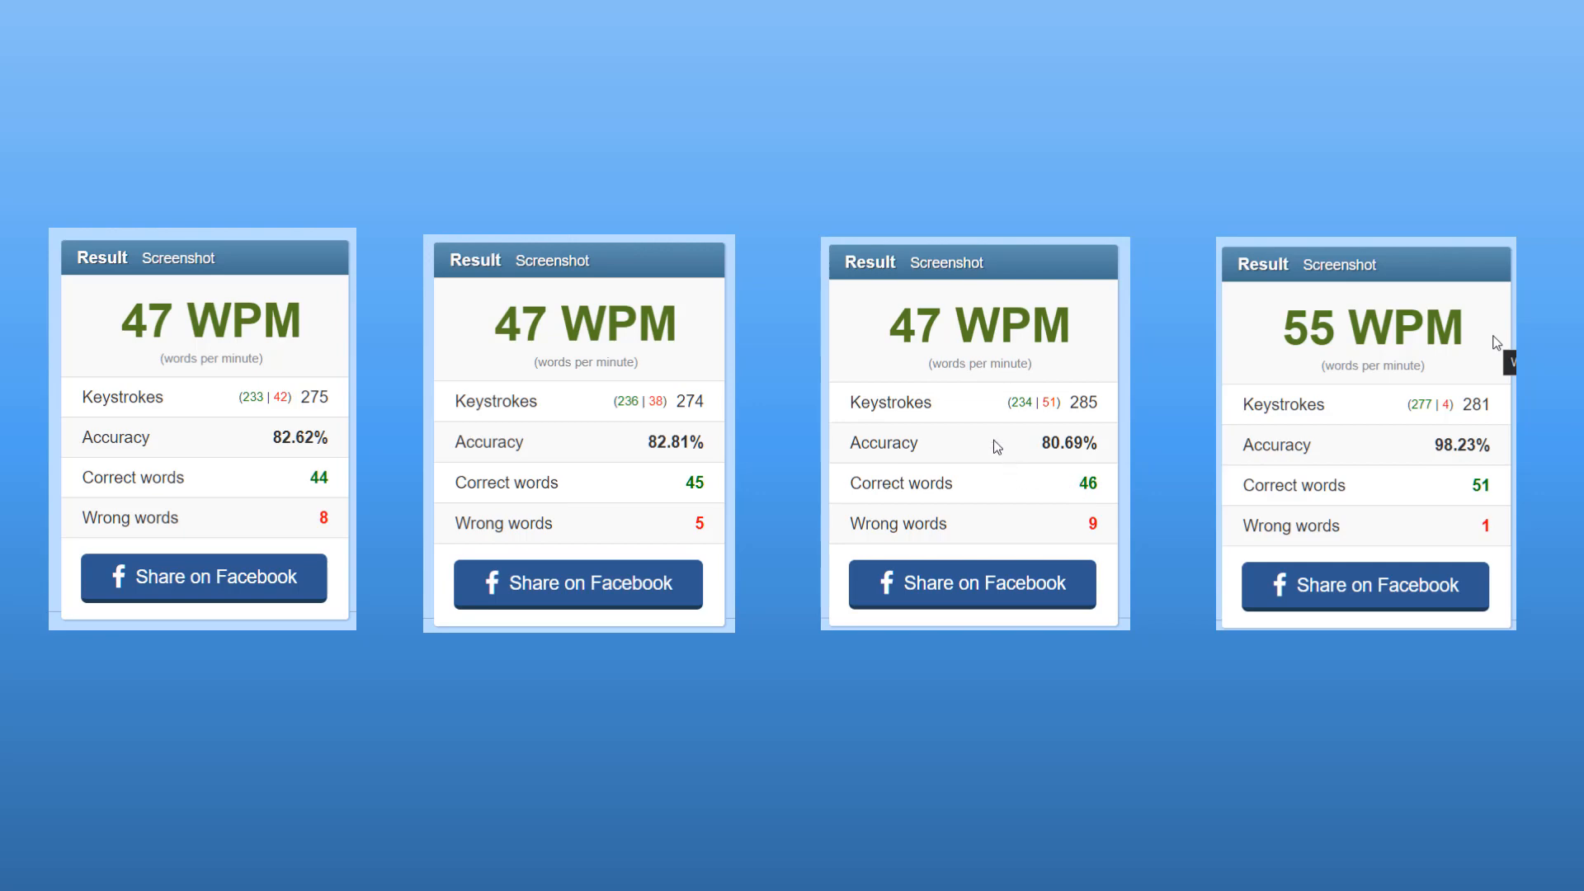
pyautogui.moveTo(970, 323)
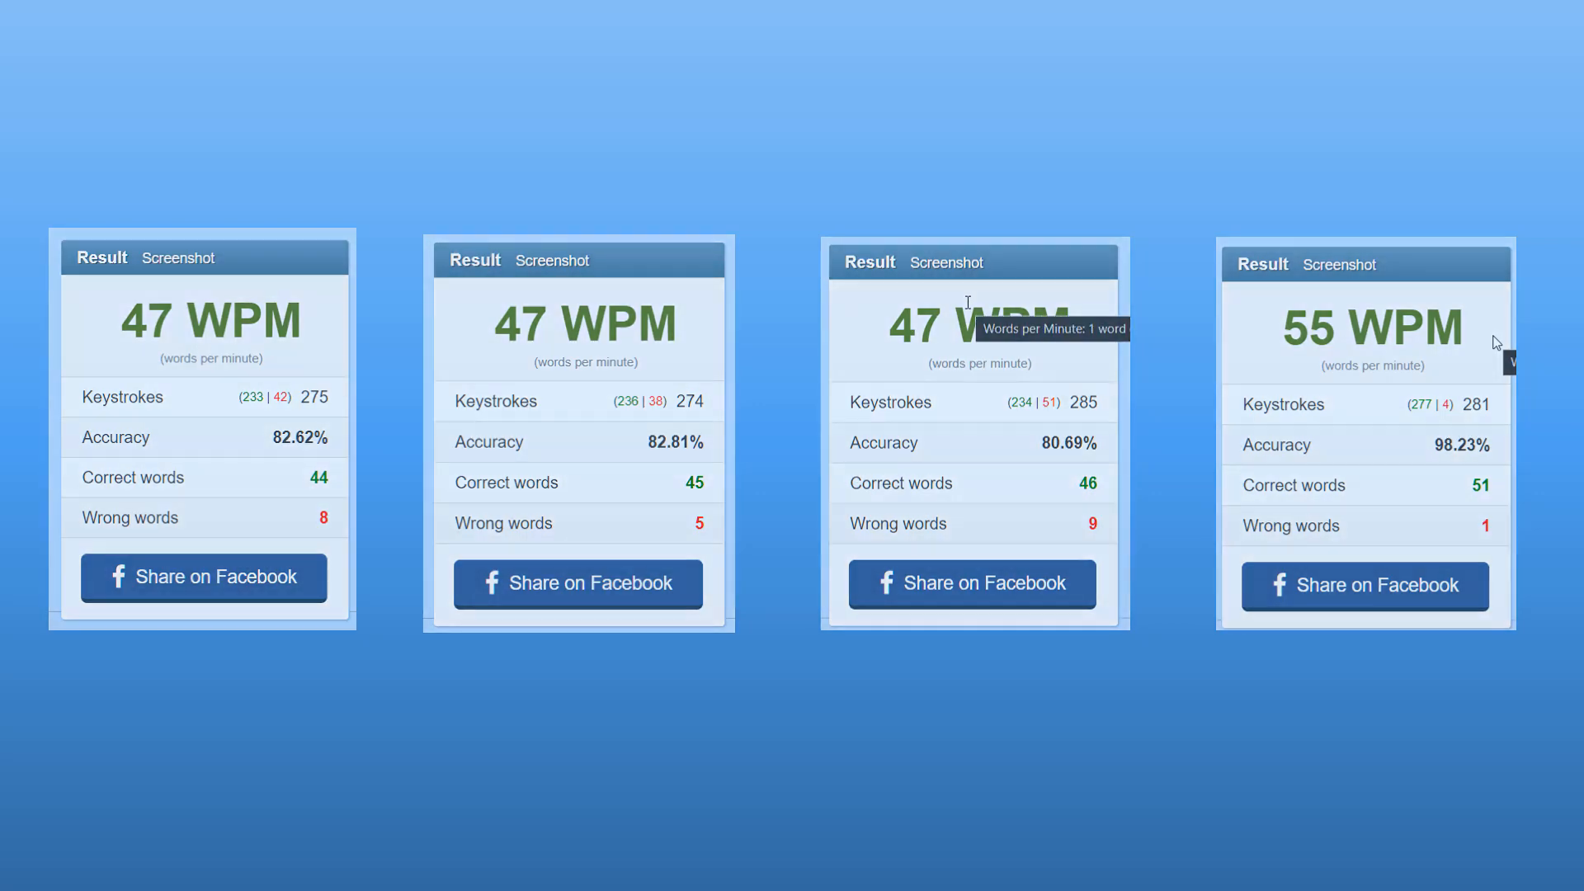